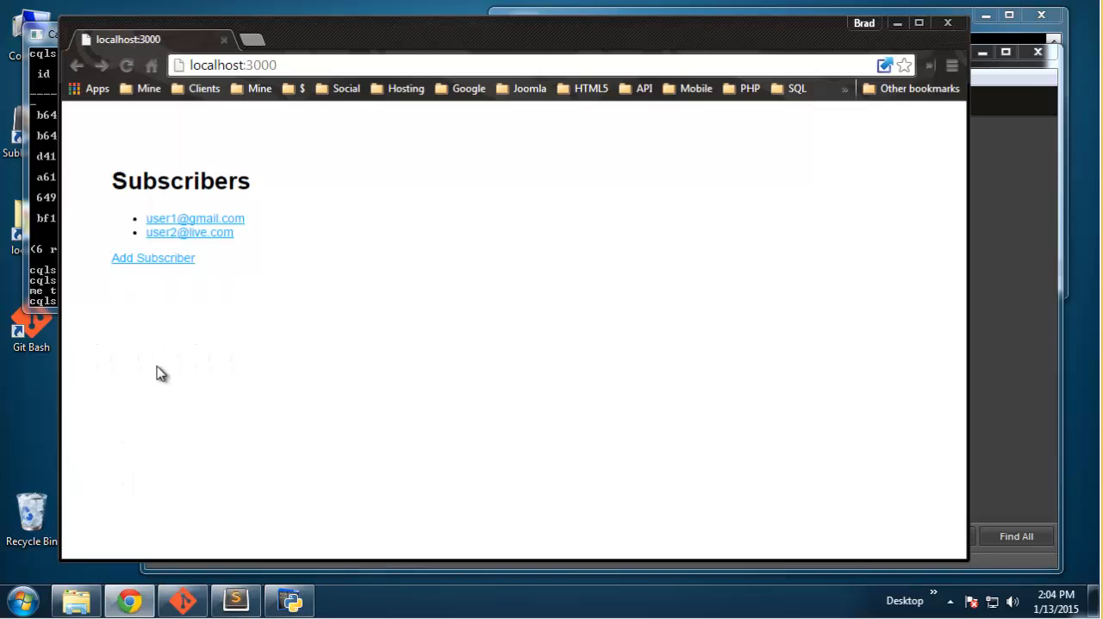
pyautogui.moveTo(242, 278)
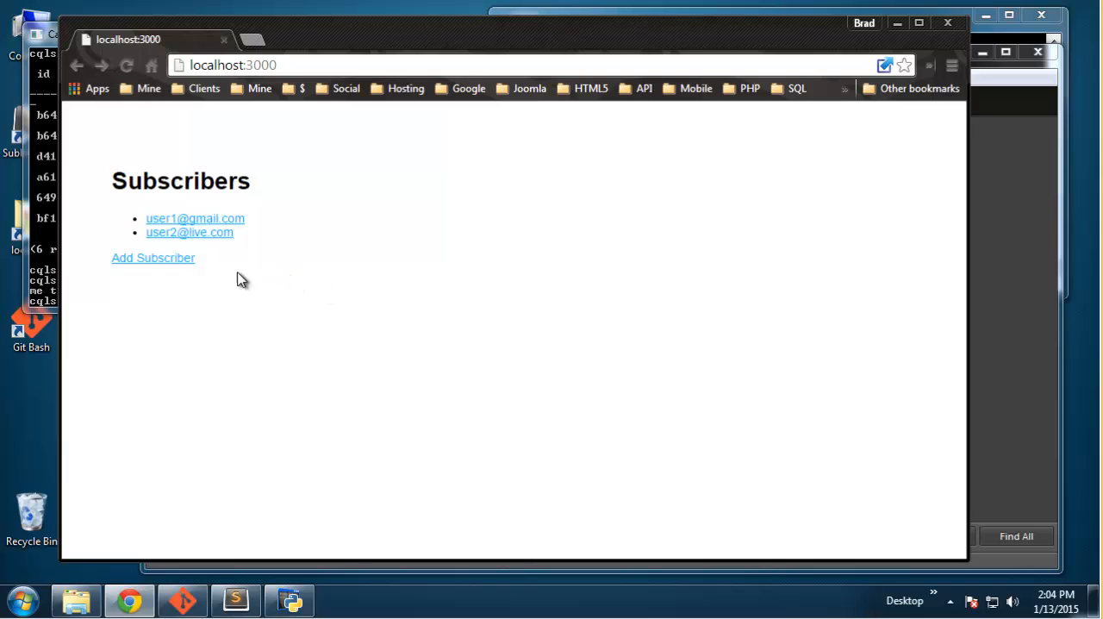
pyautogui.moveTo(163, 224)
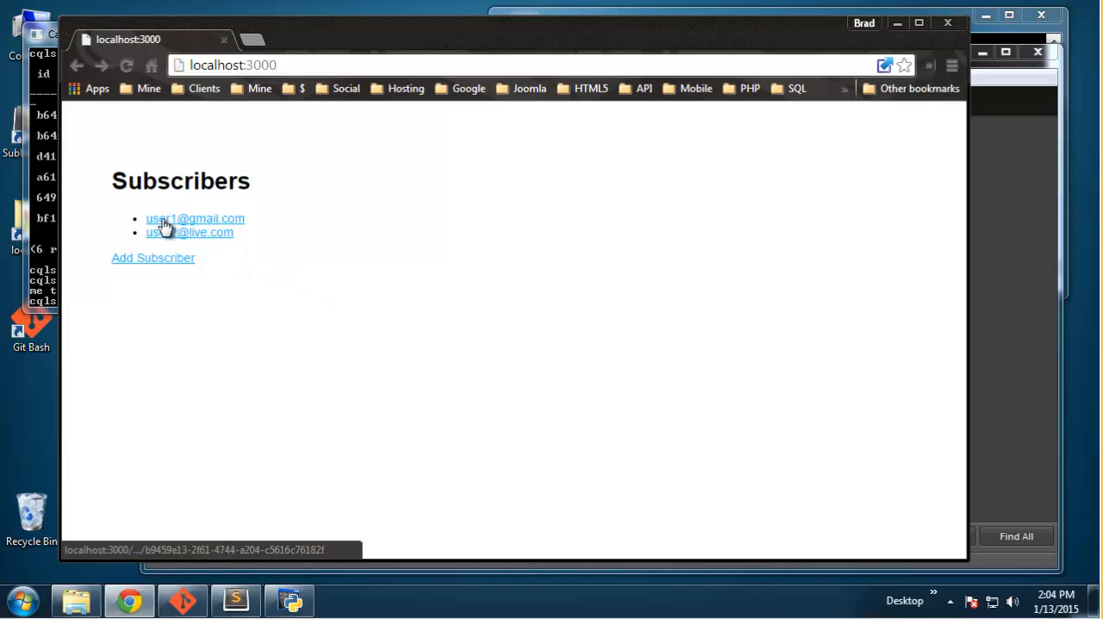
# Step: Browse a subscriber's details and edit pages, then return to the Subscribers list
pyautogui.click(195, 218)
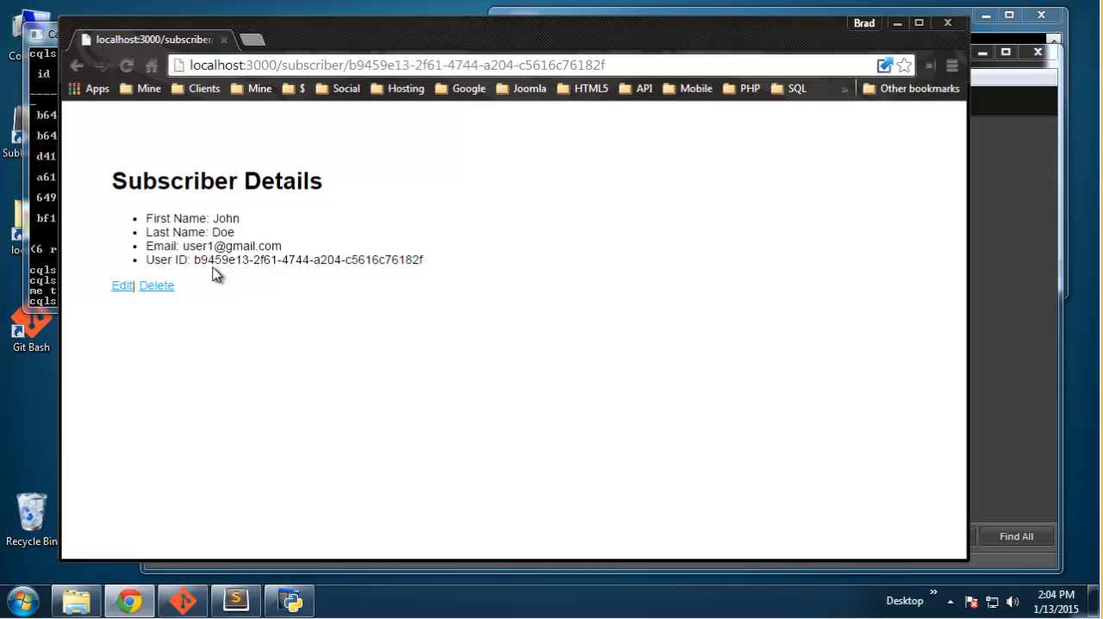
pyautogui.click(122, 286)
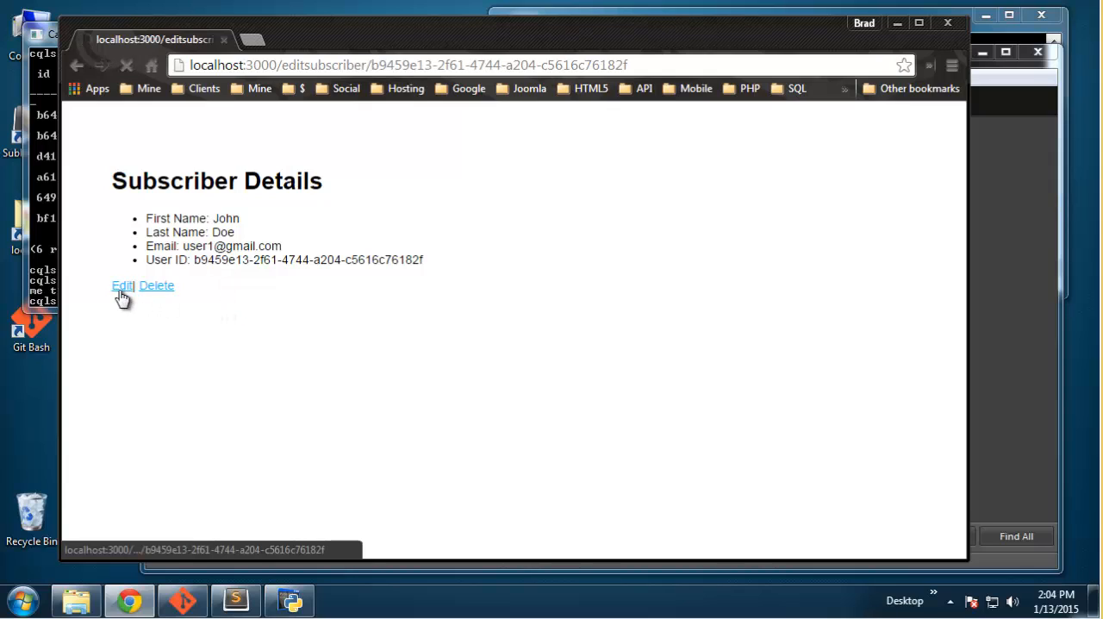
pyautogui.click(66, 76)
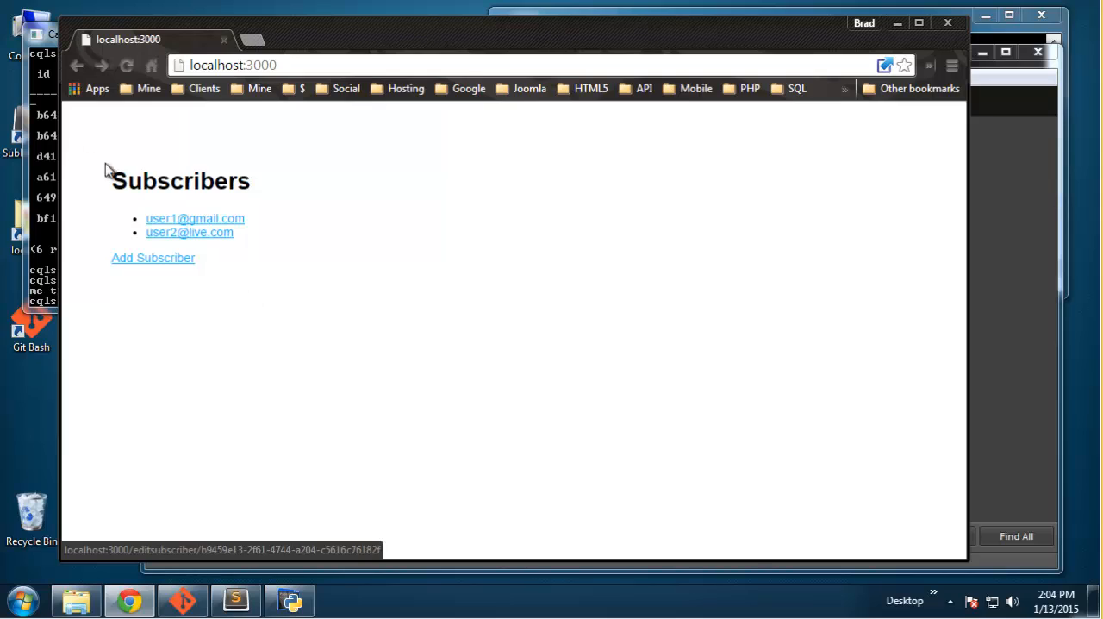
pyautogui.moveTo(211, 259)
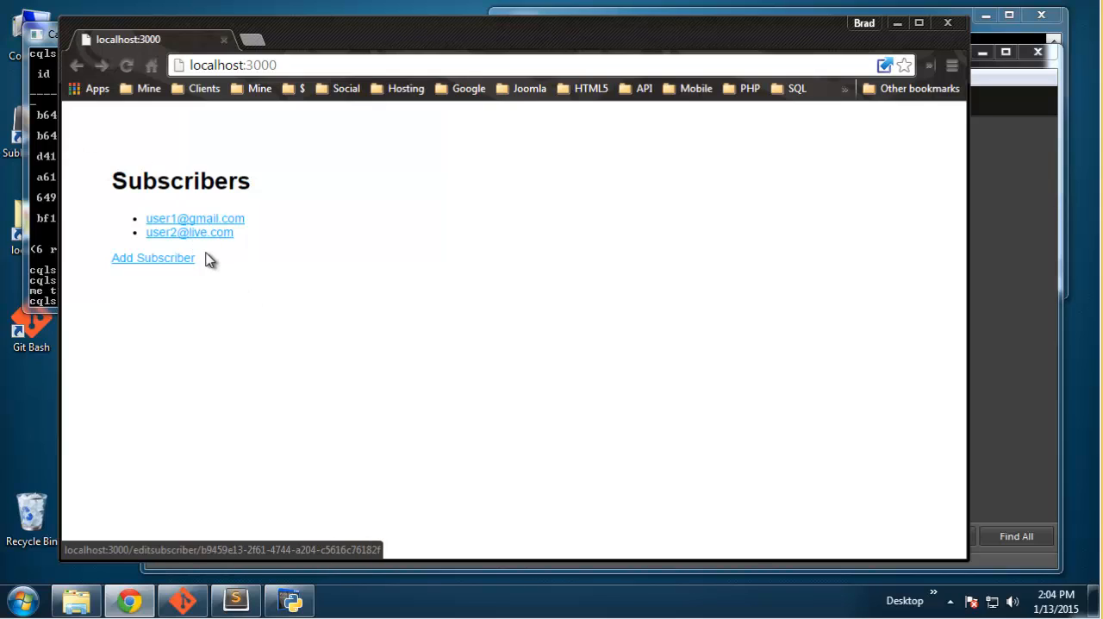
pyautogui.moveTo(947, 267)
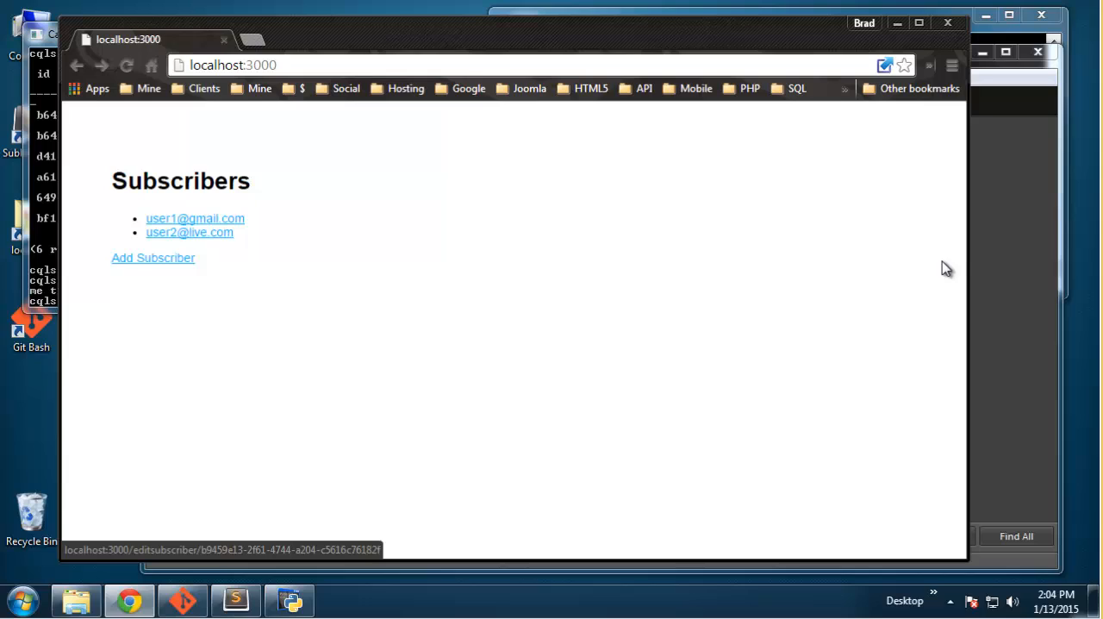
pyautogui.moveTo(347, 273)
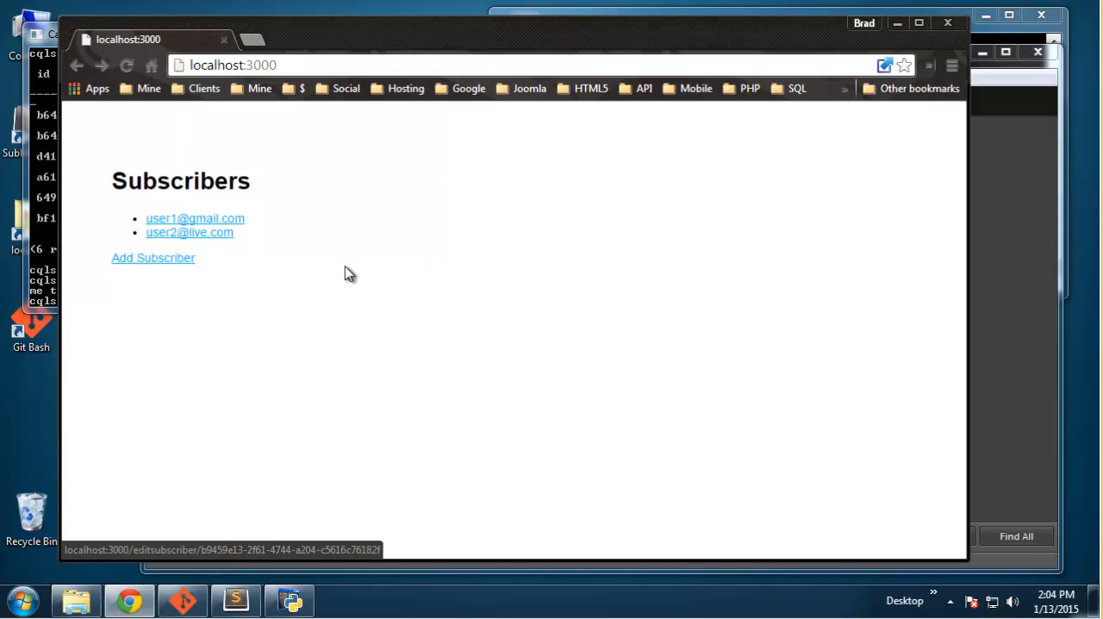
pyautogui.moveTo(345, 270)
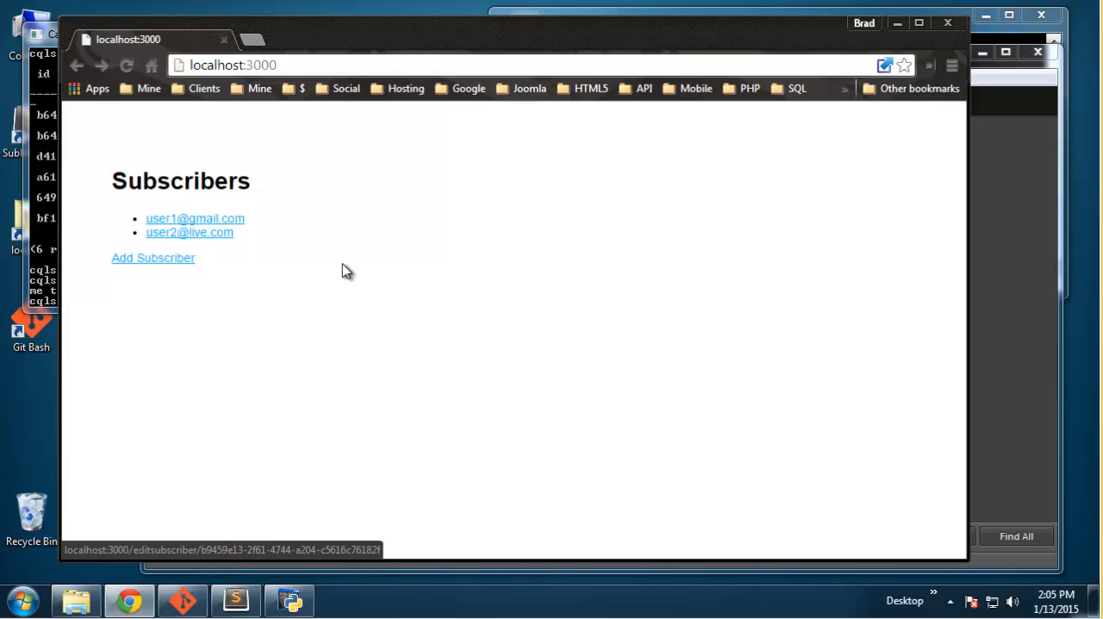
pyautogui.moveTo(994, 222)
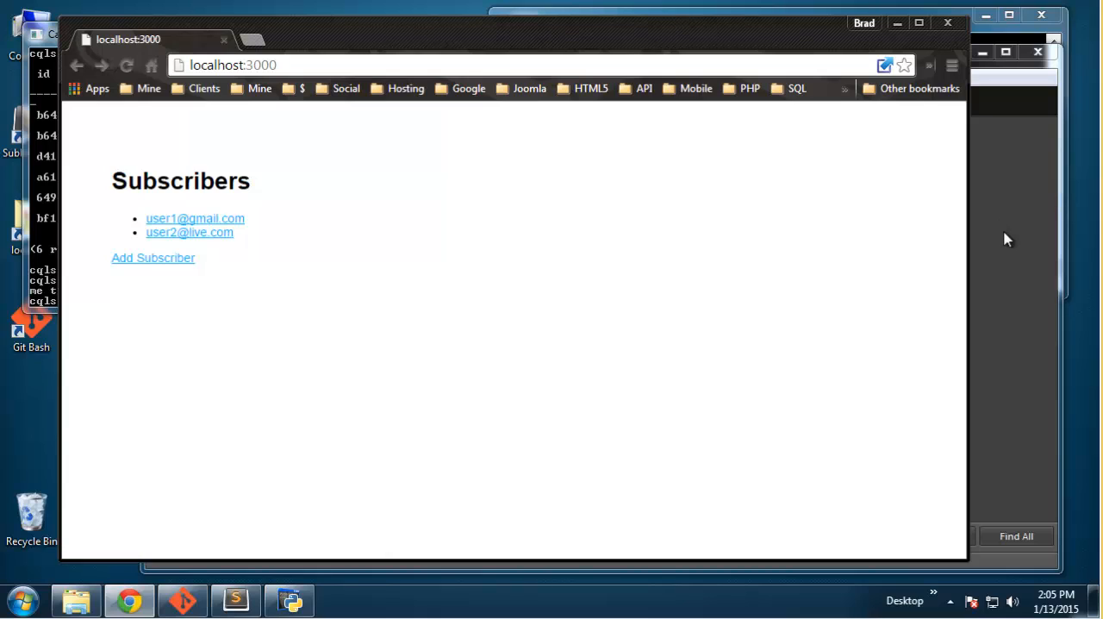
pyautogui.moveTo(1004, 244)
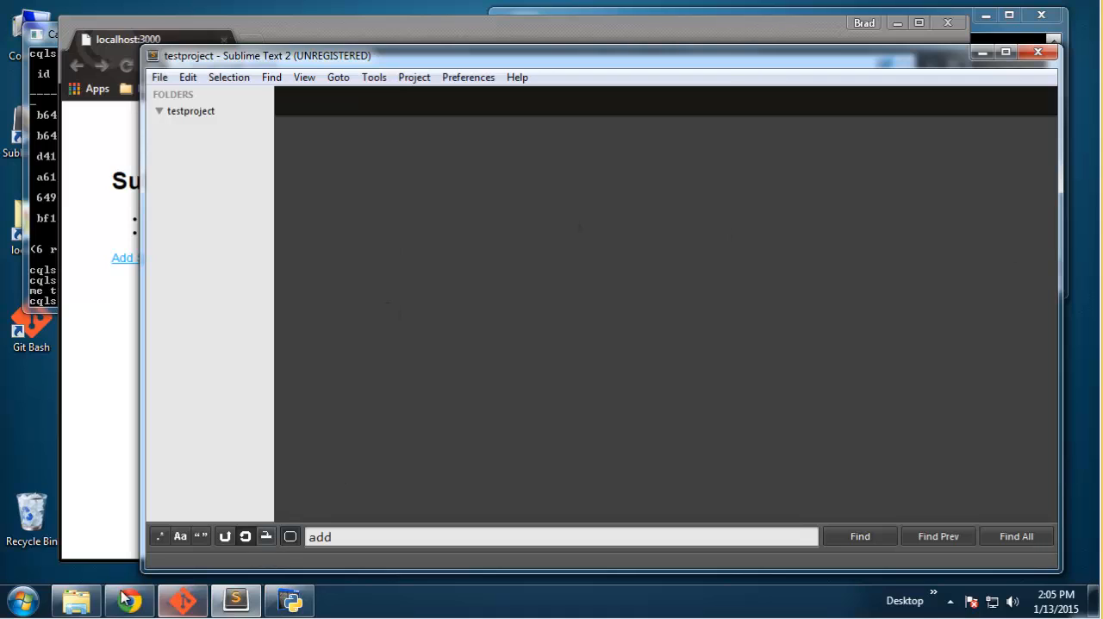
# Step: Create an empty main.js in public/javascripts, accept the extension change, and go to views
pyautogui.click(68, 597)
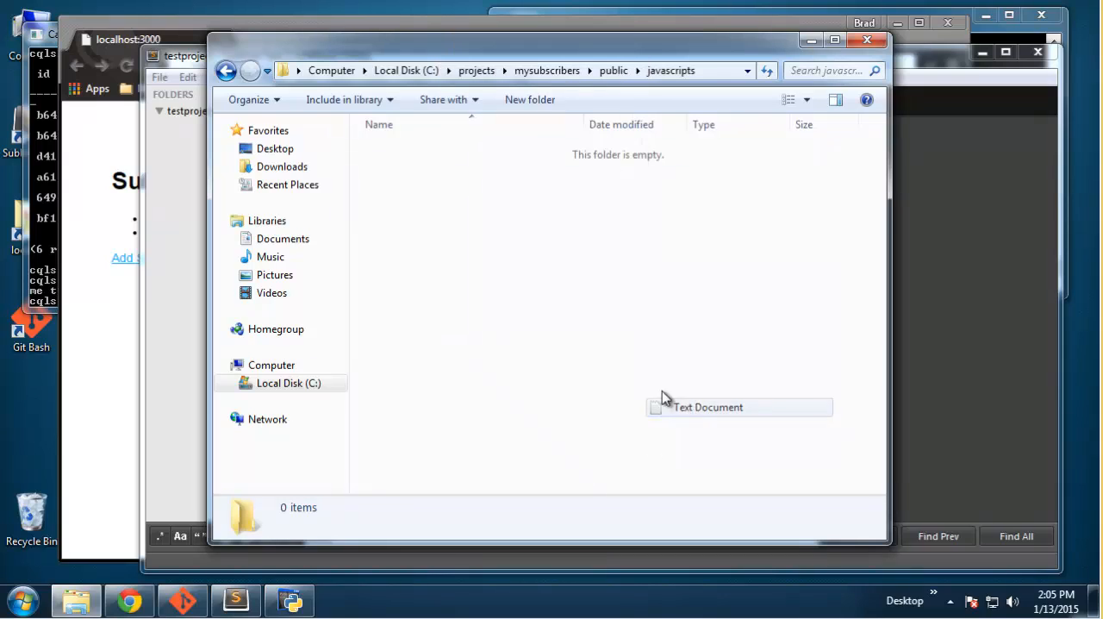
pyautogui.click(707, 407)
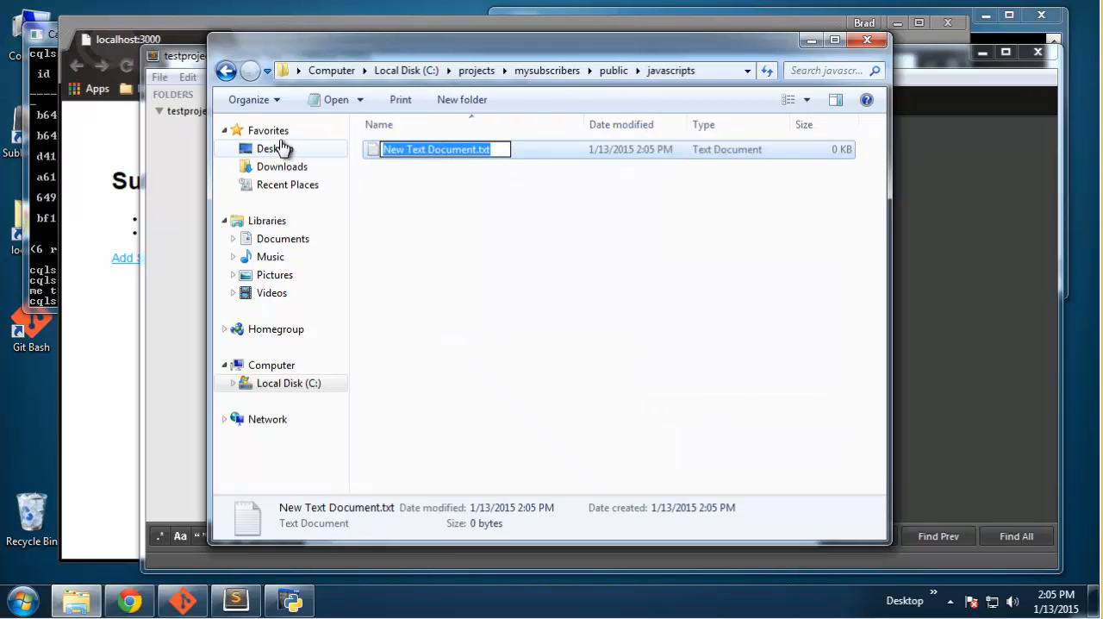
pyautogui.write('main.js')
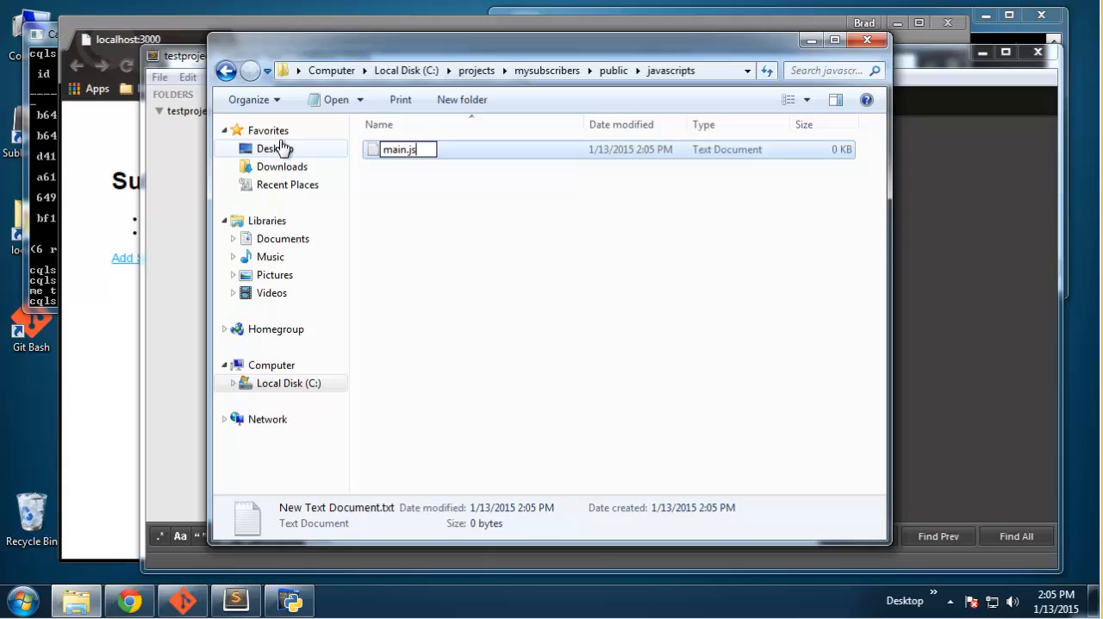
pyautogui.press('Enter')
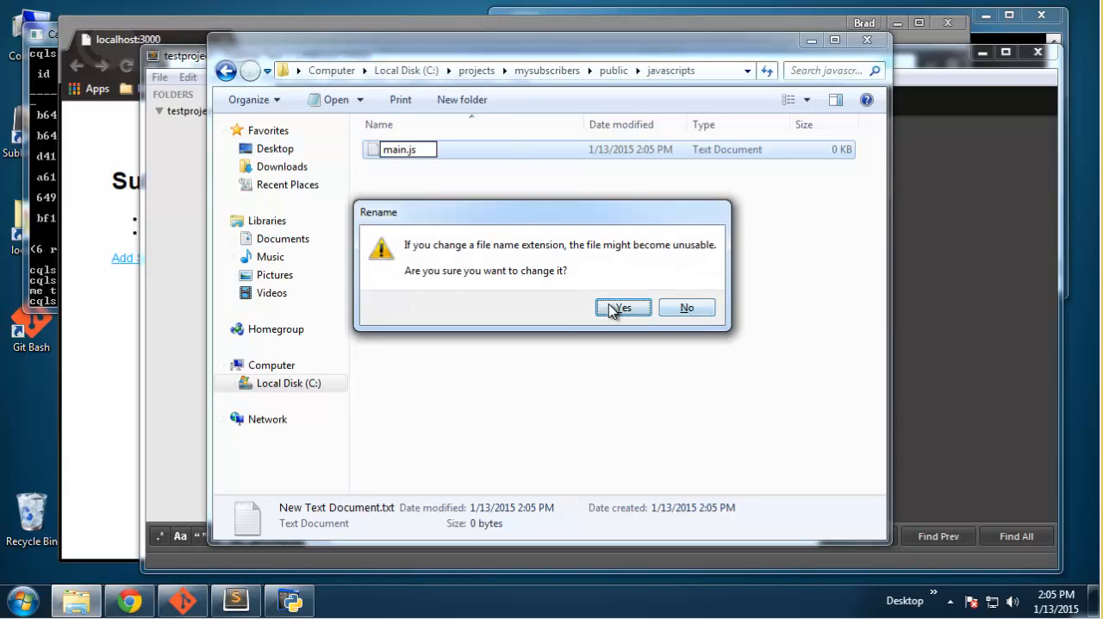
pyautogui.click(623, 307)
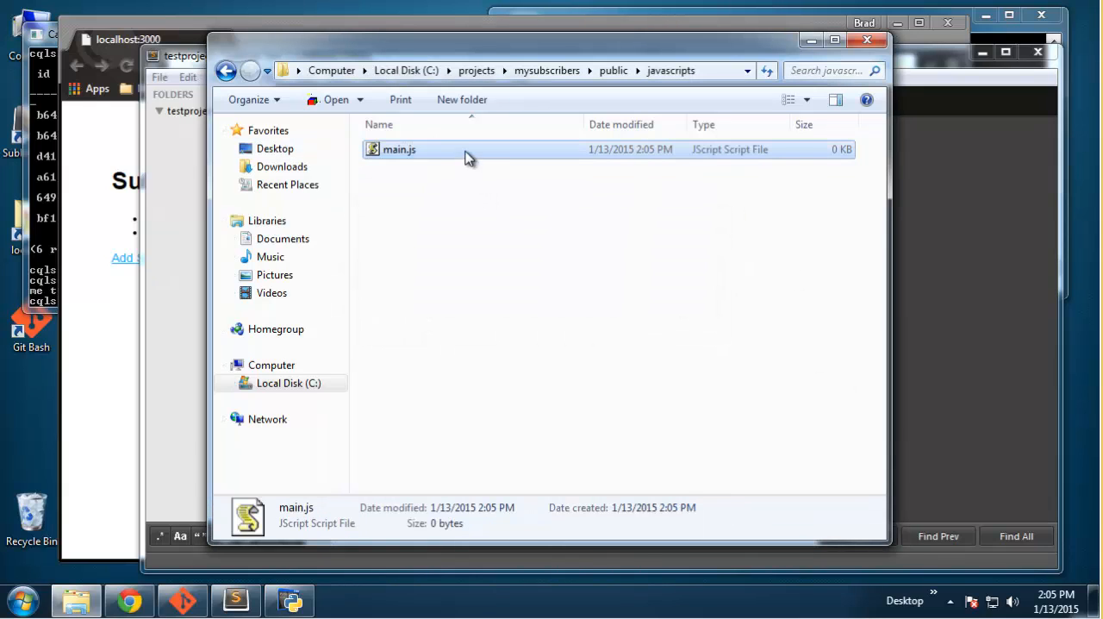
pyautogui.rightClick(401, 149)
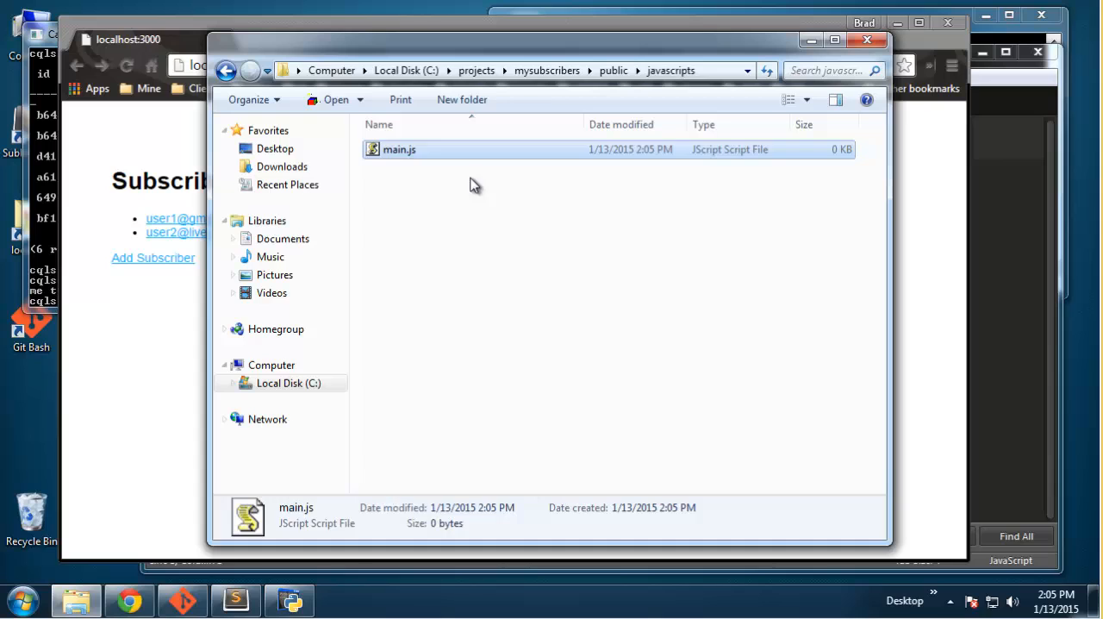
pyautogui.click(227, 69)
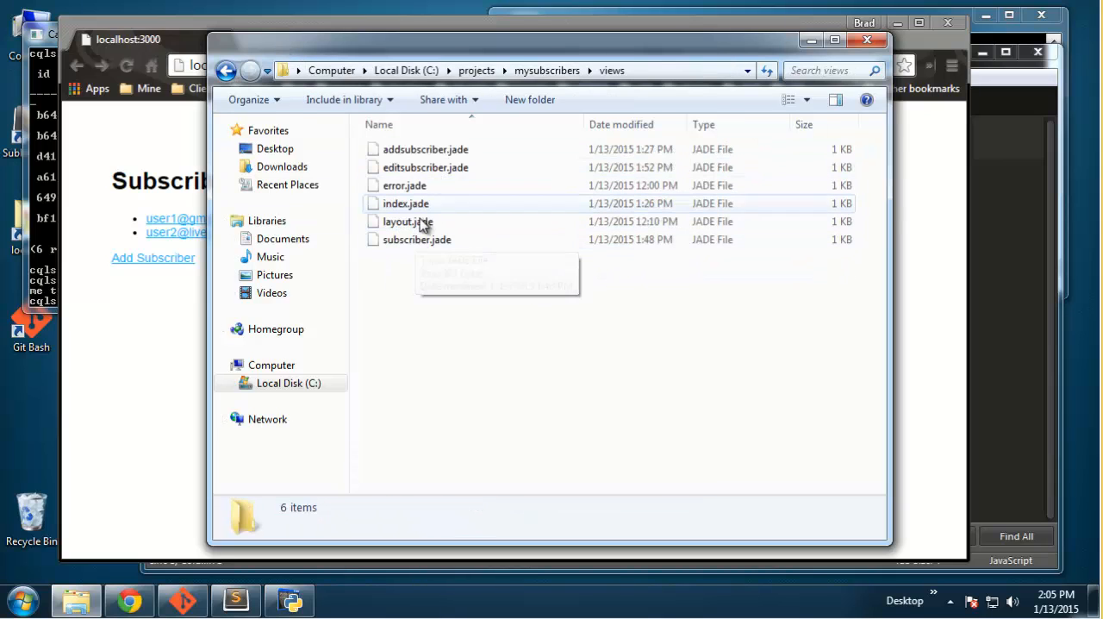
# Step: Open mysubscribers' views/layout.jade with Sublime Text 2
pyautogui.doubleClick(400, 221)
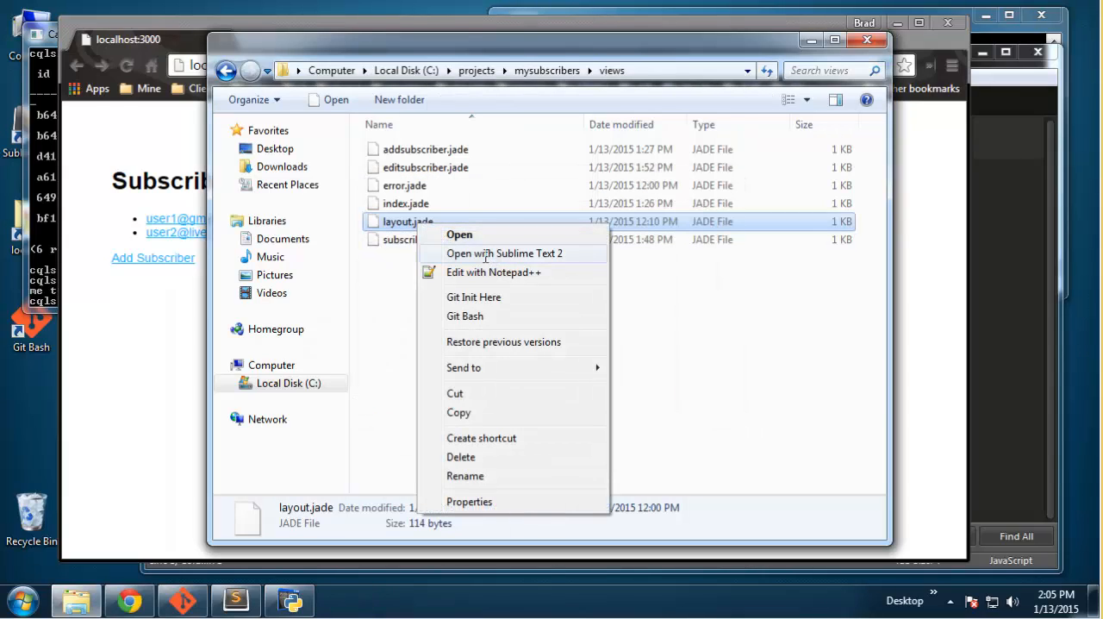
pyautogui.click(513, 254)
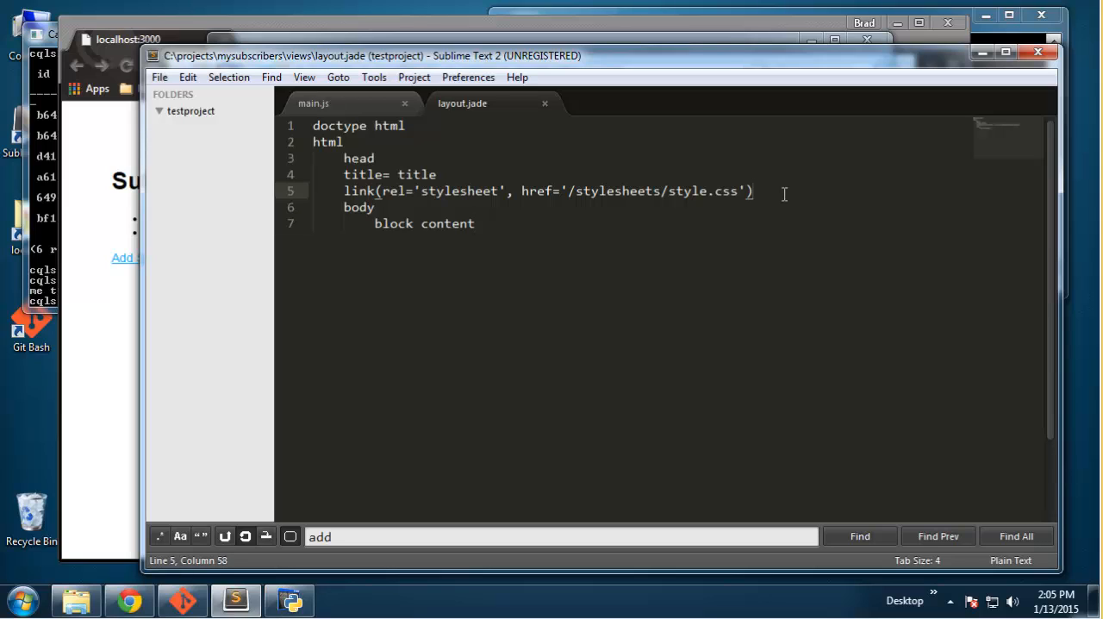
pyautogui.write('scrip')
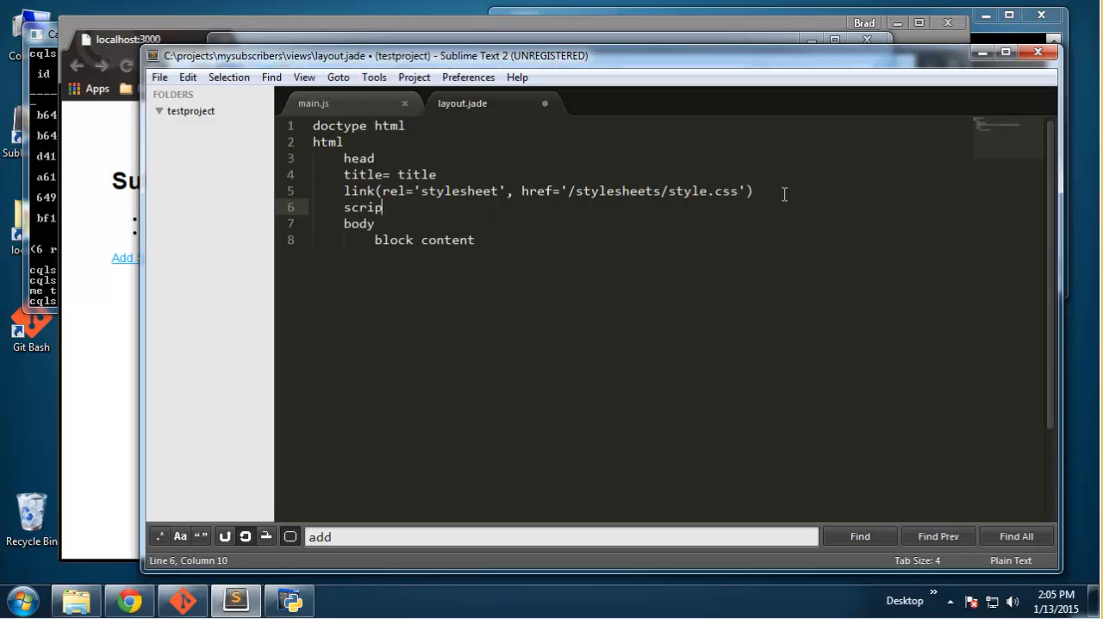
pyautogui.write('t')
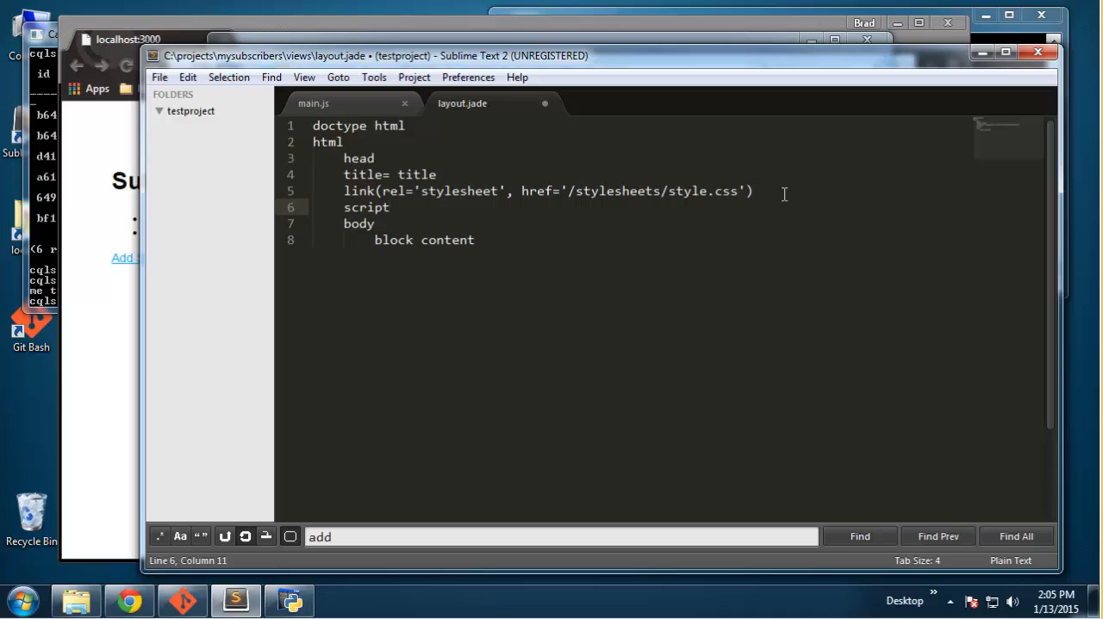
pyautogui.write('()')
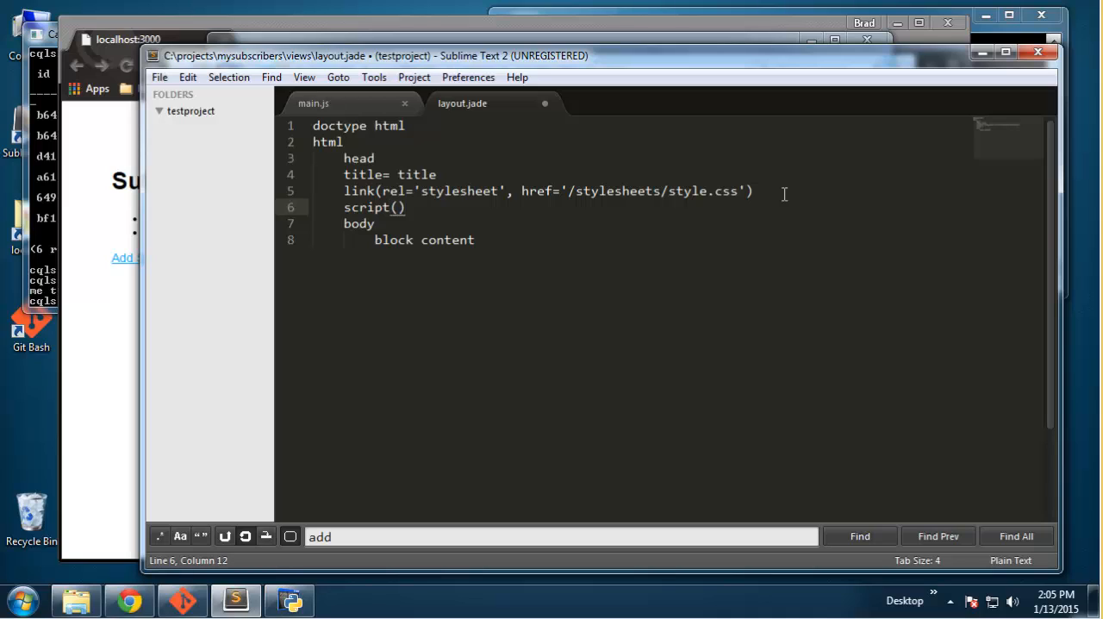
pyautogui.write('src=')
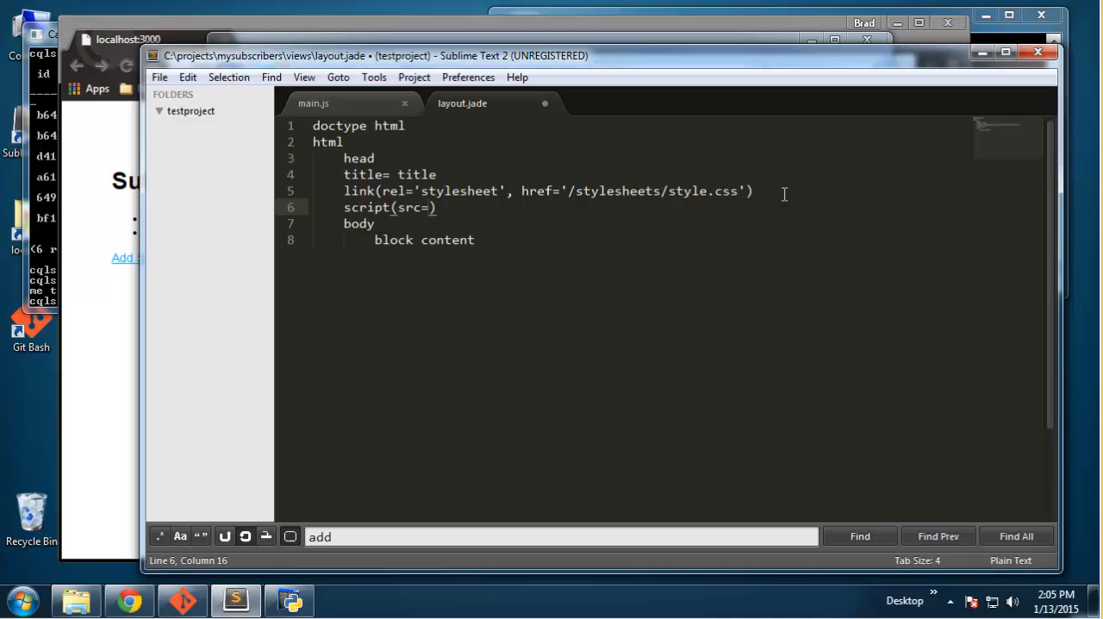
pyautogui.write('""')
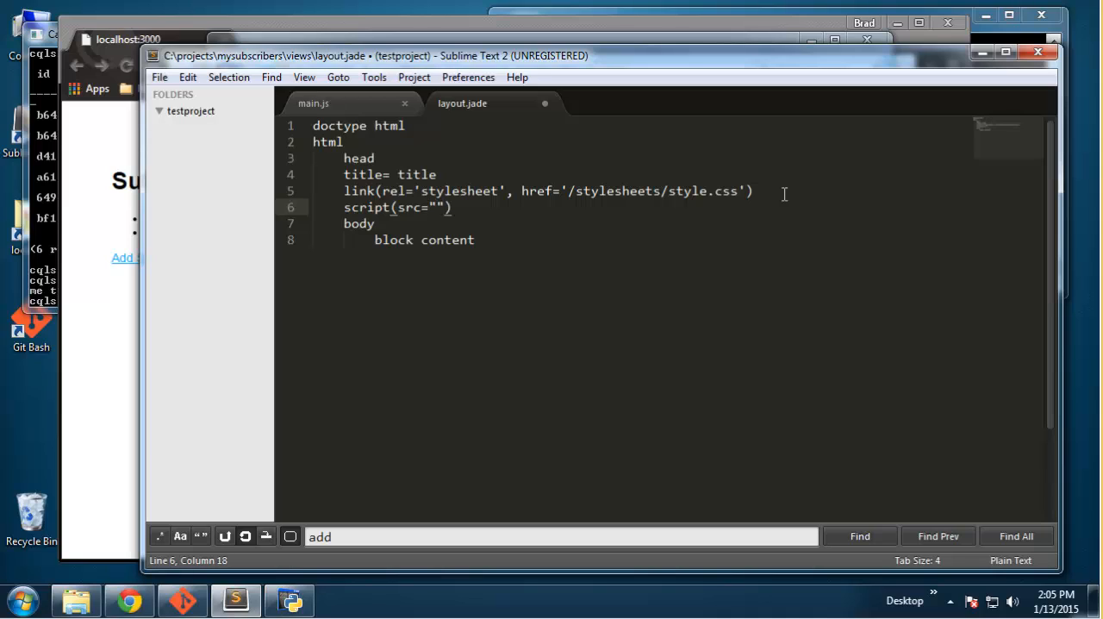
pyautogui.write('htt')
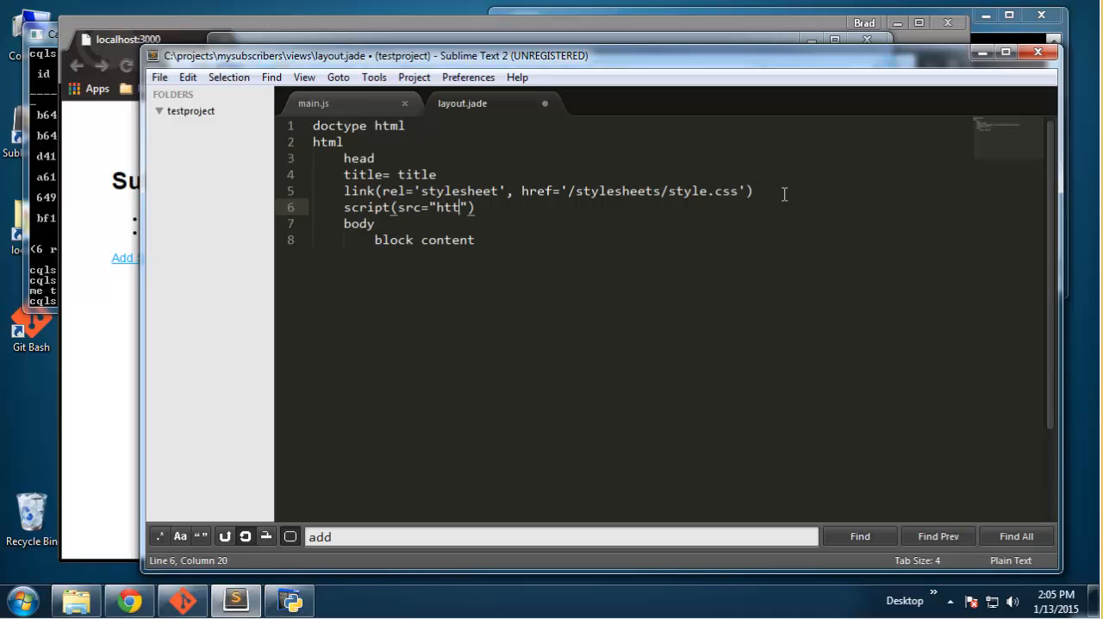
pyautogui.write('p://')
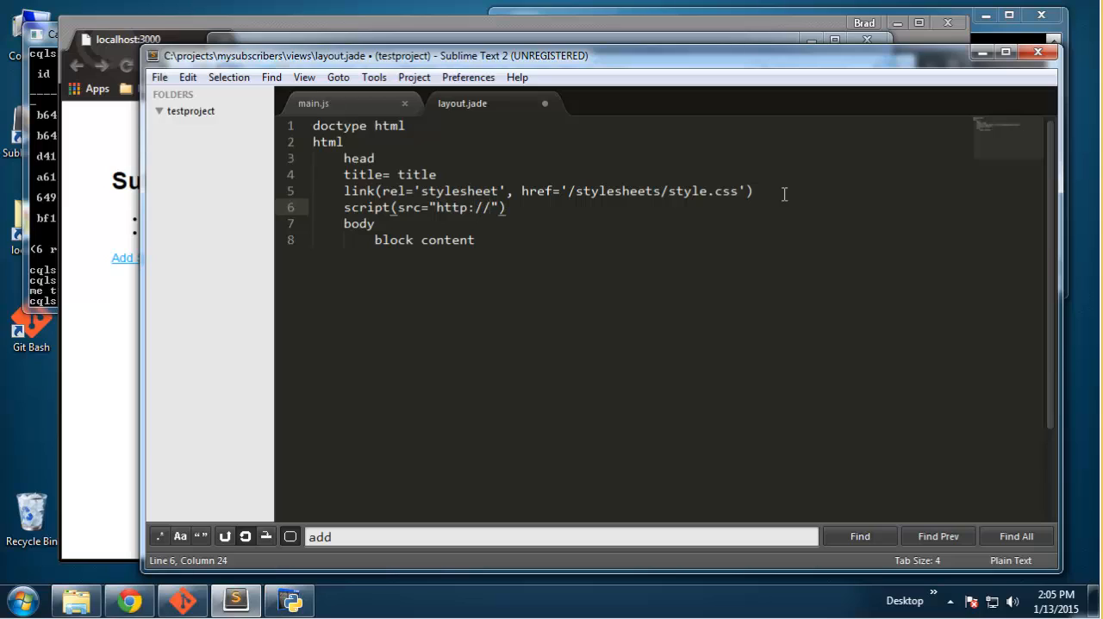
pyautogui.write('ajax.google')
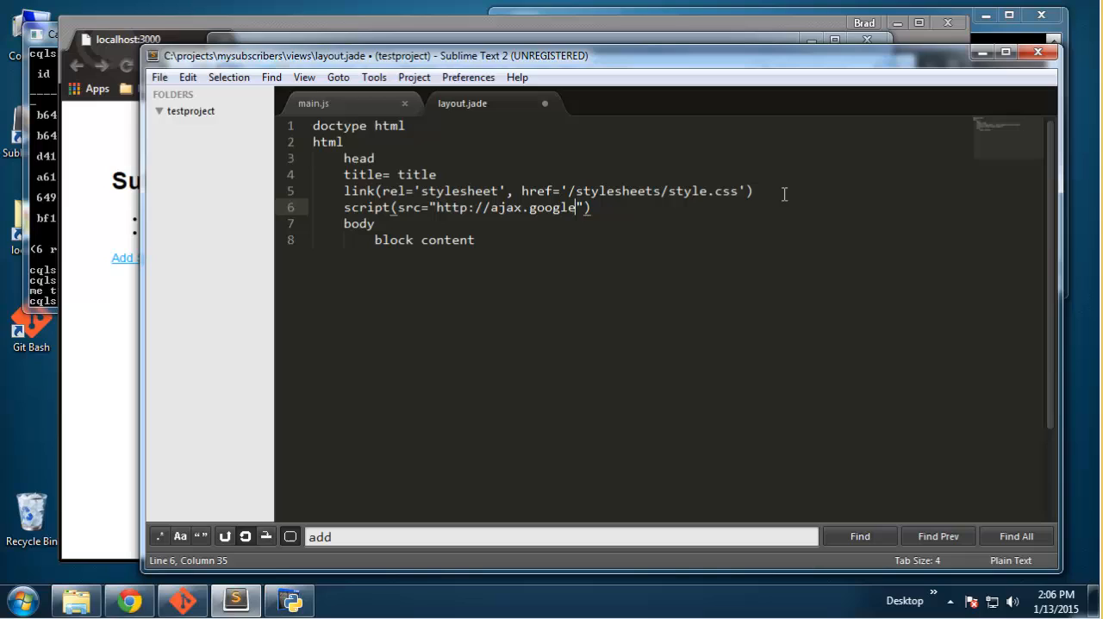
pyautogui.write('apis')
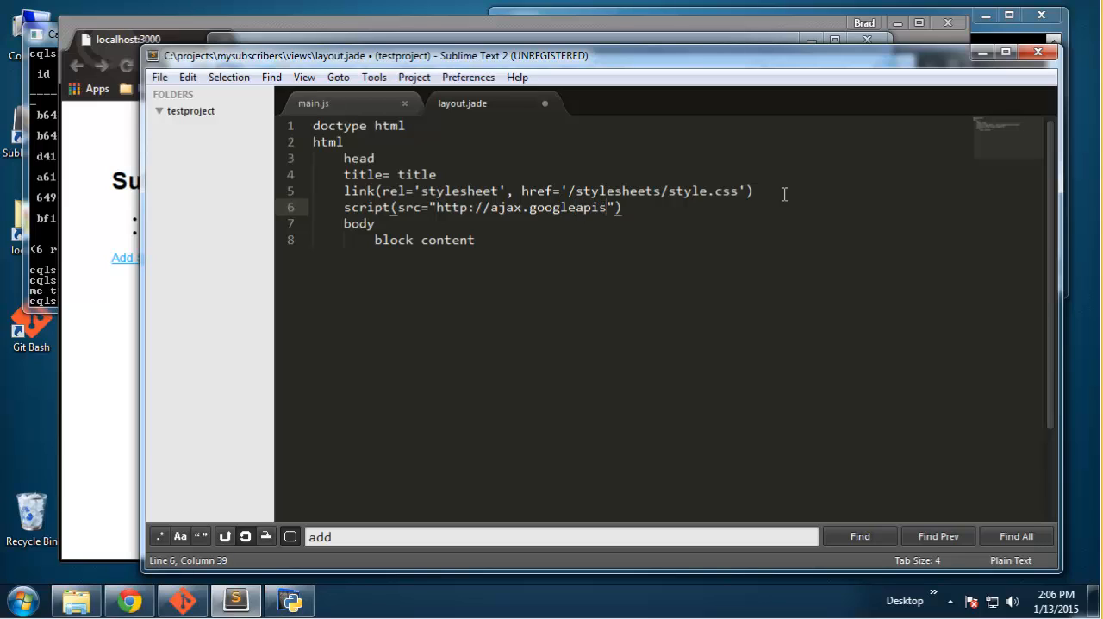
pyautogui.write('.com')
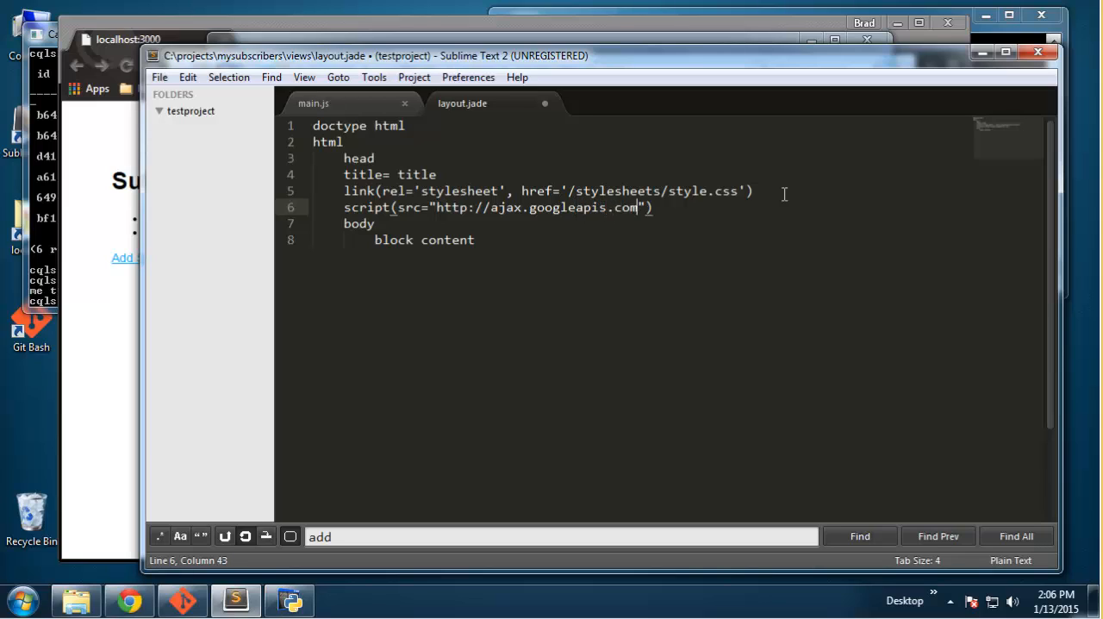
pyautogui.write('/ajax')
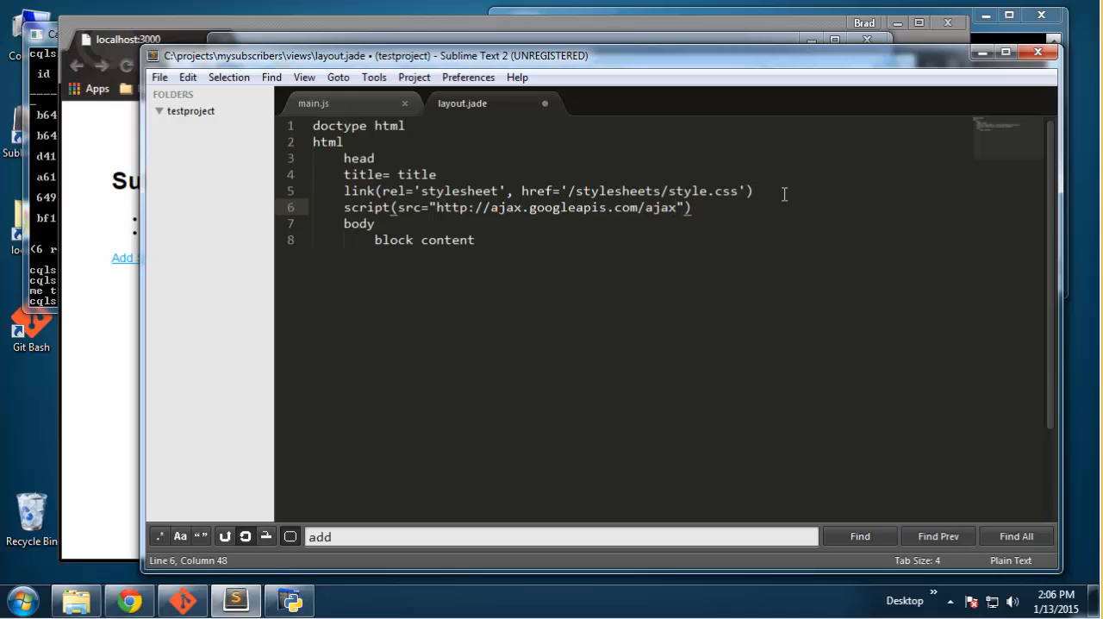
pyautogui.write('/libs')
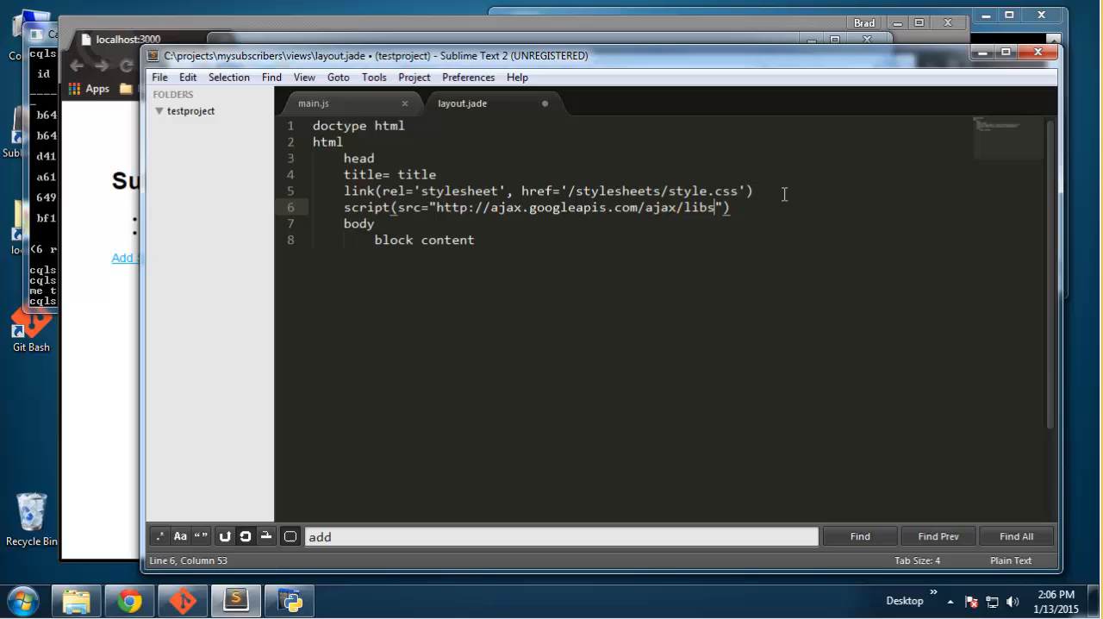
pyautogui.write('/jquery/')
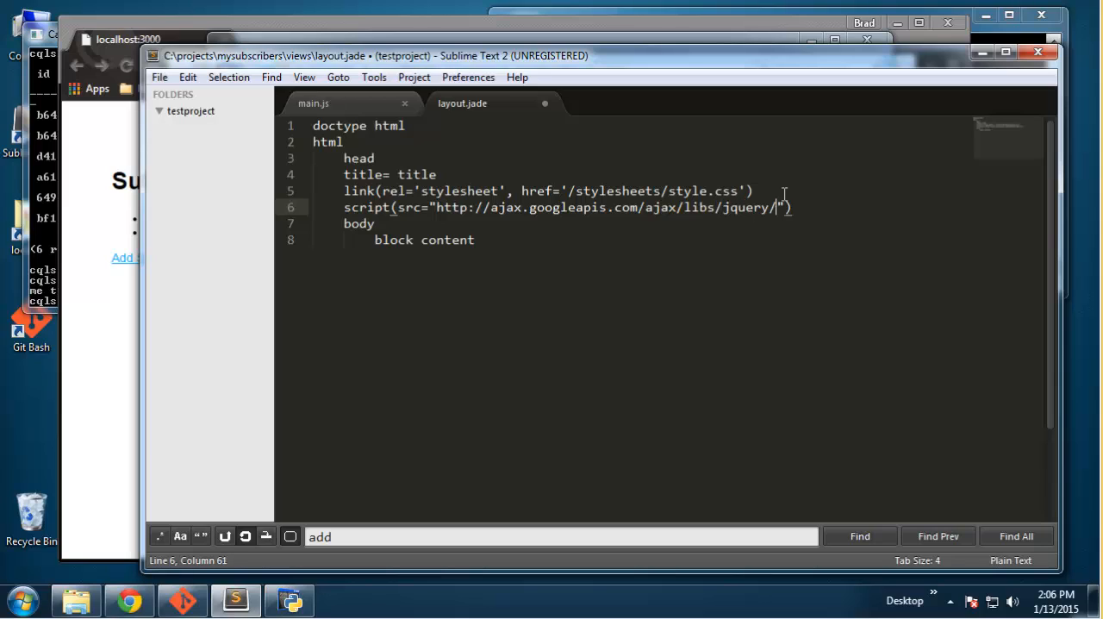
pyautogui.write('1.11')
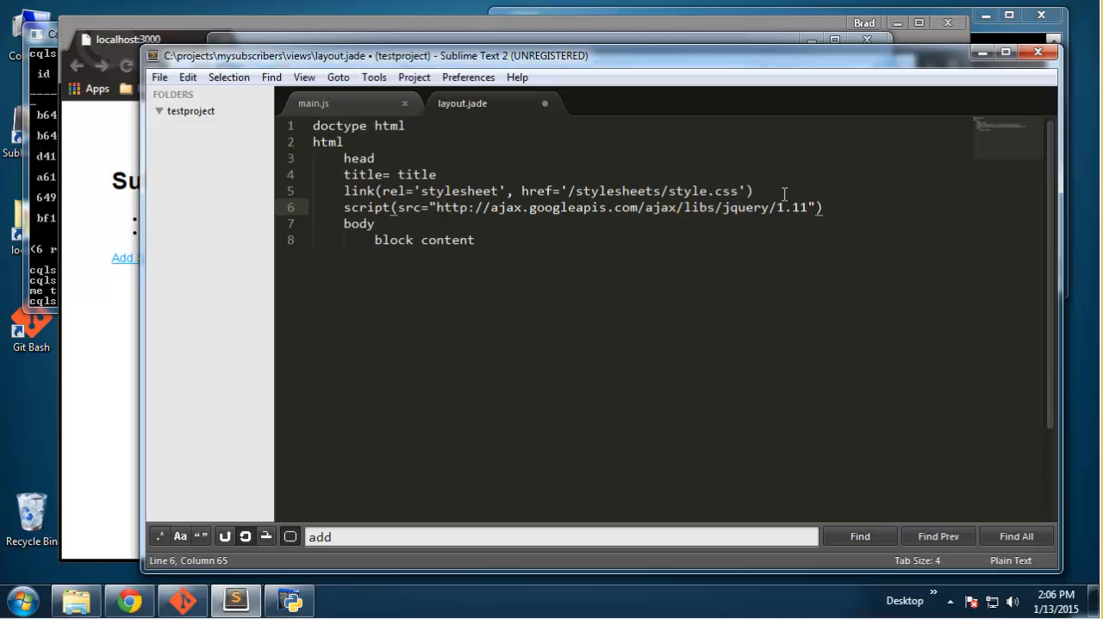
pyautogui.write('.2')
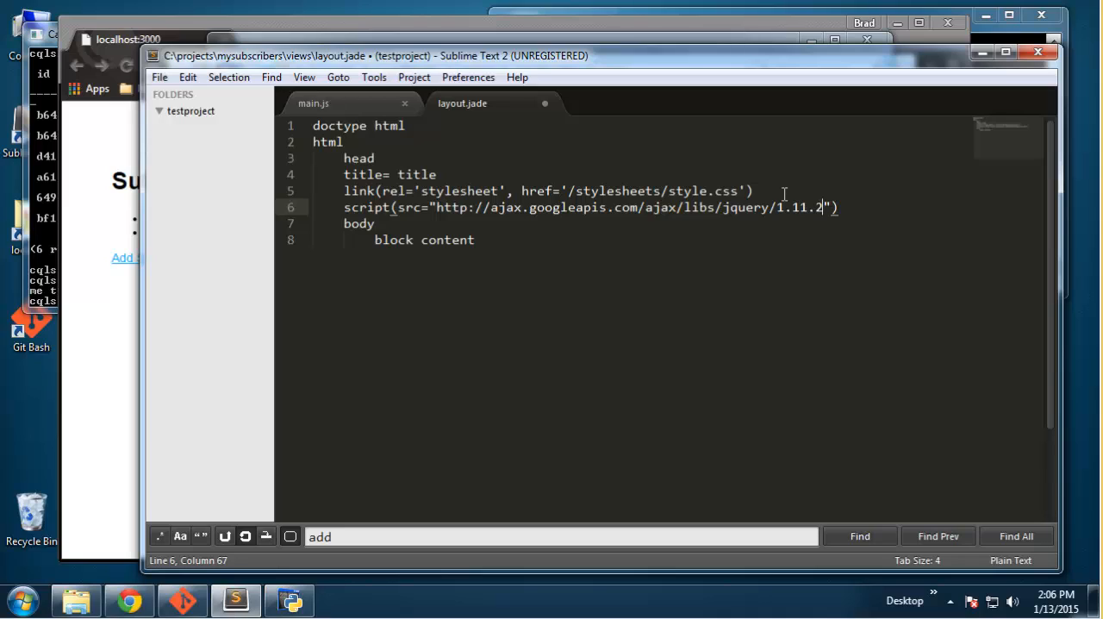
pyautogui.write('/jqu')
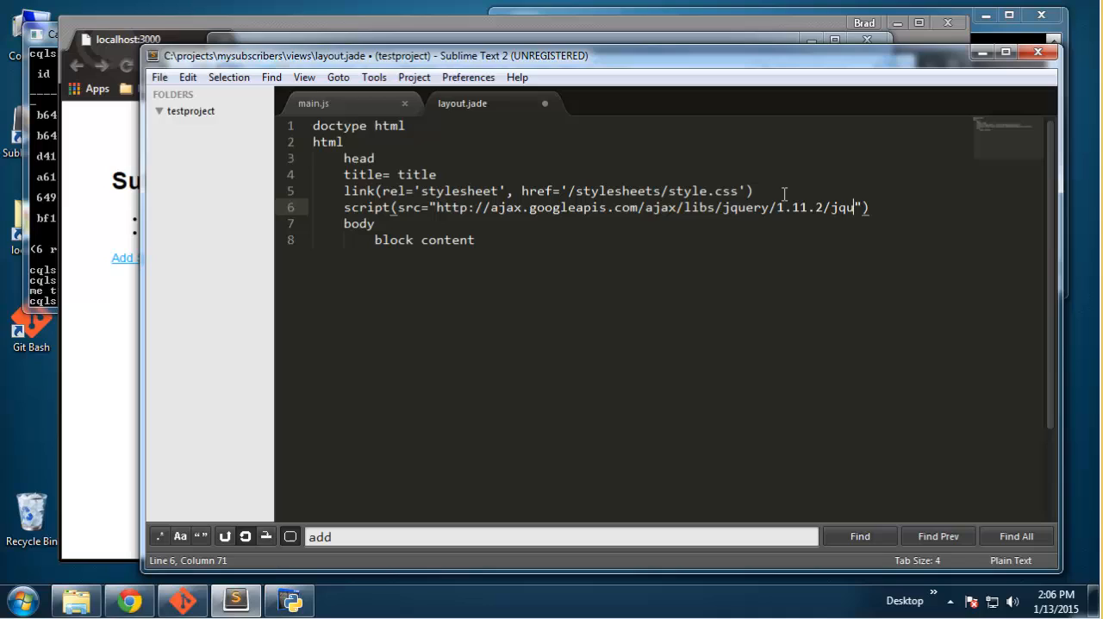
pyautogui.write('ery.min')
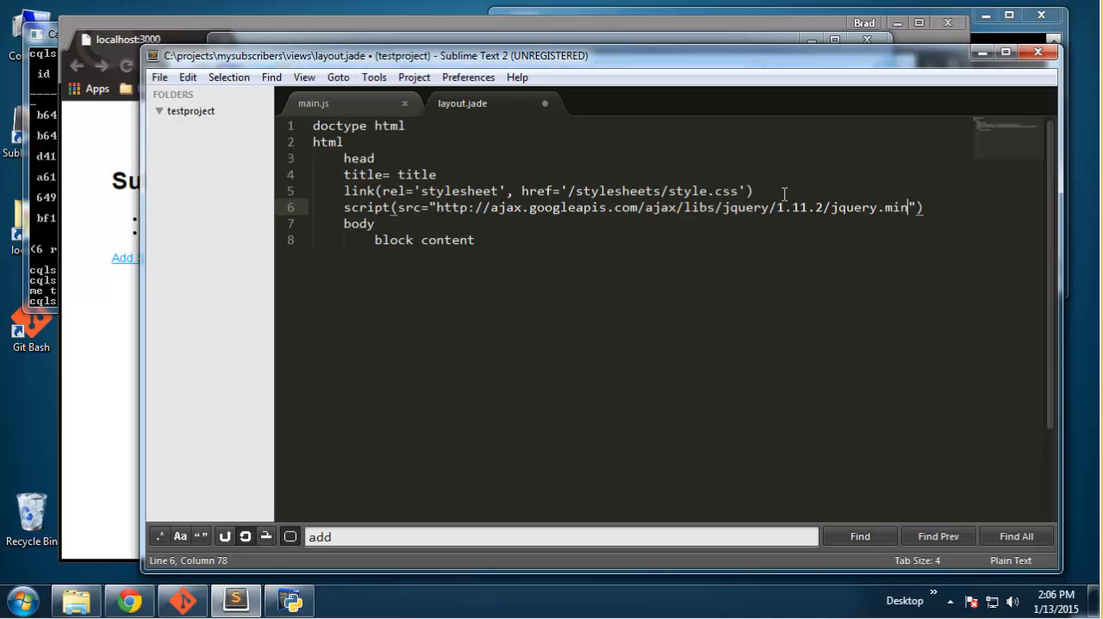
pyautogui.write('.js')
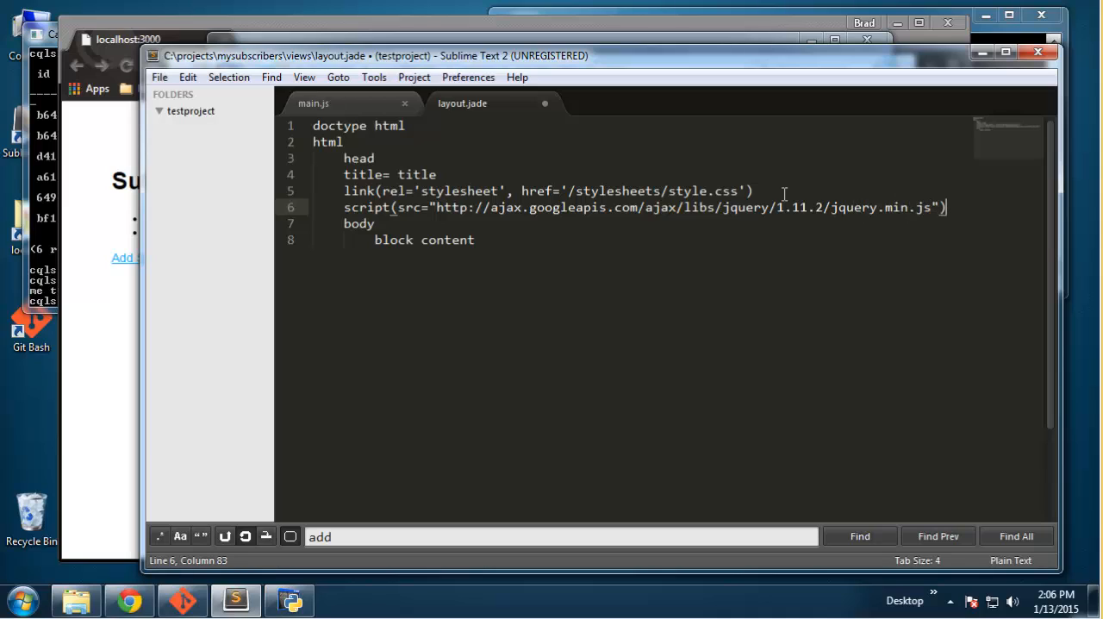
pyautogui.write('script(')
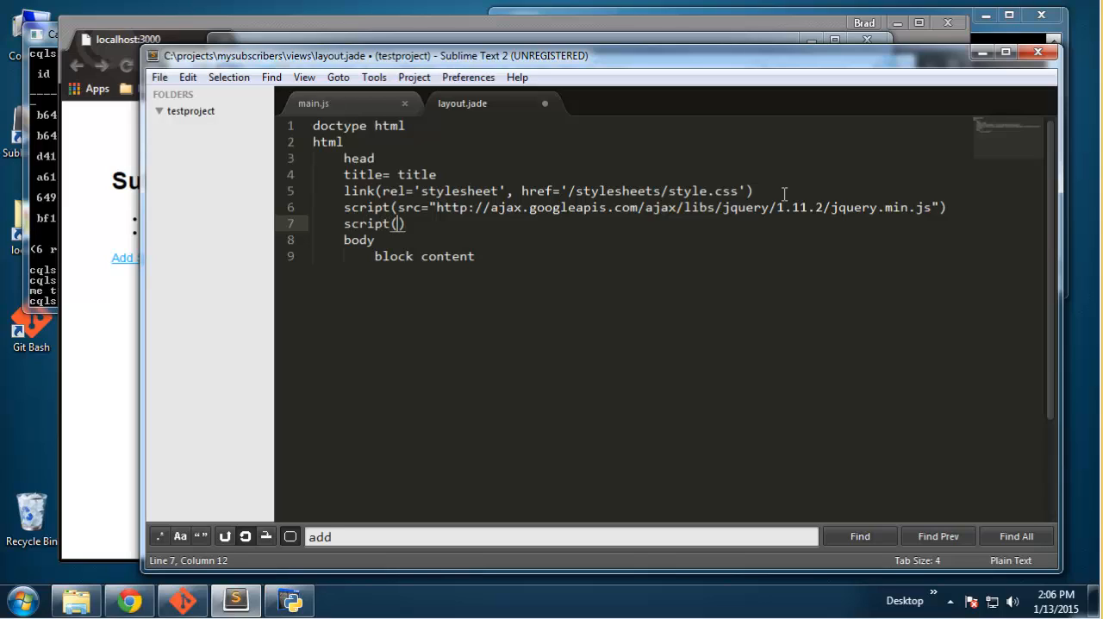
# Step: Complete the second script line as script(src="/javascripts/main.js")
pyautogui.write('src')
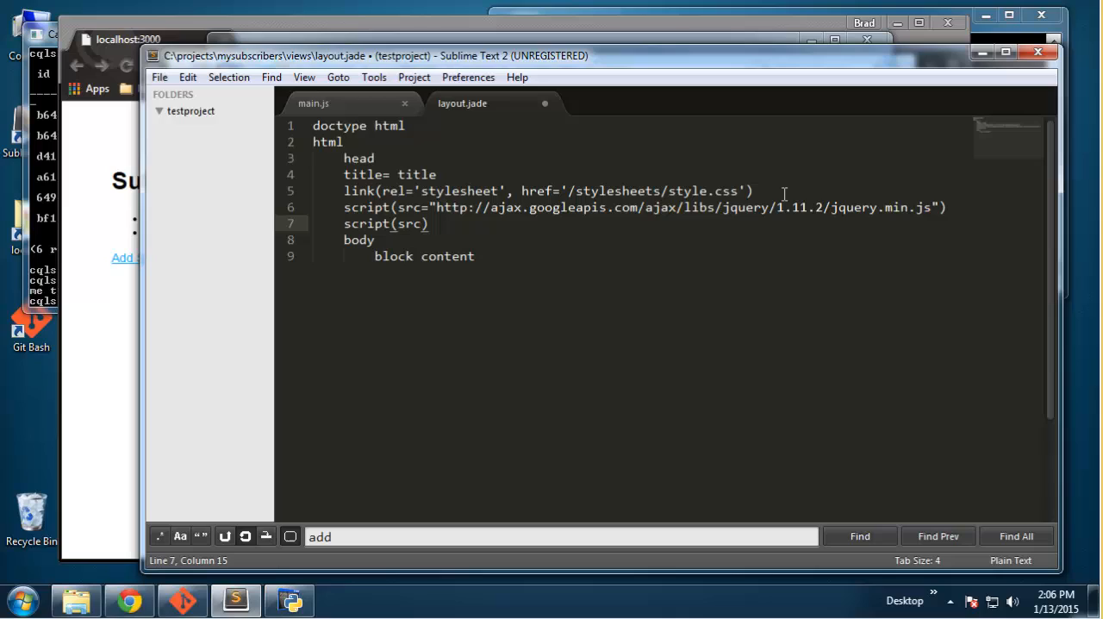
pyautogui.write('""')
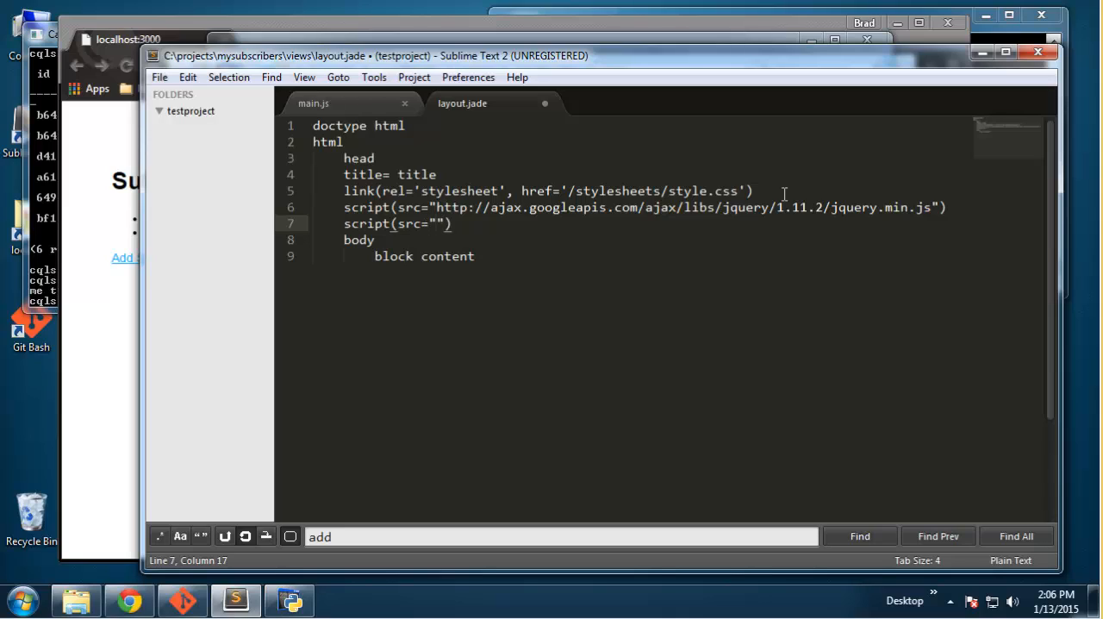
pyautogui.write('/javascripts/')
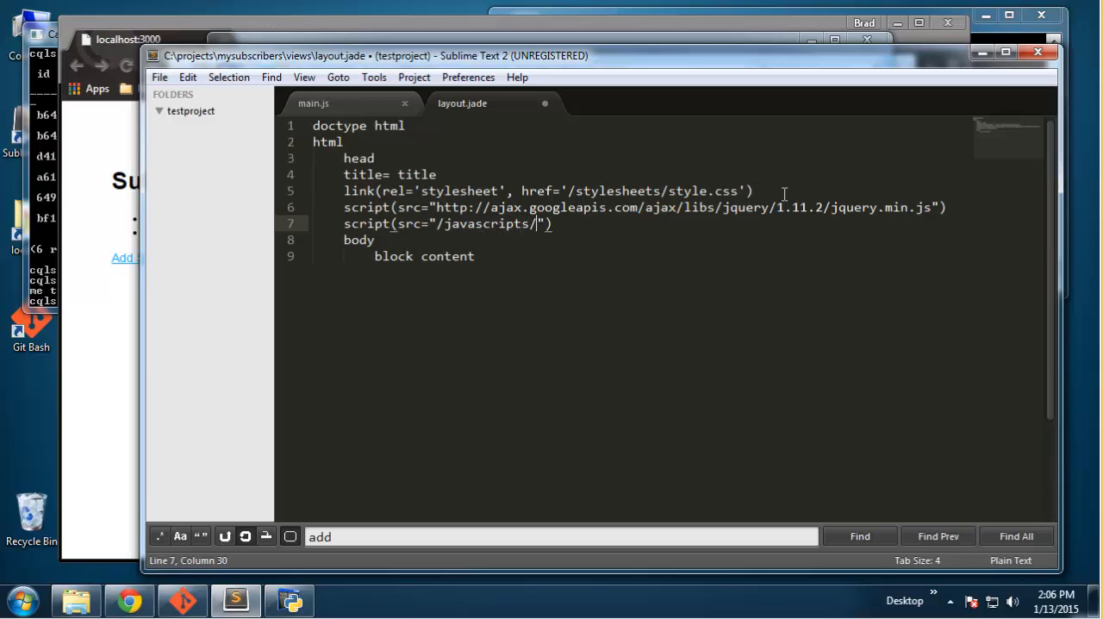
pyautogui.write('main.js')
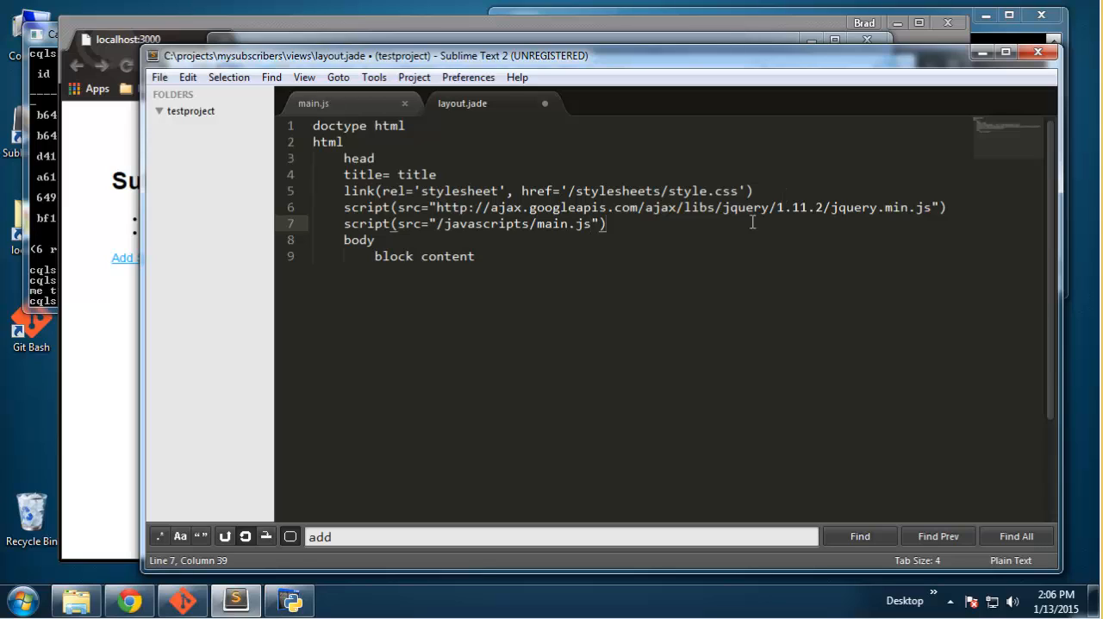
# Step: In main.js, write $(document).ready(function(){ alert(1); })
pyautogui.click(313, 102)
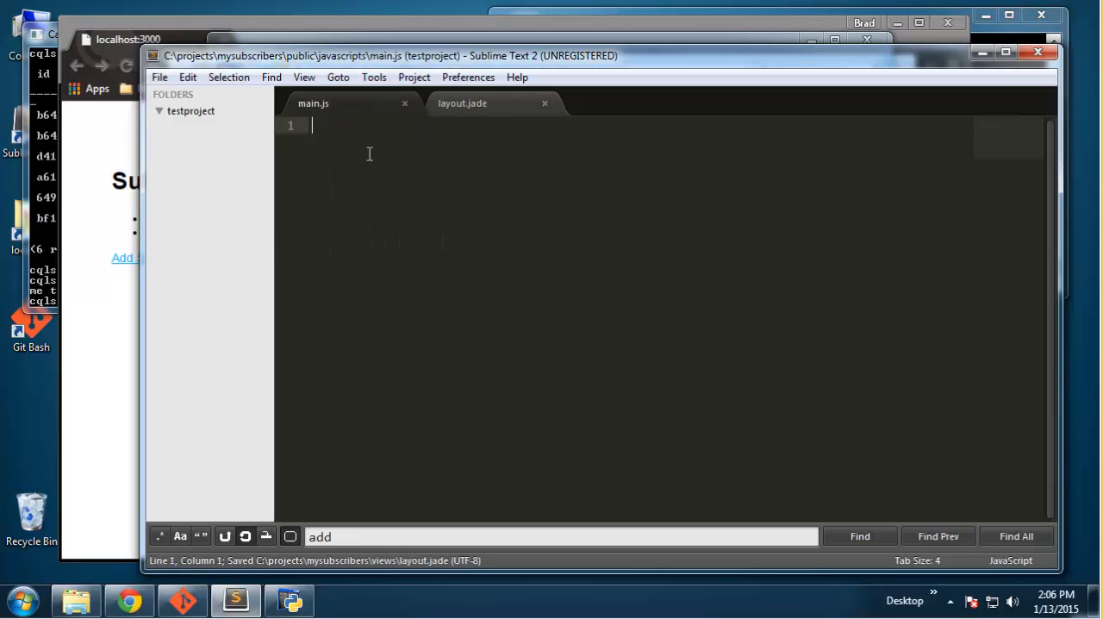
pyautogui.write('$()')
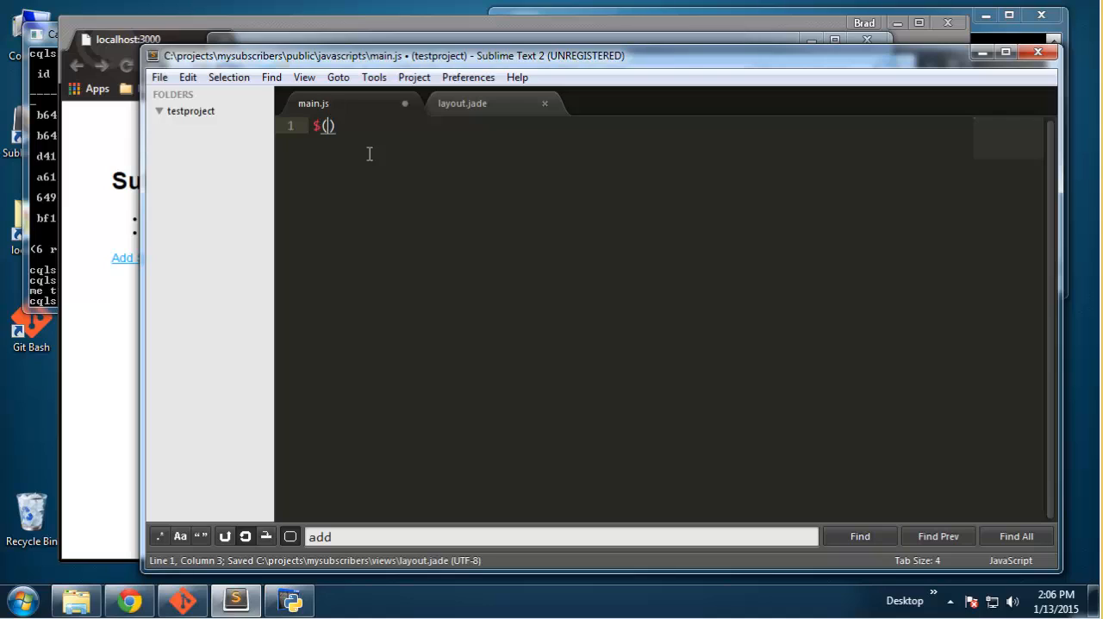
pyautogui.write('d')
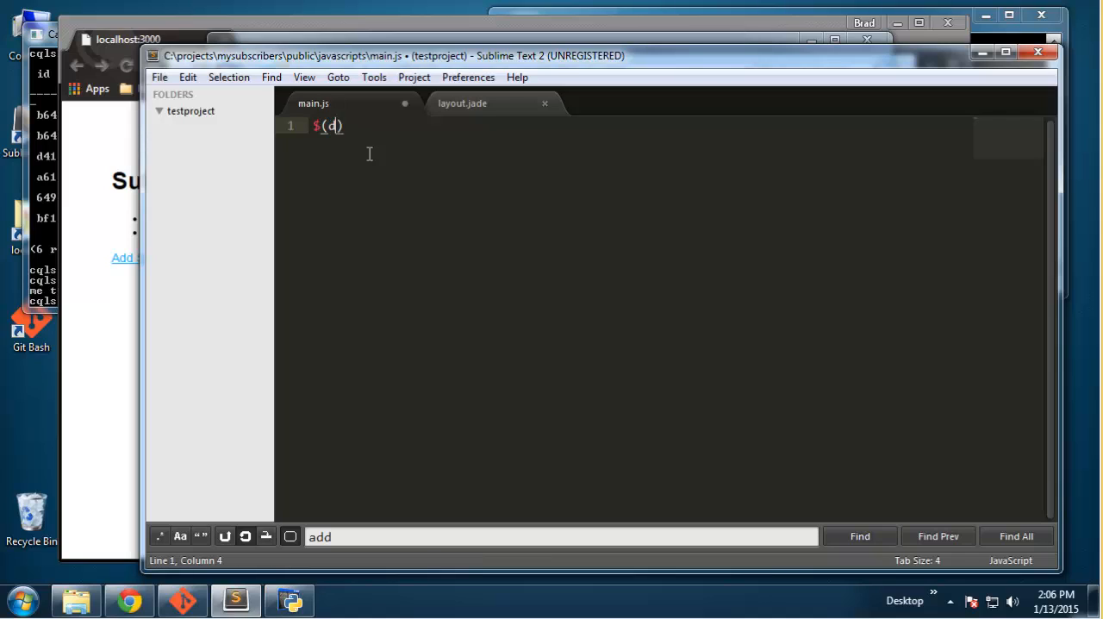
pyautogui.write('ocument')
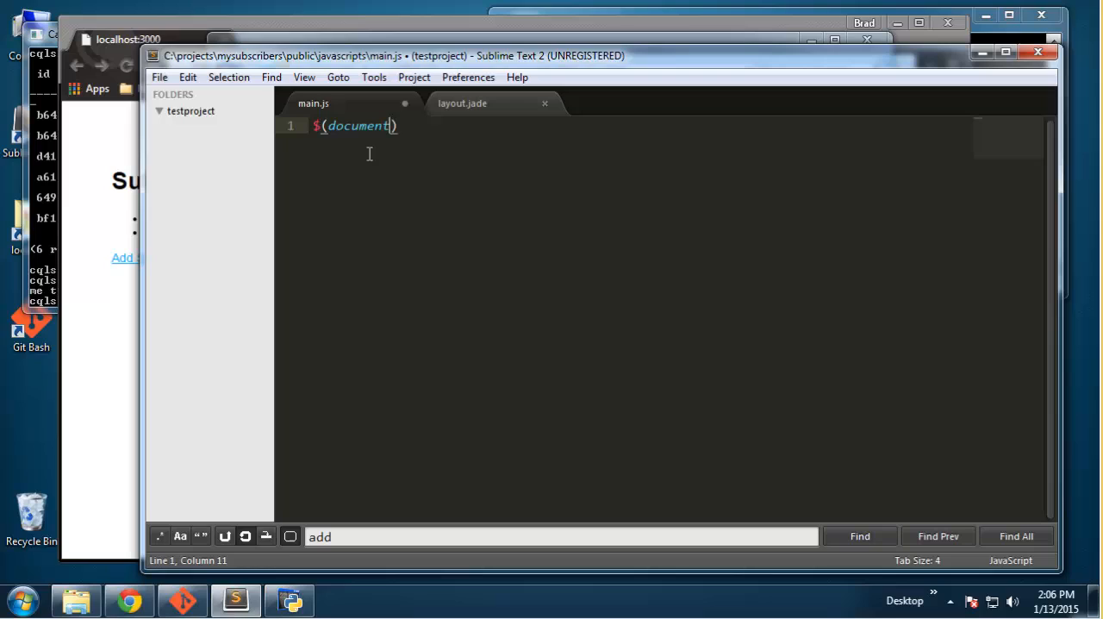
pyautogui.write(').re')
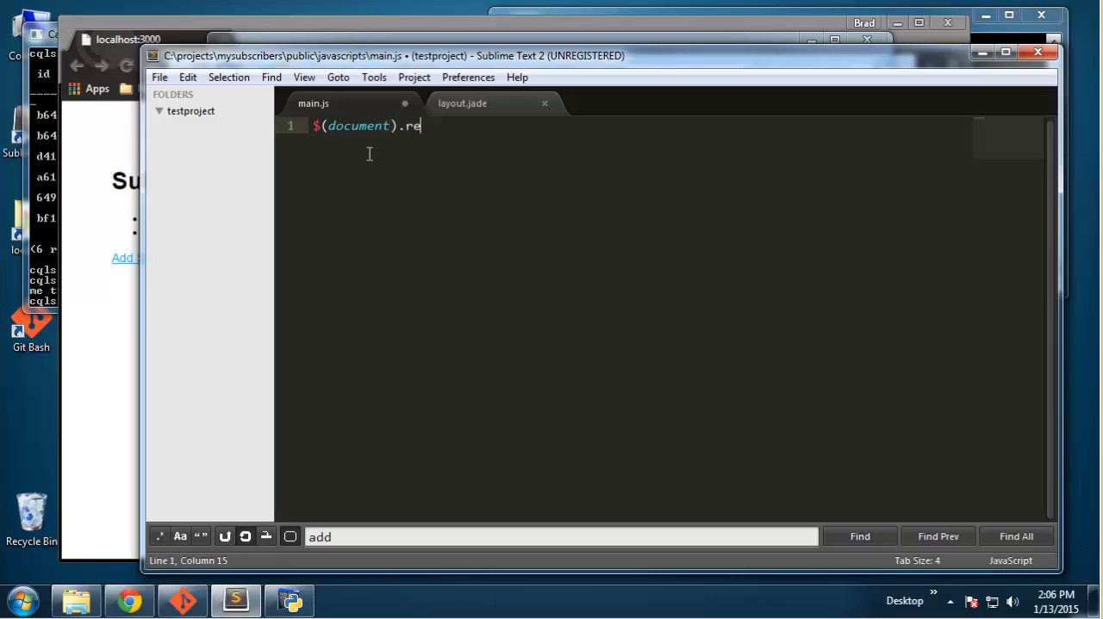
pyautogui.write('ady();')
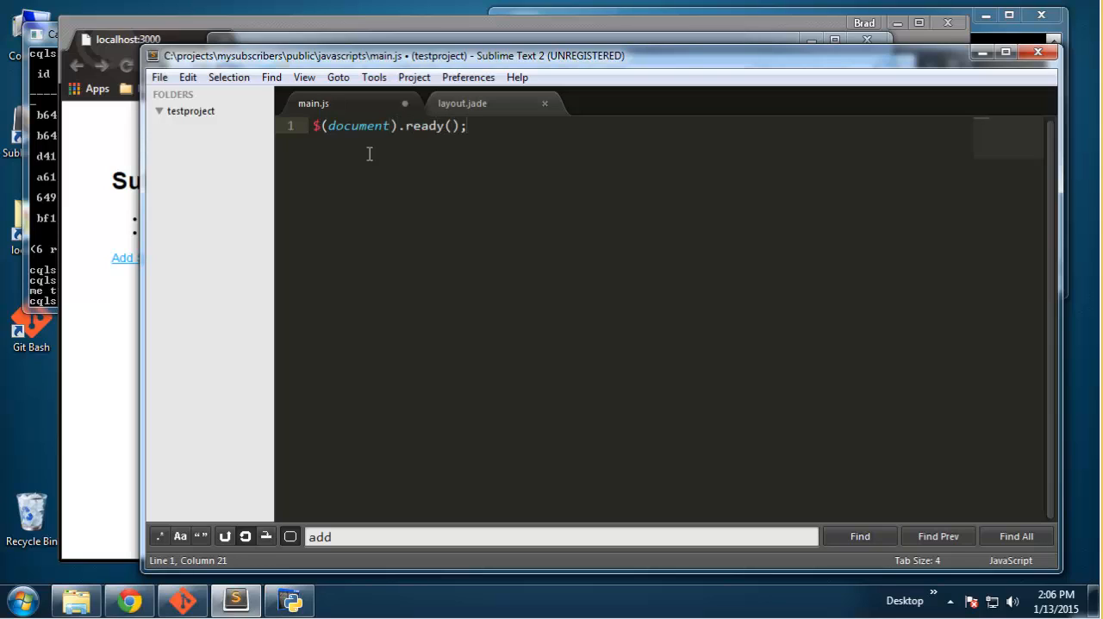
pyautogui.write('function(){')
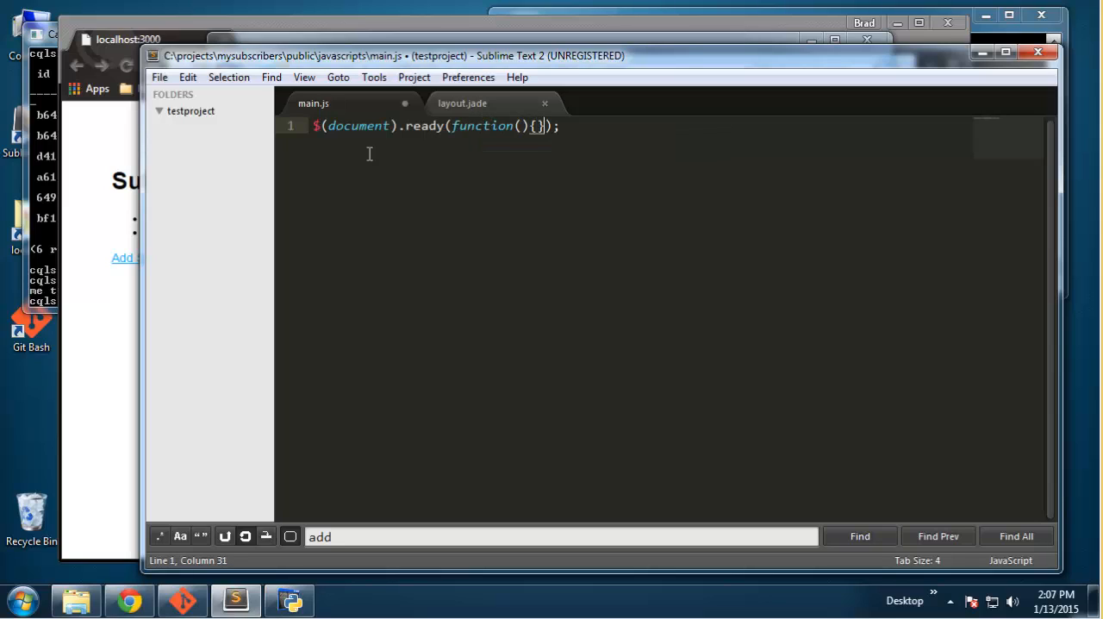
pyautogui.write('aler')
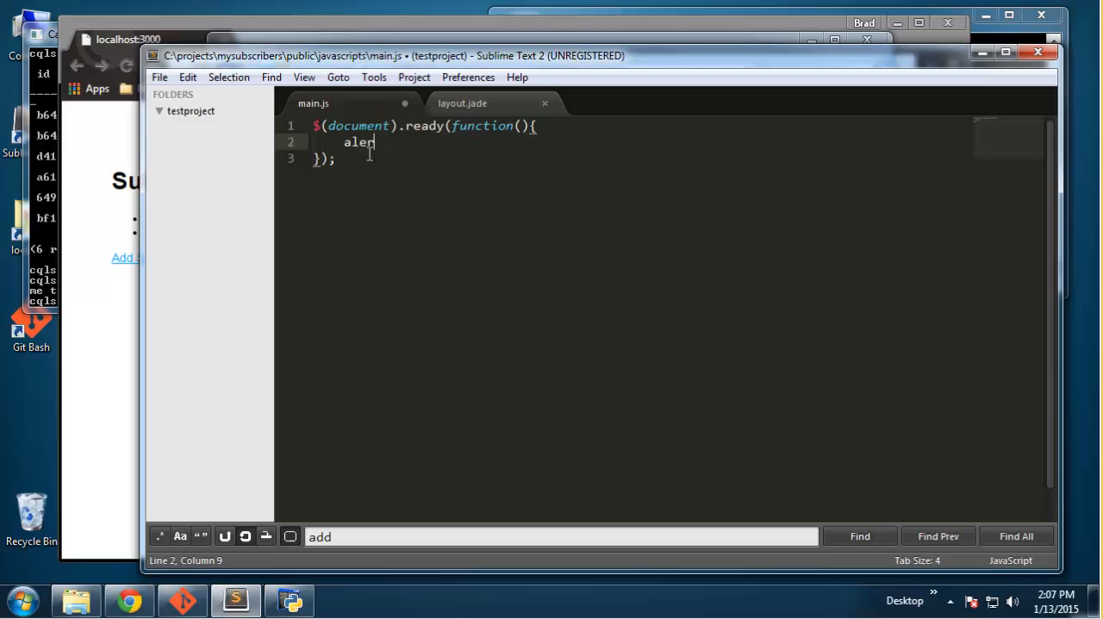
pyautogui.write('t(1);')
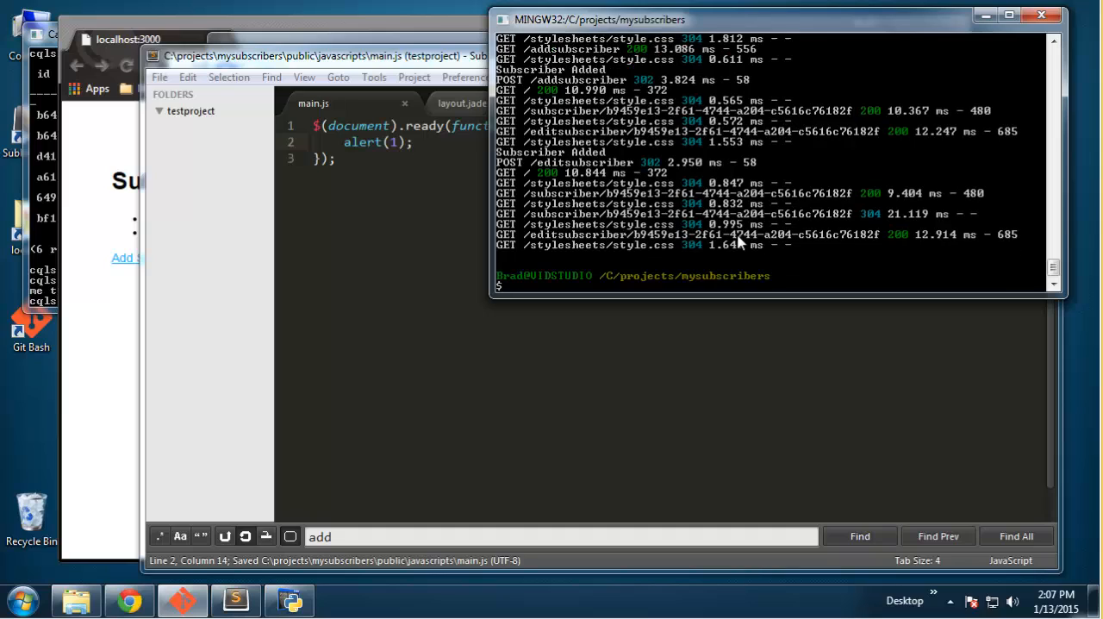
# Step: Run npm start, then load Add Subscriber and the second subscriber's details, dismissing alert 1 each time
pyautogui.write('npm start')
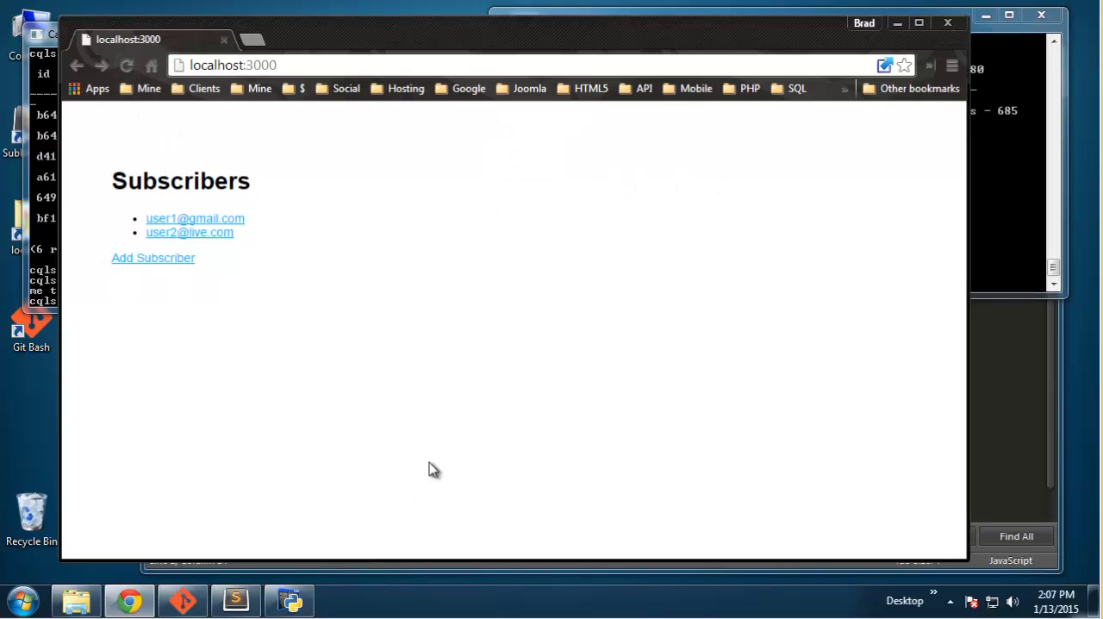
pyautogui.moveTo(235, 599)
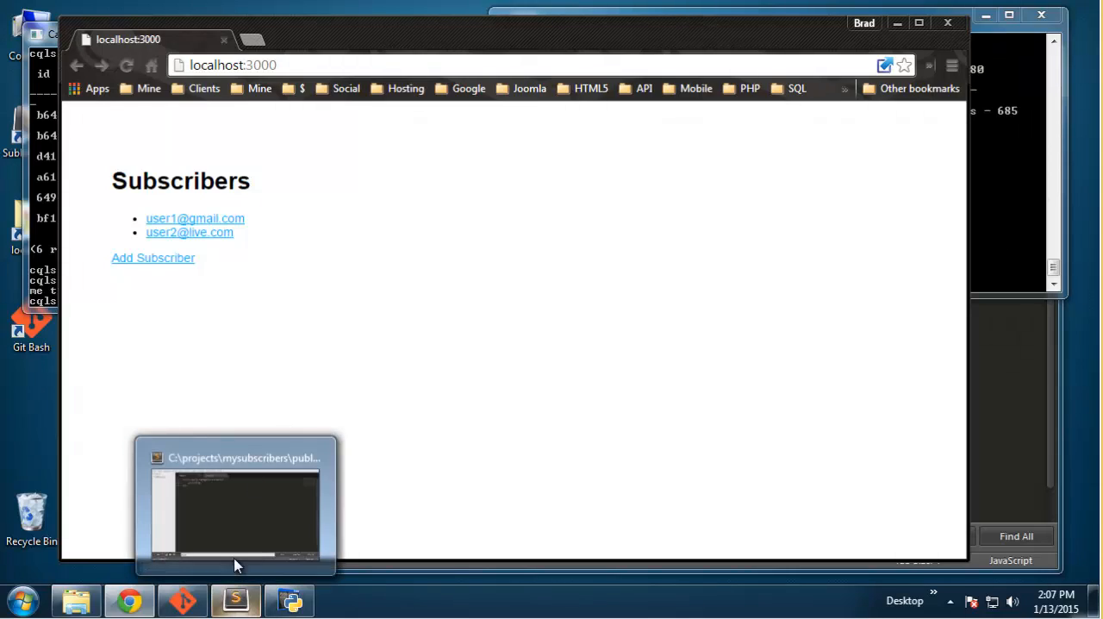
pyautogui.click(153, 258)
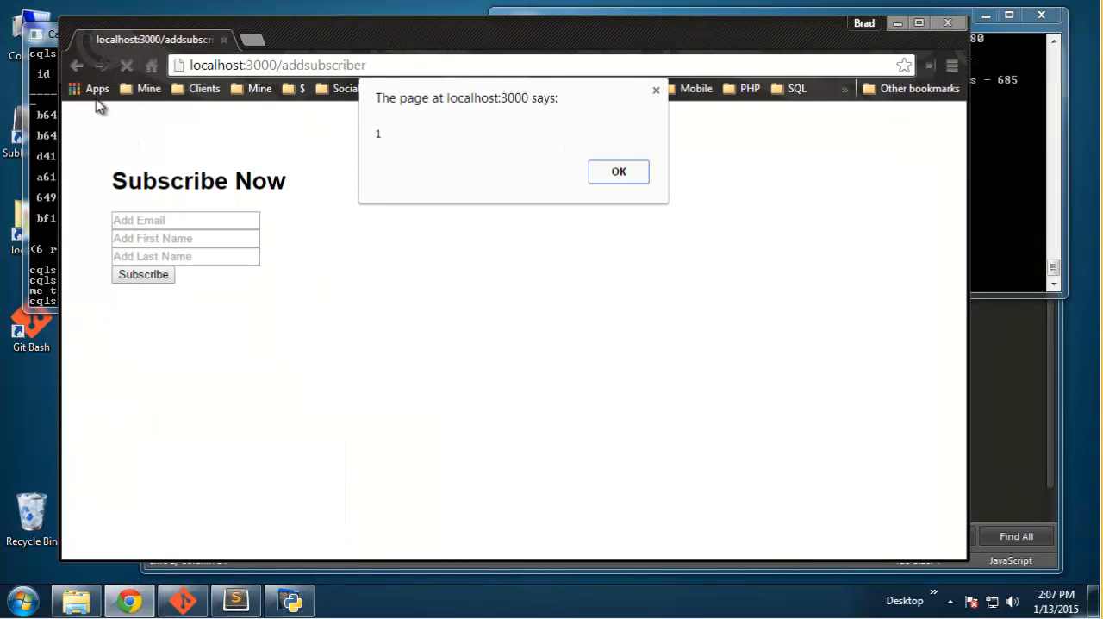
pyautogui.click(618, 172)
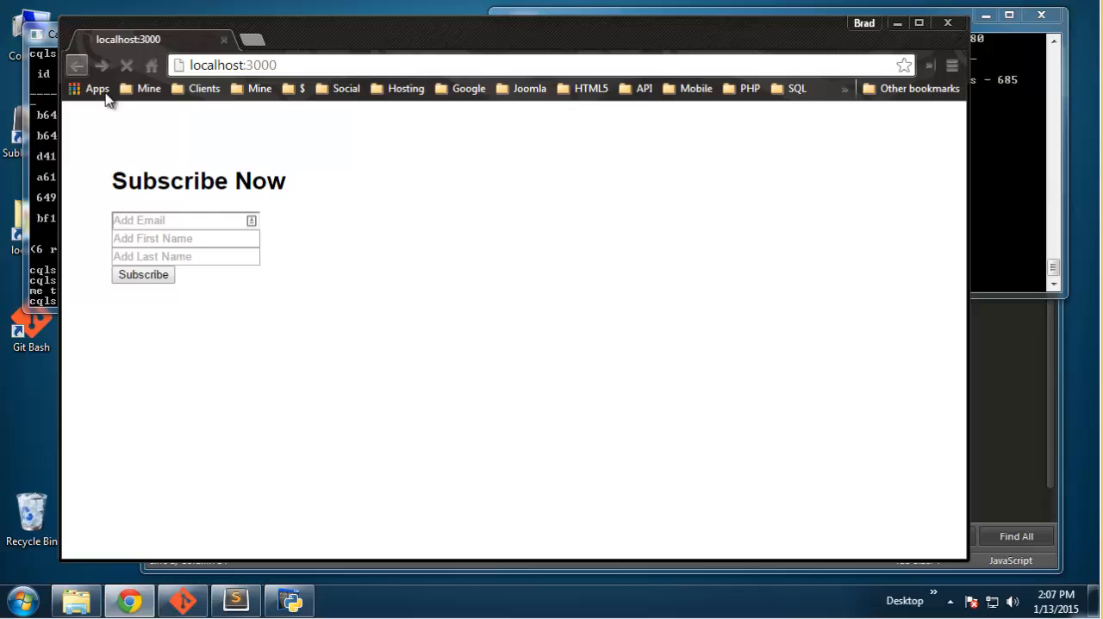
pyautogui.click(143, 274)
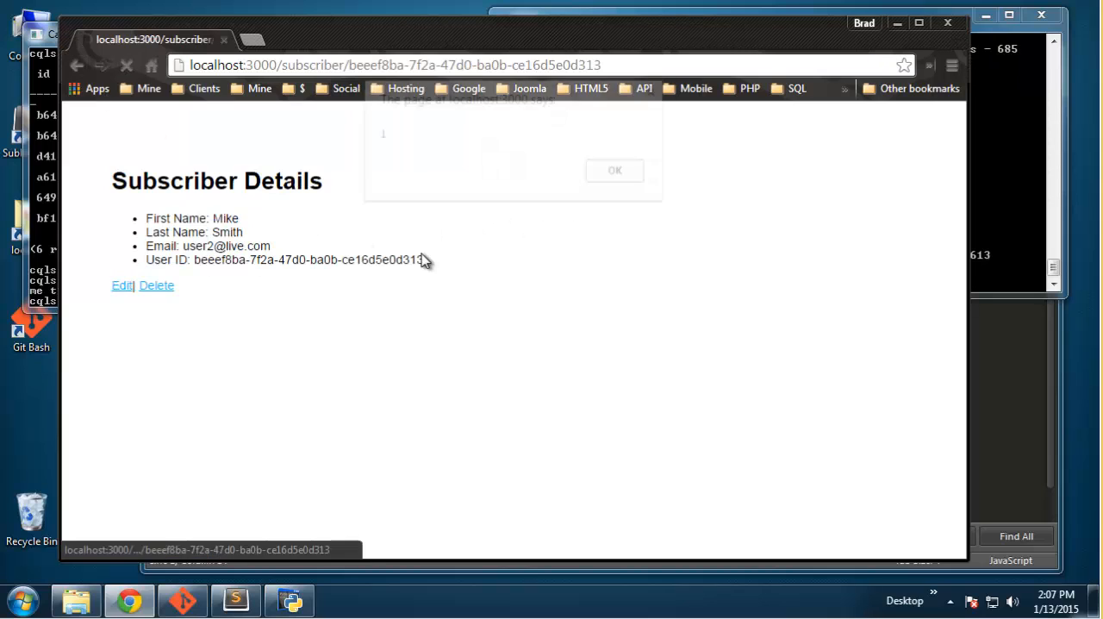
pyautogui.click(614, 169)
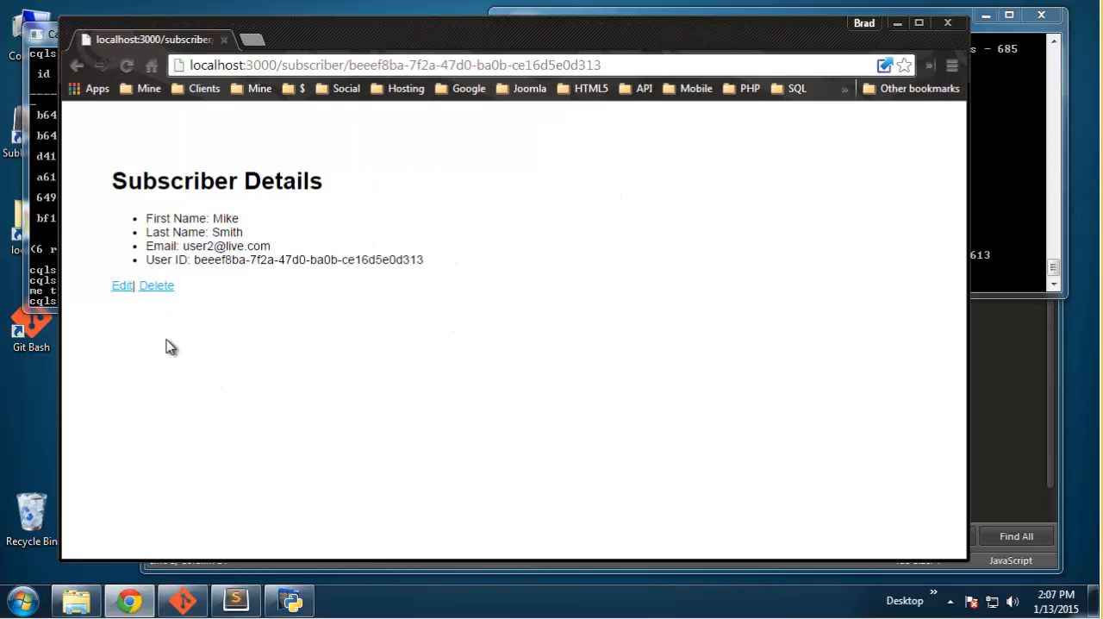
pyautogui.moveTo(154, 398)
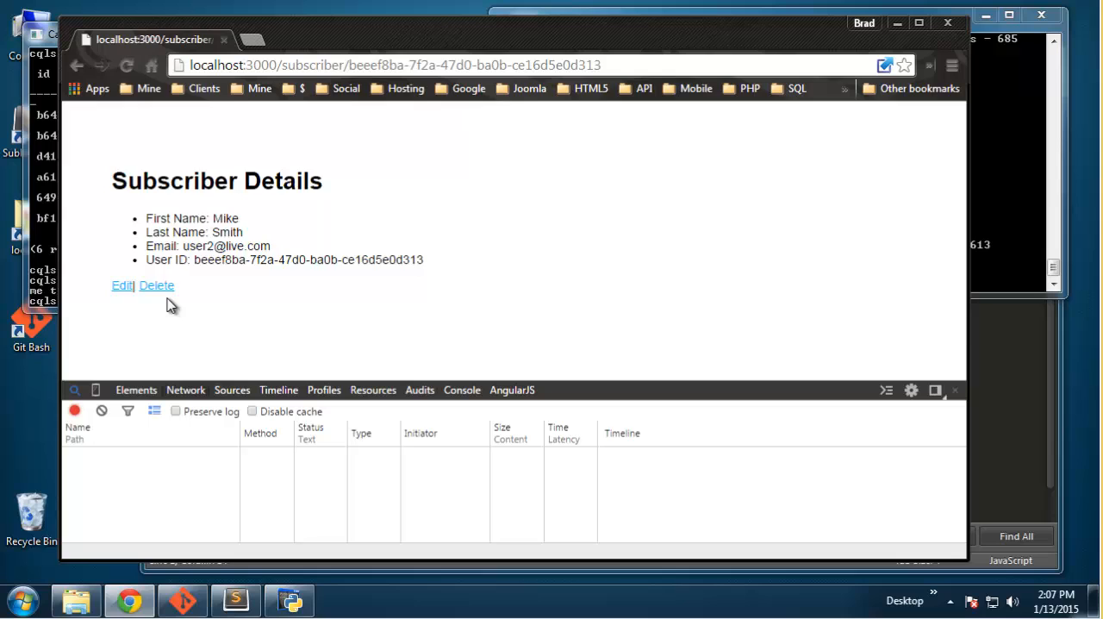
# Step: Inspect the Delete link's markup to see its deletesubscriber class
pyautogui.click(157, 286)
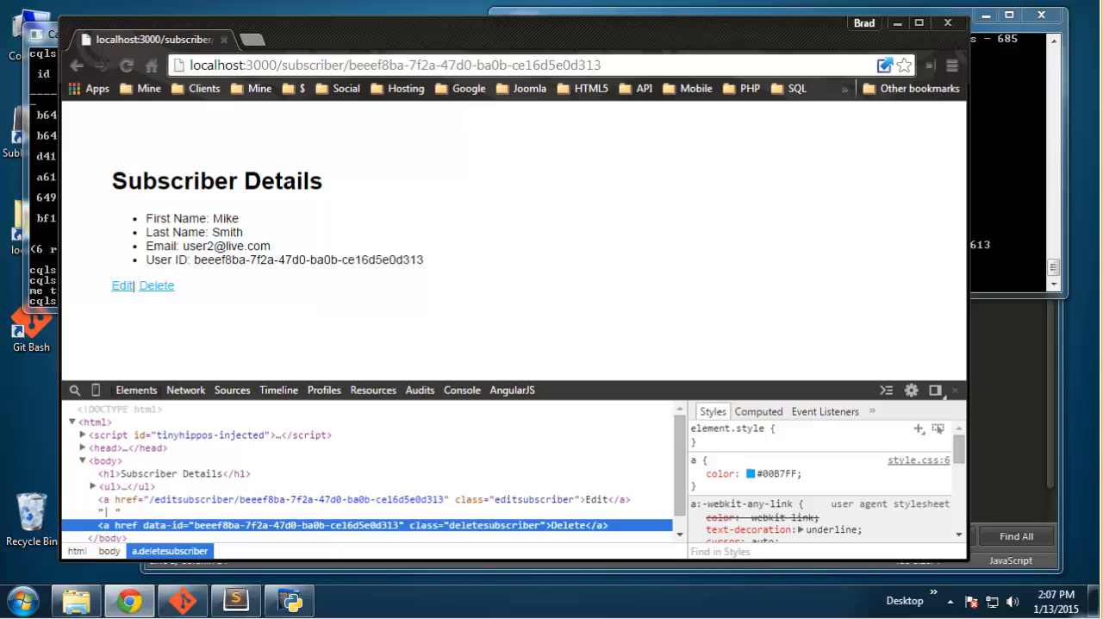
pyautogui.moveTo(335, 534)
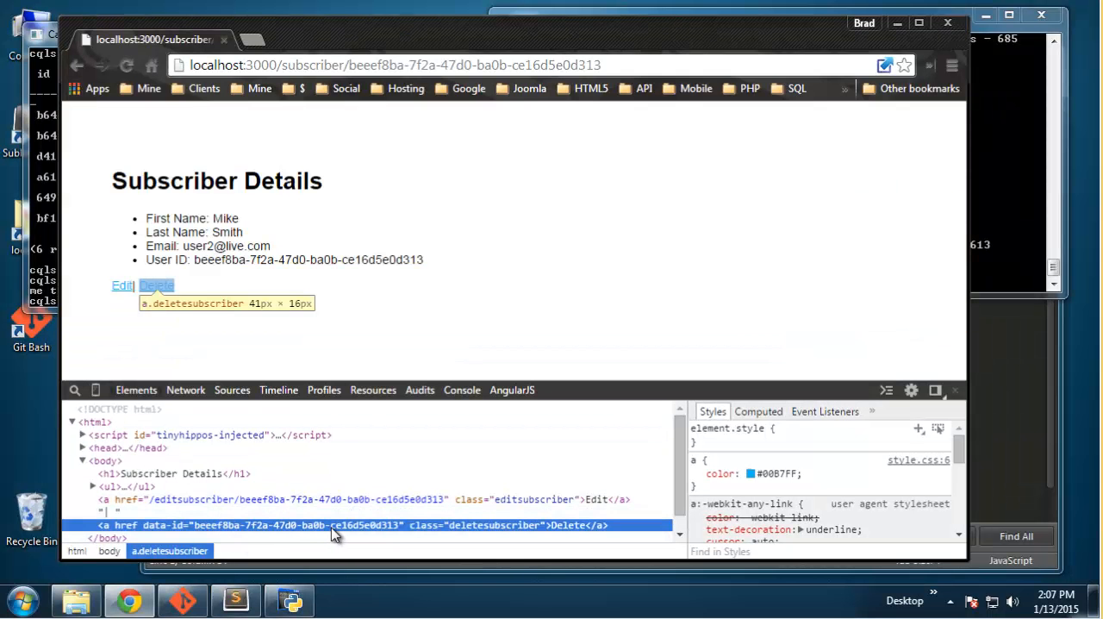
pyautogui.moveTo(250, 527)
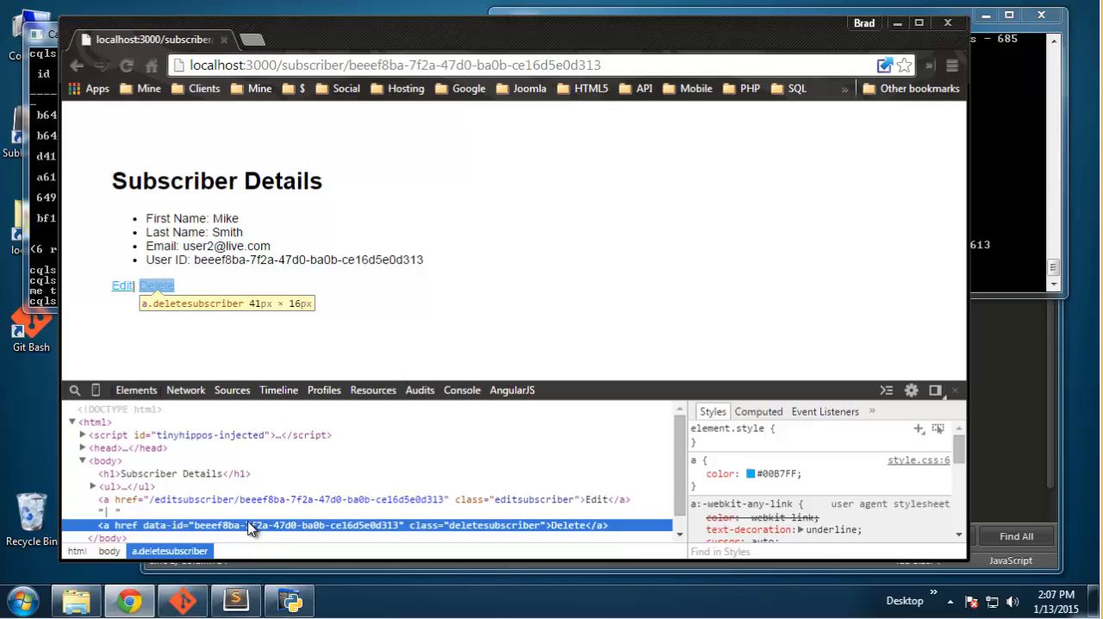
pyautogui.moveTo(345, 527)
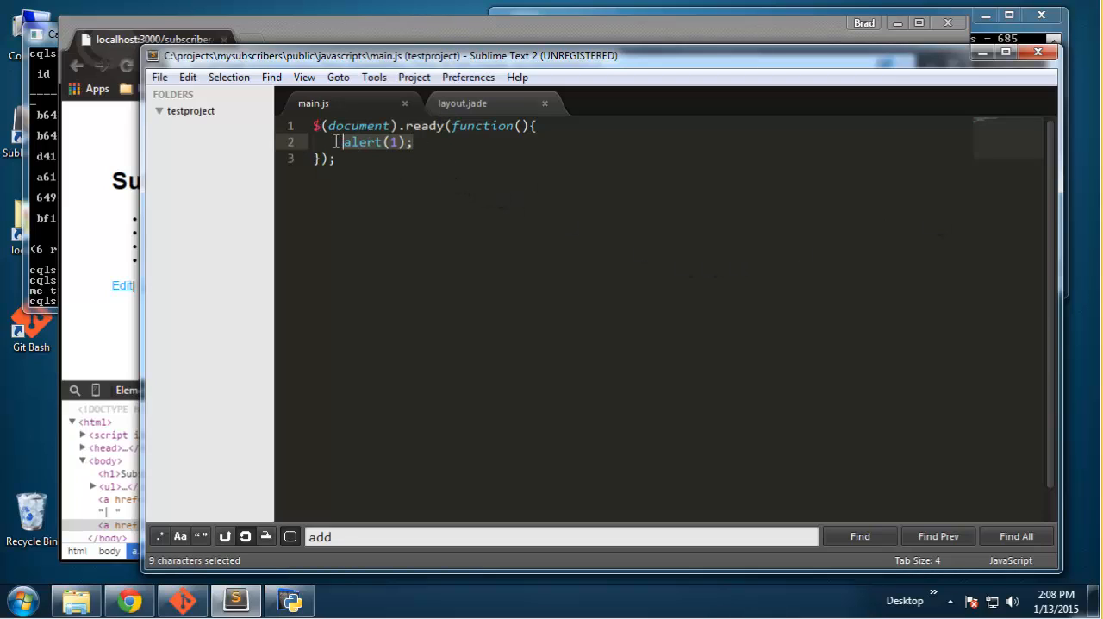
# Step: Remove alert(1) and type the $('.deletesubscriber') selector in the ready function
pyautogui.press('Delete')
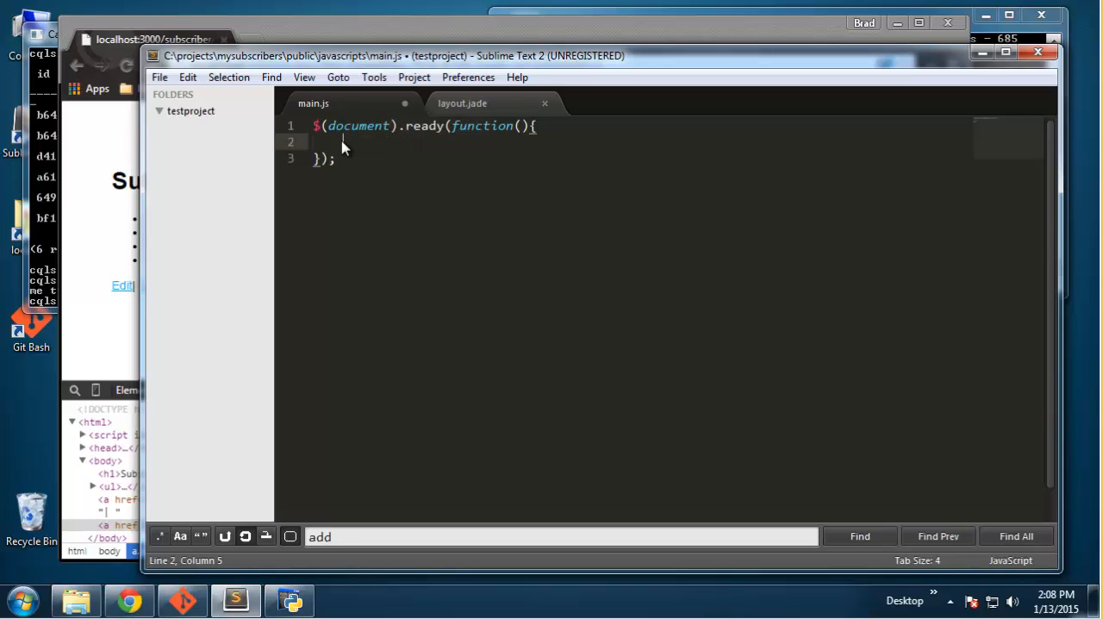
pyautogui.write('$()')
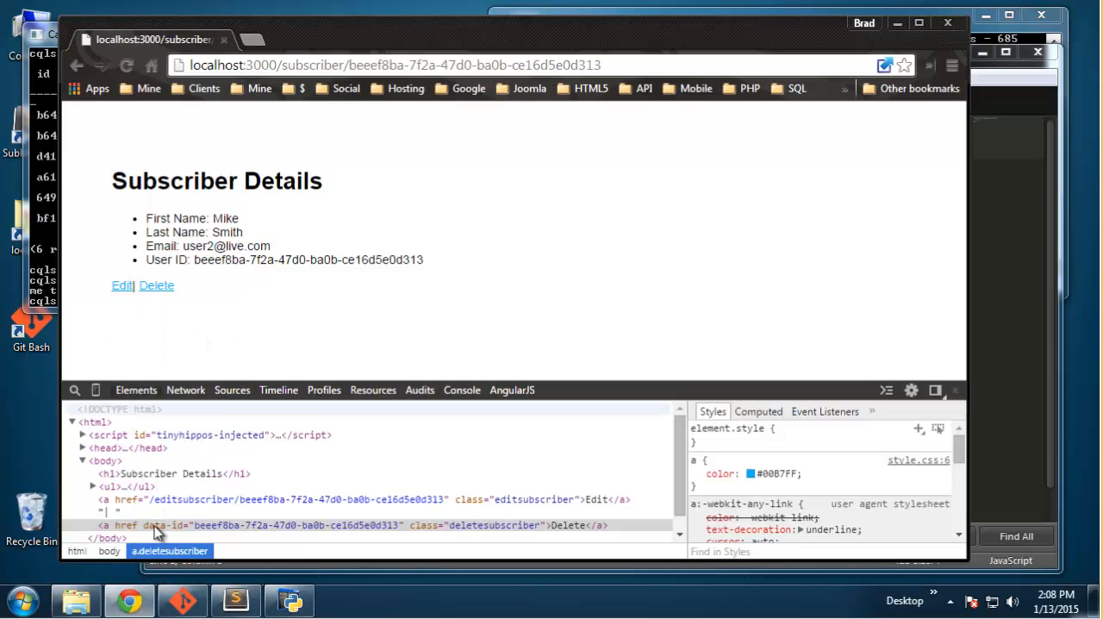
pyautogui.moveTo(455, 537)
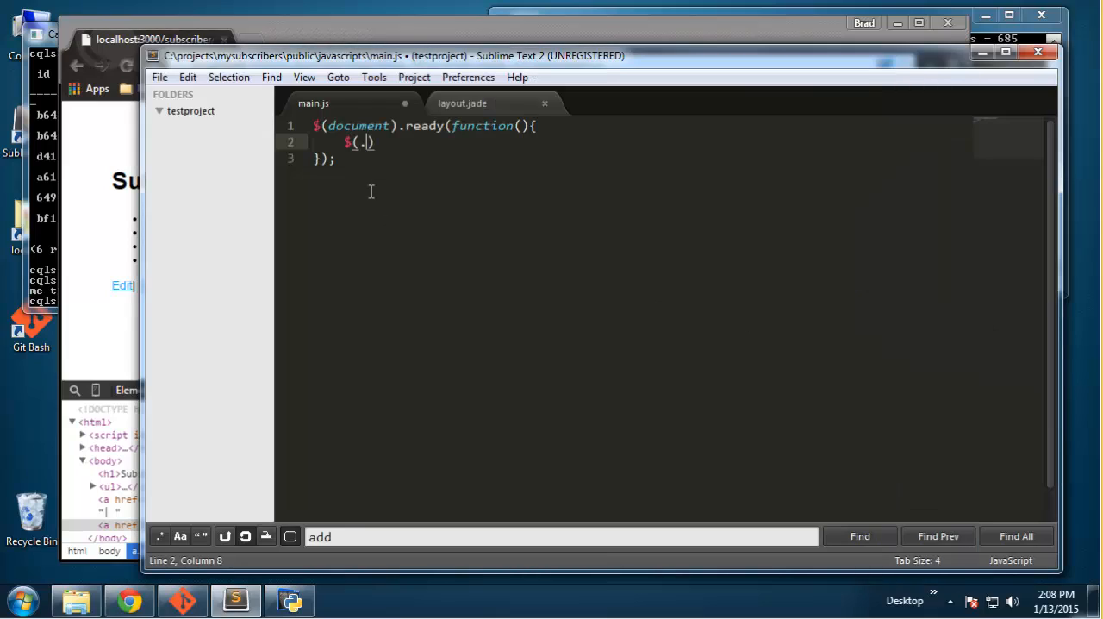
pyautogui.write('desc')
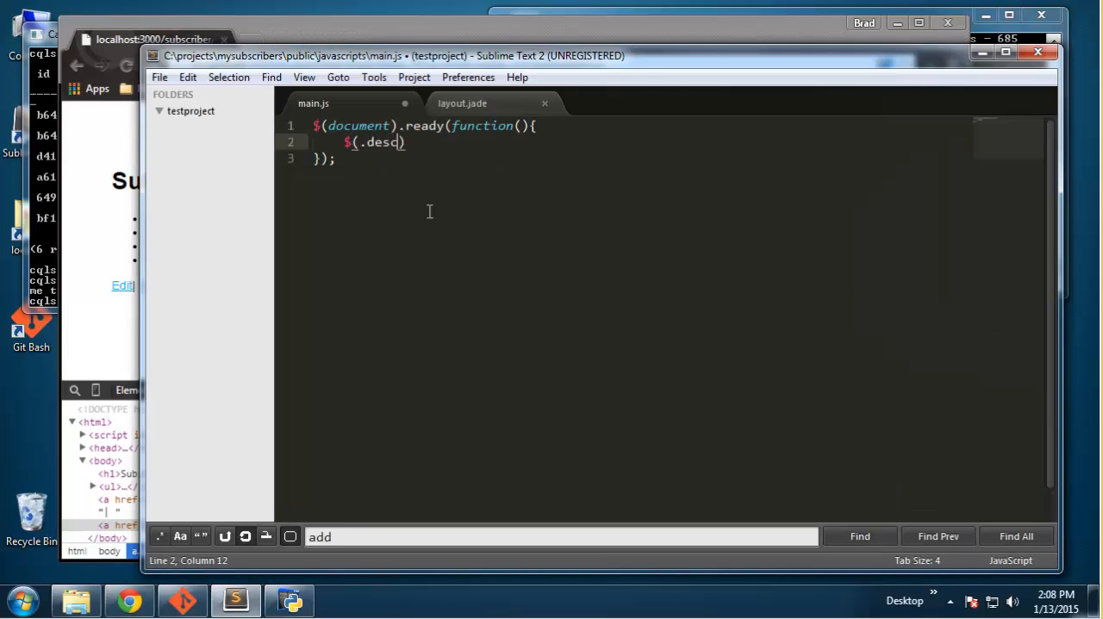
pyautogui.press('backspace')
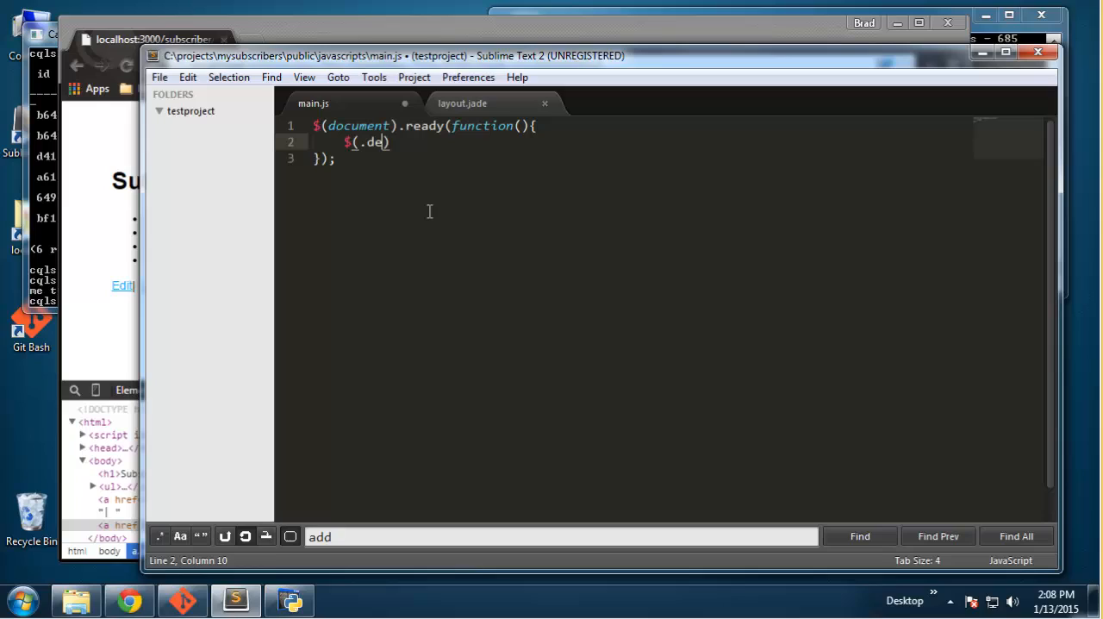
pyautogui.write('letes')
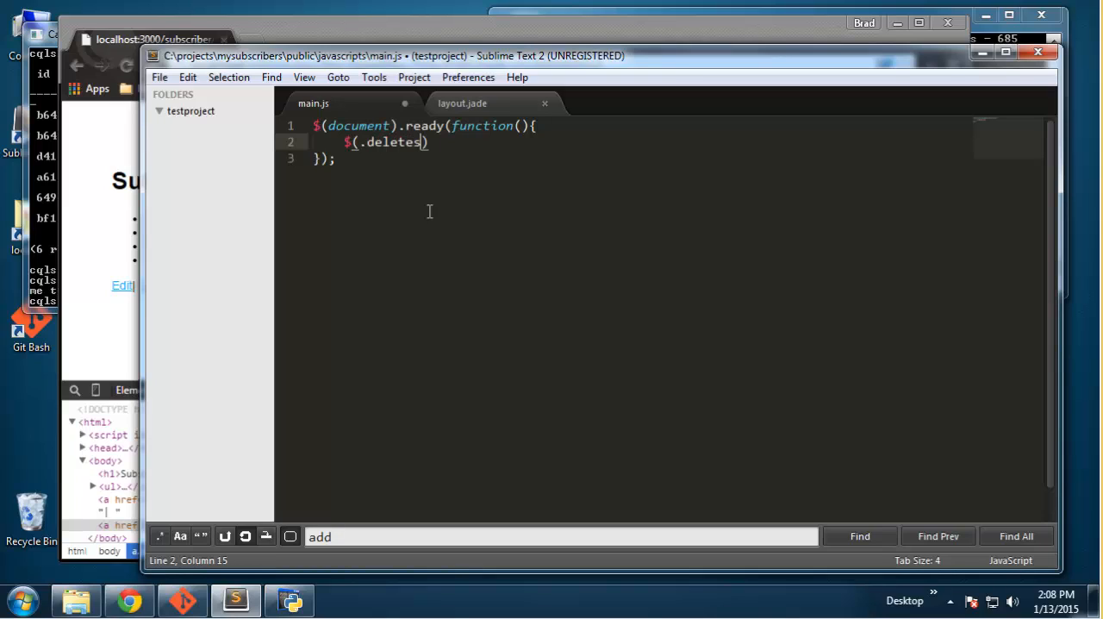
pyautogui.write('subscrib')
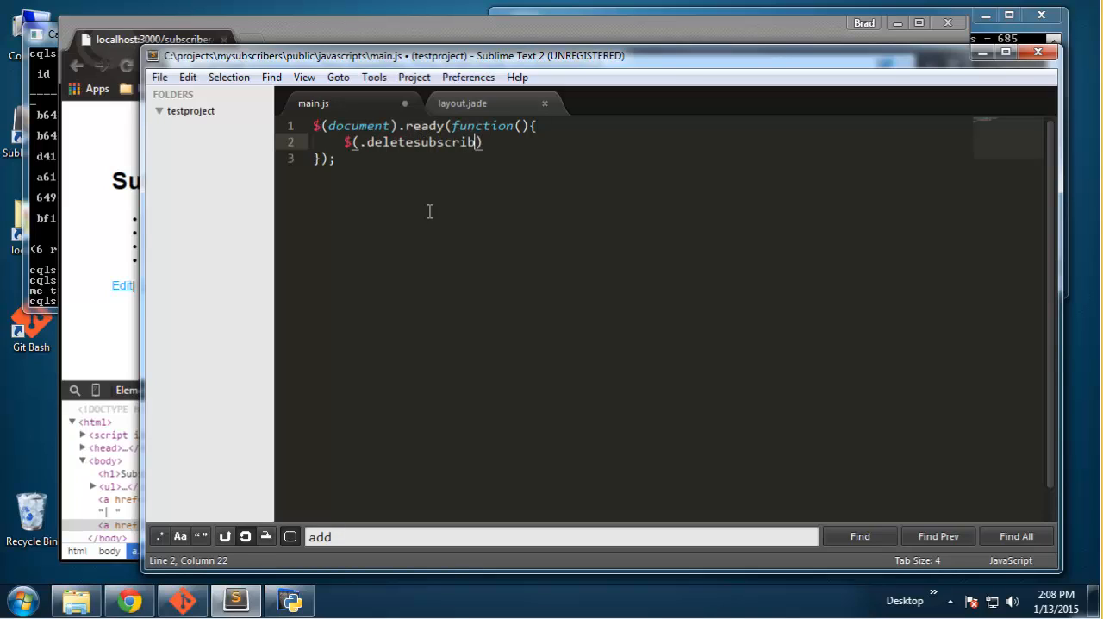
pyautogui.write("er'")
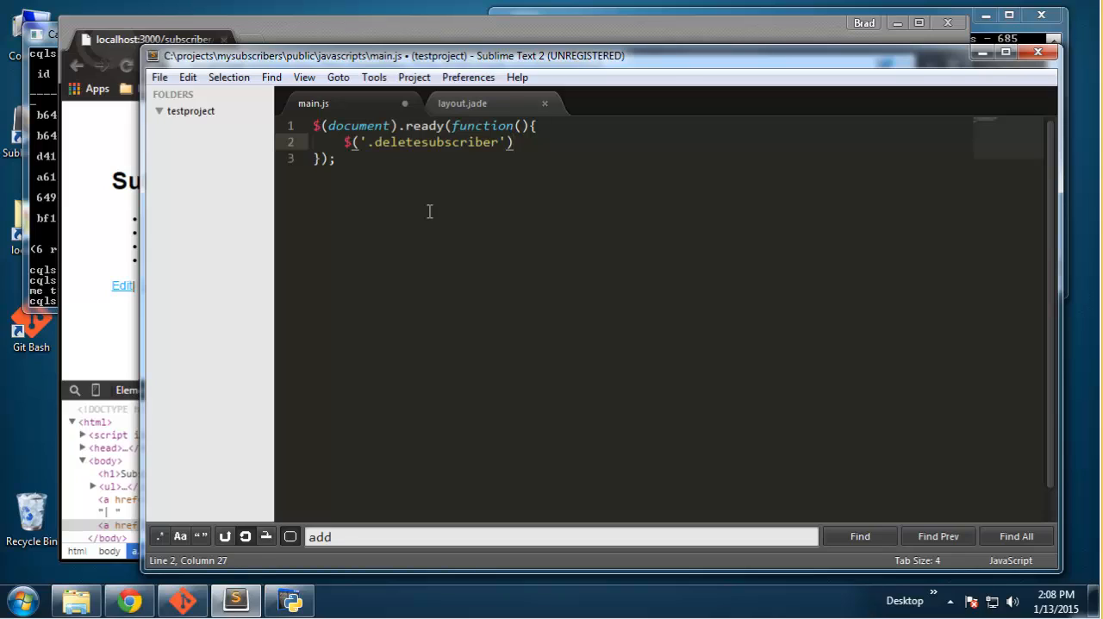
# Step: Attach .on('click', deletesubscriber) to the .deletesubscriber selector
pyautogui.write('.on()')
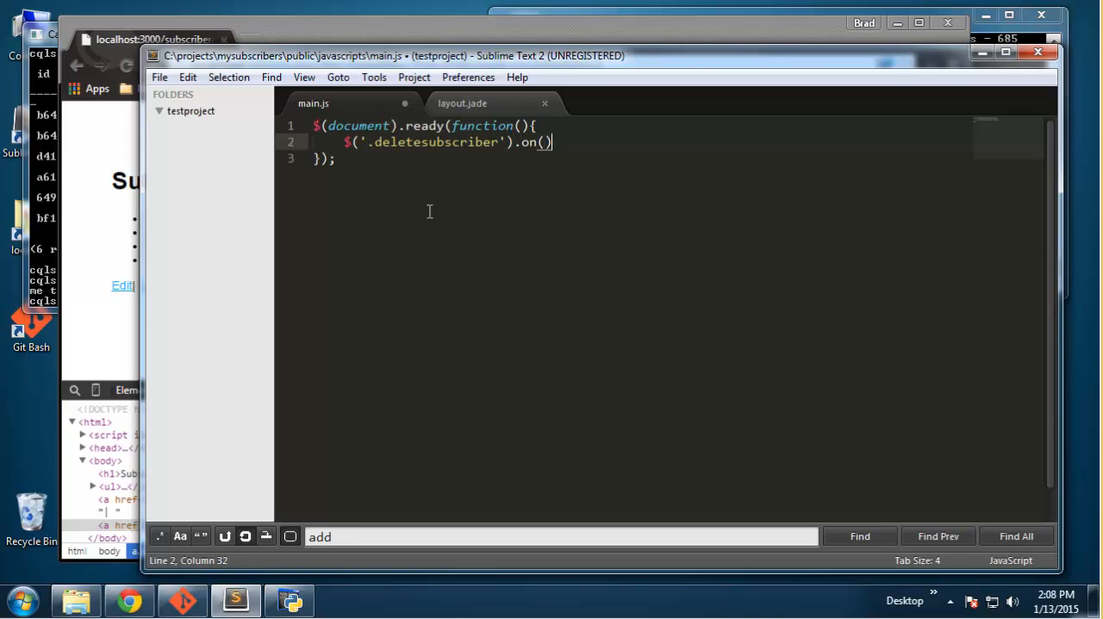
pyautogui.write("'';")
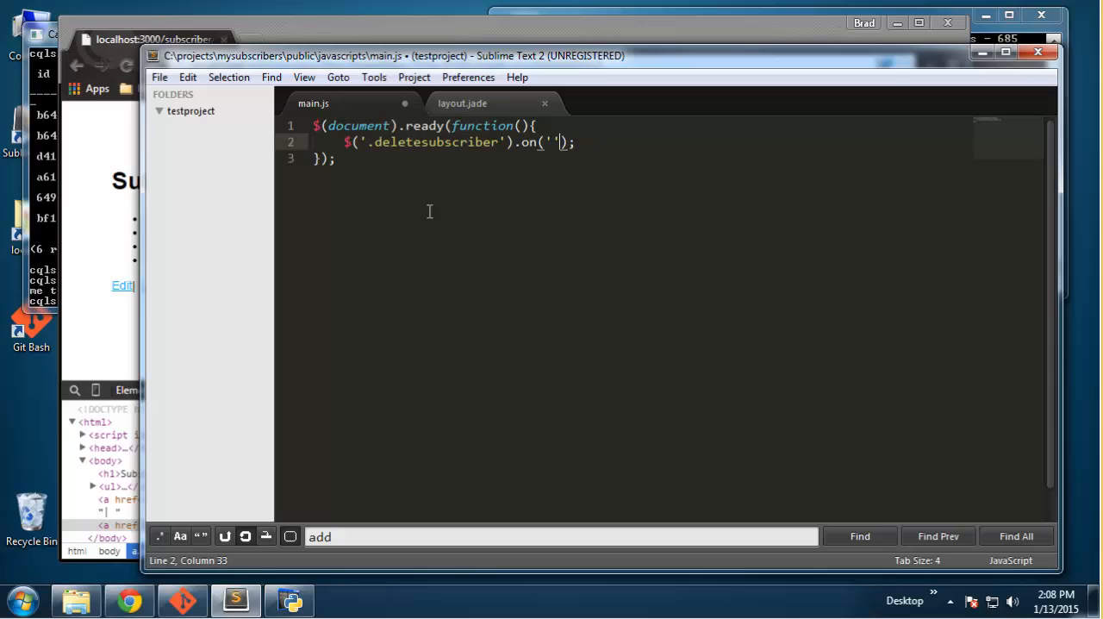
pyautogui.write('click')
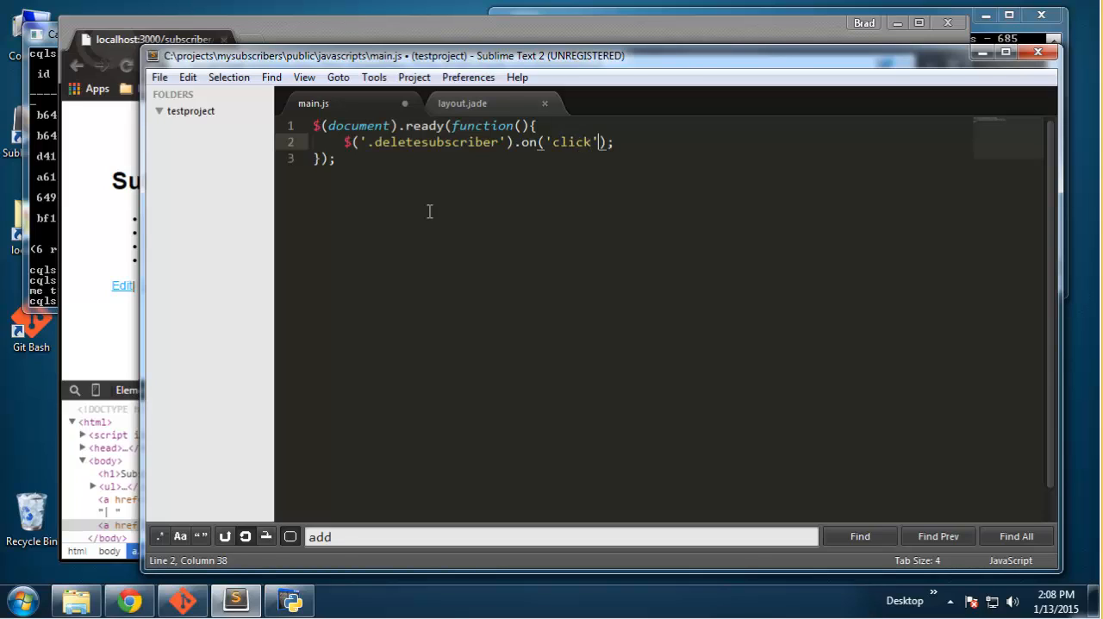
pyautogui.write(', d')
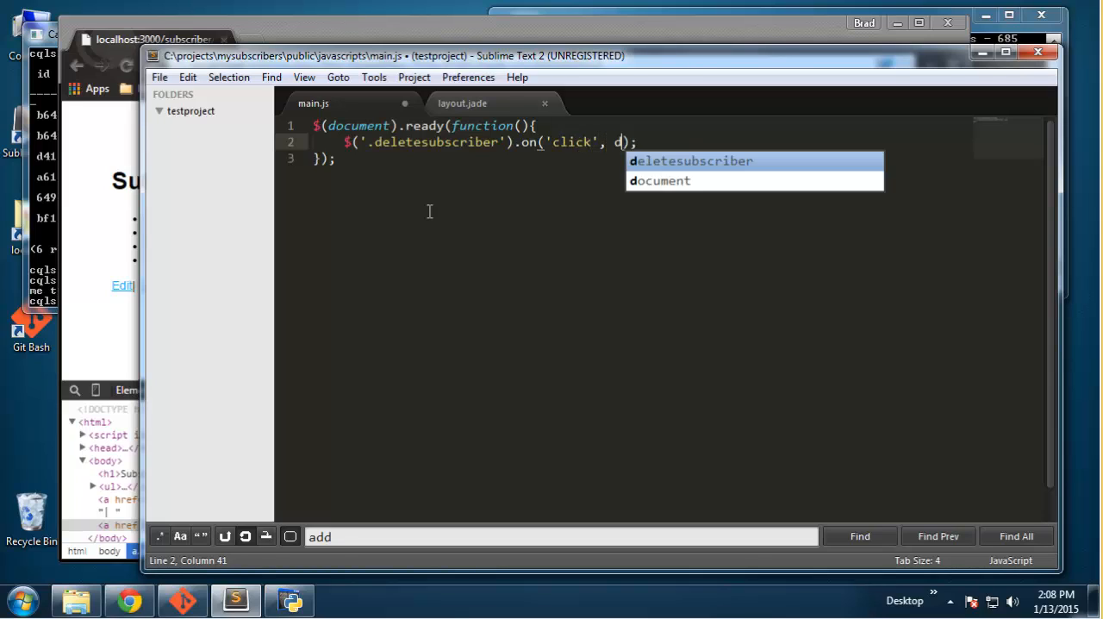
pyautogui.write('e')
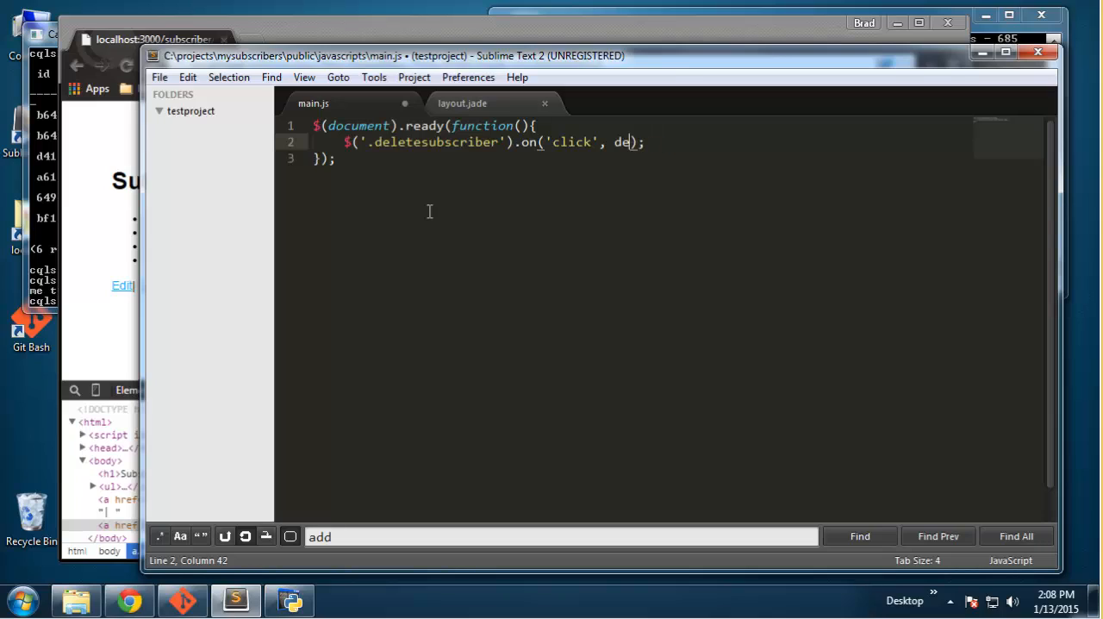
pyautogui.write('lete')
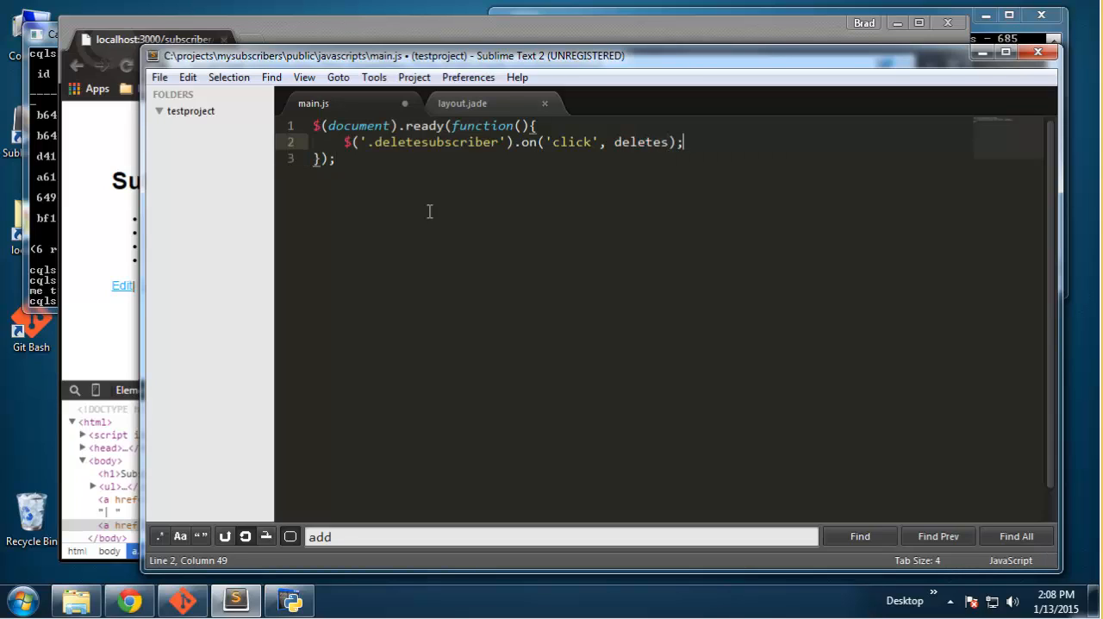
pyautogui.write('subscriber')
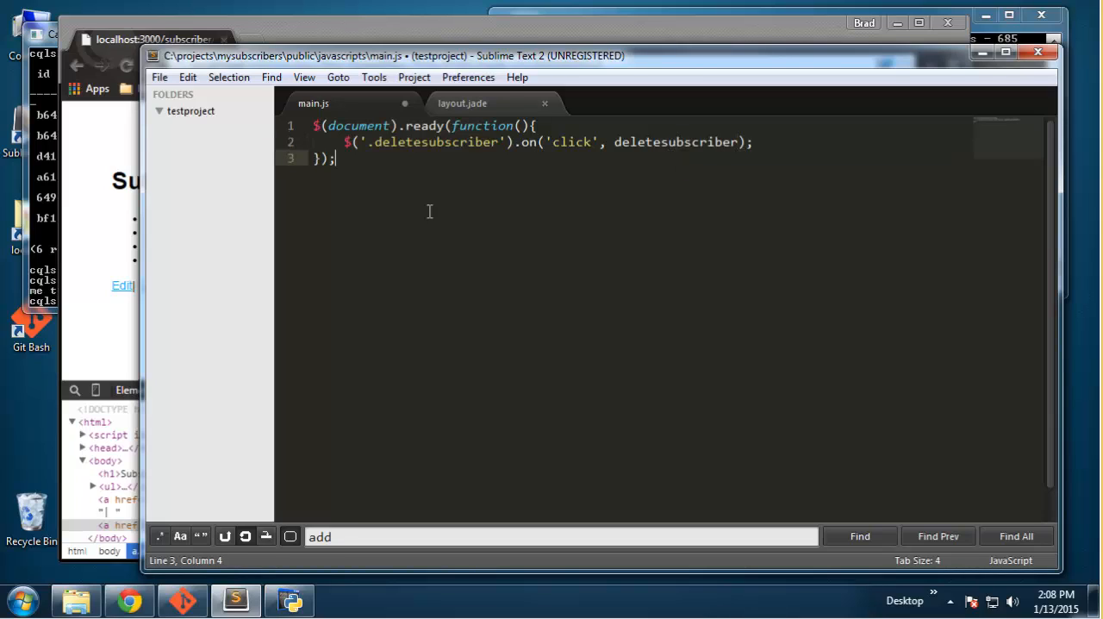
# Step: Define function deleteSubscriber(){ } that calls event.preventDefault();
pyautogui.write('function delete')
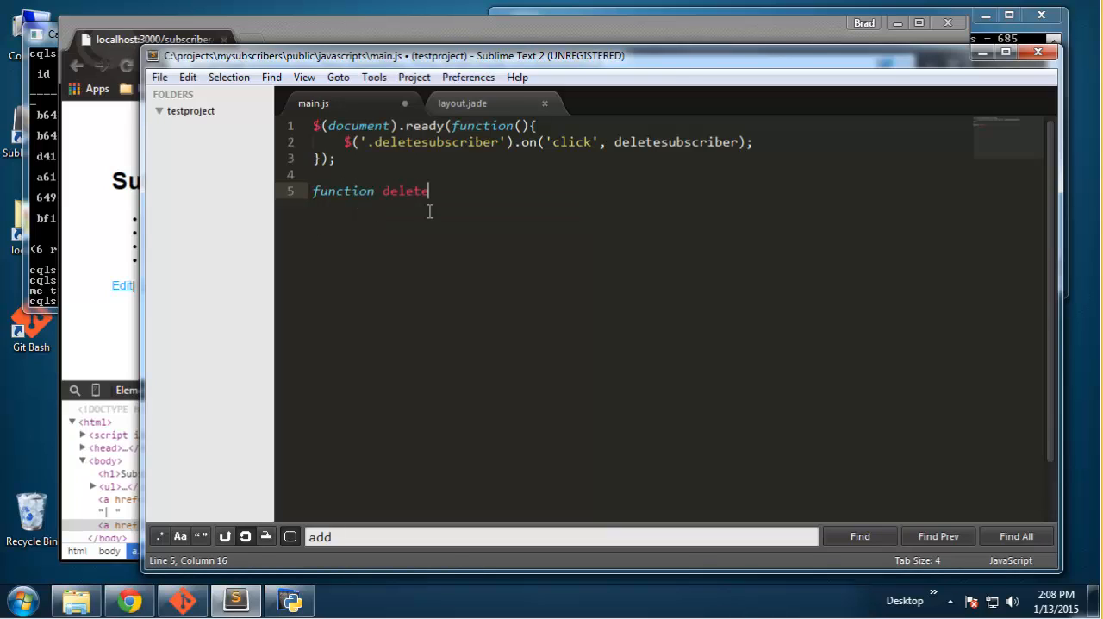
pyautogui.write('S')
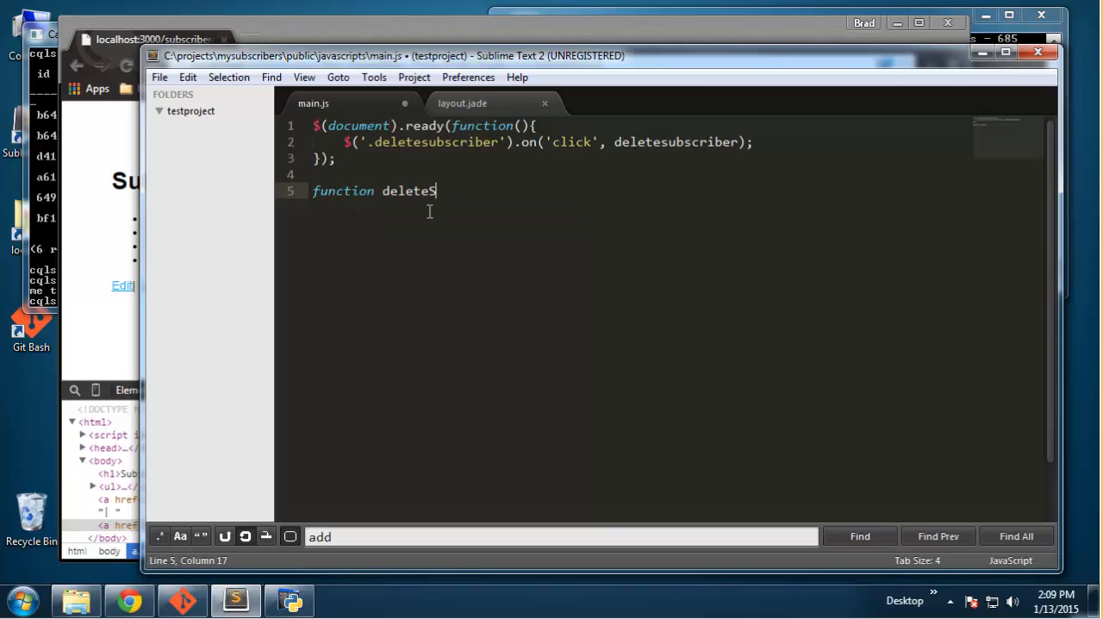
pyautogui.write('ubscriber')
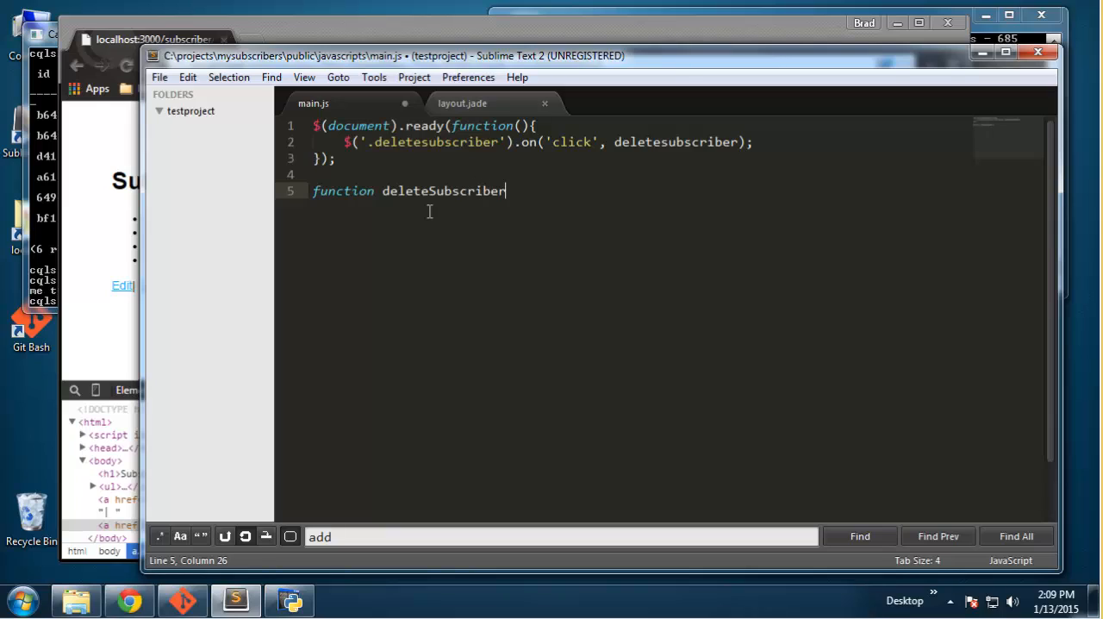
pyautogui.write('()')
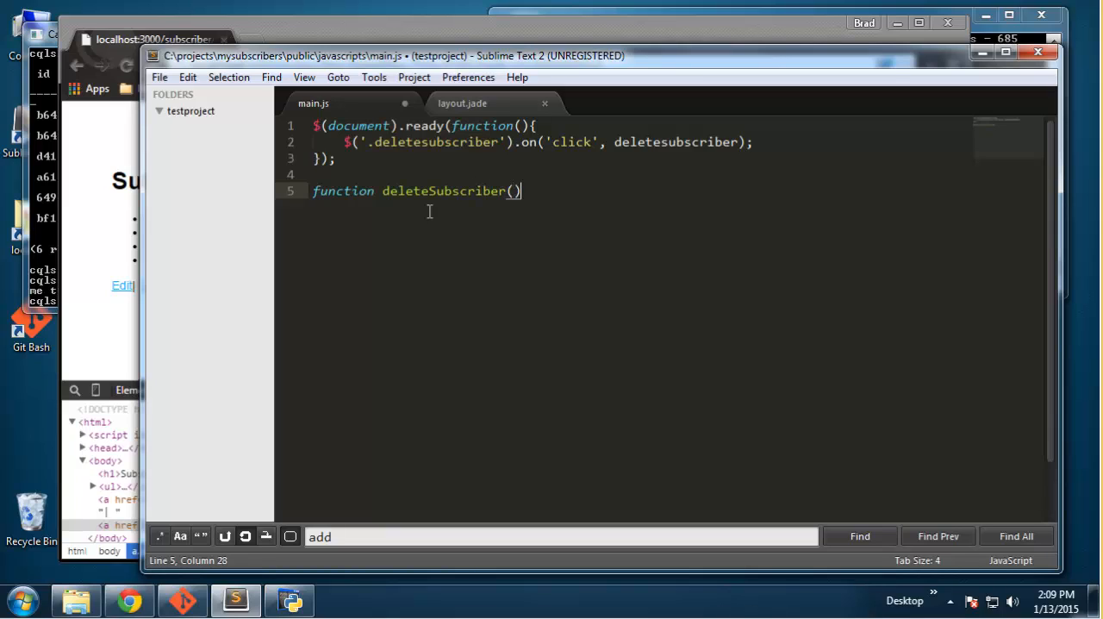
pyautogui.write('{')
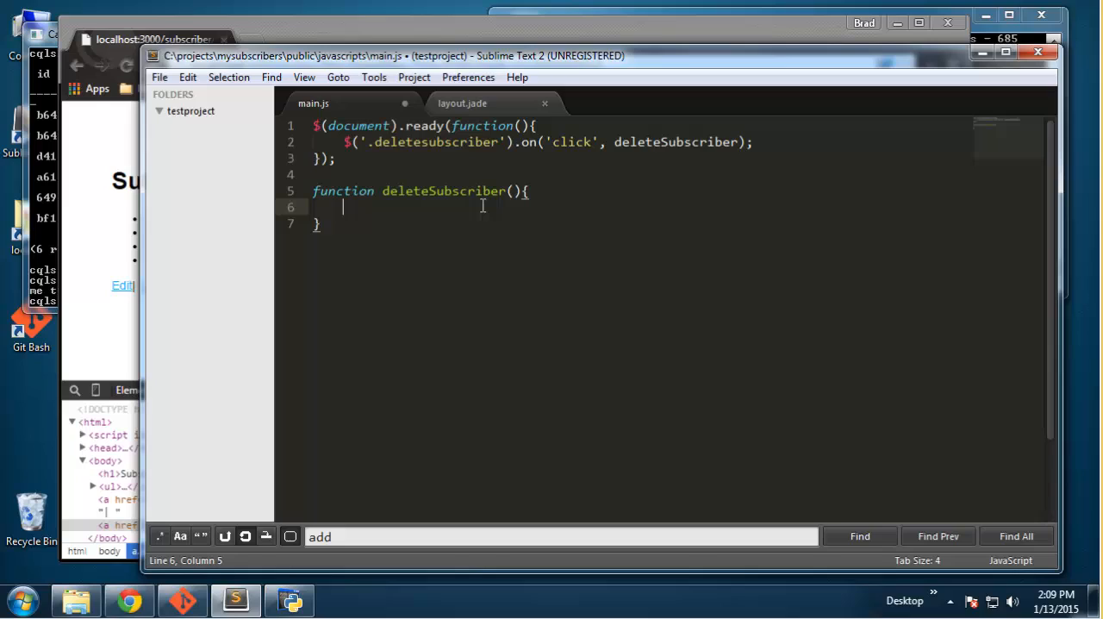
pyautogui.write('e')
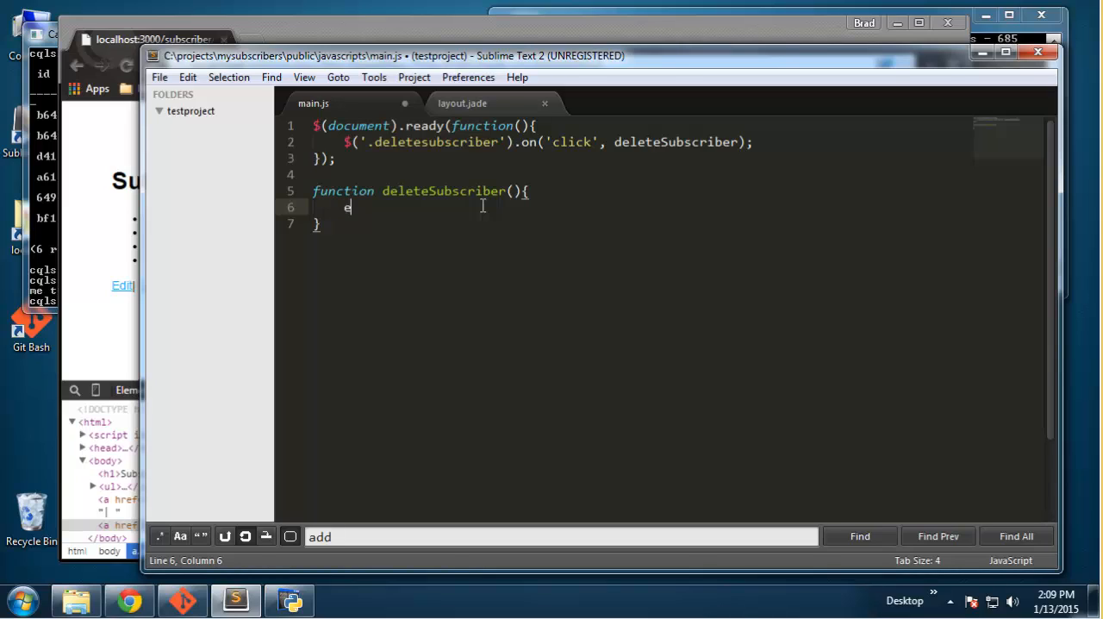
pyautogui.write('vent.')
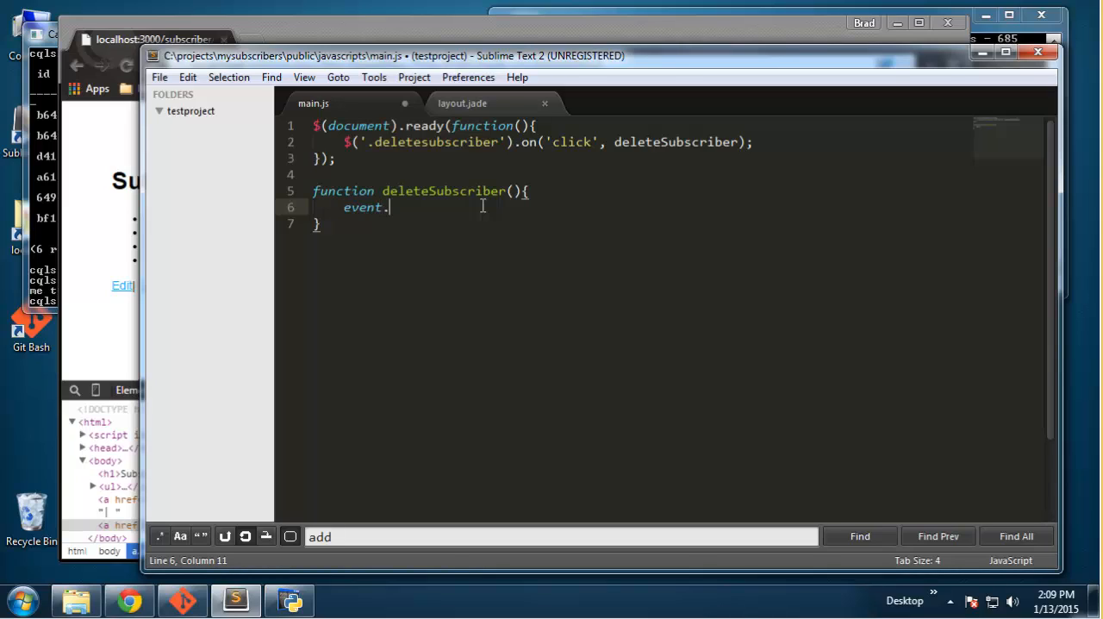
pyautogui.write('preven')
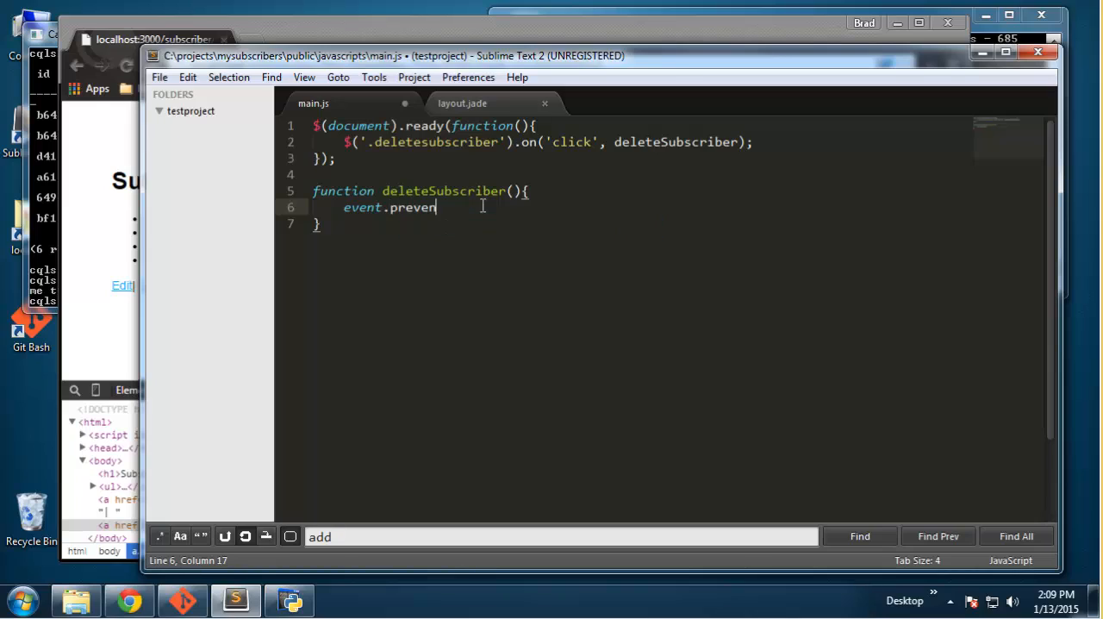
pyautogui.write('tDefault')
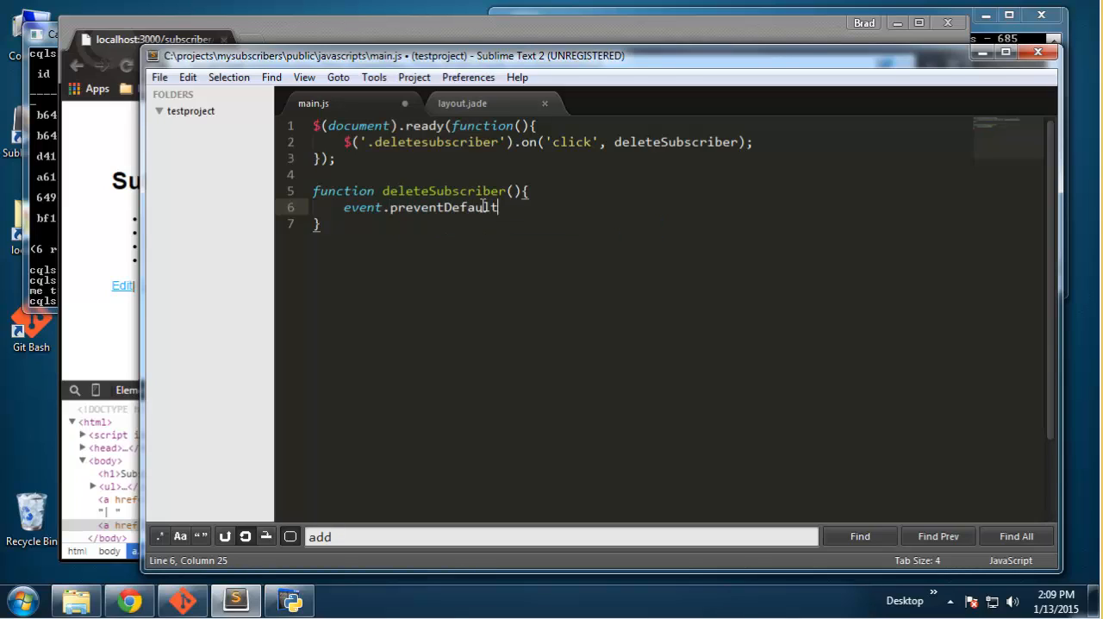
pyautogui.write('();')
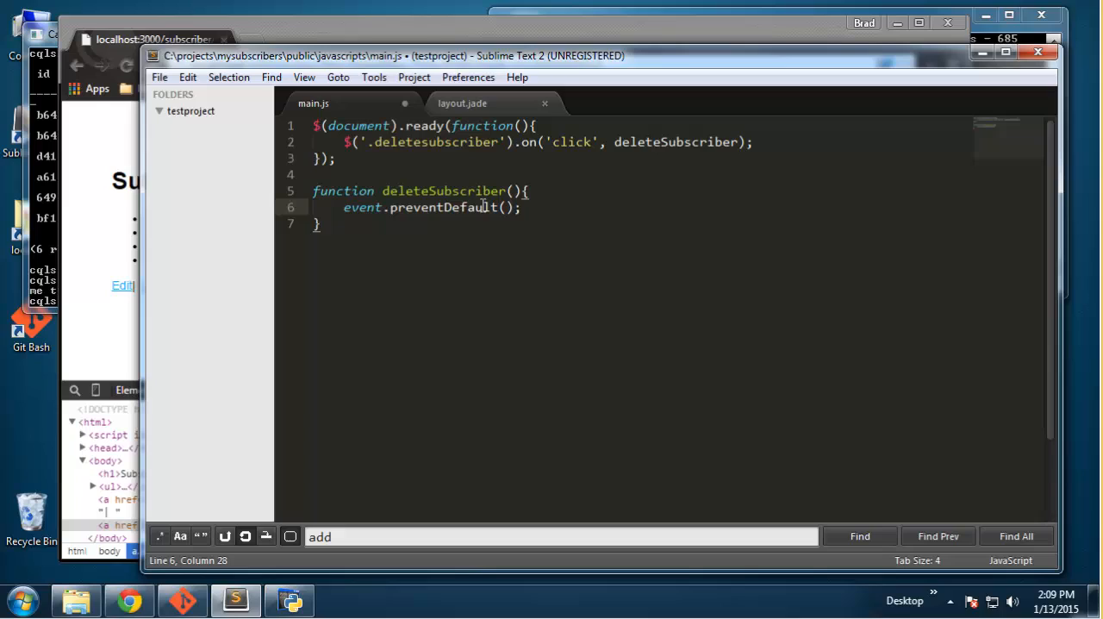
# Step: Add var confirmation = confirm('Are you sure?'); inside deleteSubscriber
pyautogui.write('v')
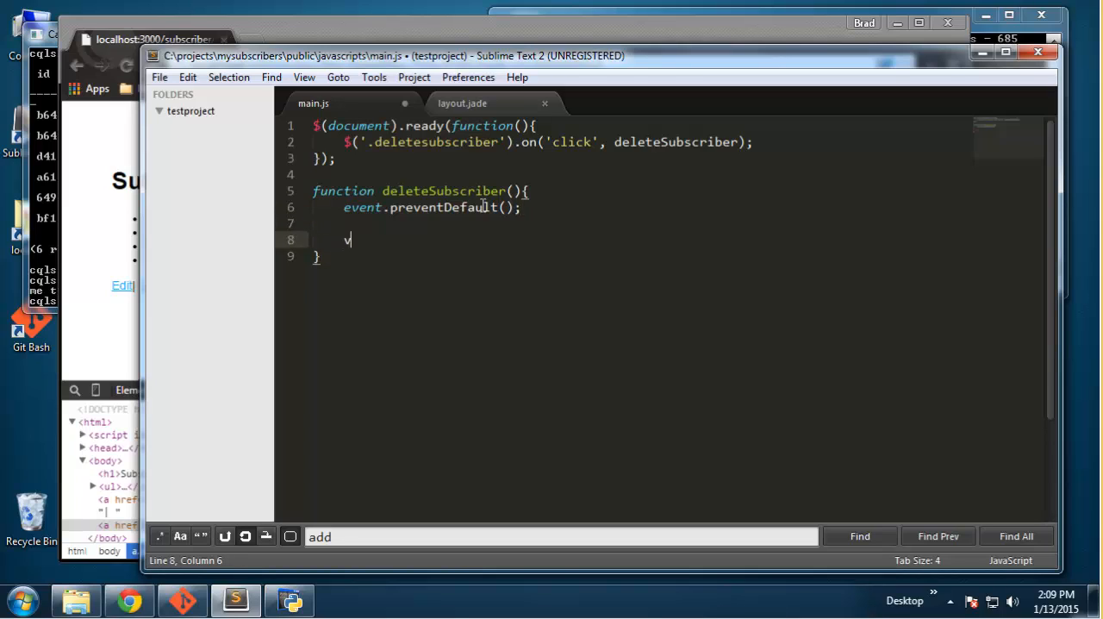
pyautogui.write('ar')
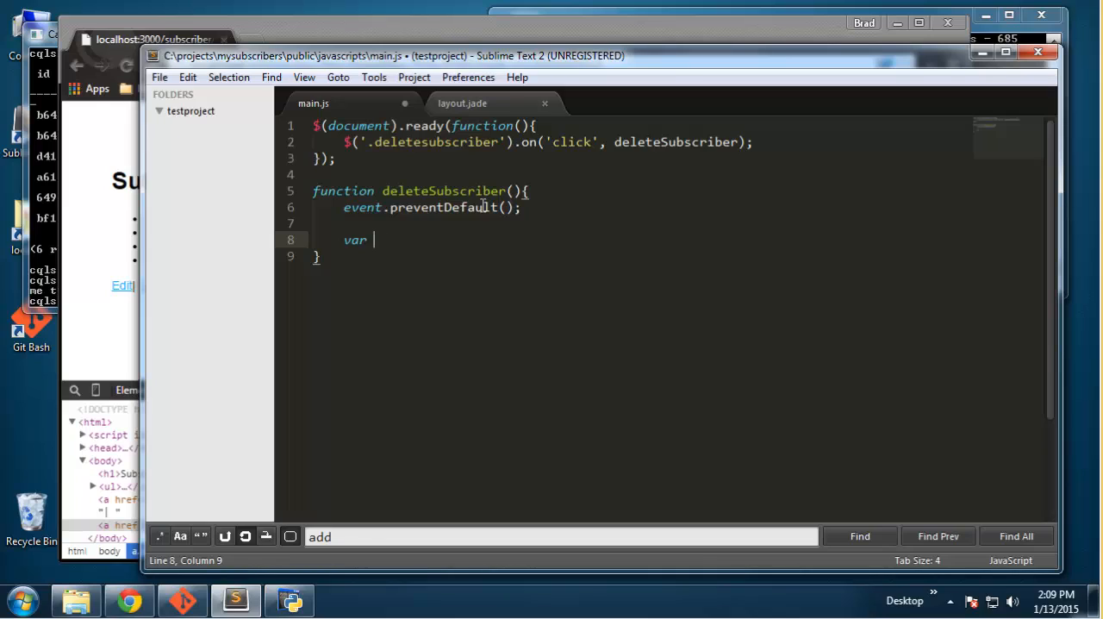
pyautogui.write('c')
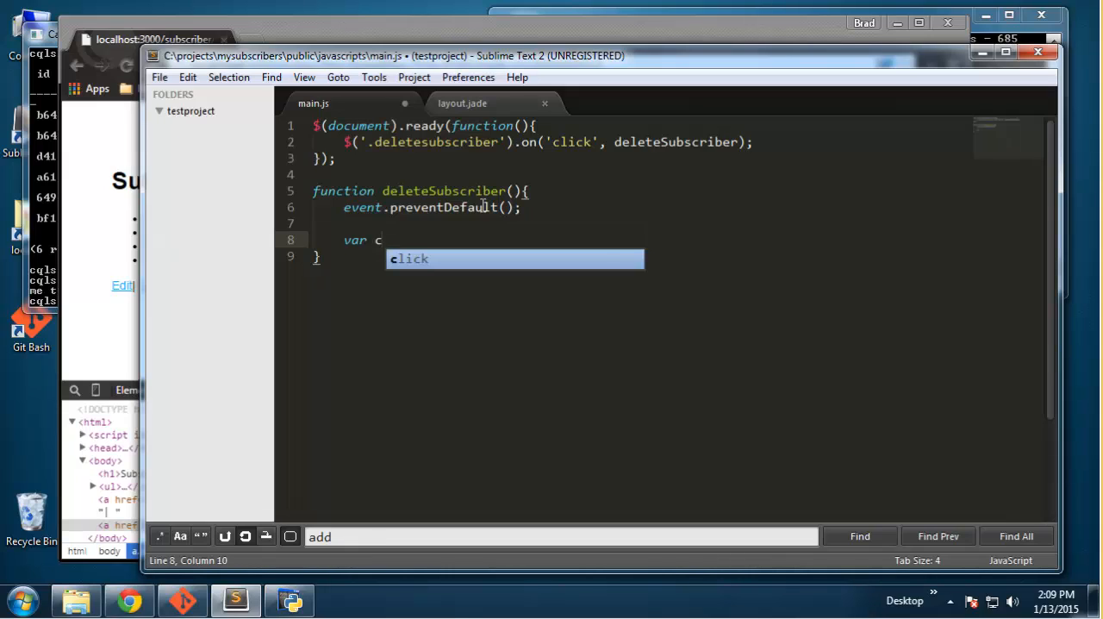
pyautogui.write('onfirma')
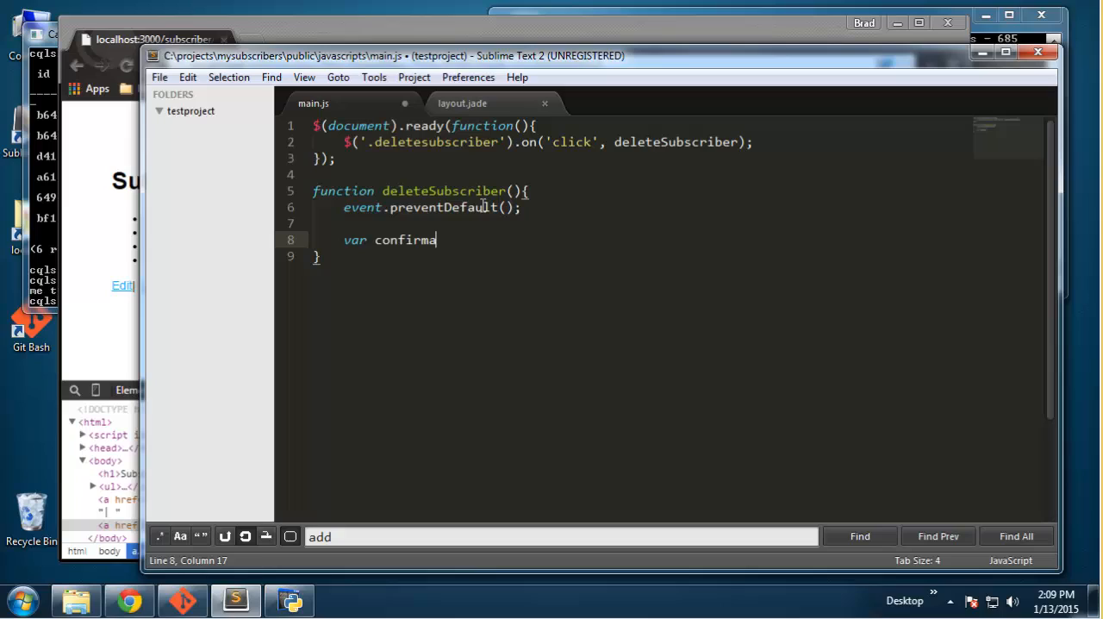
pyautogui.write('tion')
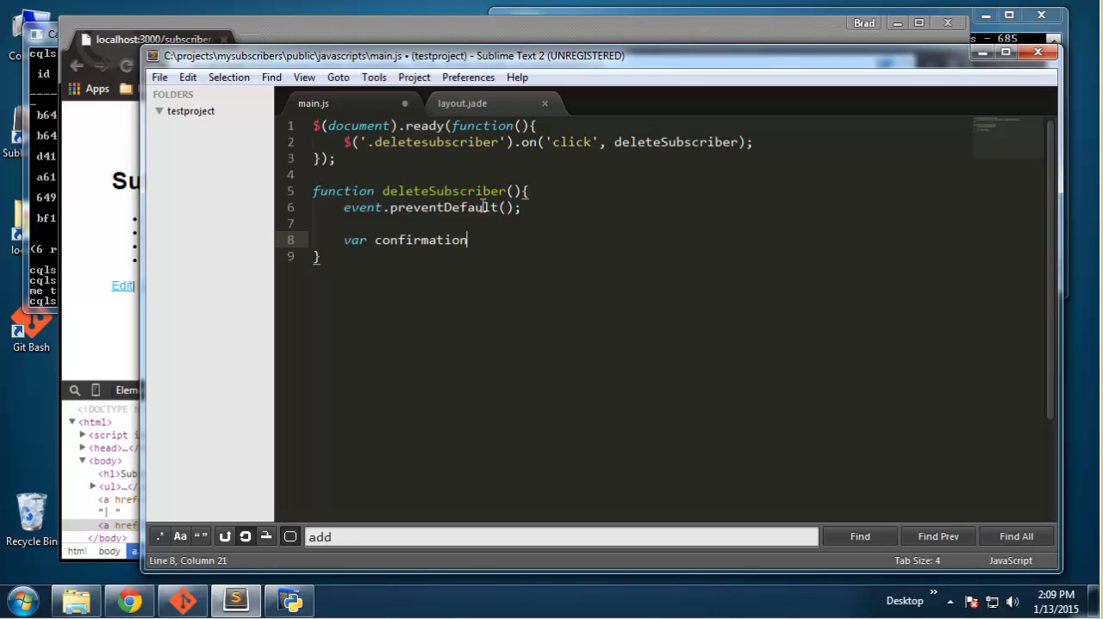
pyautogui.write('= con')
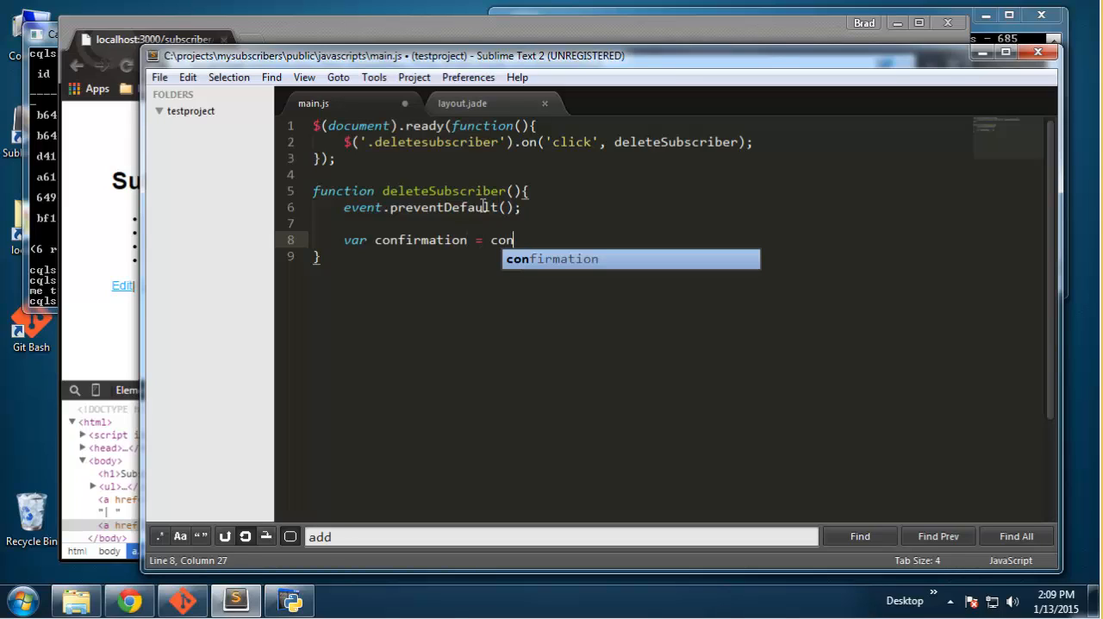
pyautogui.write('firm();')
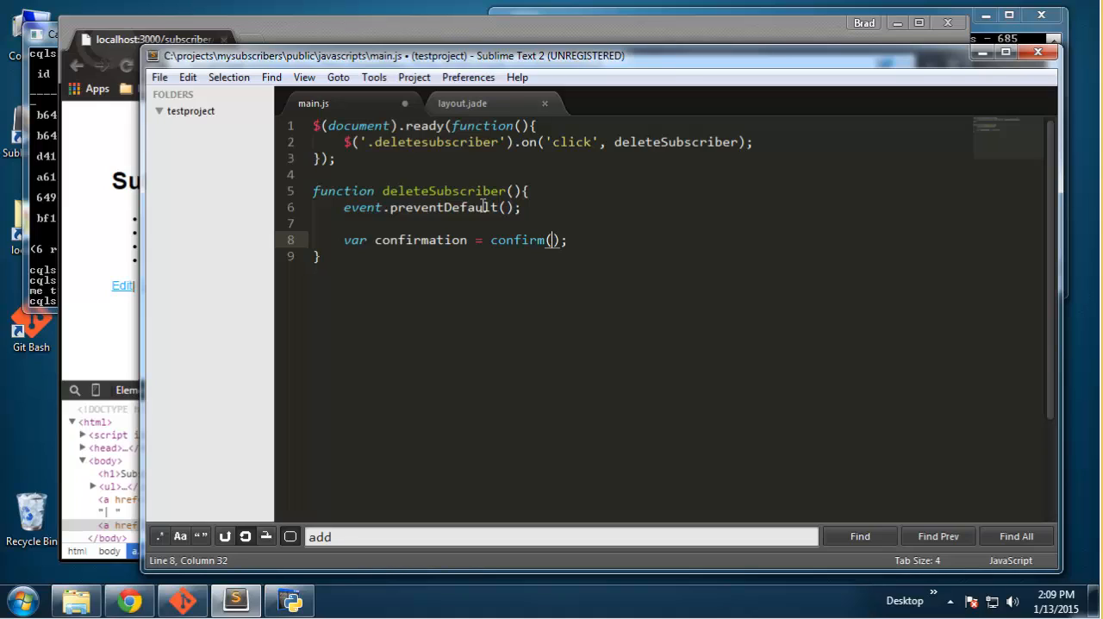
pyautogui.write("'Are '")
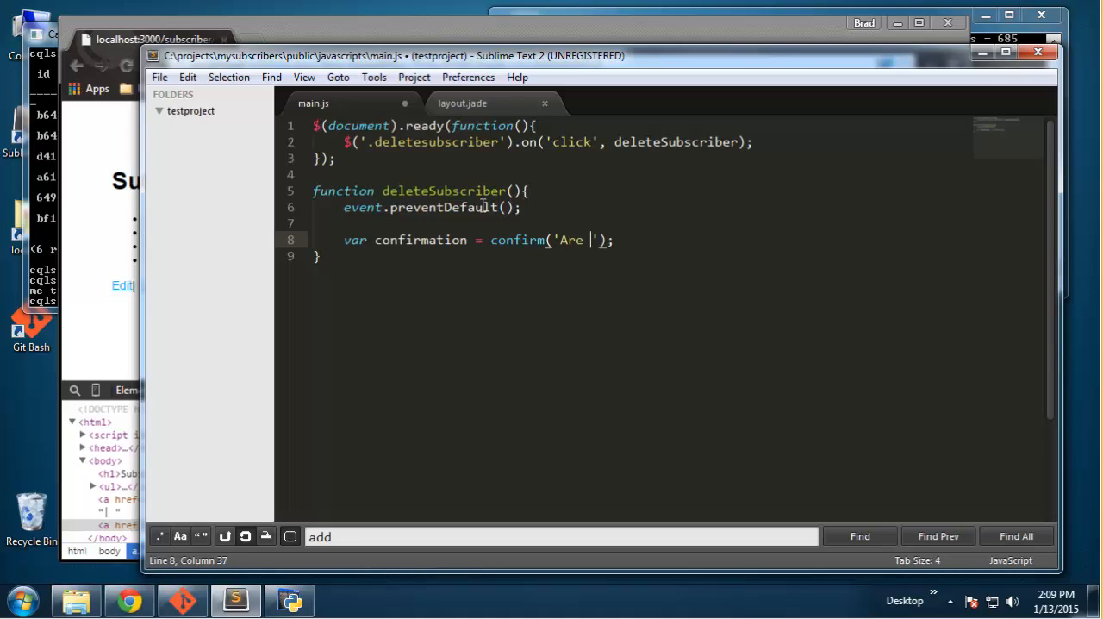
pyautogui.write('you sure?')
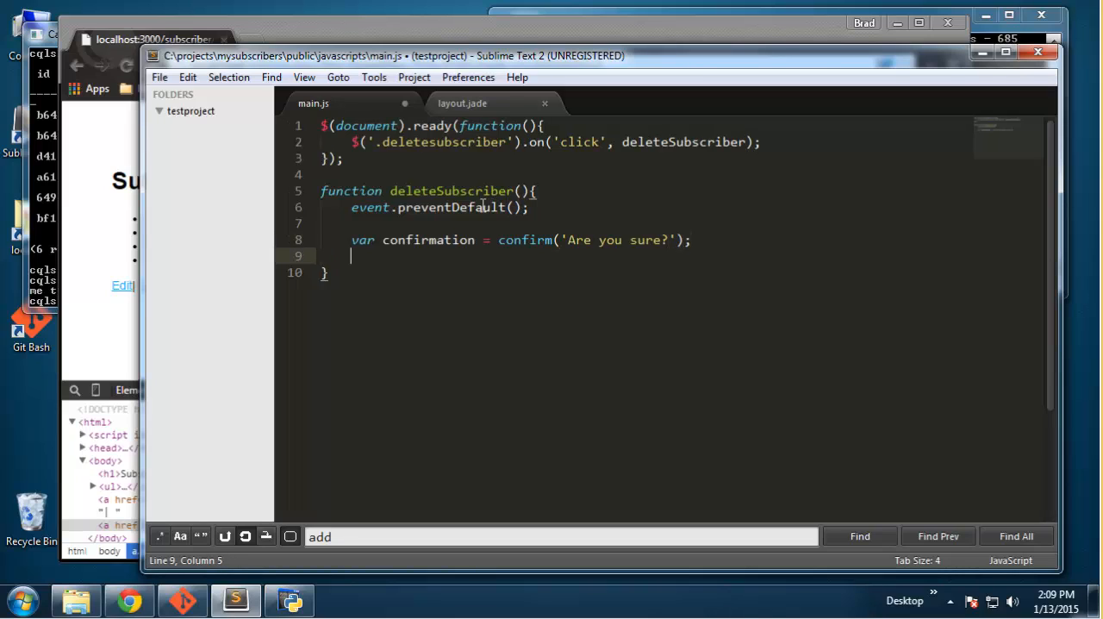
# Step: Type if(confirmation){ } containing $.ajax({ type: 'DELETE' }); in deleteSubscriber
pyautogui.write('if(')
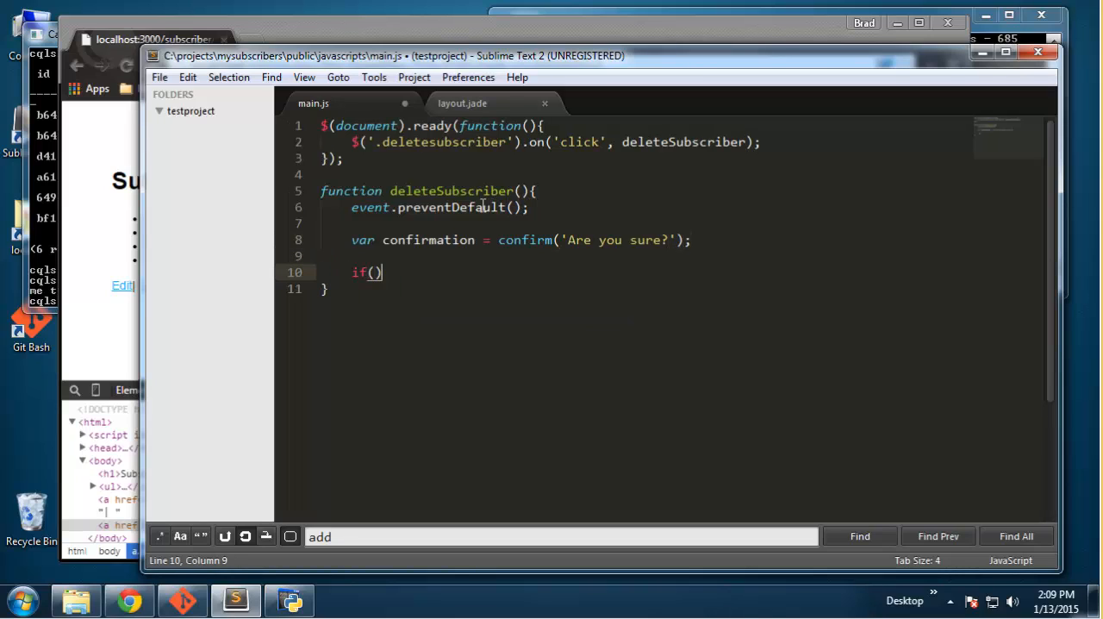
pyautogui.write('{')
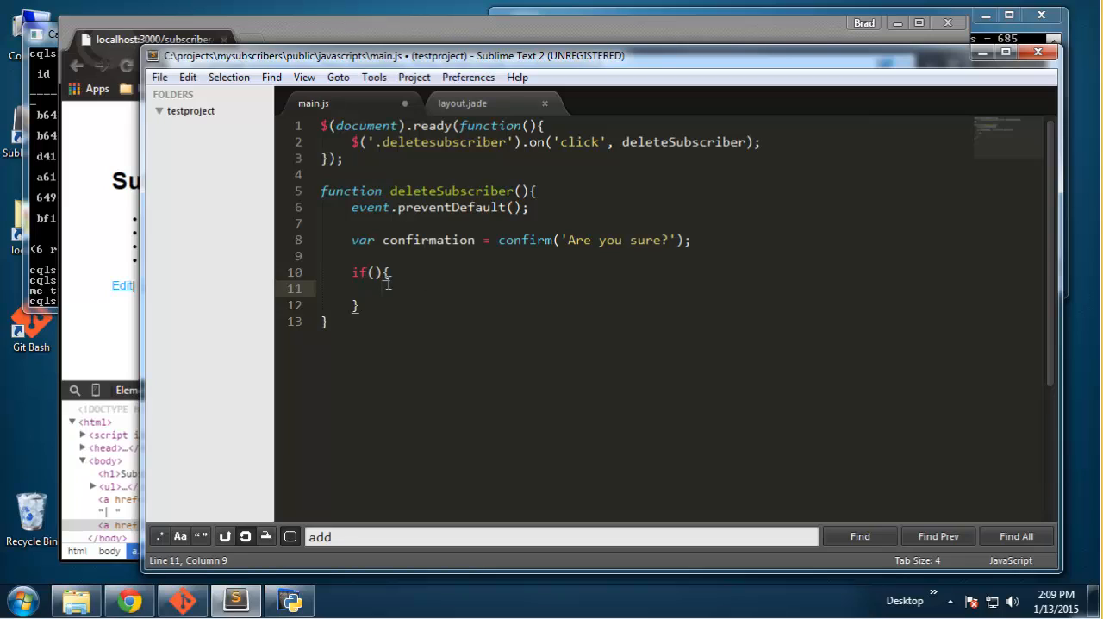
pyautogui.write('co')
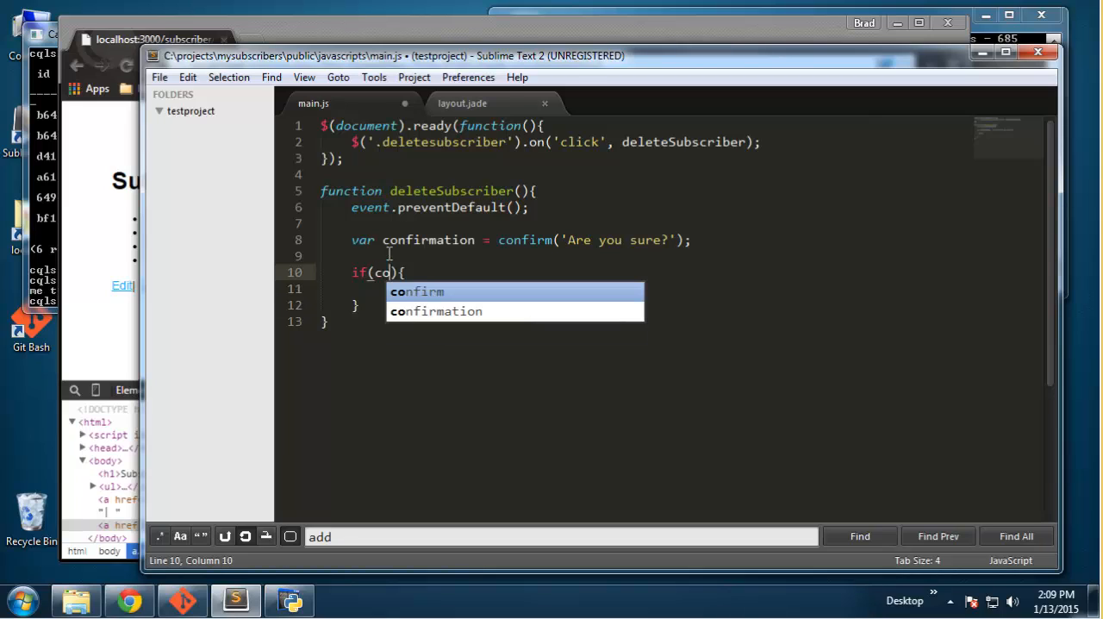
pyautogui.write('nfirmation')
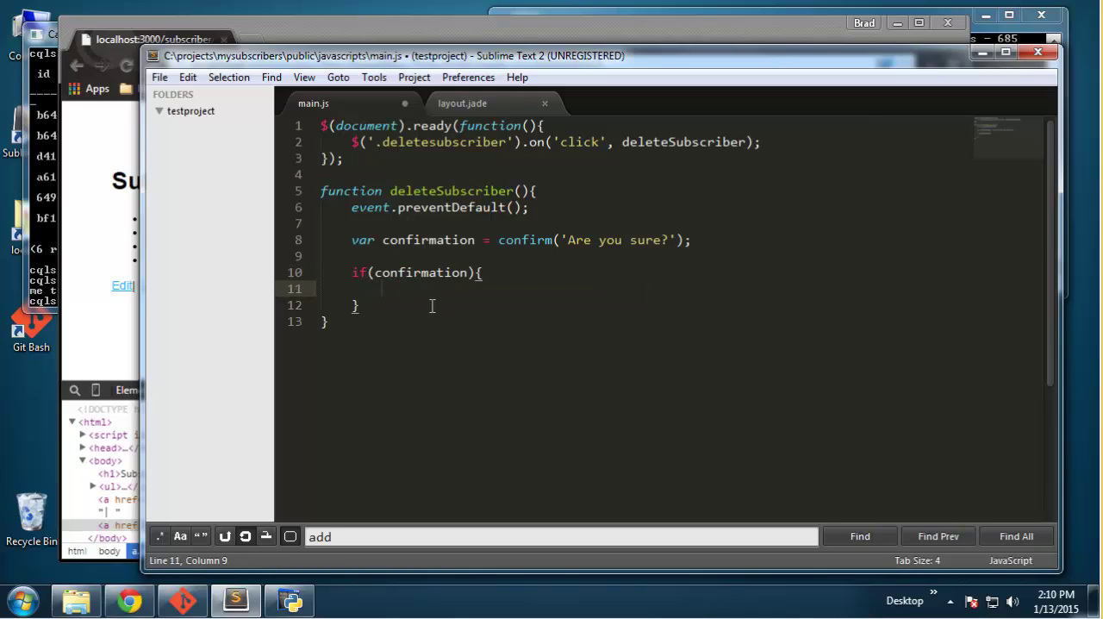
pyautogui.write('$.aja')
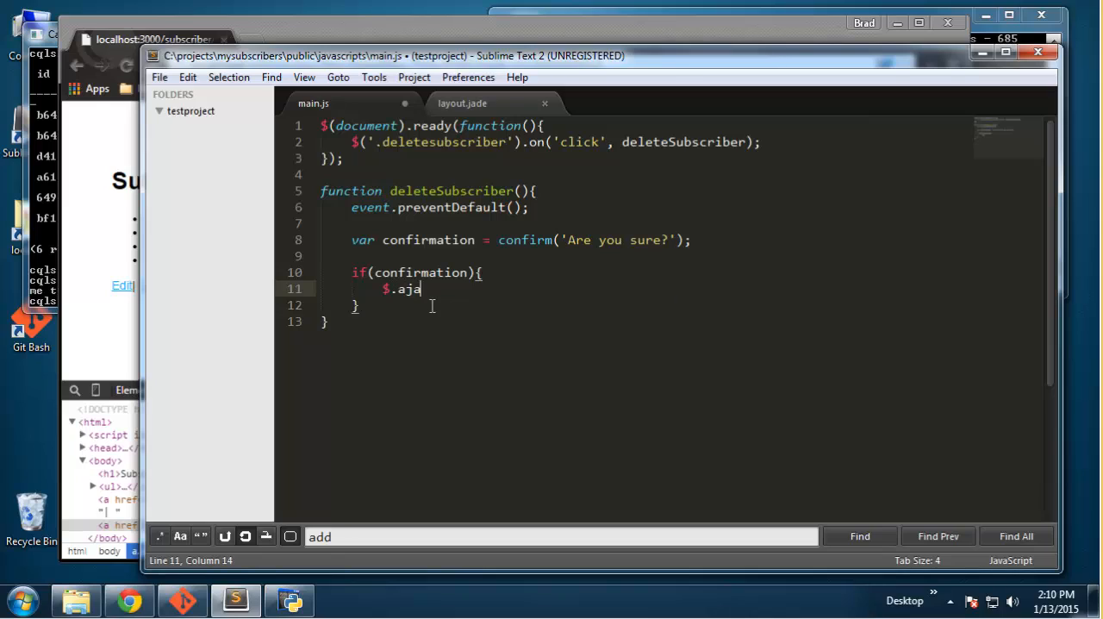
pyautogui.write('x')
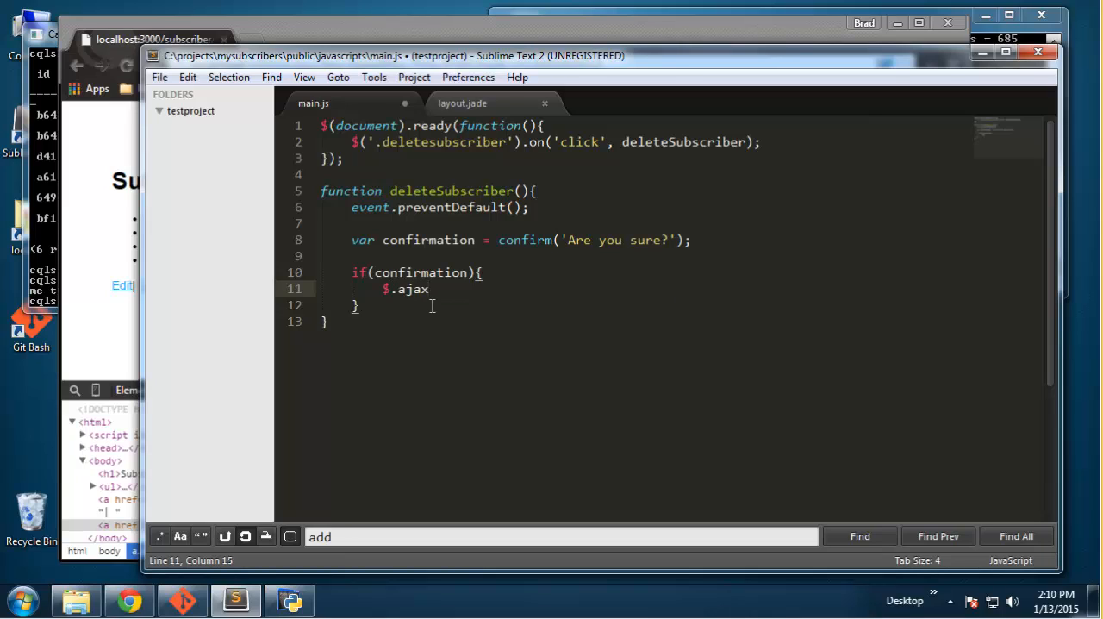
pyautogui.write('();')
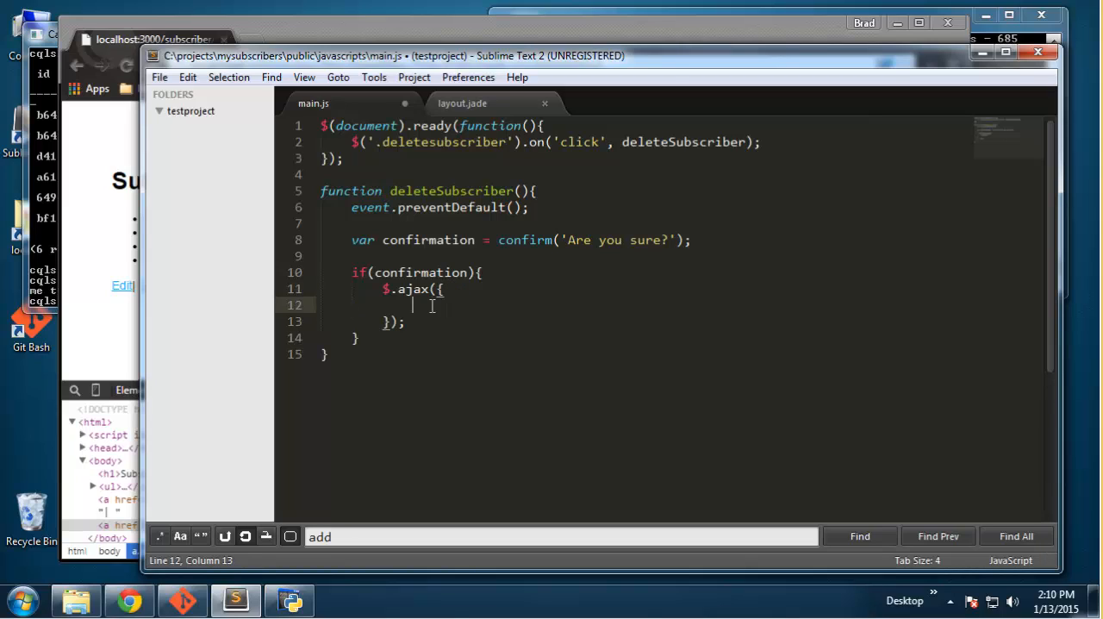
pyautogui.write('type:')
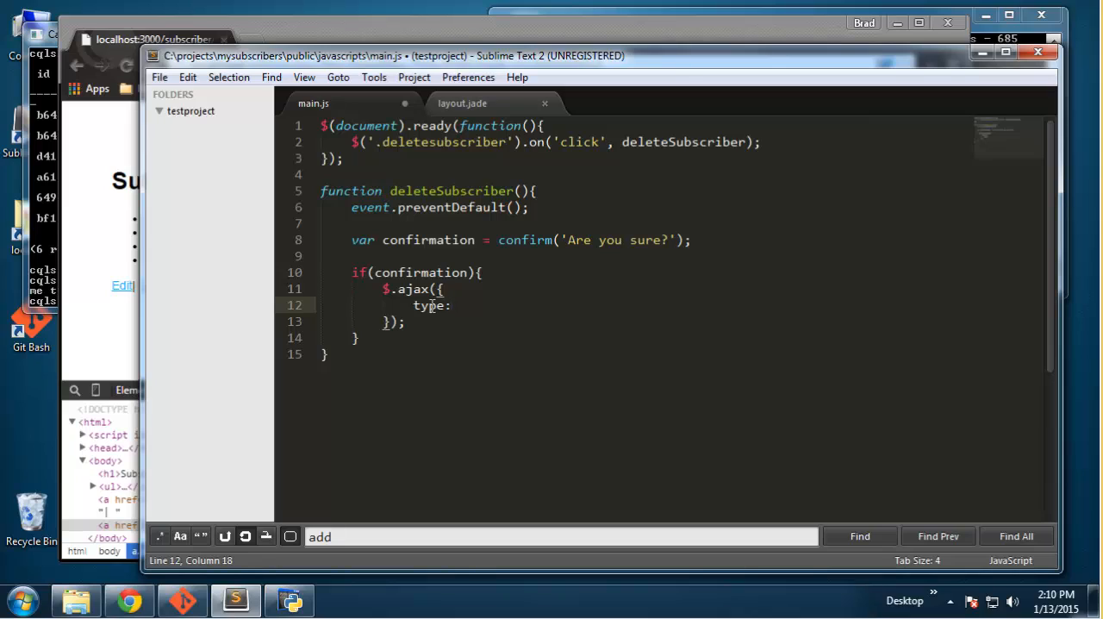
pyautogui.write("'DELET'")
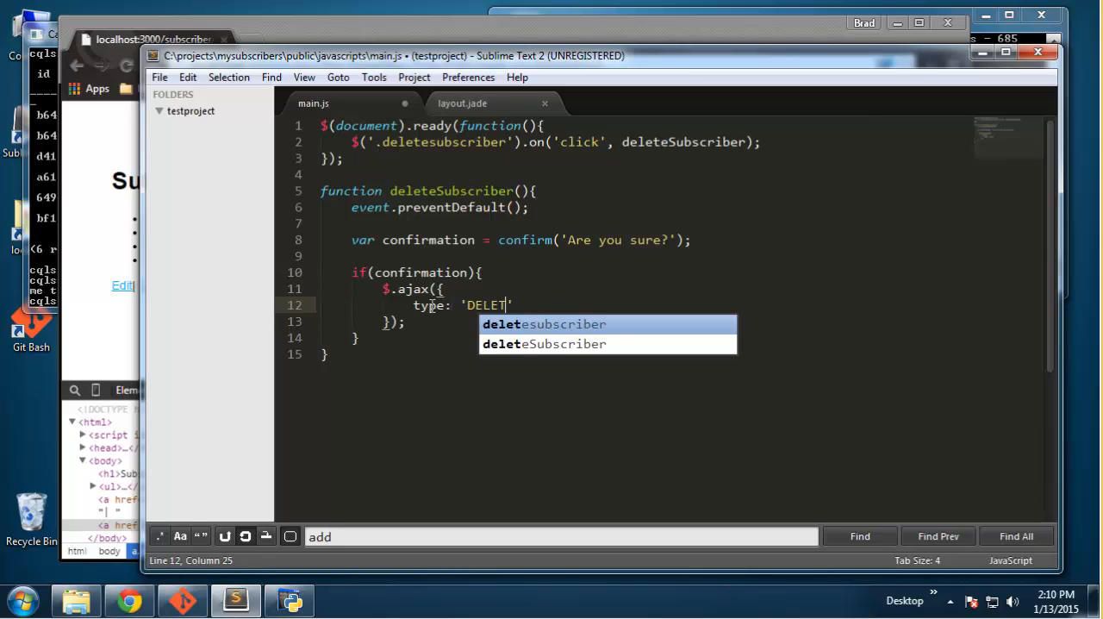
pyautogui.write("E'")
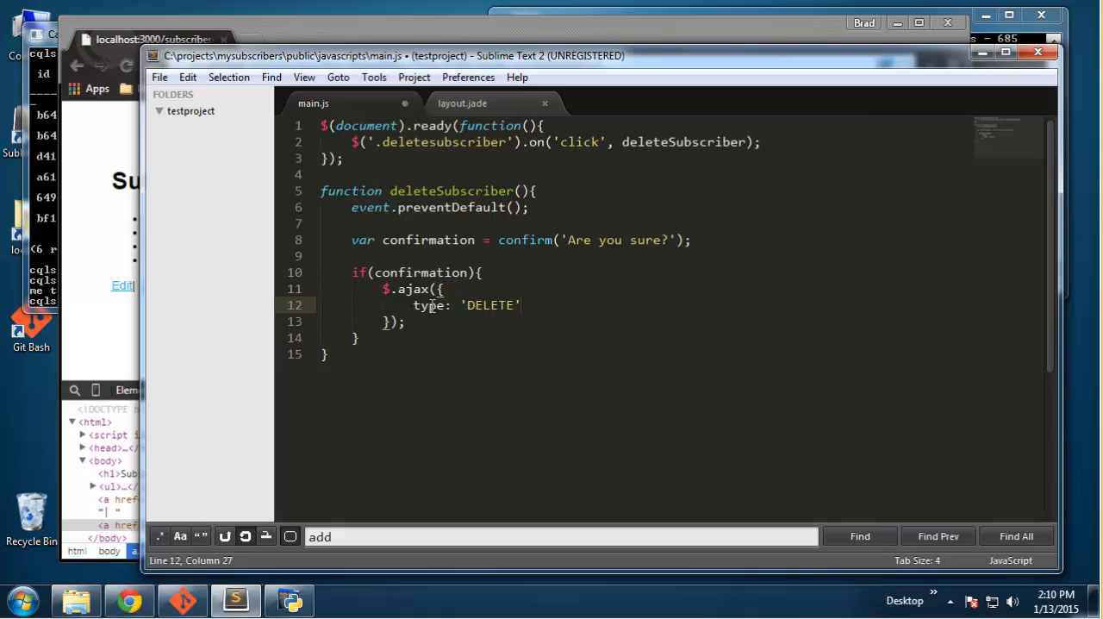
# Step: Add a url option to $.ajax starting with the string '/subscriber/'
pyautogui.write(',')
pyautogui.write('u')
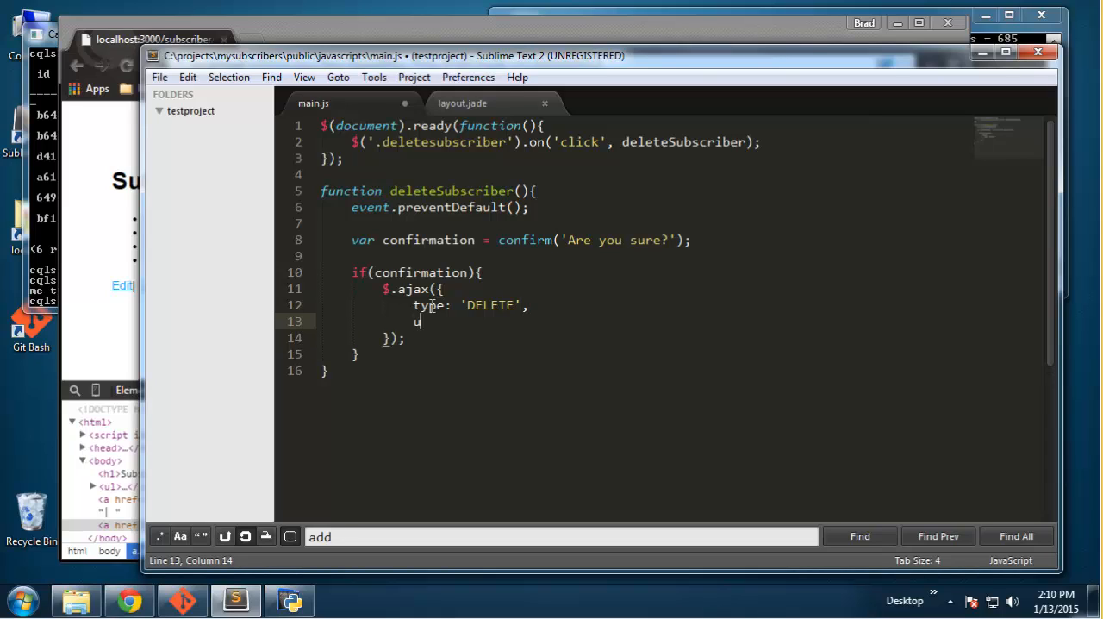
pyautogui.write('rl:')
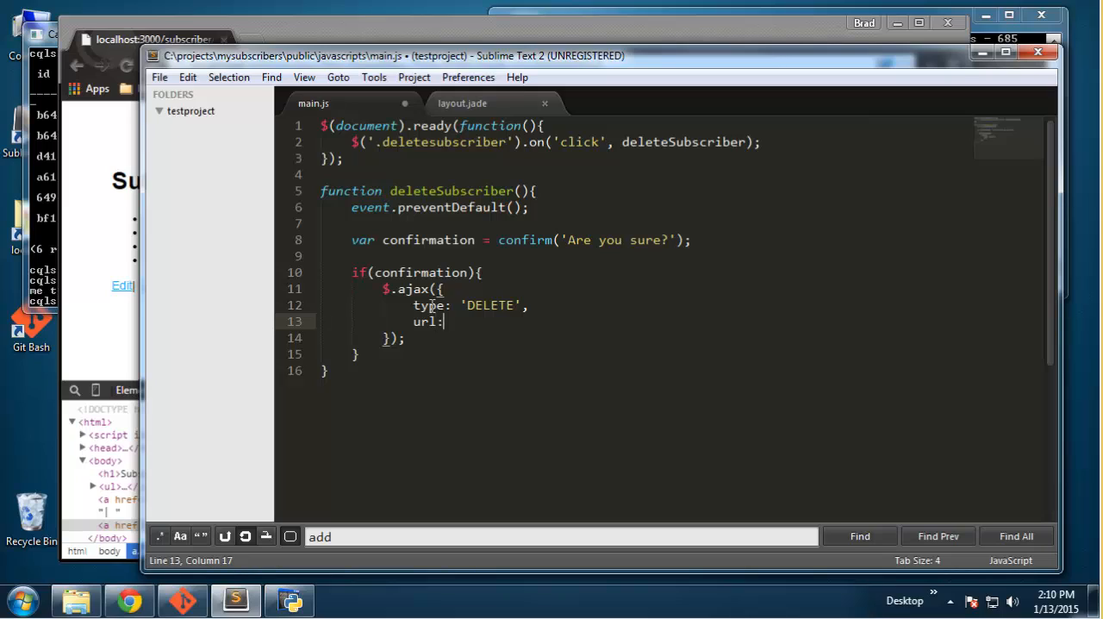
pyautogui.write("''")
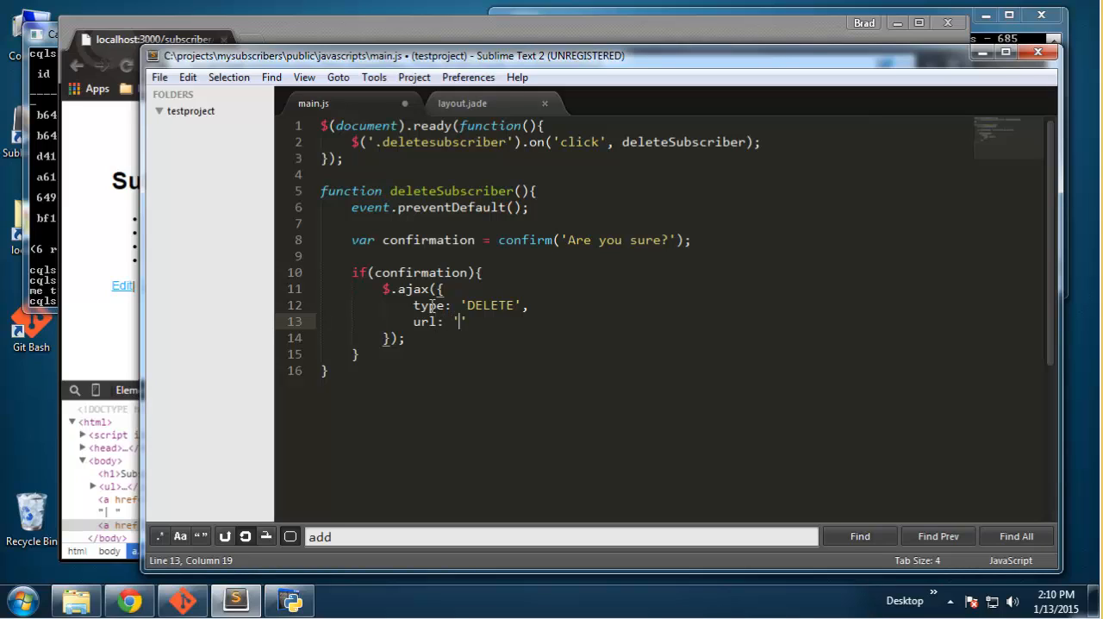
pyautogui.write('/')
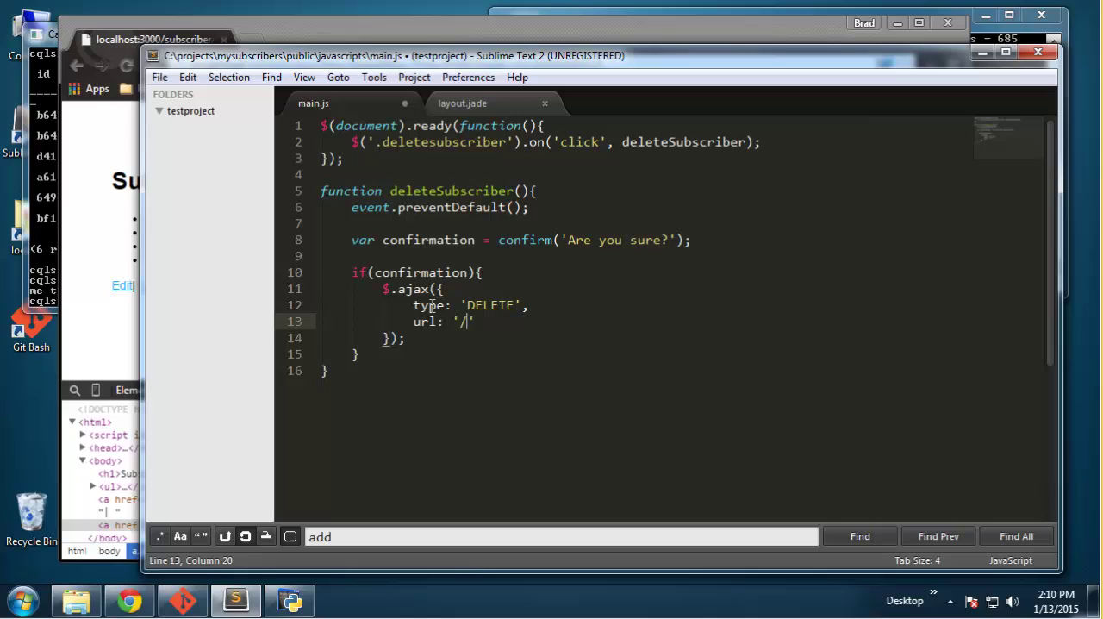
pyautogui.write('subscriber')
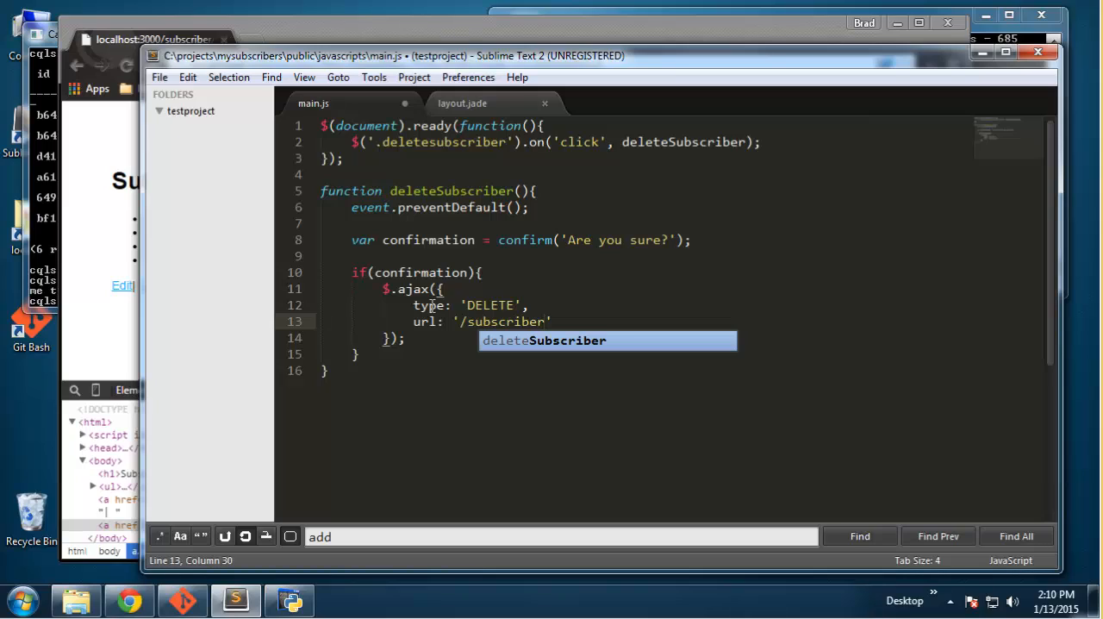
pyautogui.write('/')
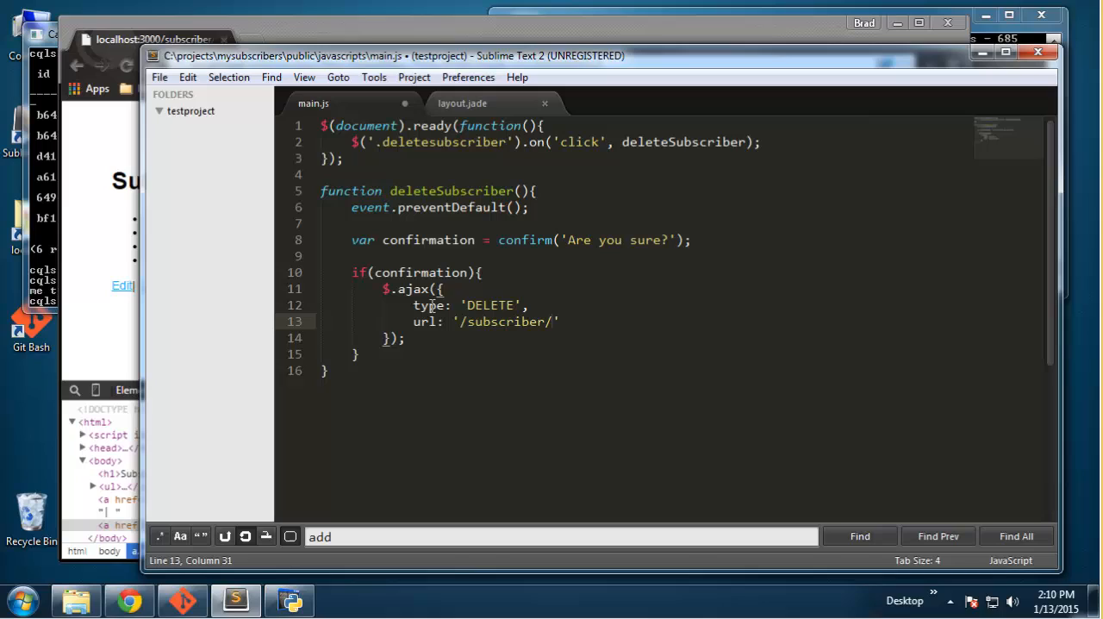
pyautogui.write('+')
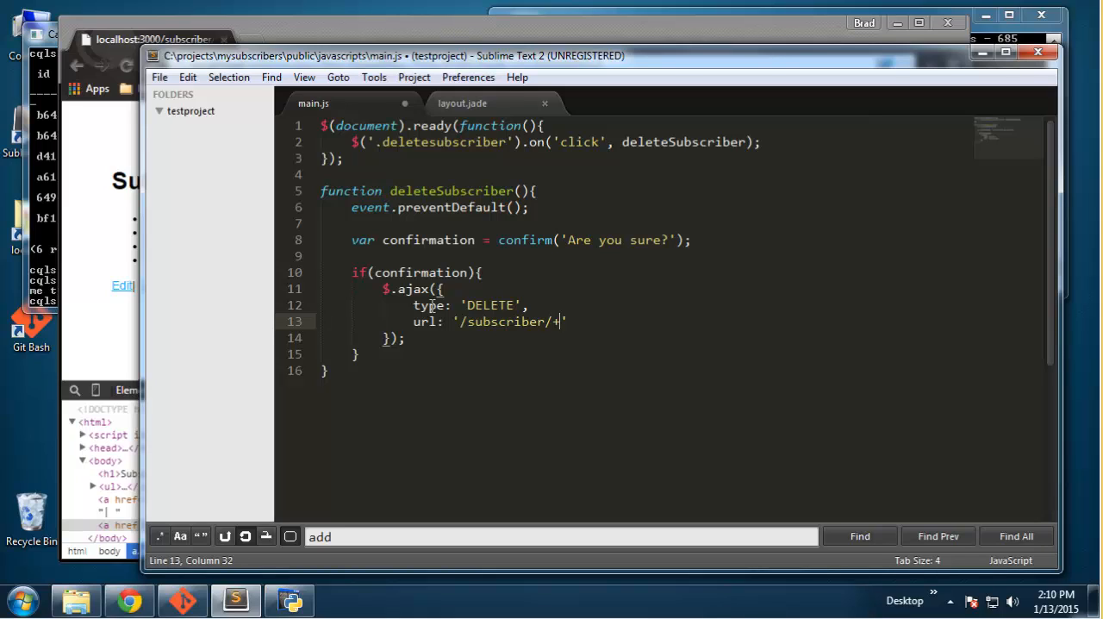
pyautogui.press('BackSpace')
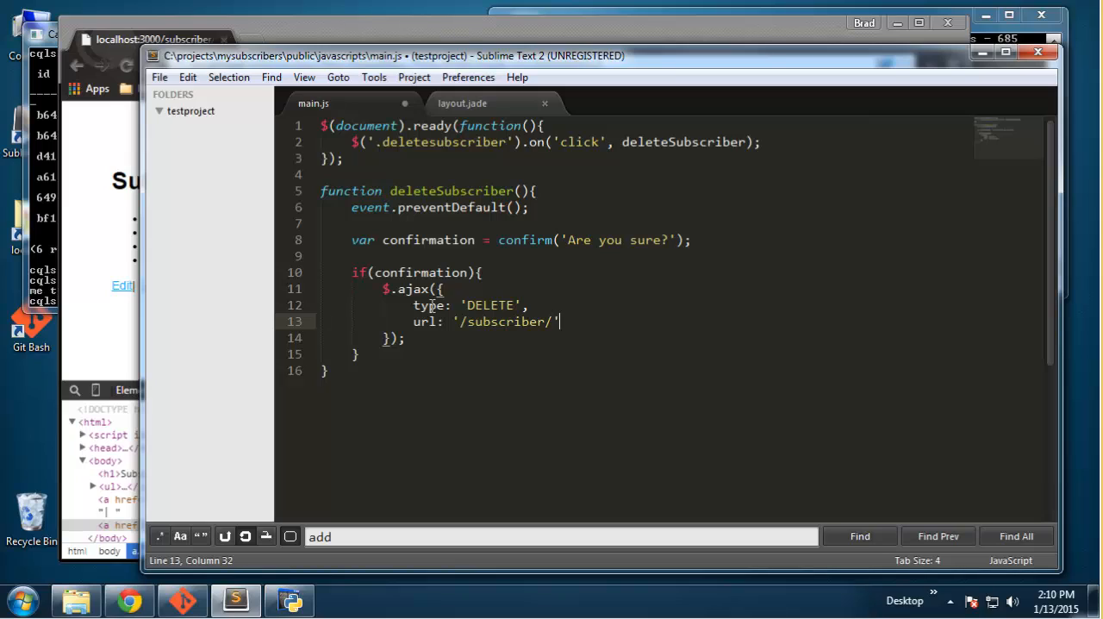
# Step: Append + $('.deletesubscriber').data('id') to the url, autocompleting deletesubscriber
pyautogui.write('+')
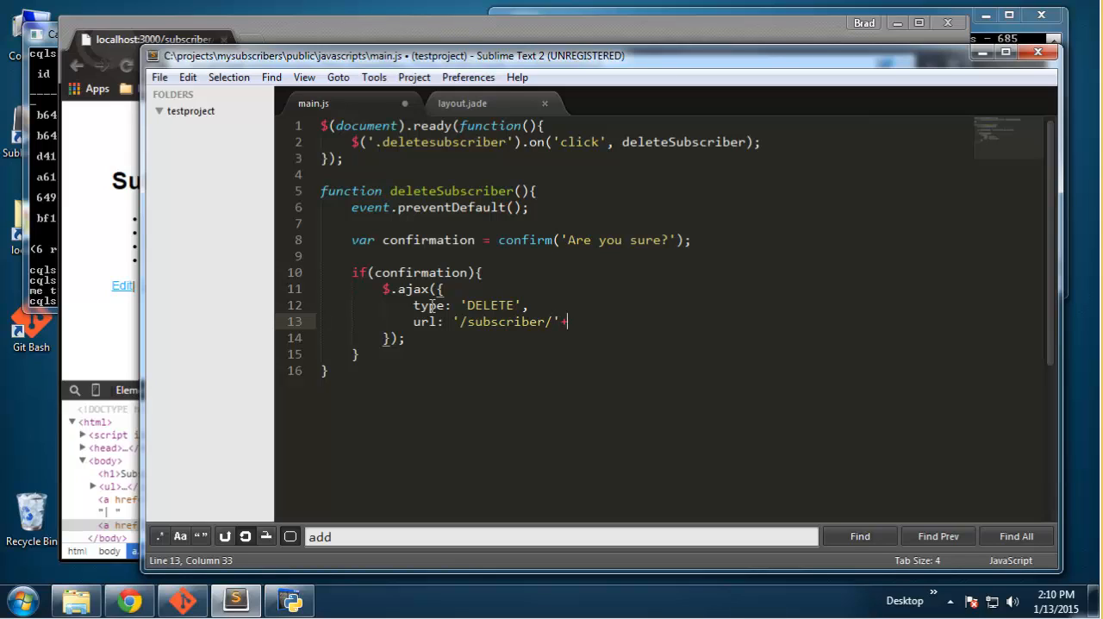
pyautogui.write('$()')
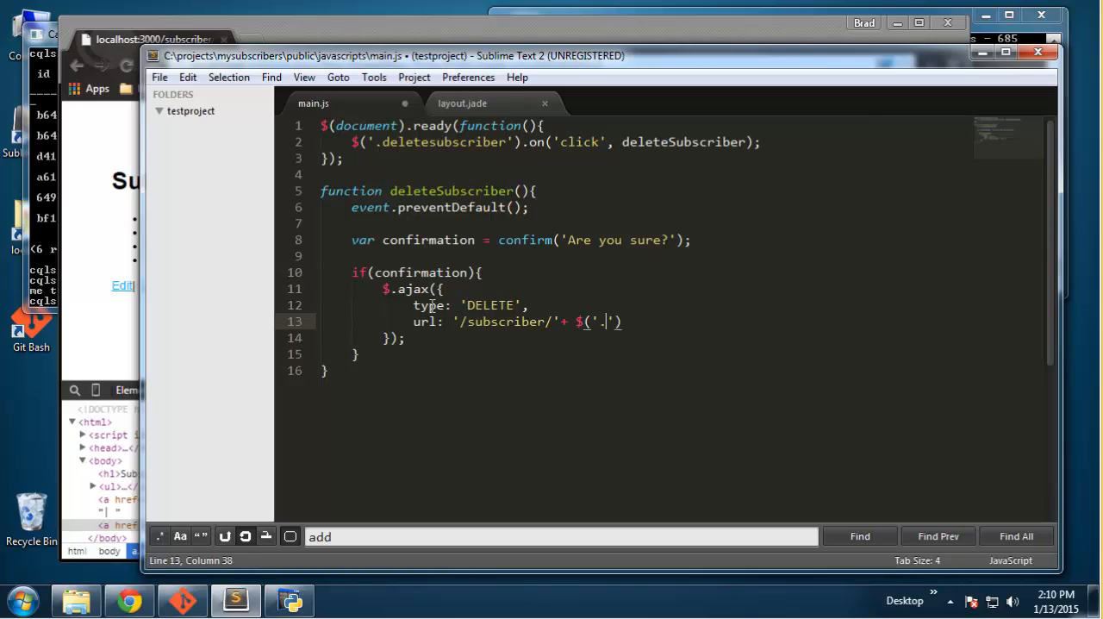
pyautogui.write('delete')
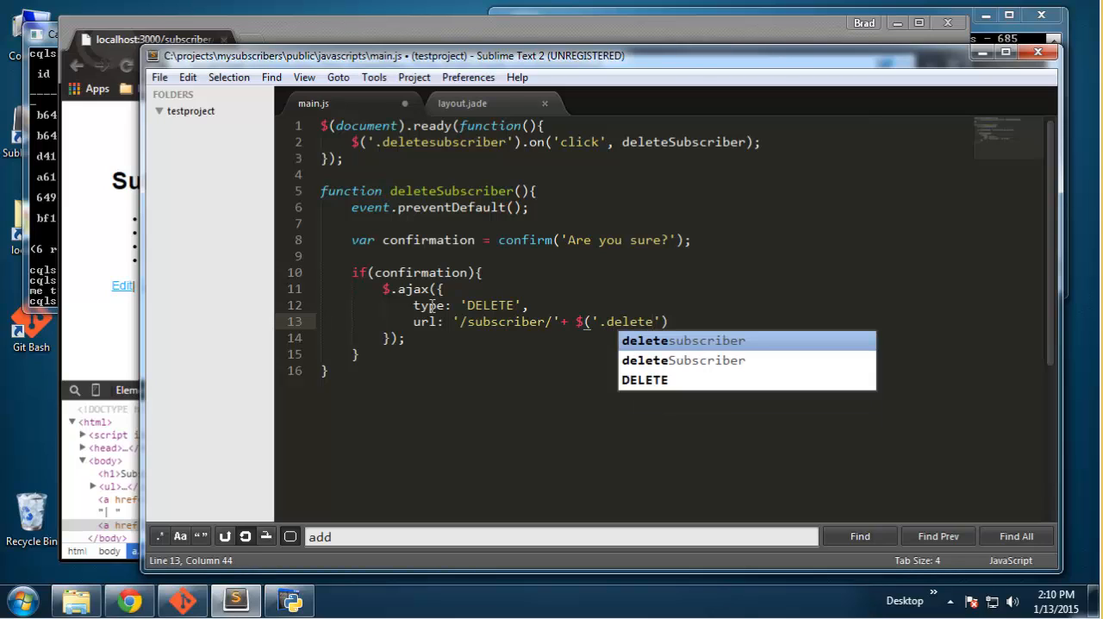
pyautogui.press('Tab')
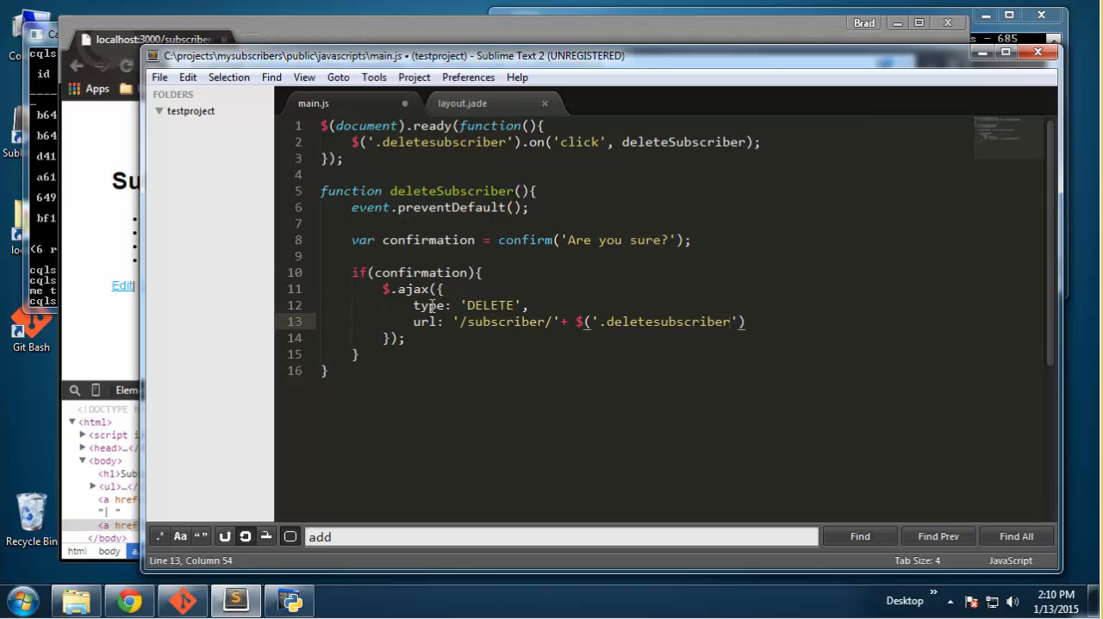
pyautogui.write('.data(')
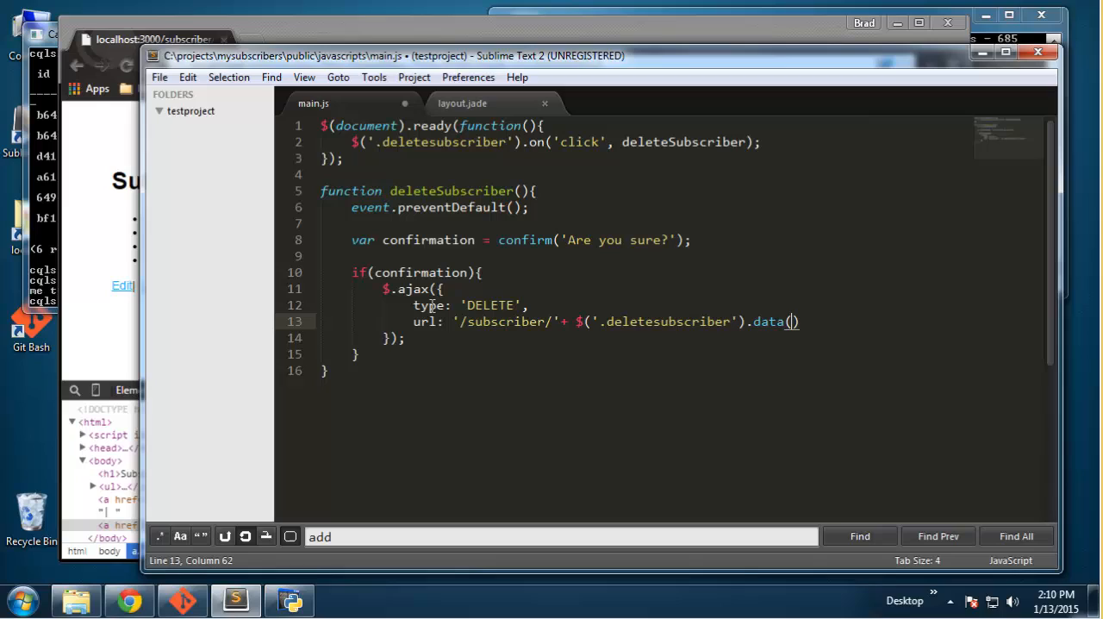
pyautogui.write("'id'")
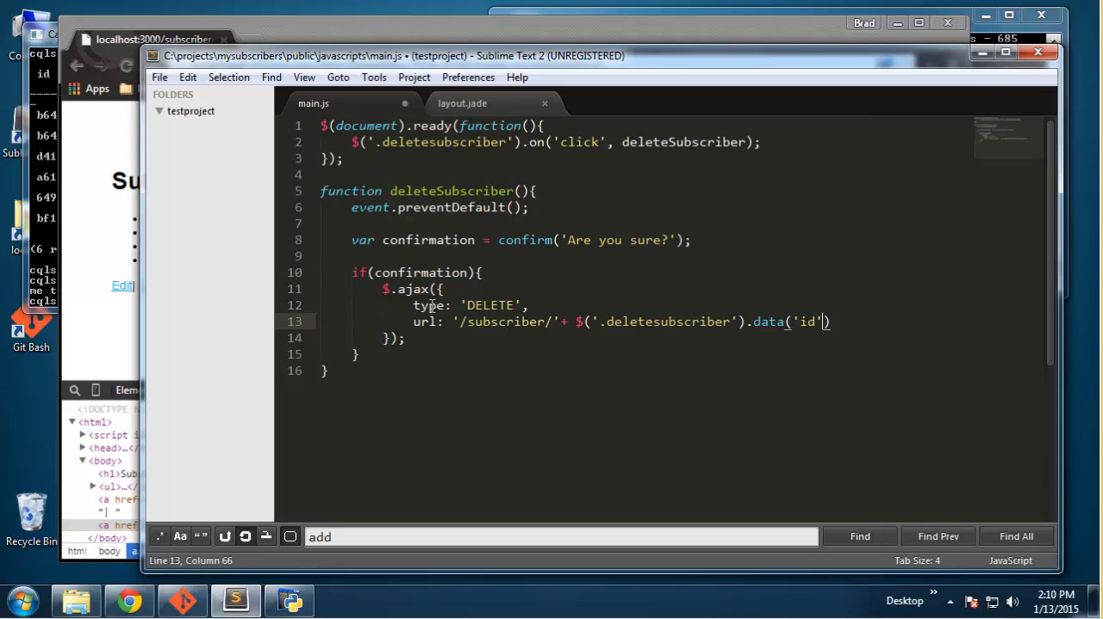
pyautogui.write(');')
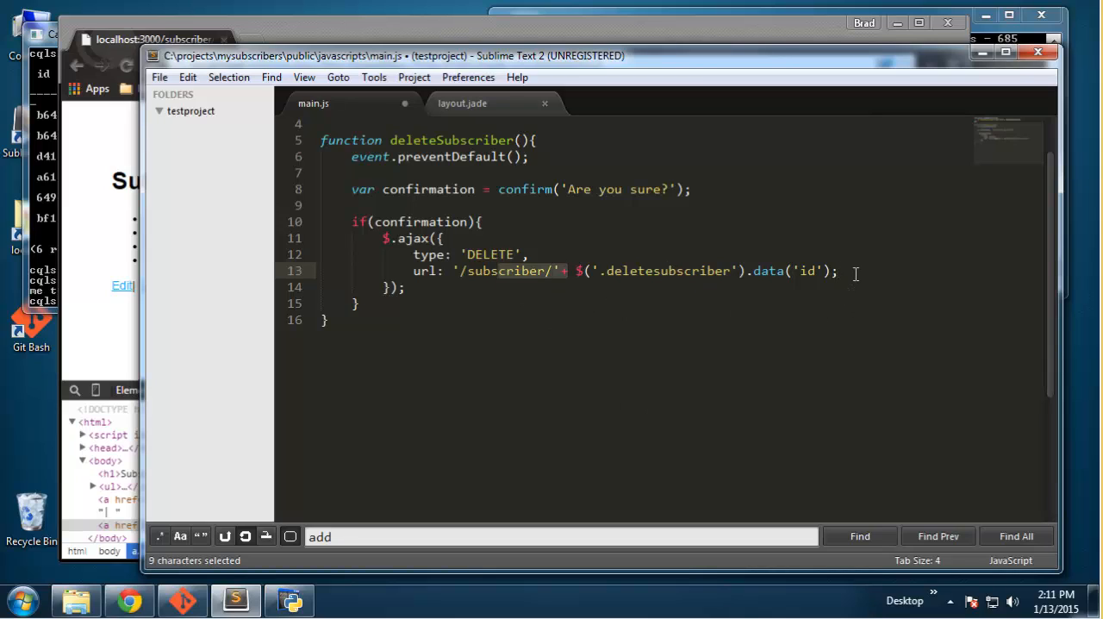
# Step: Chain a .done(function(response){}) callback onto the $.ajax call
pyautogui.click(851, 270)
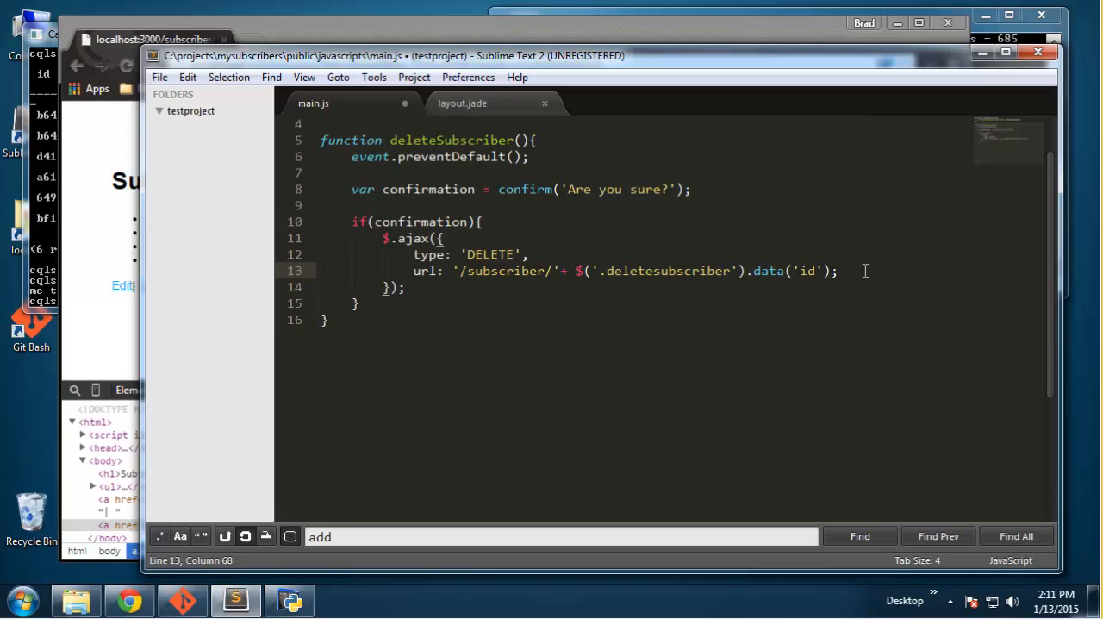
pyautogui.press('Backspace')
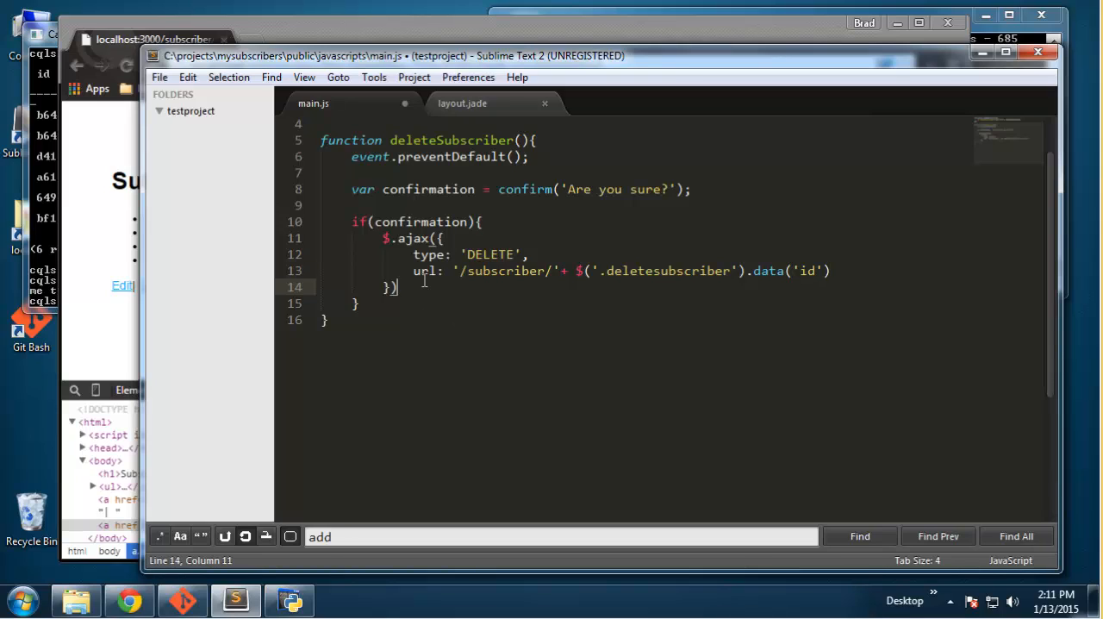
pyautogui.write('.done')
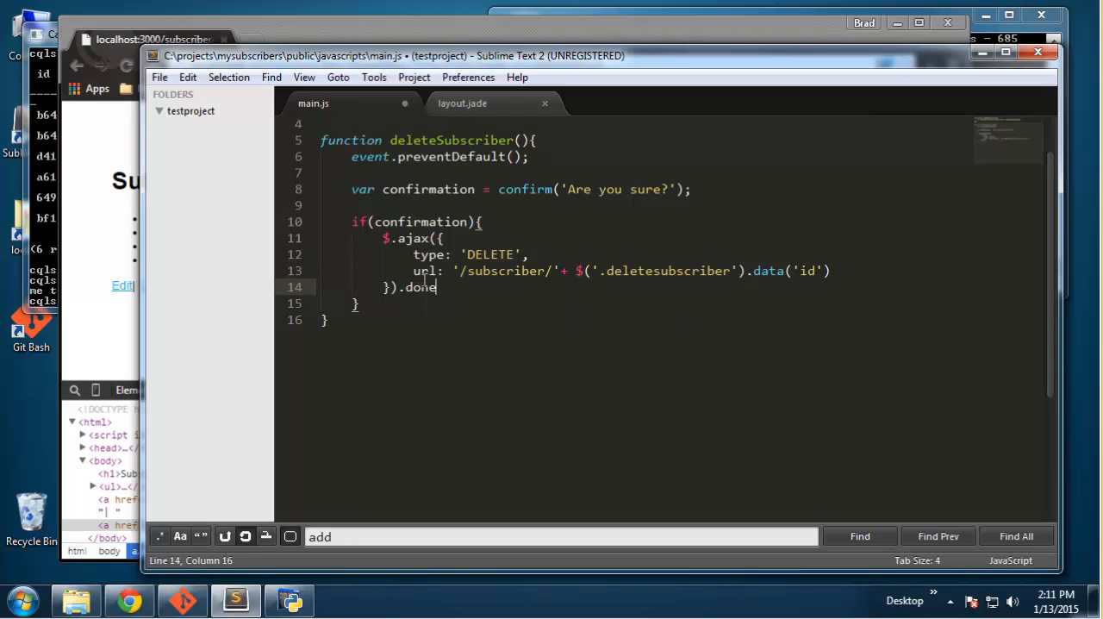
pyautogui.write('();')
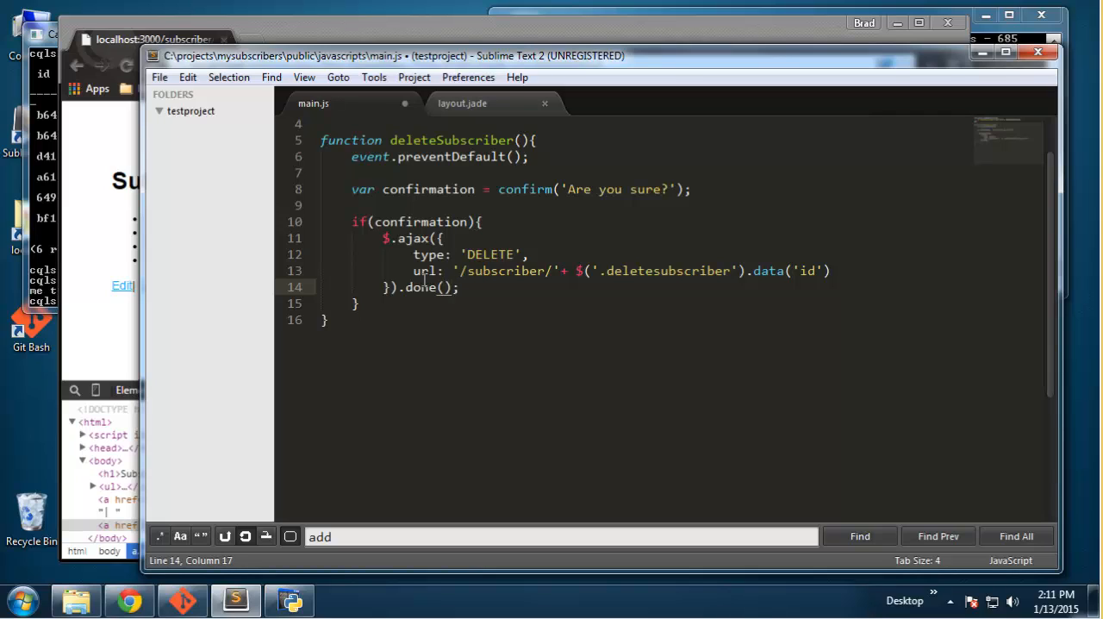
pyautogui.write('function')
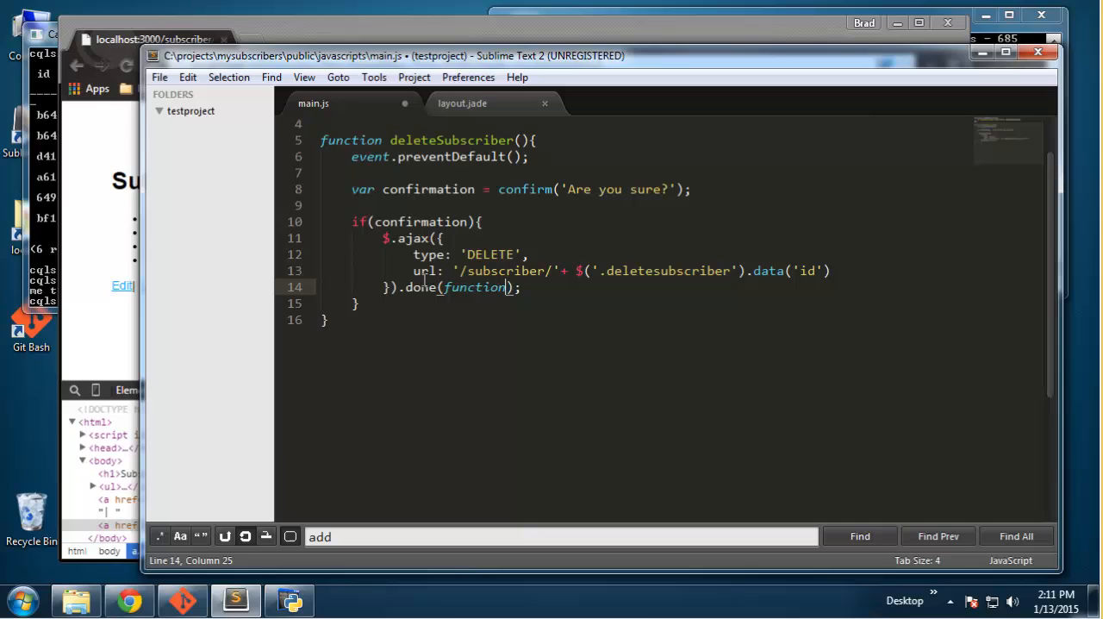
pyautogui.write('{}')
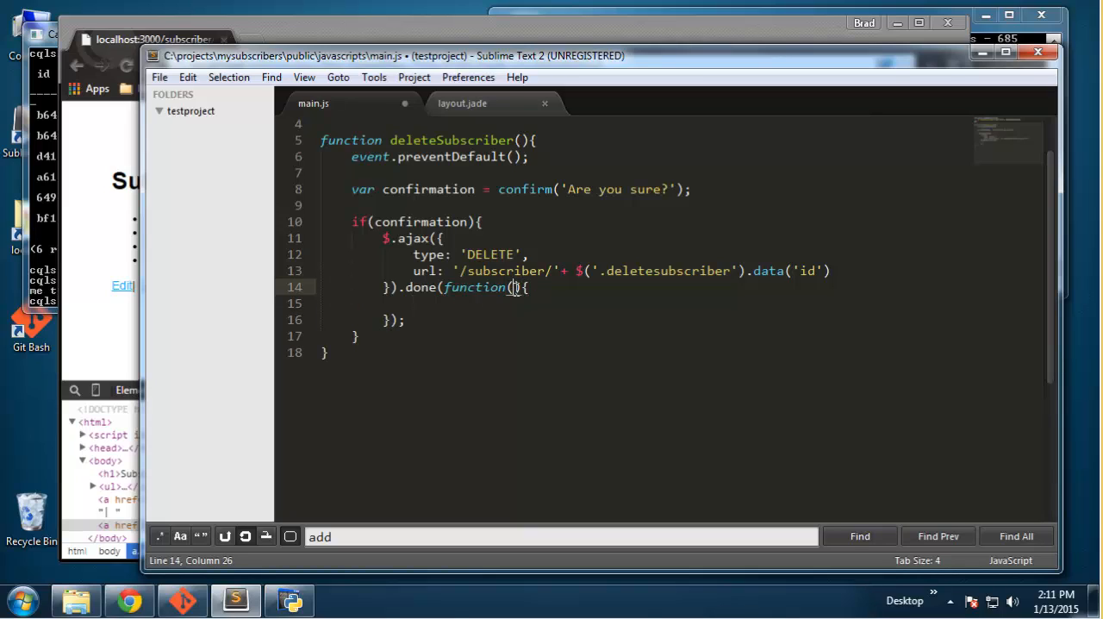
pyautogui.write('response')
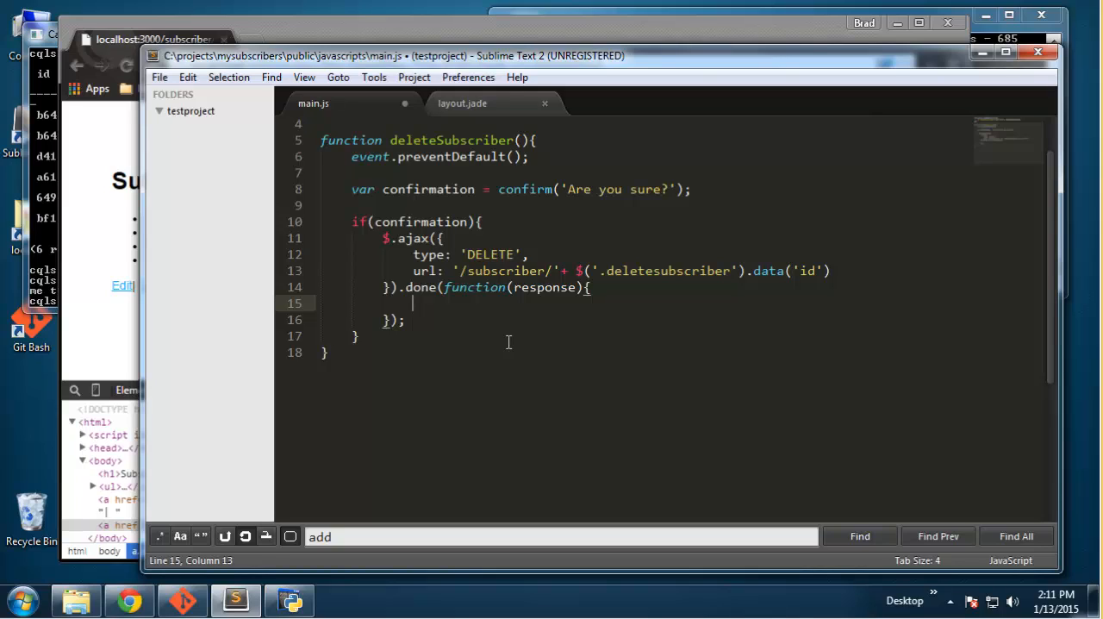
# Step: Inside the callback, redirect to the home page with window.location.replace('/')
pyautogui.write('w')
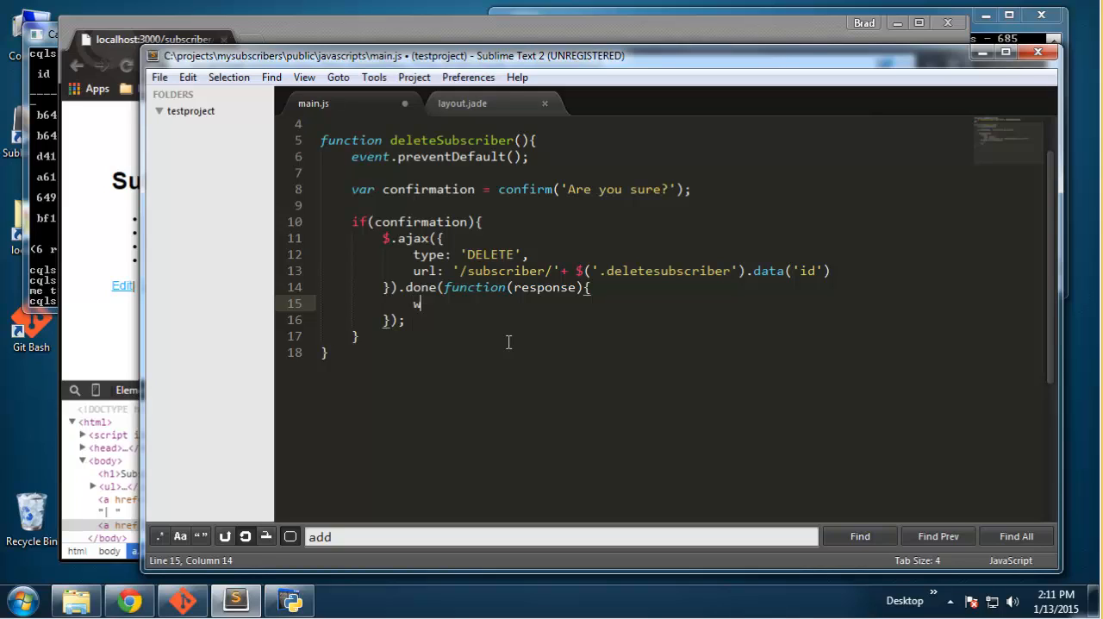
pyautogui.write('indow.rep')
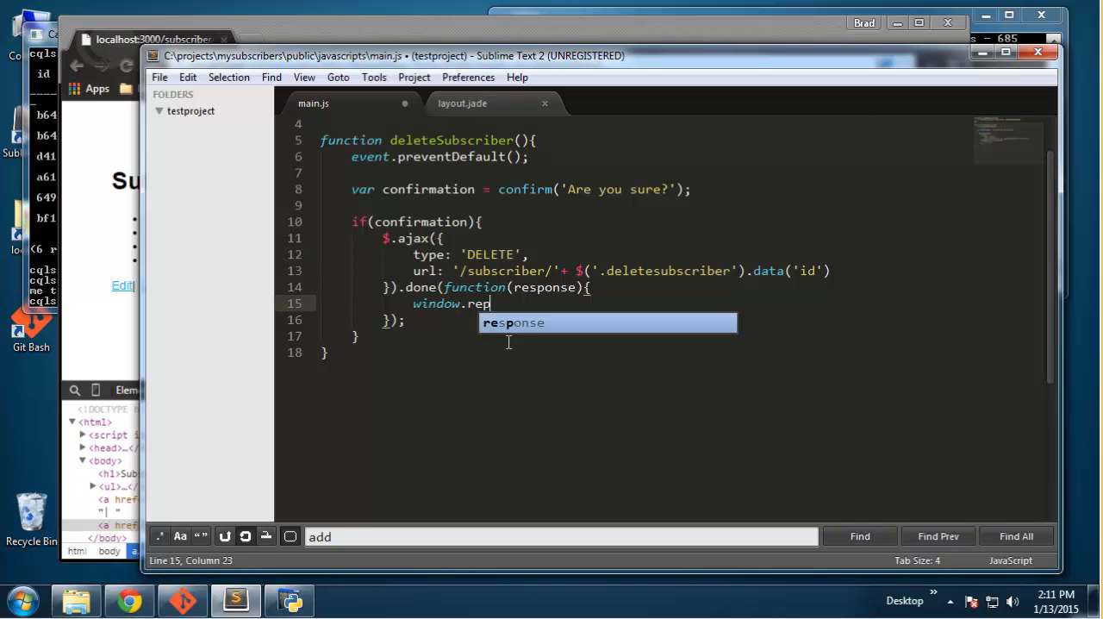
pyautogui.write('lac')
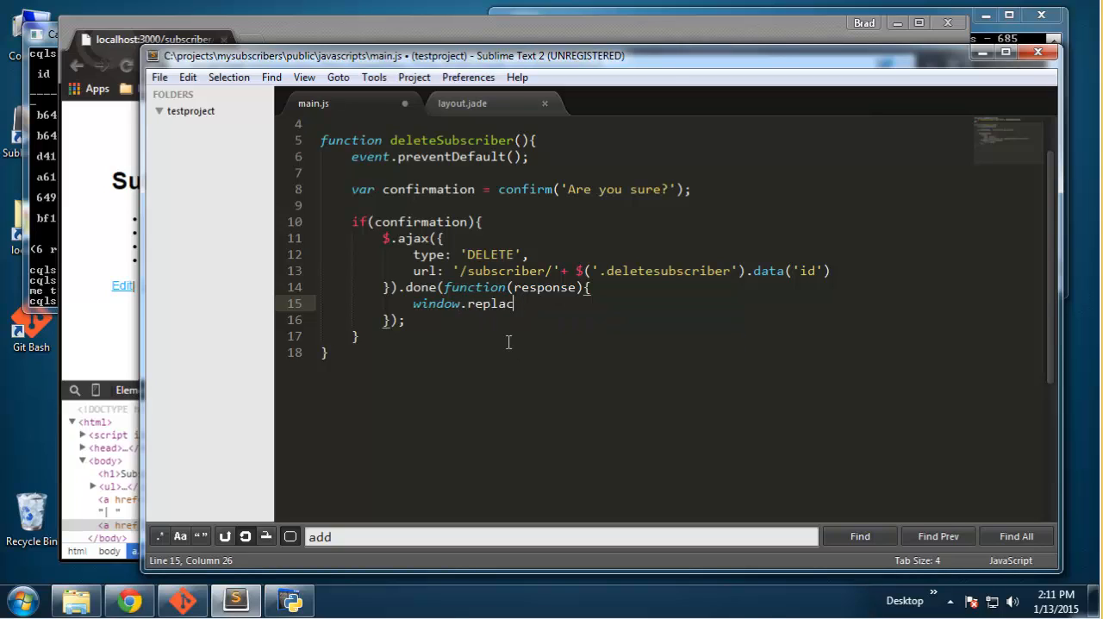
pyautogui.write('loca')
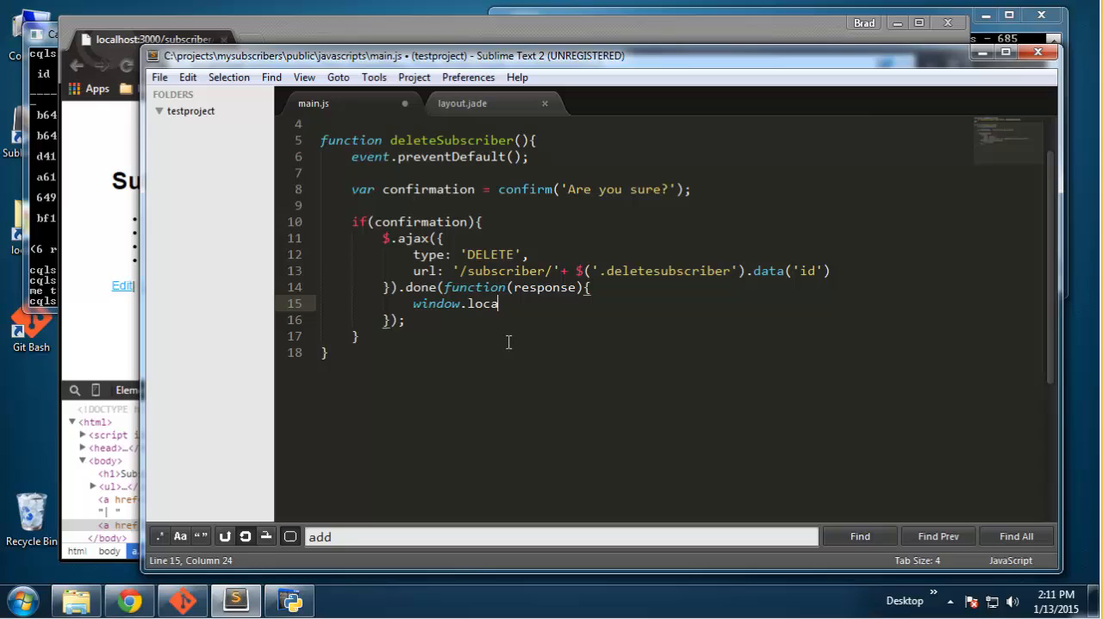
pyautogui.write('tion.rep')
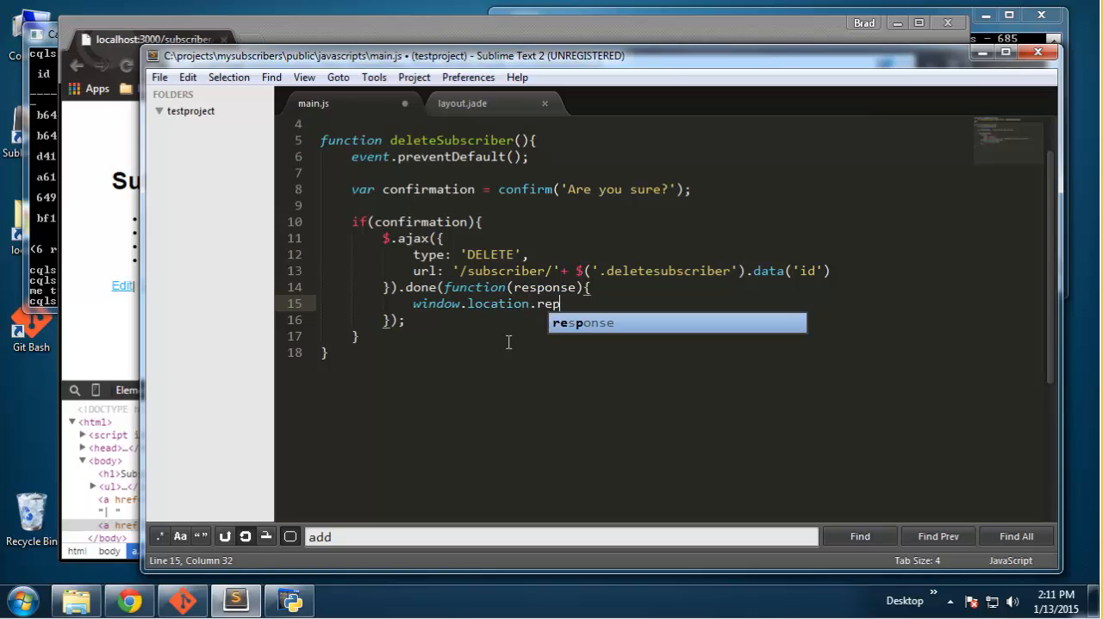
pyautogui.write('lace()')
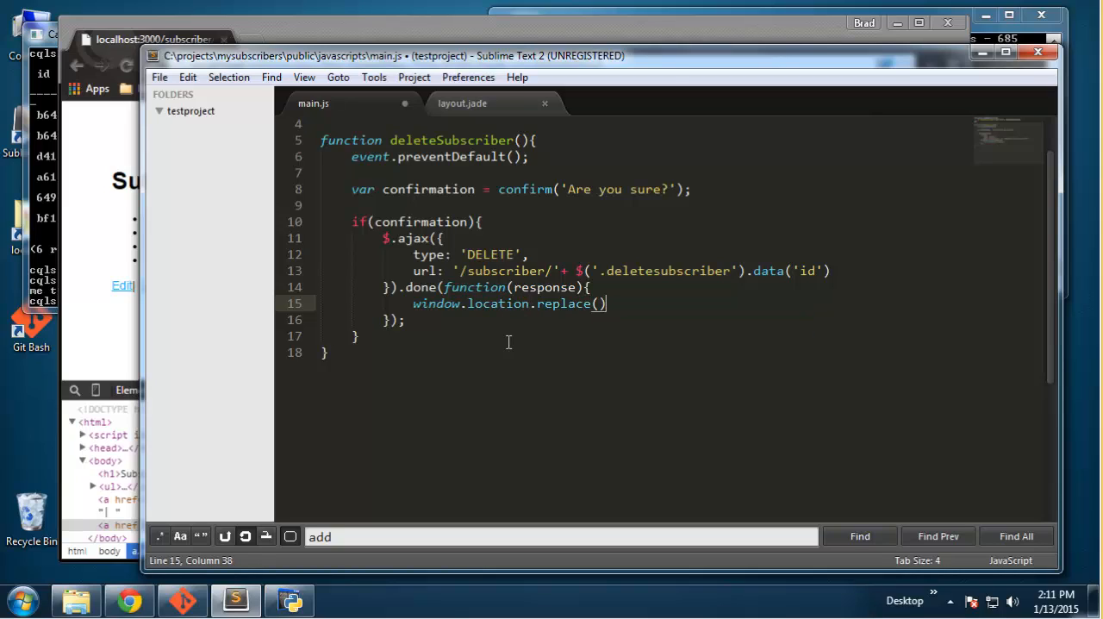
pyautogui.write(';')
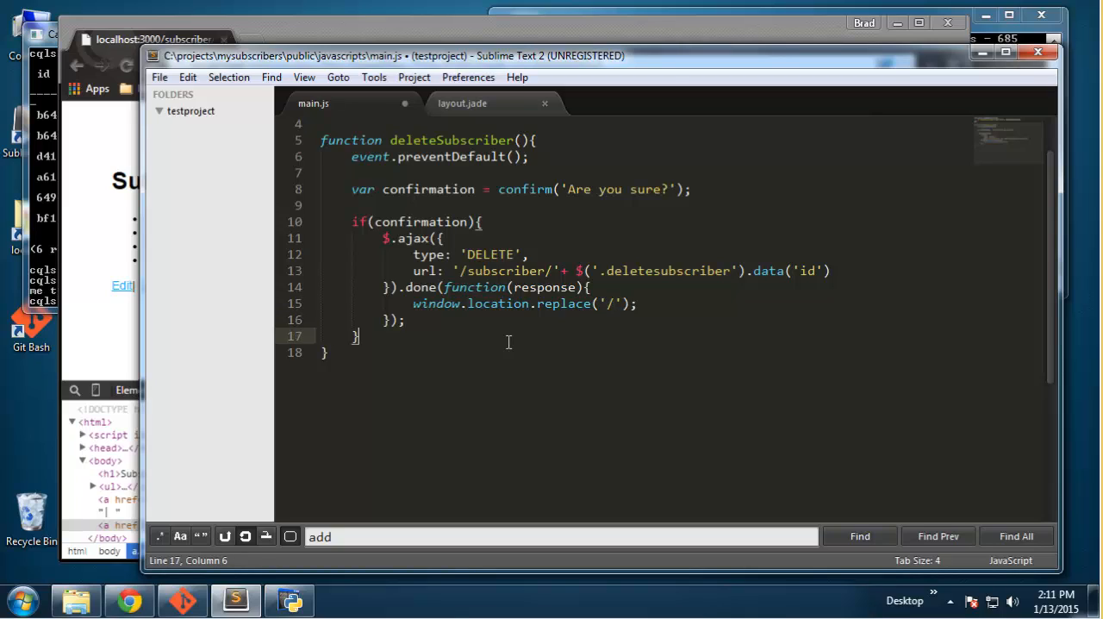
# Step: Add else { after the if block and begin typing a return statement
pyautogui.write('e')
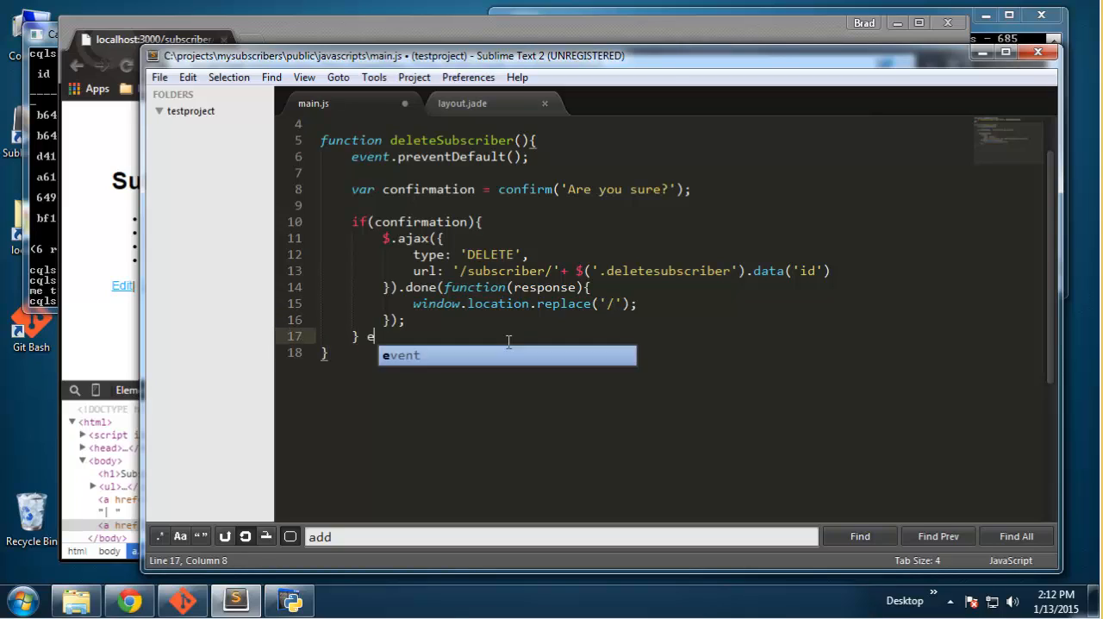
pyautogui.write('lse {')
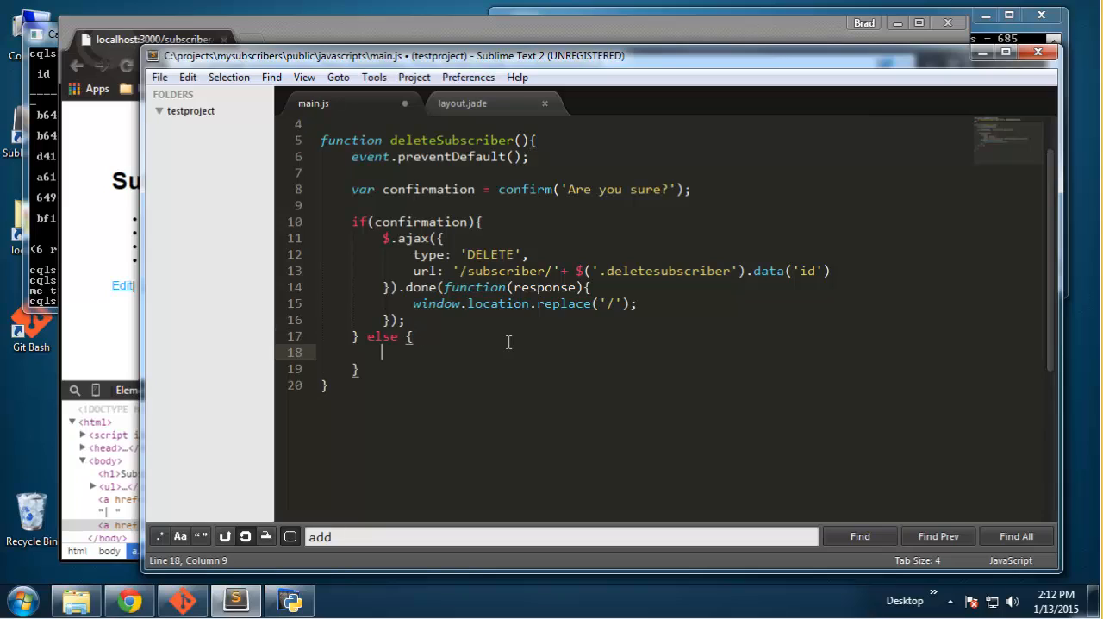
pyautogui.write('ret')
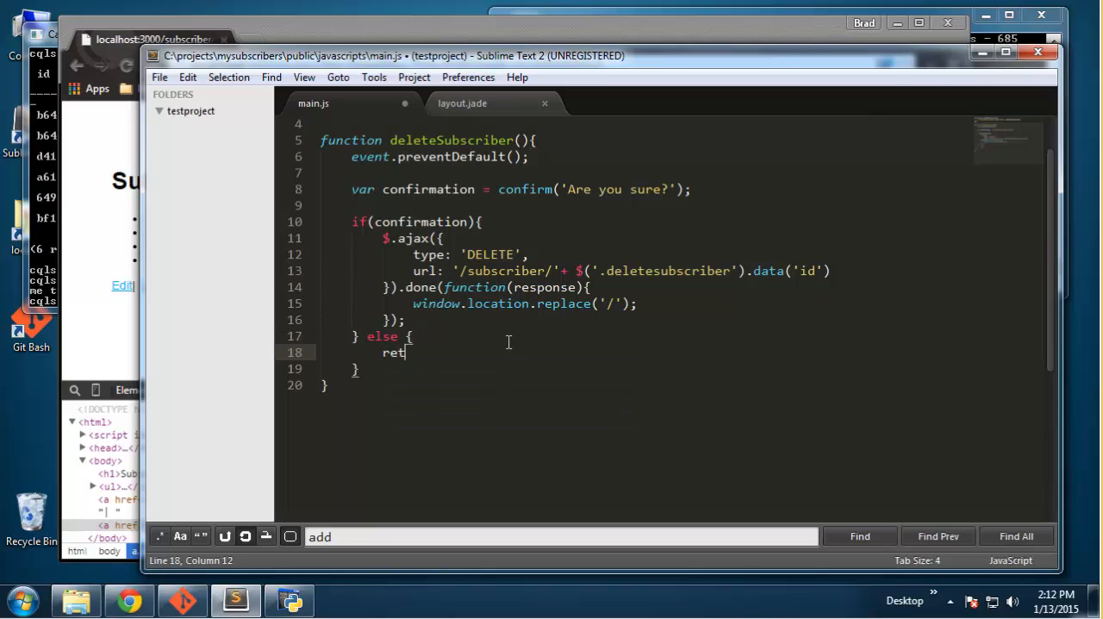
pyautogui.write('u')
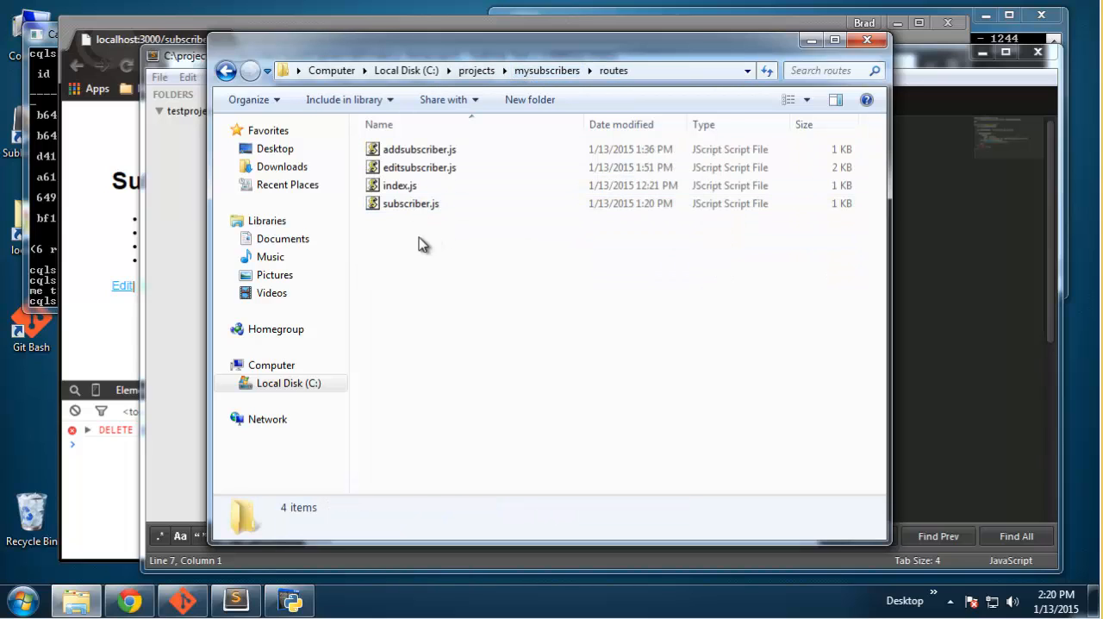
# Step: Select subscriber.js in the routes folder and bring up its context menu
pyautogui.click(411, 204)
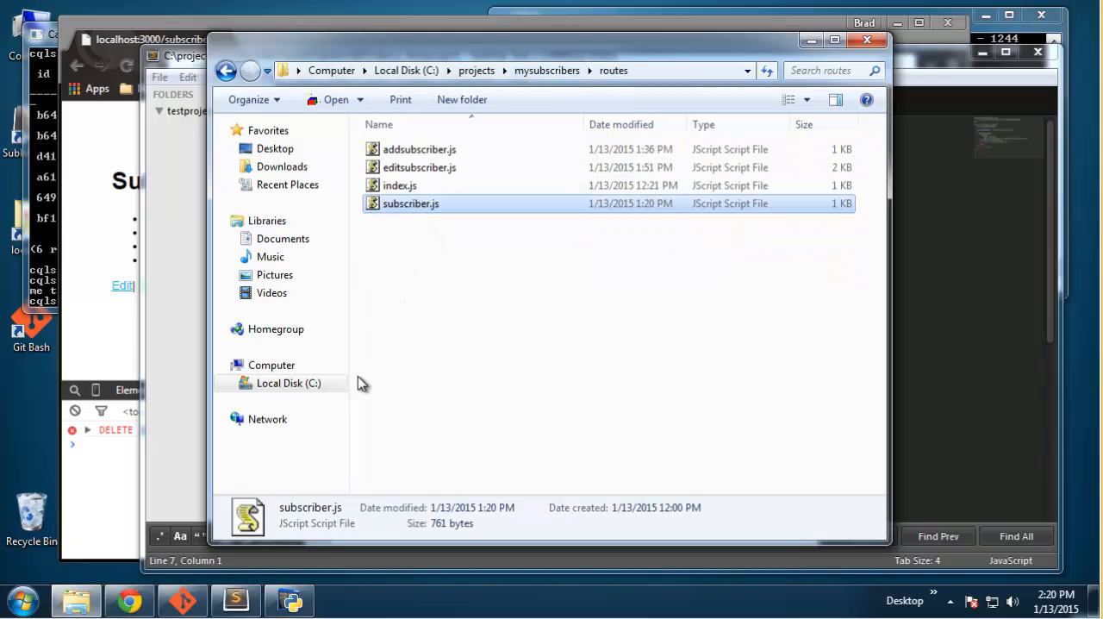
pyautogui.rightClick(411, 204)
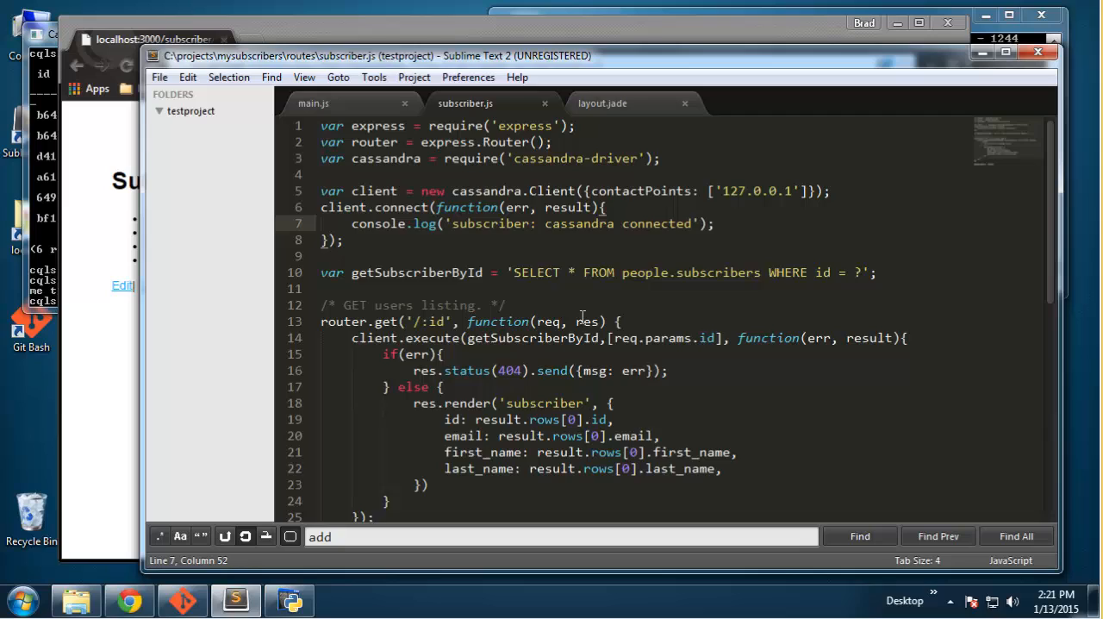
# Step: Further down the file, declare var deleteSubscriber as an empty string
pyautogui.scroll(-3)
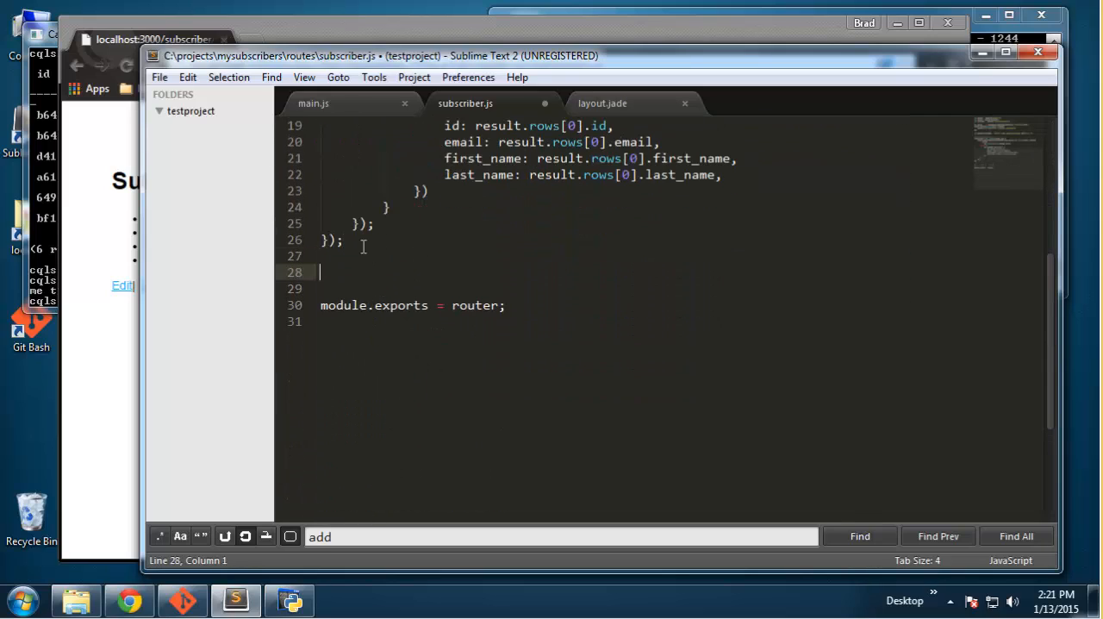
pyautogui.write('var')
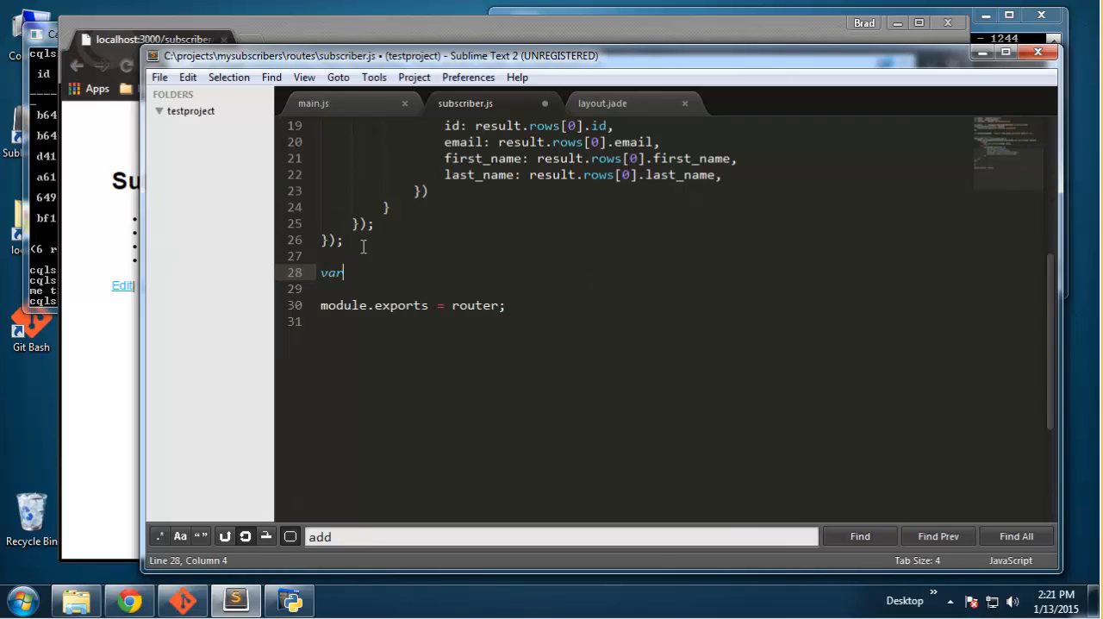
pyautogui.write('d')
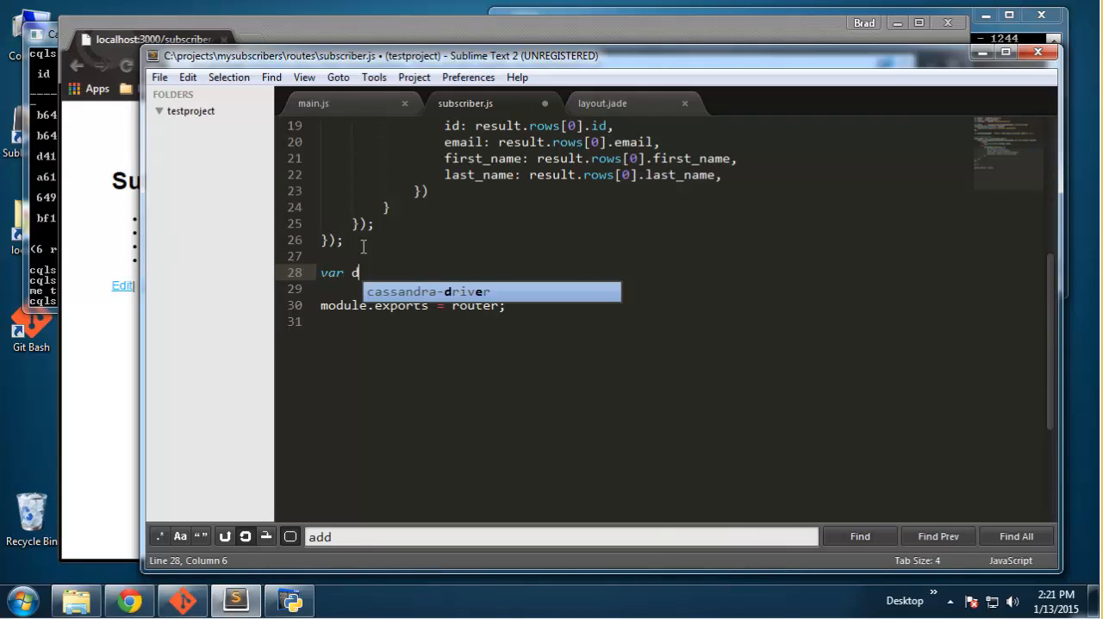
pyautogui.write('eleteSu')
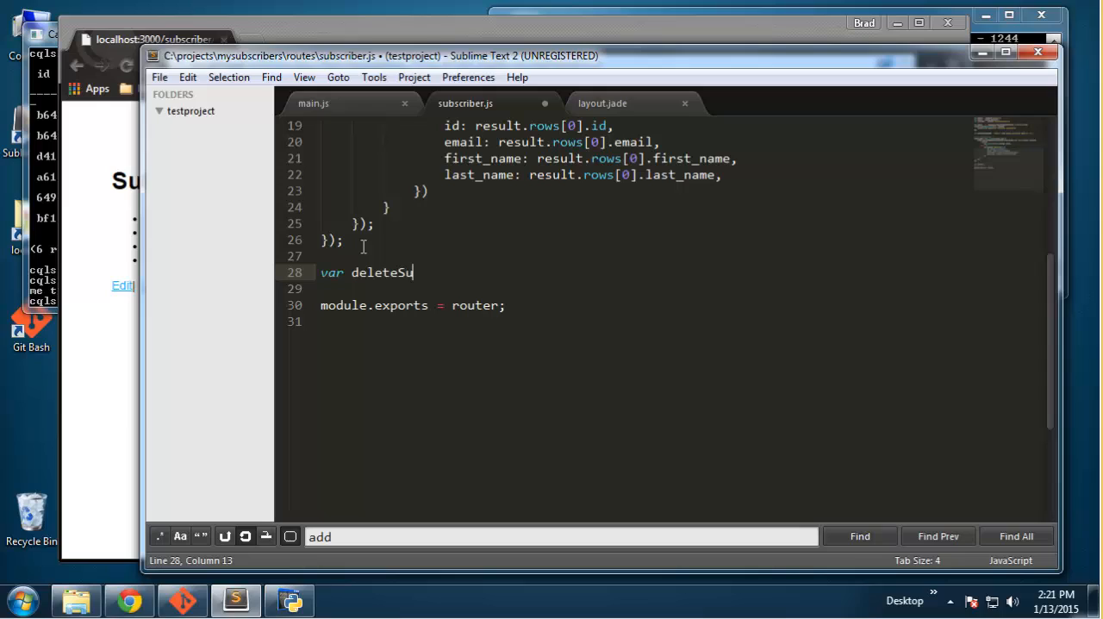
pyautogui.write('bscriber')
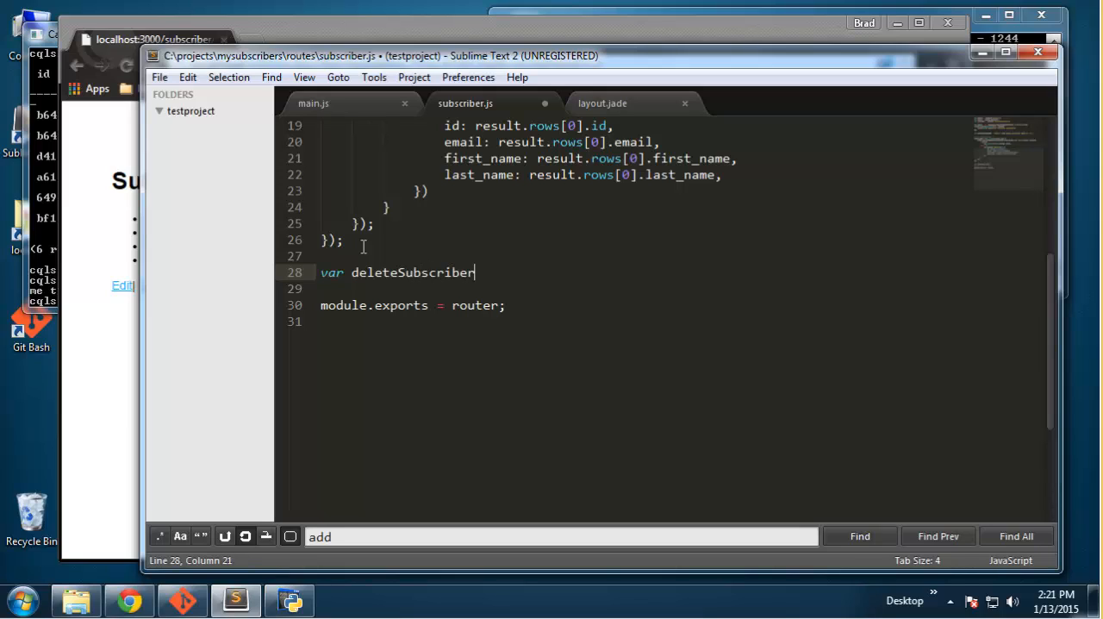
pyautogui.write('= ""')
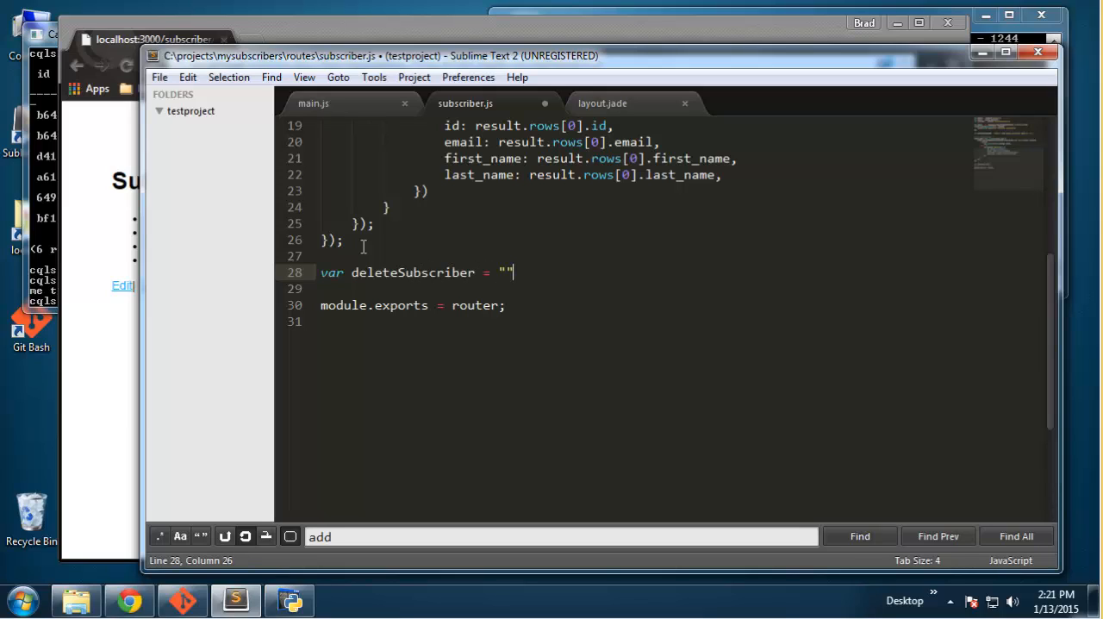
# Step: Fill the string with "DELETE FROM people.subscribers WHERE id = ?"
pyautogui.write('DEL')
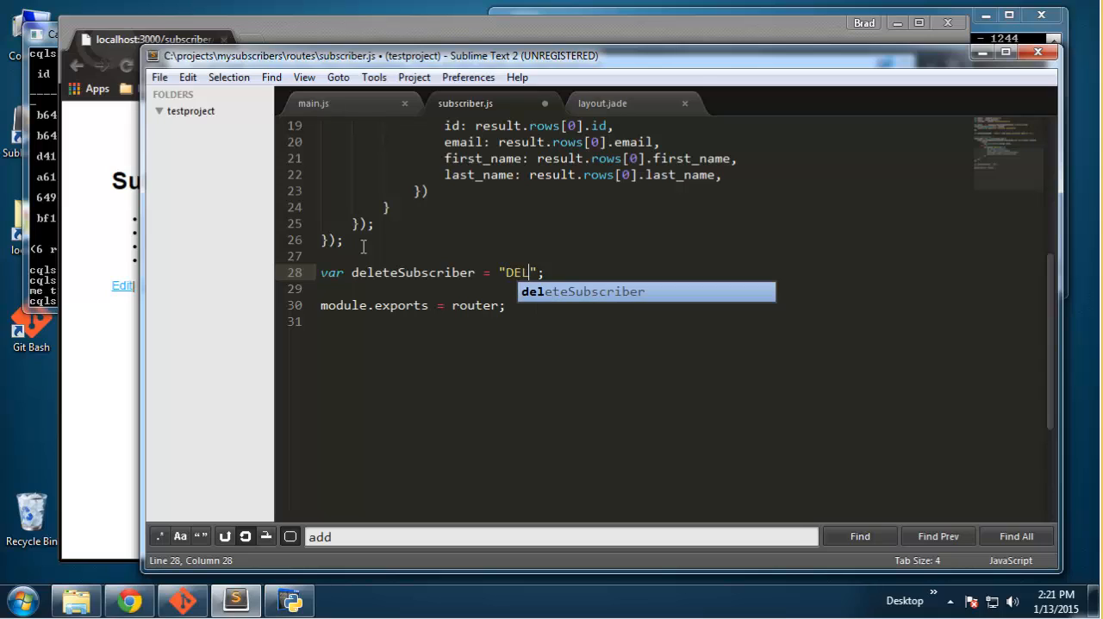
pyautogui.write('ETE')
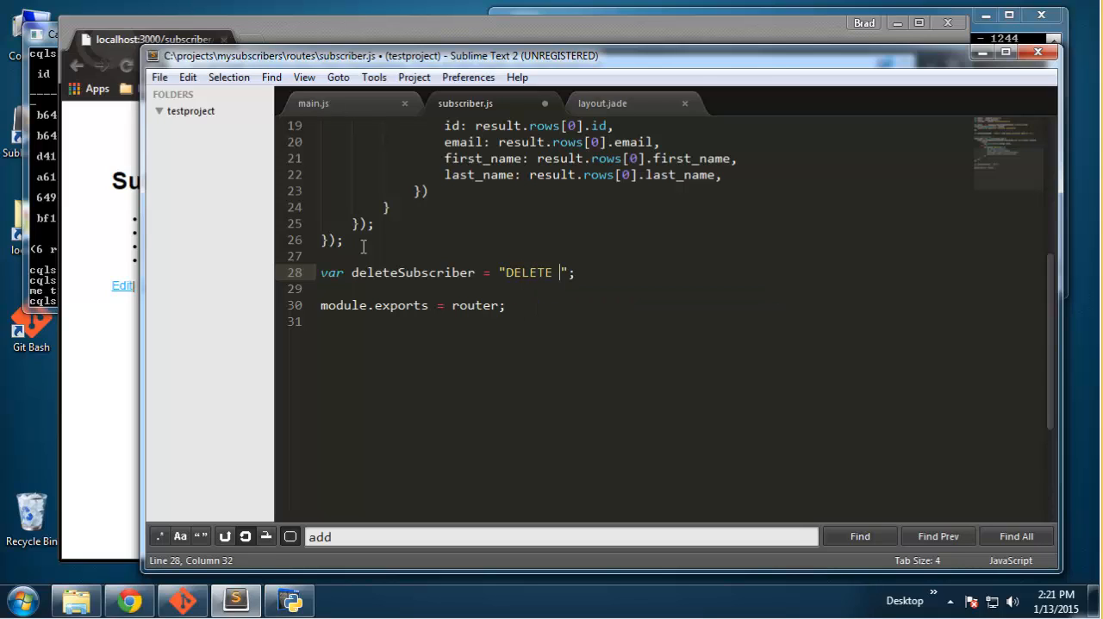
pyautogui.write('FROM')
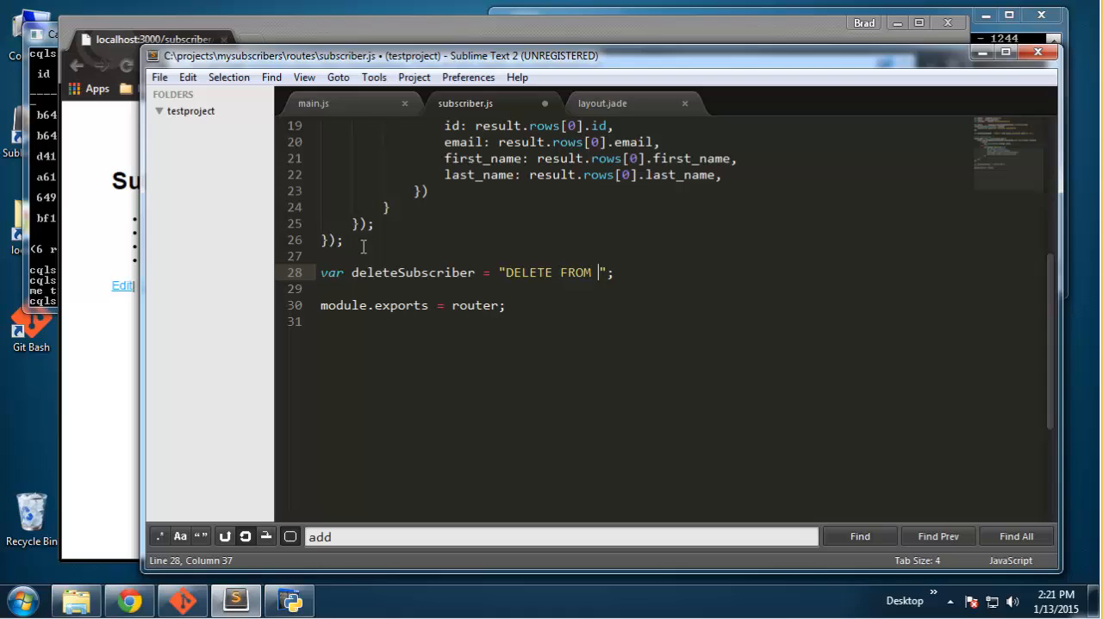
pyautogui.write('p')
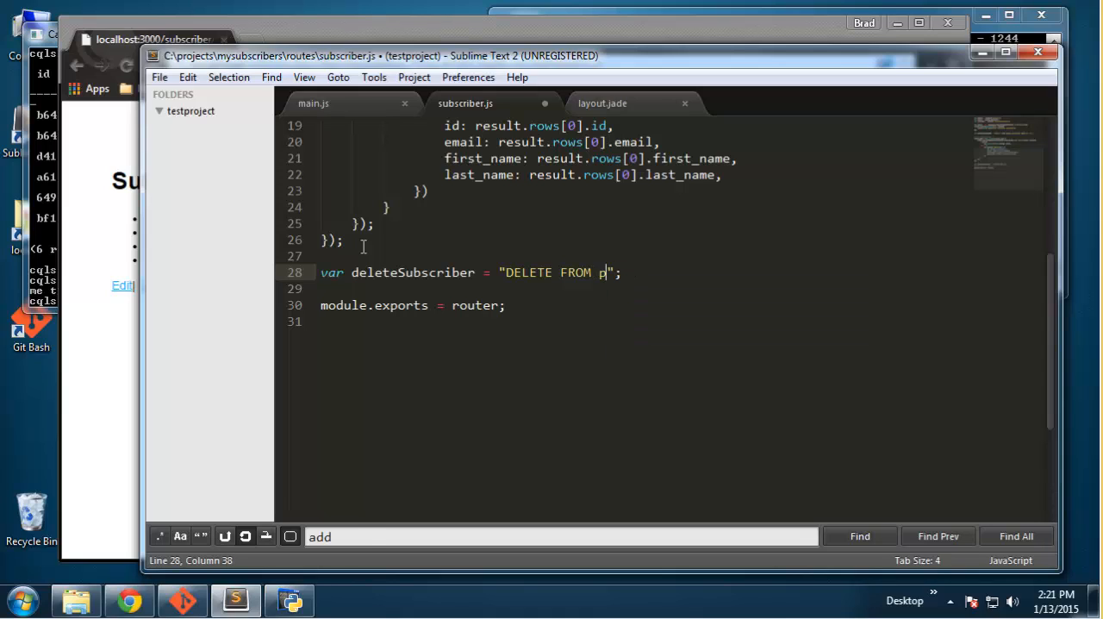
pyautogui.write('e')
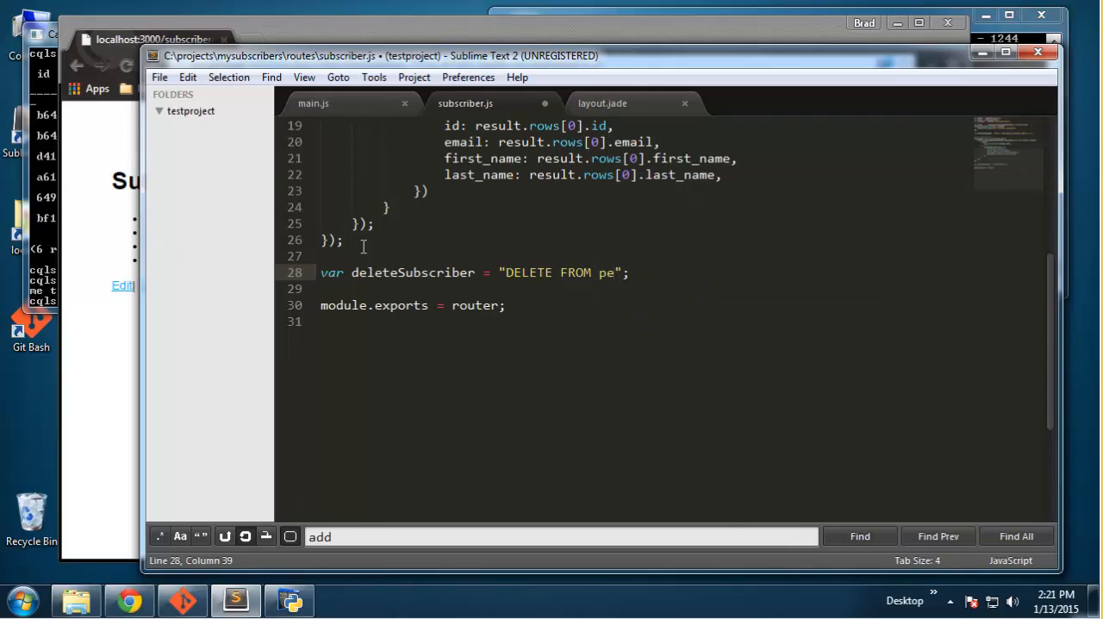
pyautogui.write('ople')
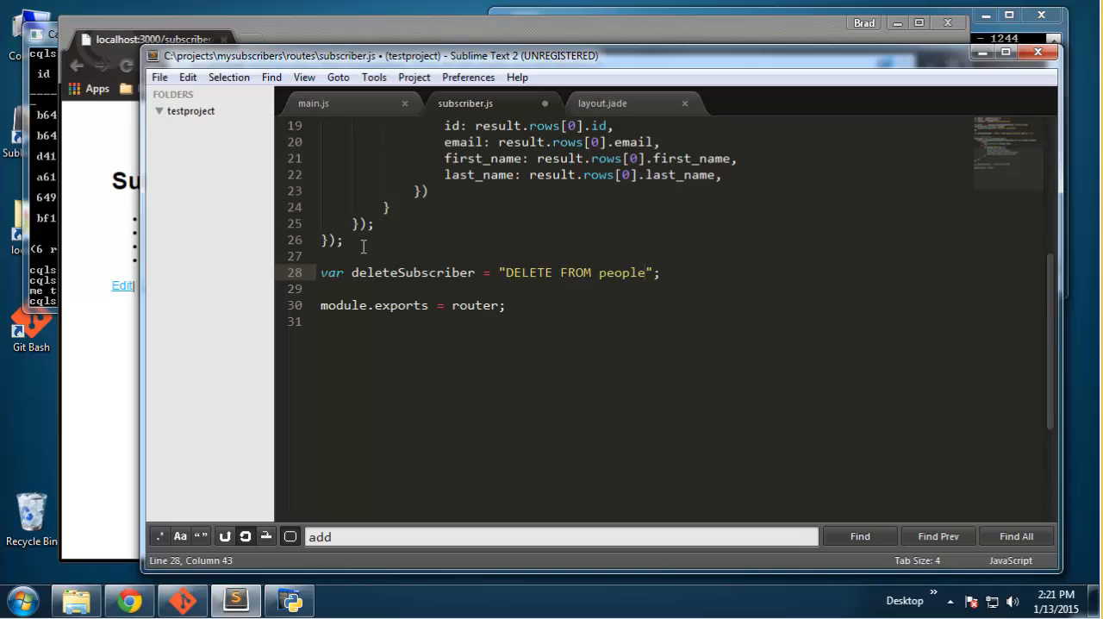
pyautogui.write('.subscribers WHERE')
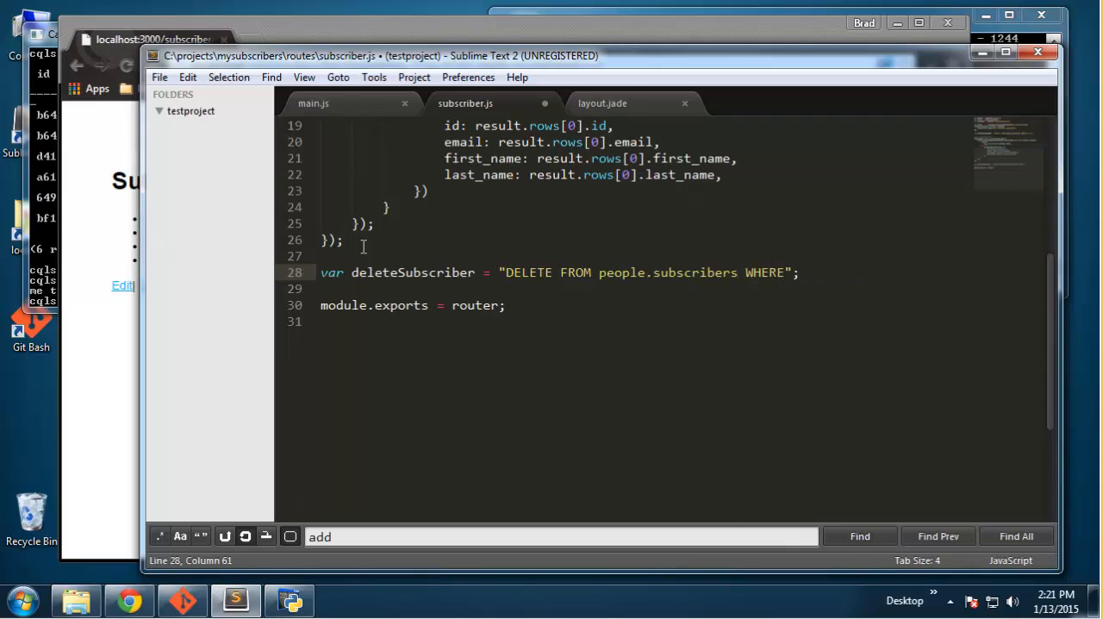
pyautogui.write('" "')
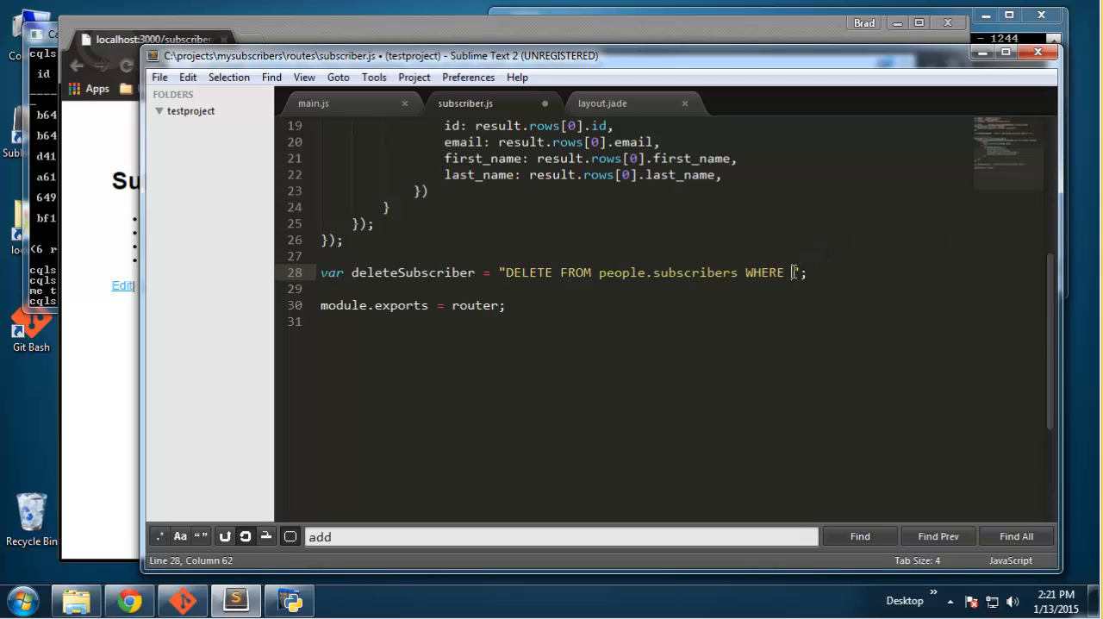
pyautogui.write('id')
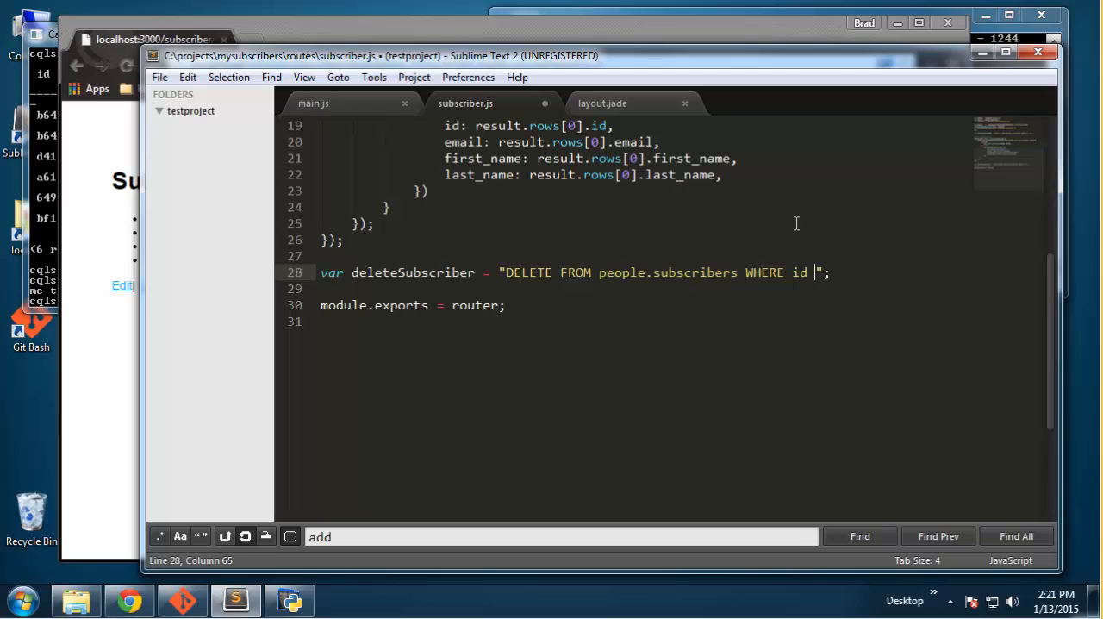
pyautogui.write('= ?')
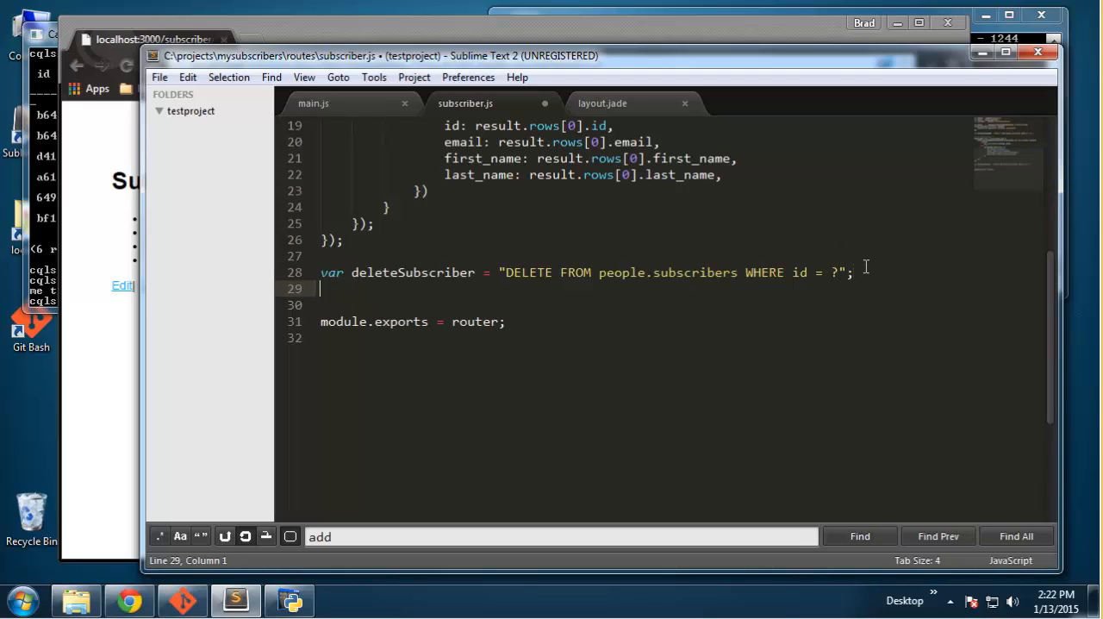
# Step: Create a router.delete('/:id') route
pyautogui.write('rout')
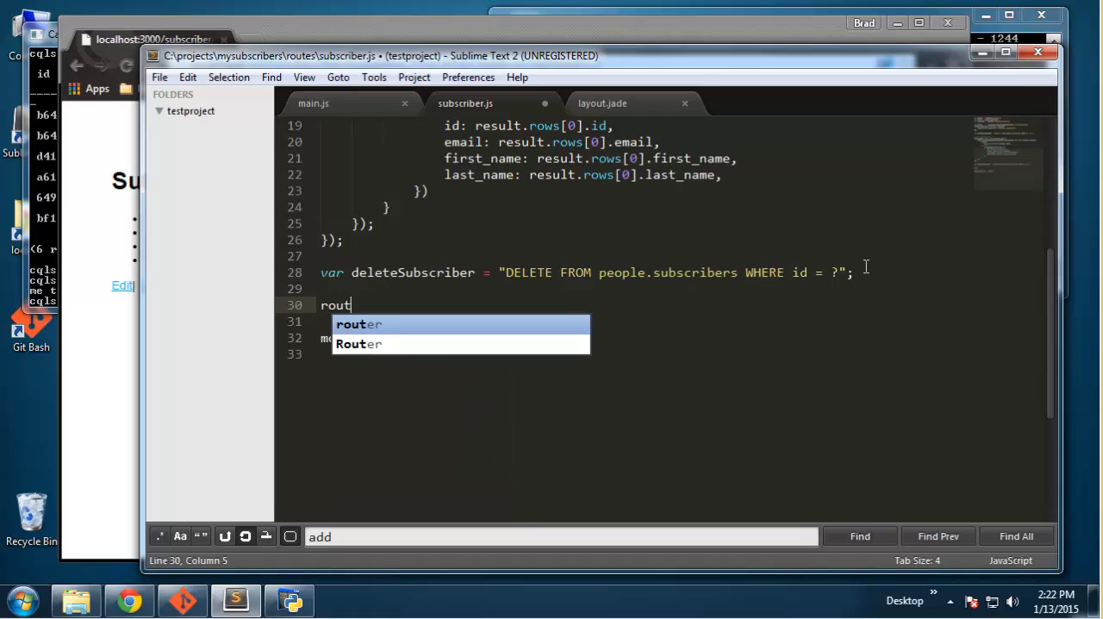
pyautogui.write('er')
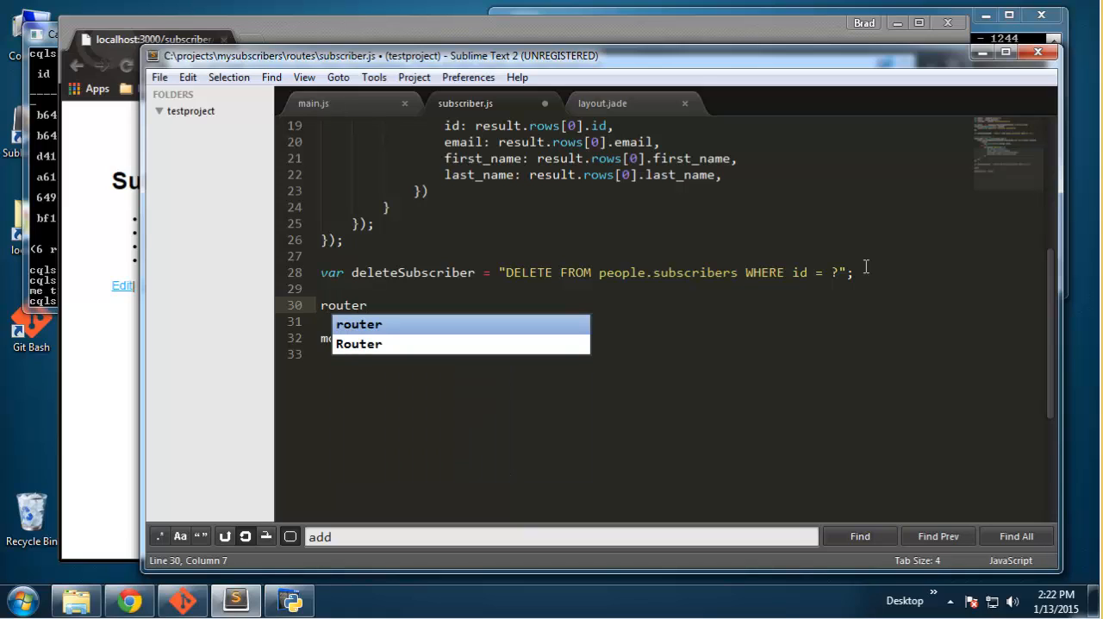
pyautogui.write('.delete')
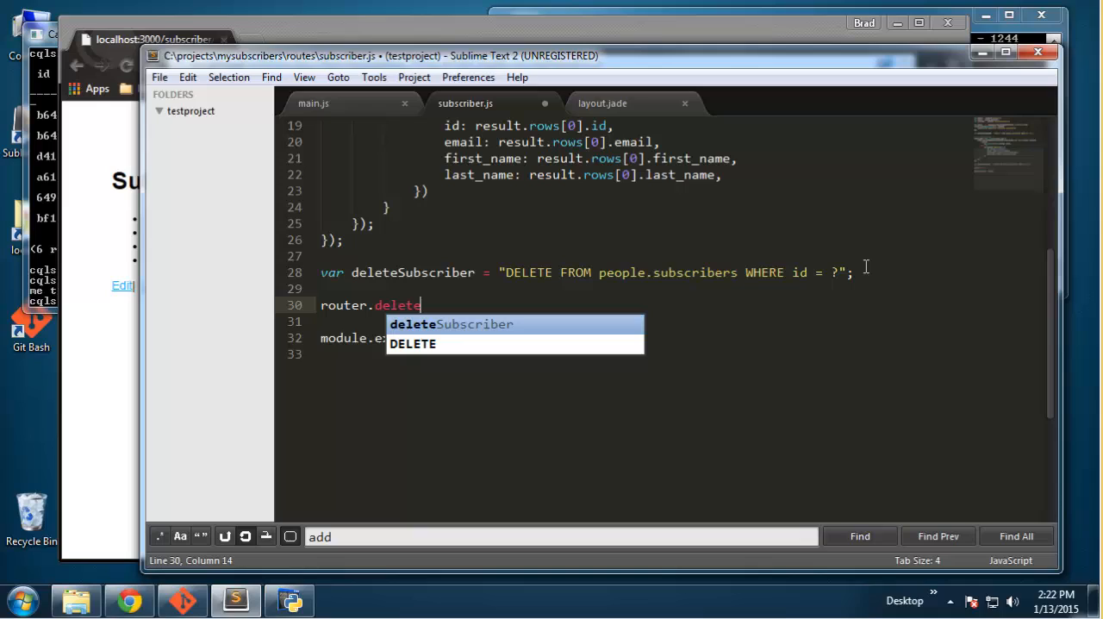
pyautogui.write('()')
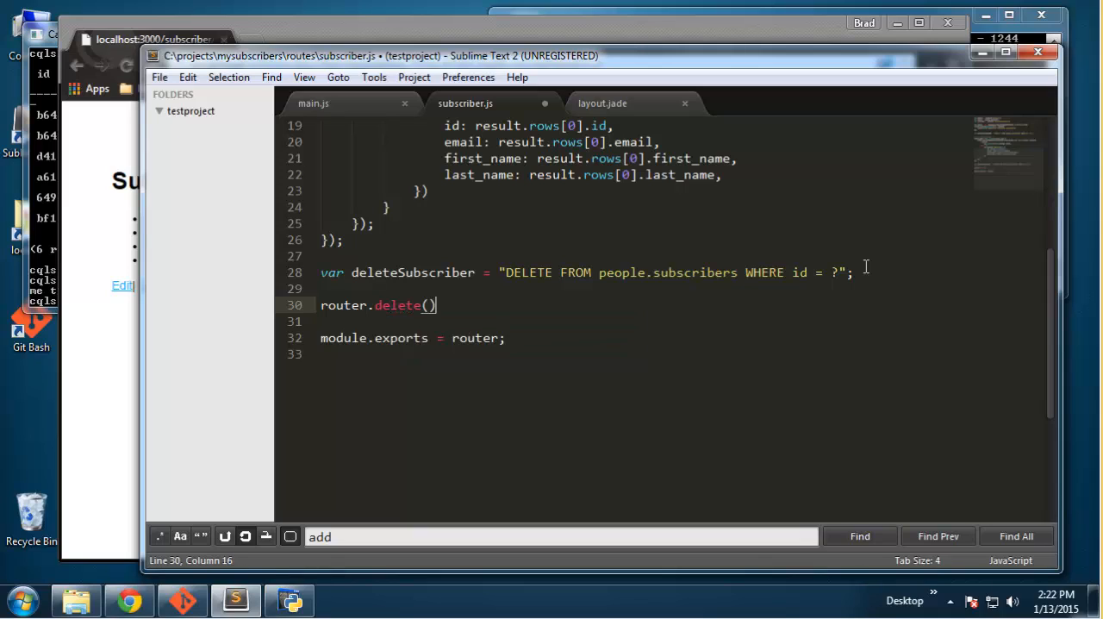
pyautogui.write(';')
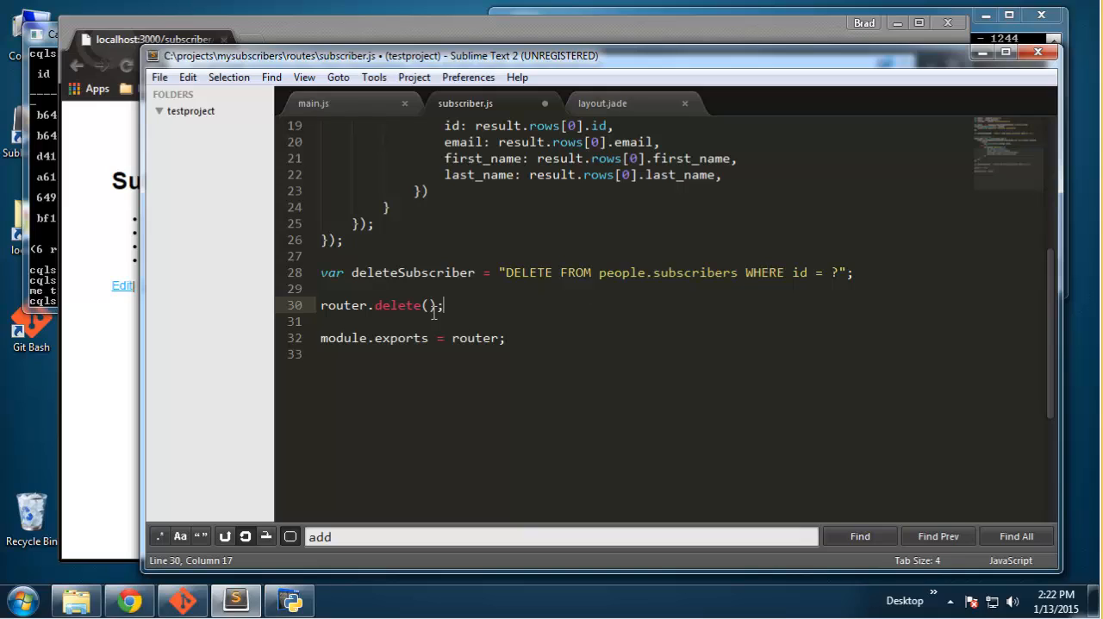
pyautogui.doubleClick(399, 305)
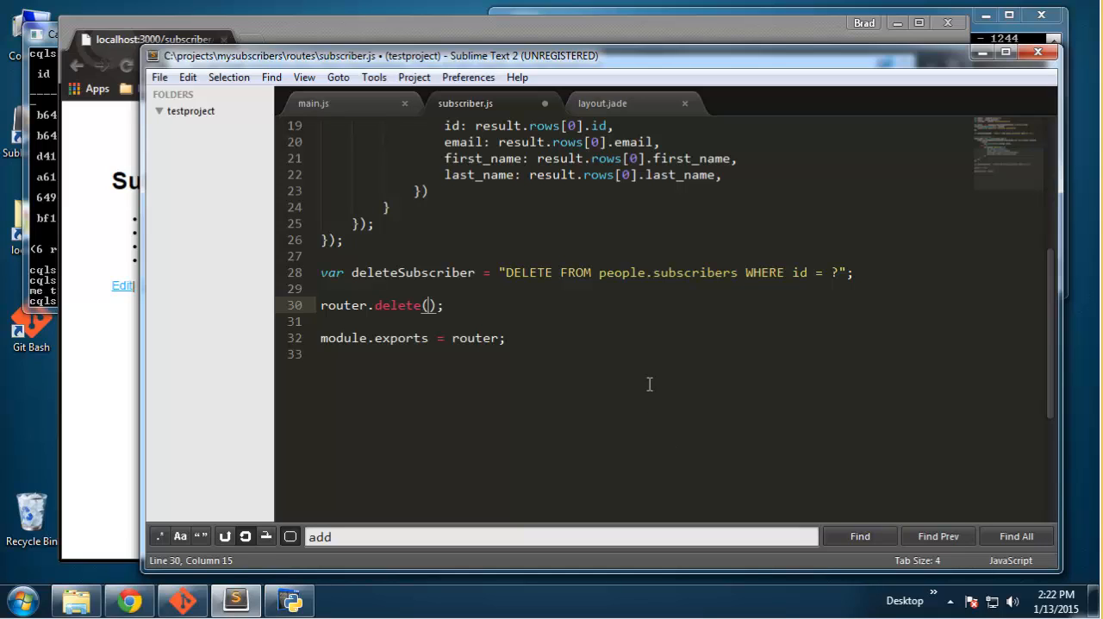
pyautogui.write('/')
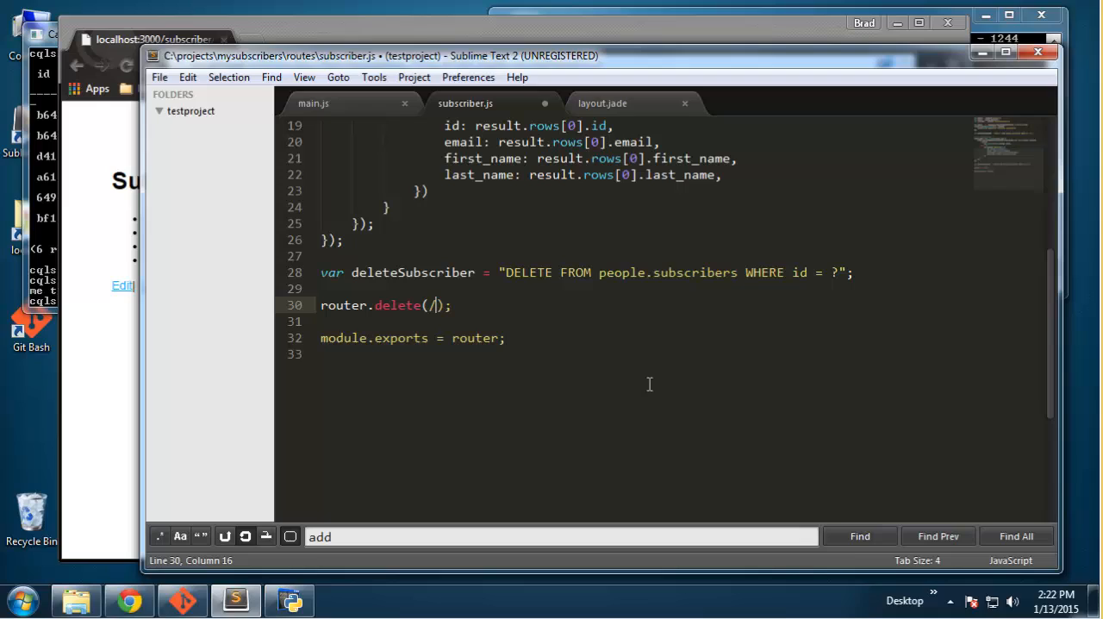
pyautogui.write(':i')
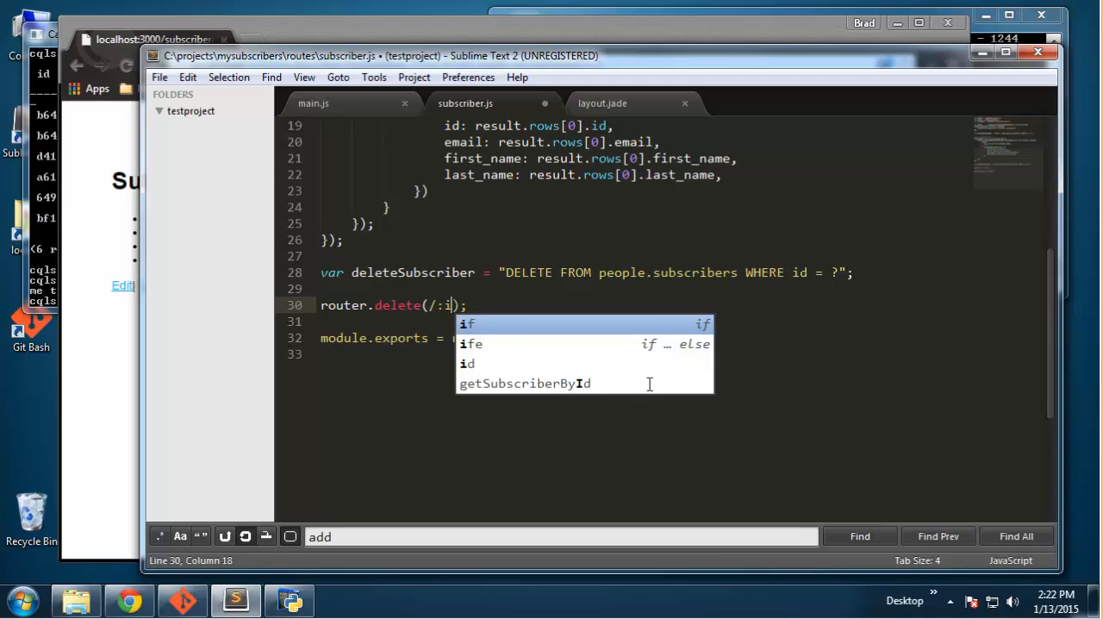
pyautogui.write('d')
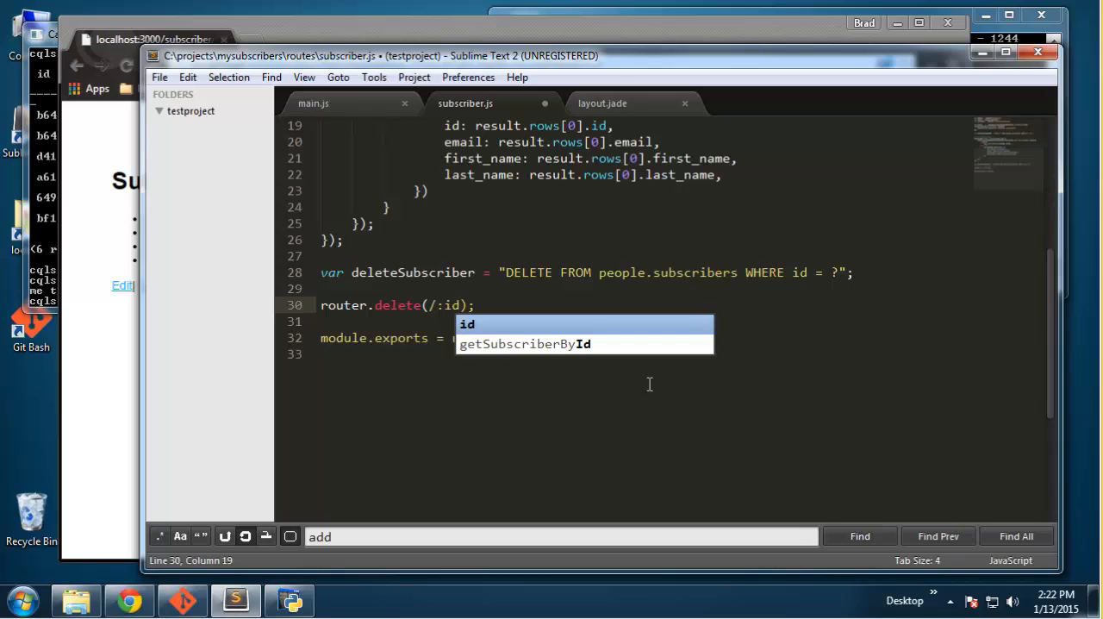
pyautogui.write("'")
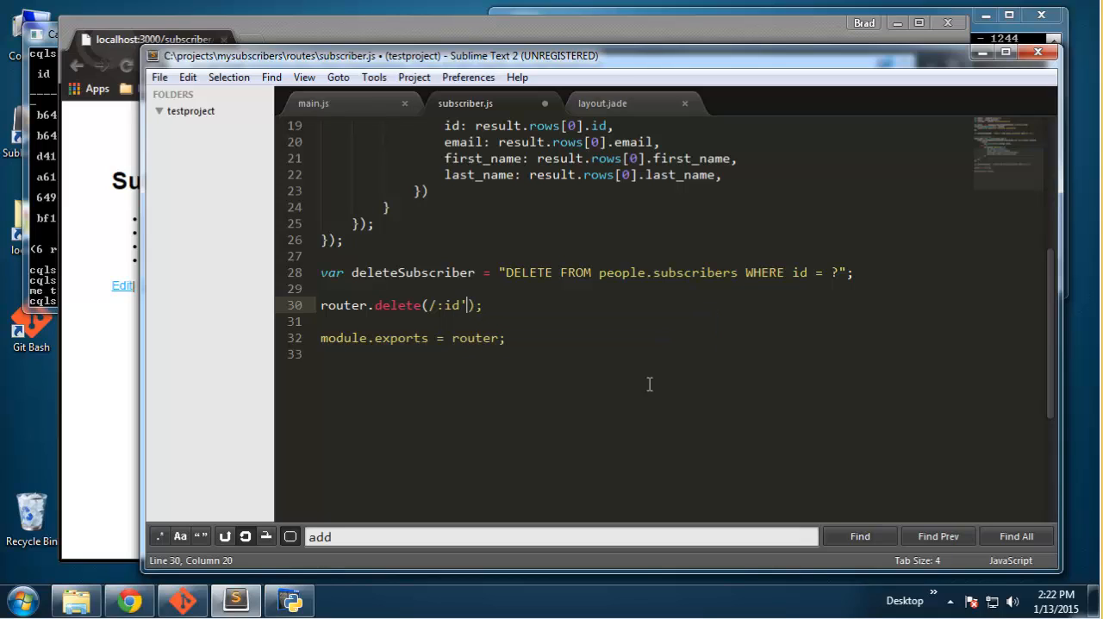
pyautogui.write("'")
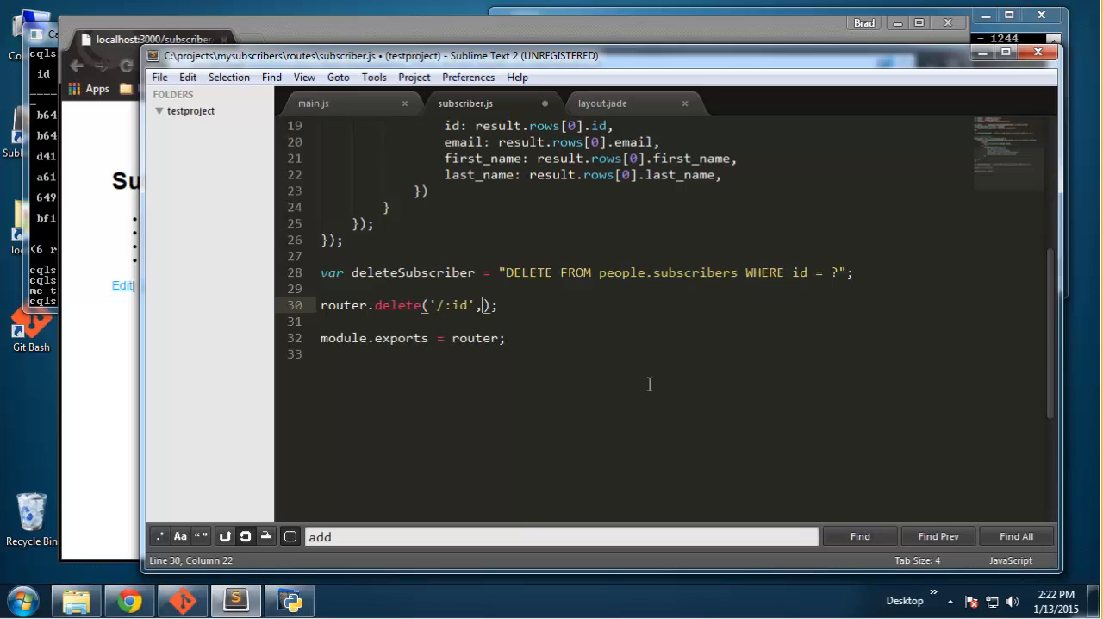
# Step: Make the route run client.execute(deleteSubscriber, [req.params.id], function(err, result))
pyautogui.write('function(')
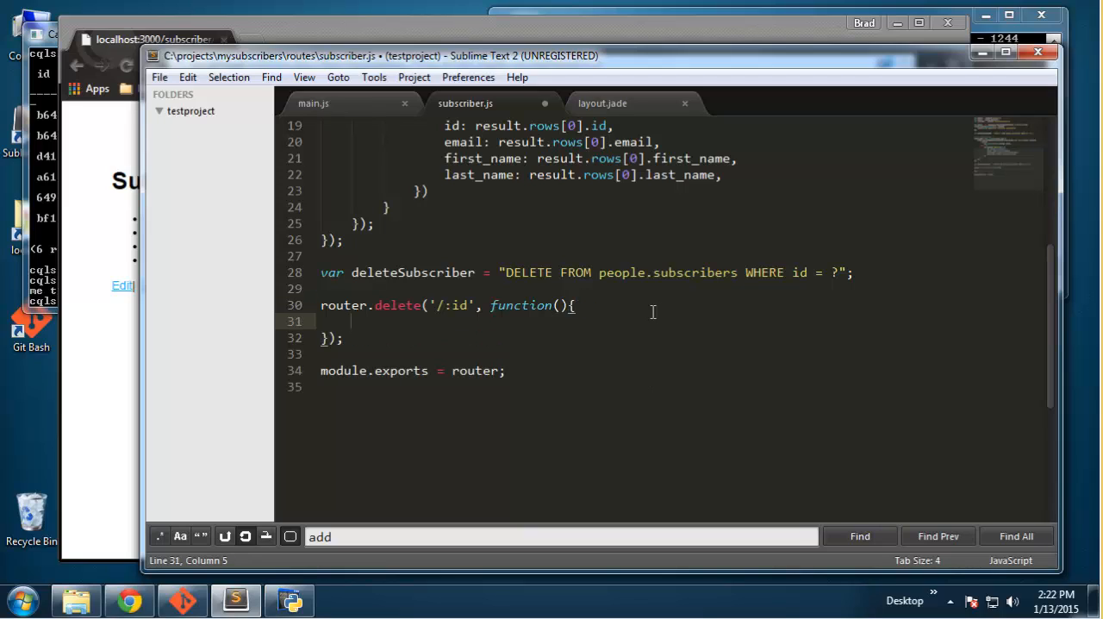
pyautogui.write('req, res')
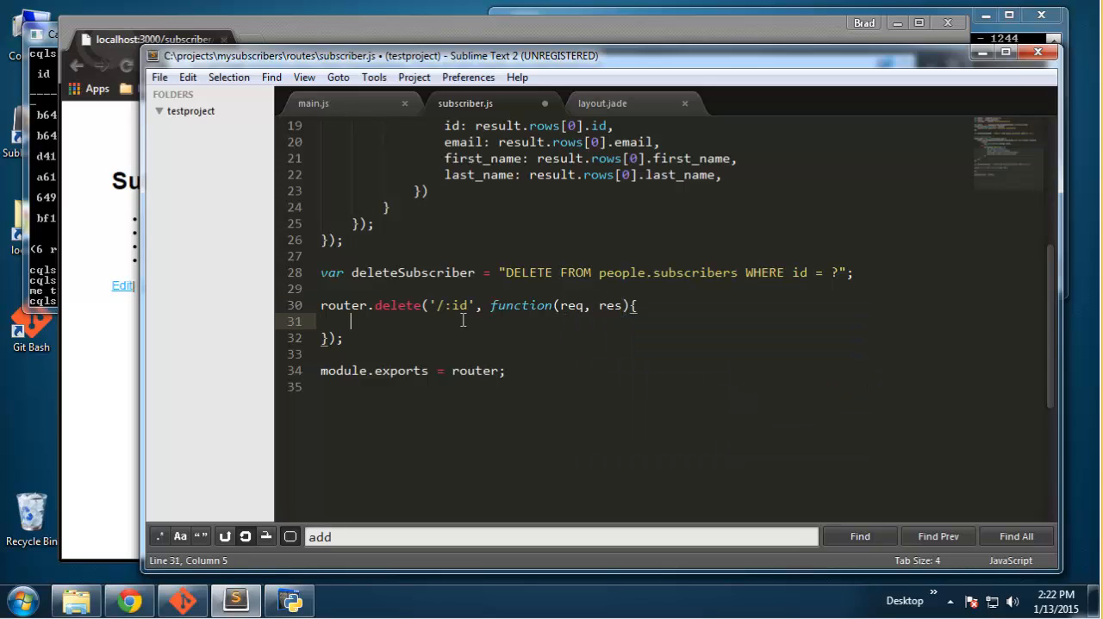
pyautogui.write('client')
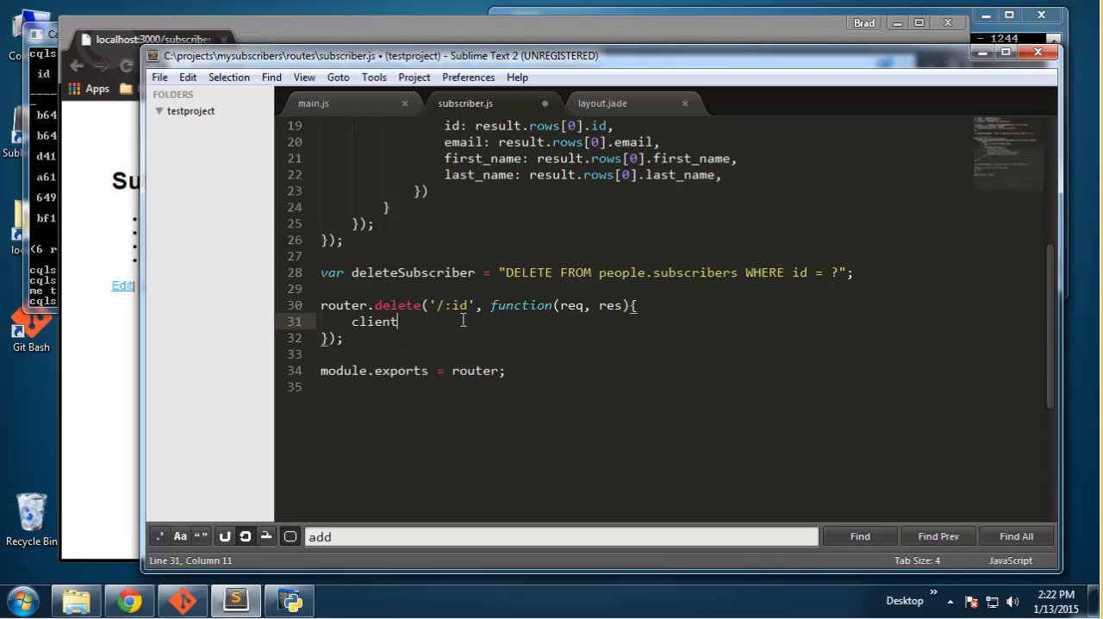
pyautogui.write('.execute();')
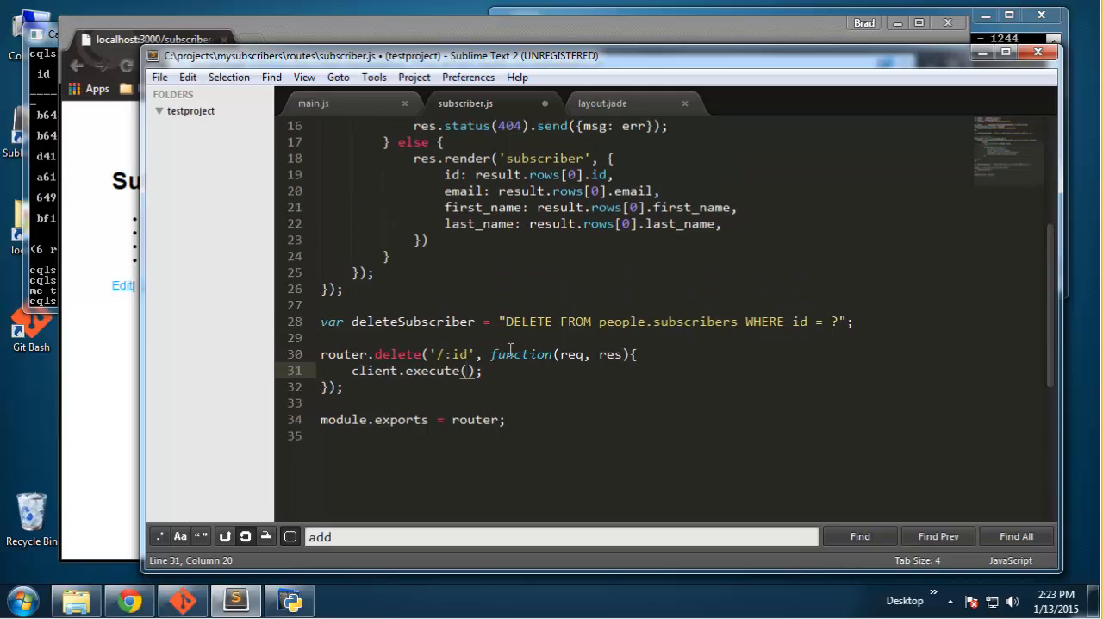
pyautogui.write('deleteSubscriber')
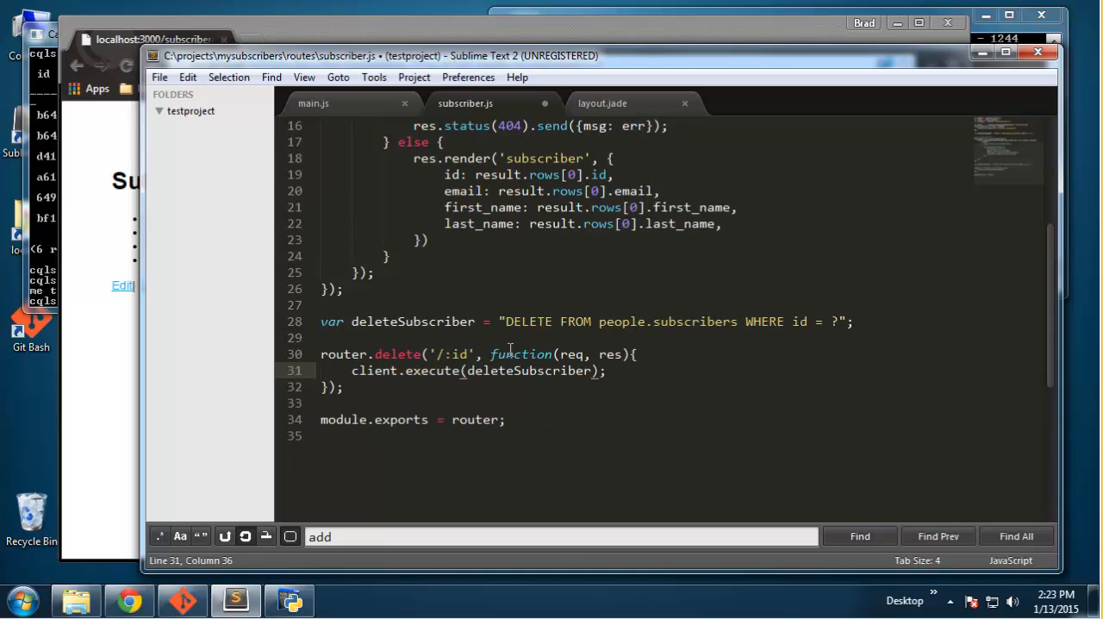
pyautogui.write(',')
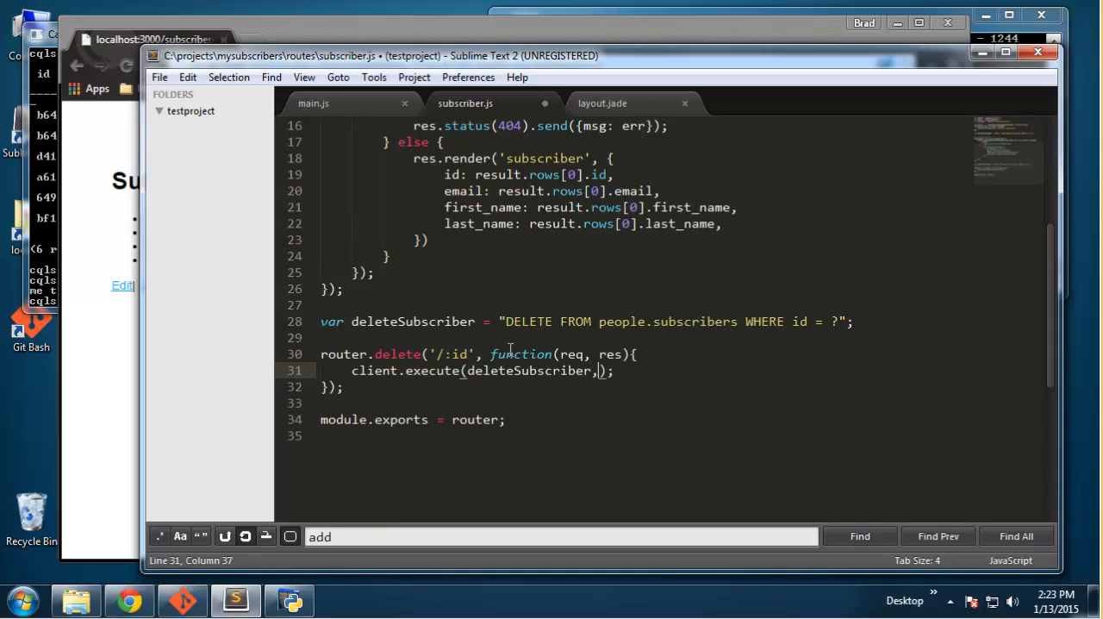
pyautogui.write('[')
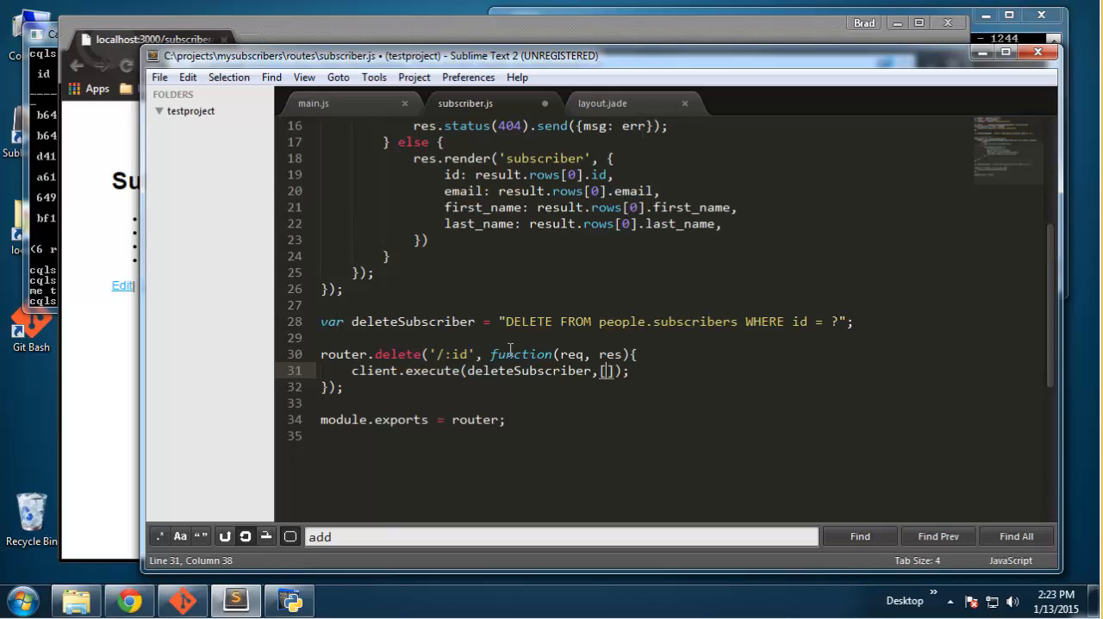
pyautogui.write('req.')
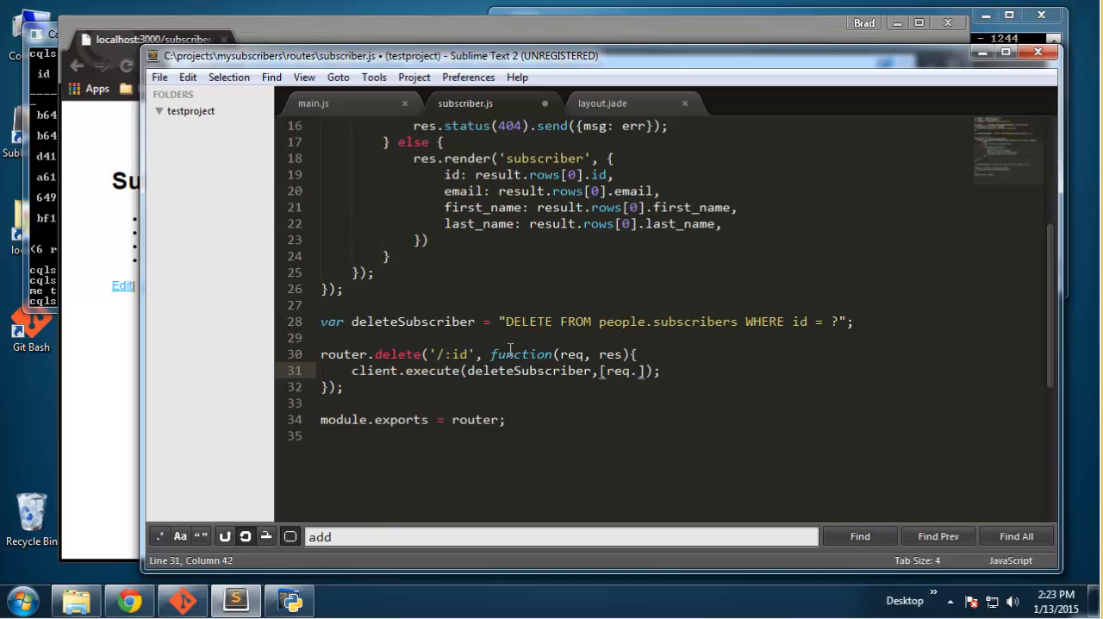
pyautogui.write('param')
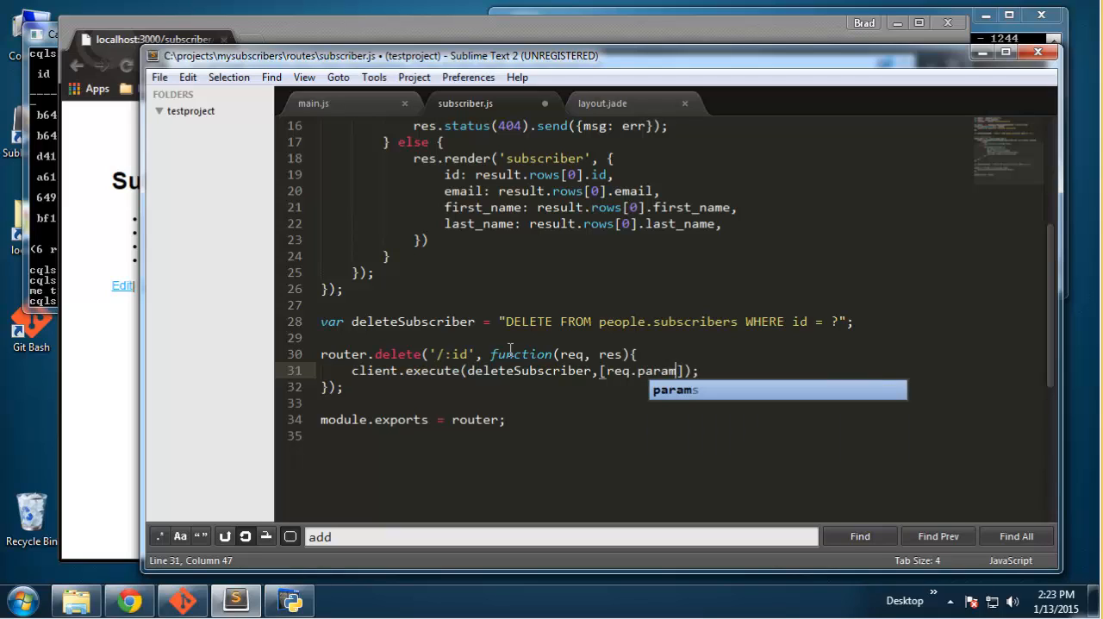
pyautogui.write('.id')
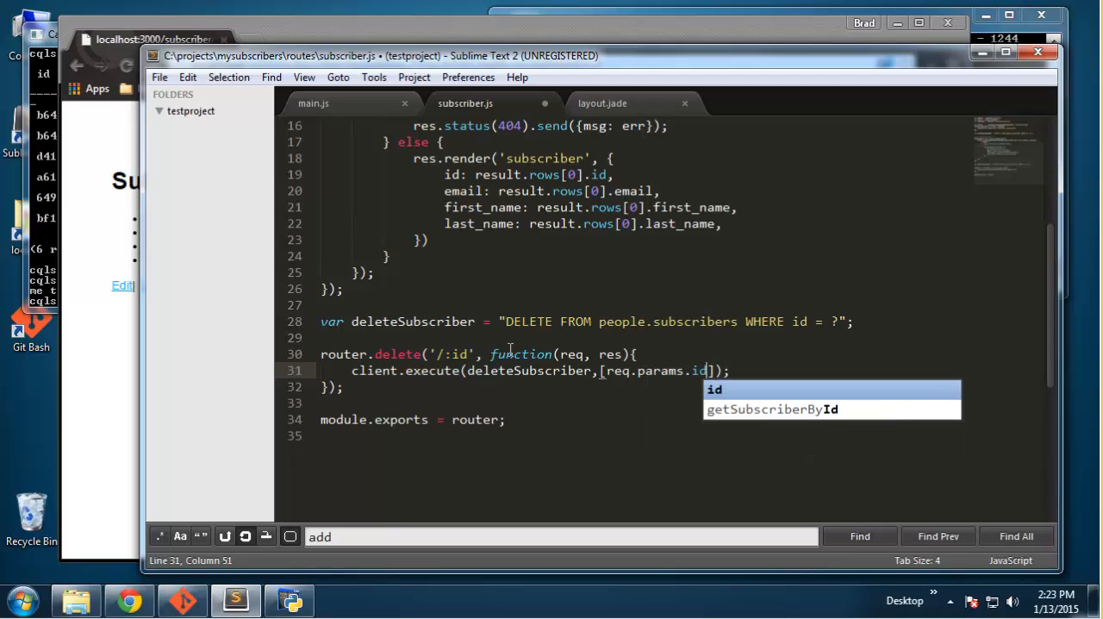
pyautogui.press('Escape')
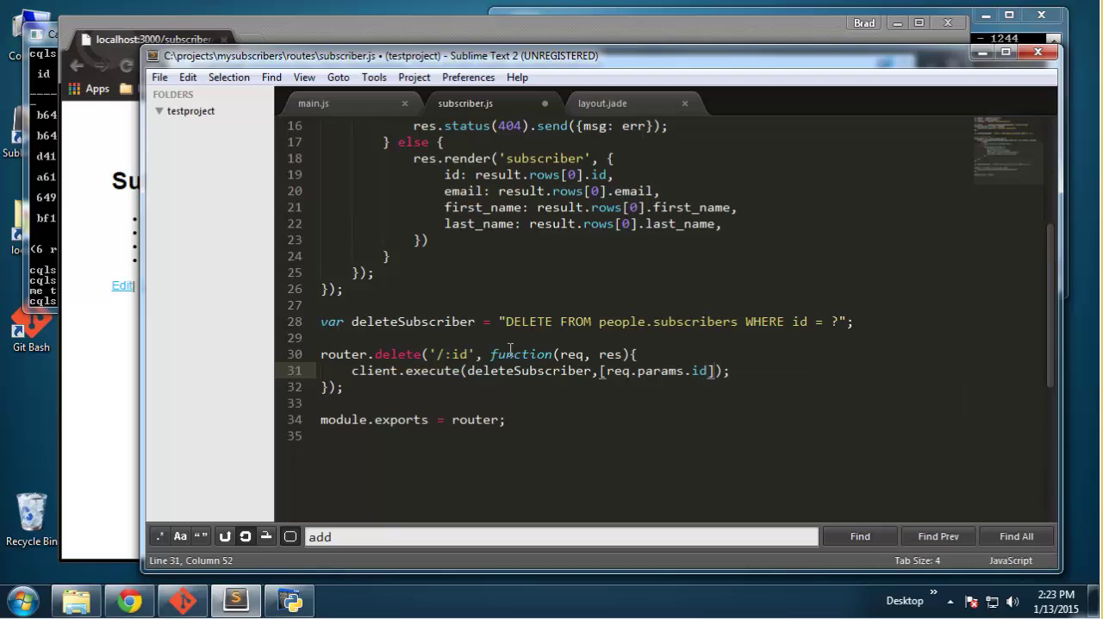
pyautogui.write(', function(')
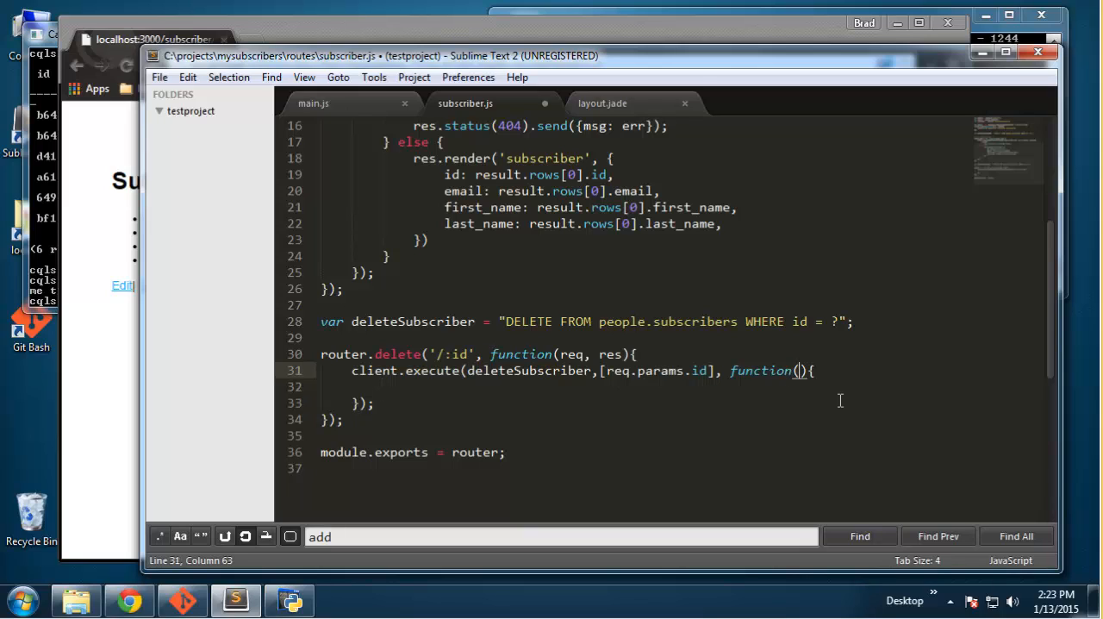
pyautogui.write('err, result')
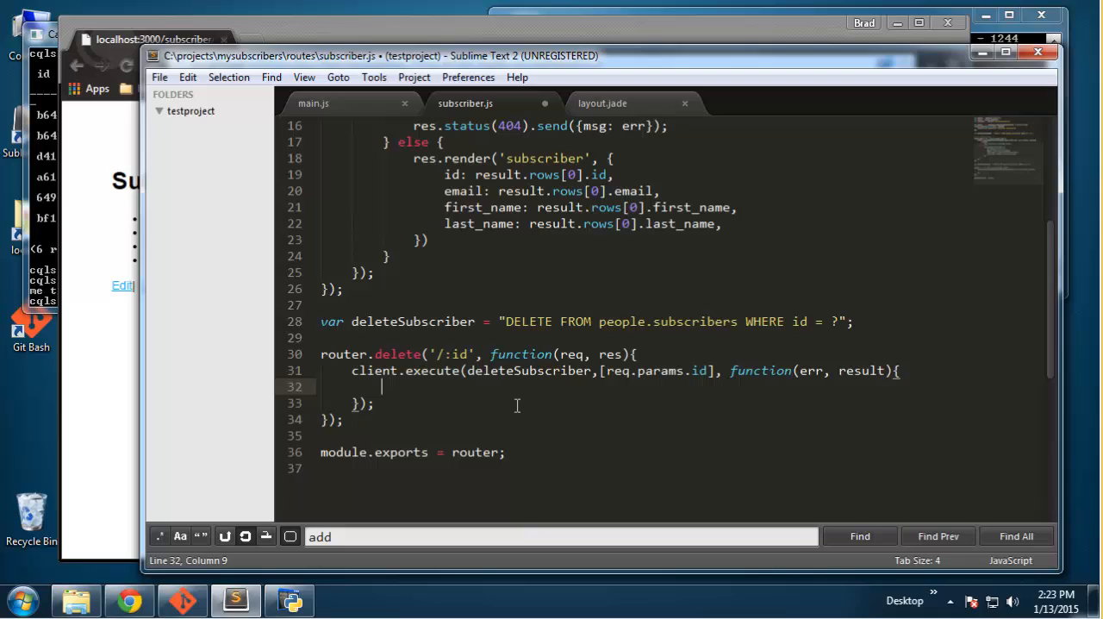
# Step: On error send res.status(404).send({msg: err}), then add an empty else branch
pyautogui.write('if(err){')
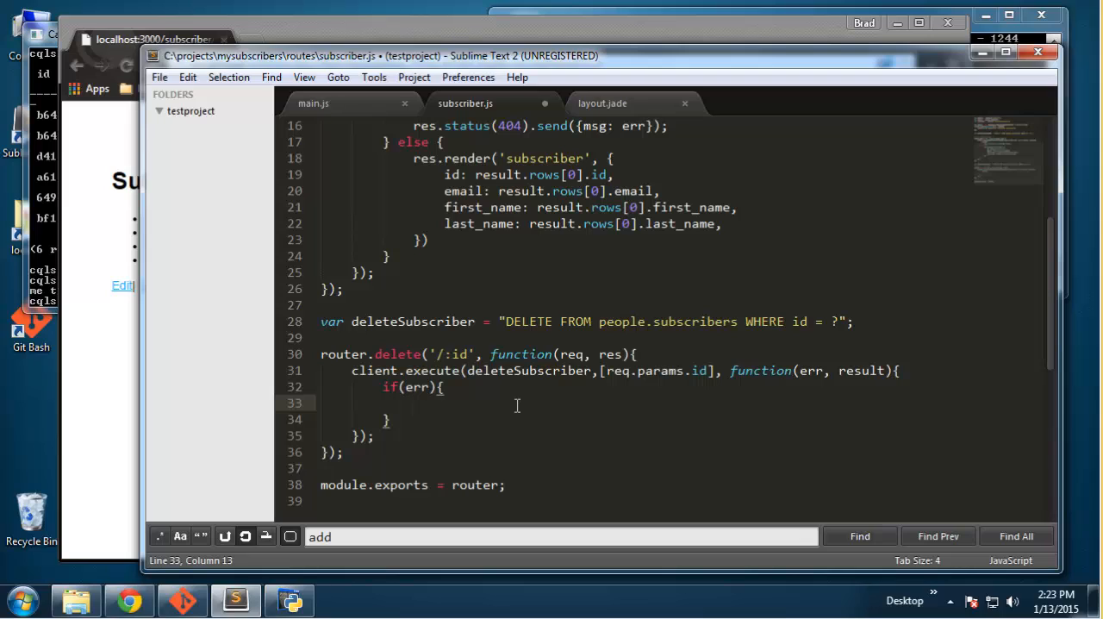
pyautogui.write('res.statu')
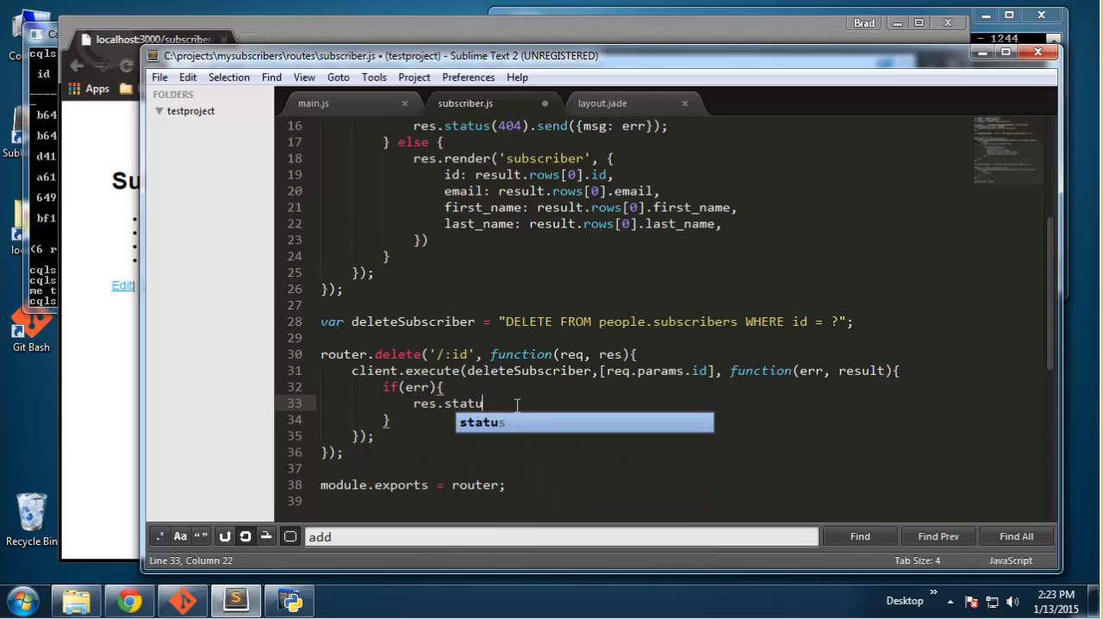
pyautogui.press('Tab')
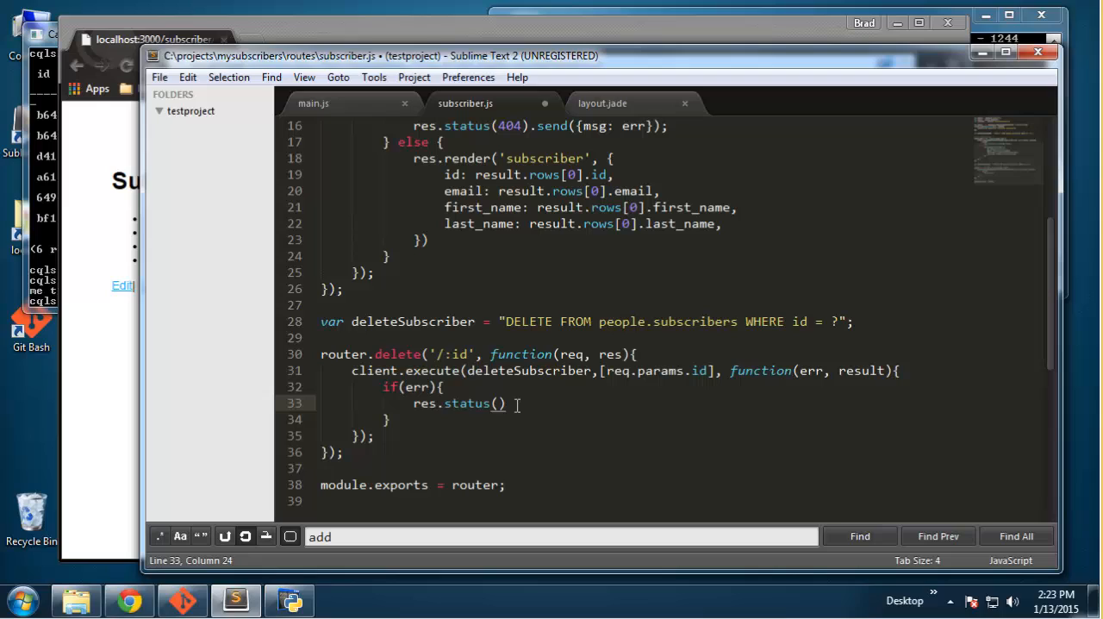
pyautogui.write('404).send();')
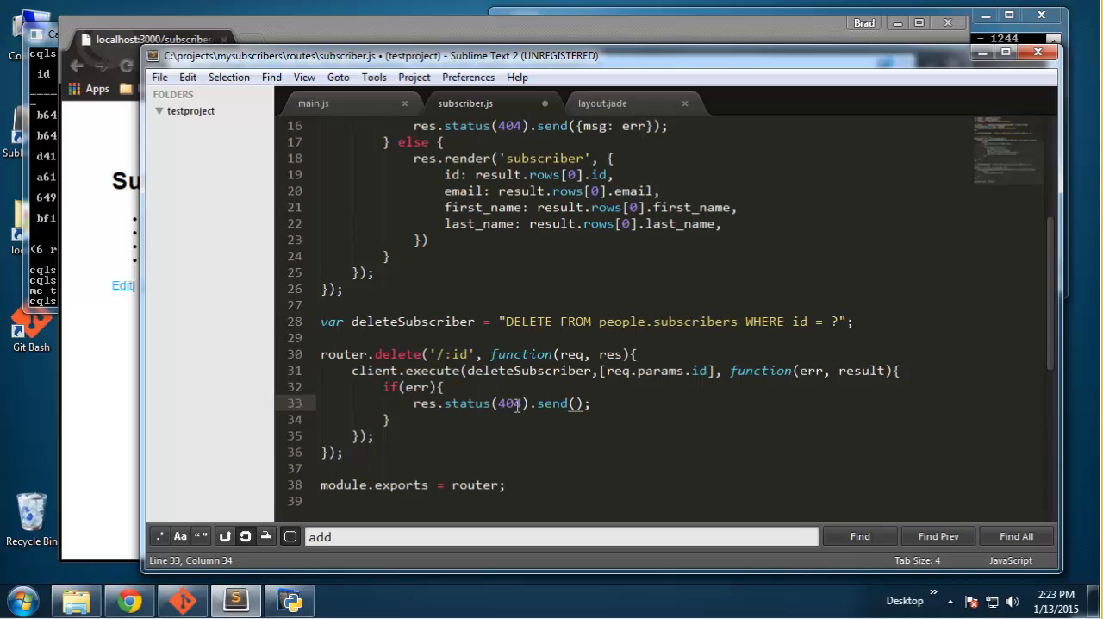
pyautogui.write('{msg: er')
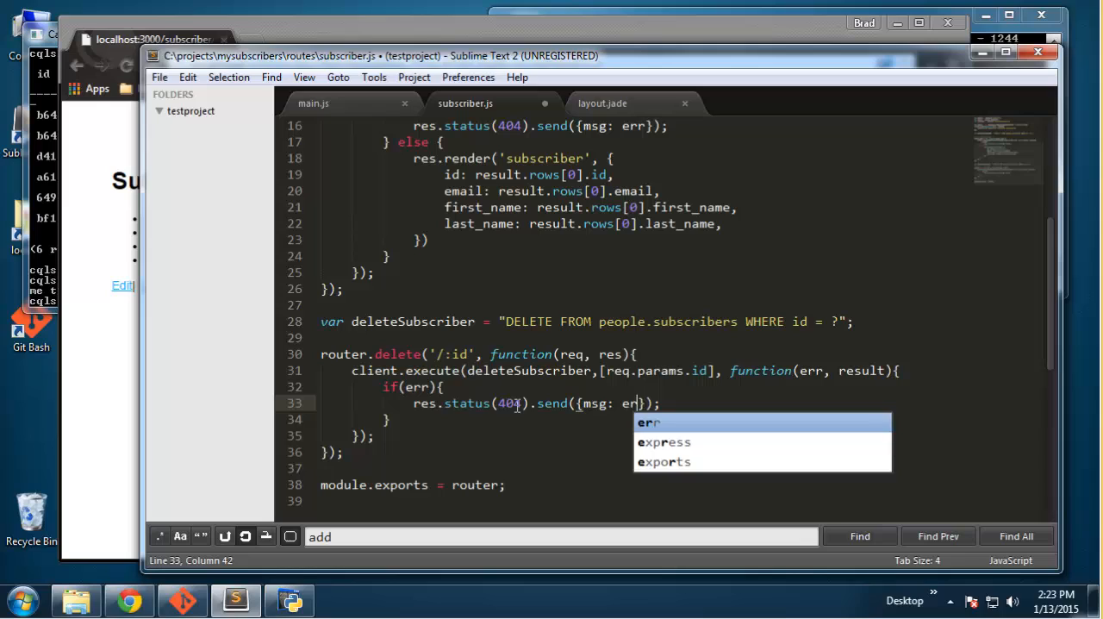
pyautogui.write('} else')
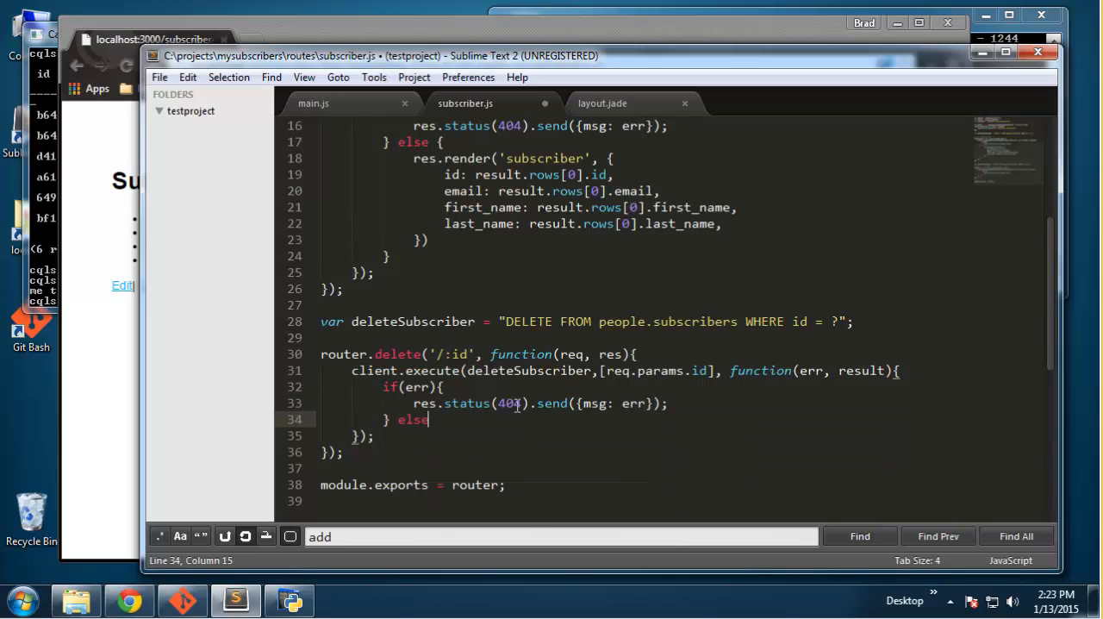
pyautogui.write('{')
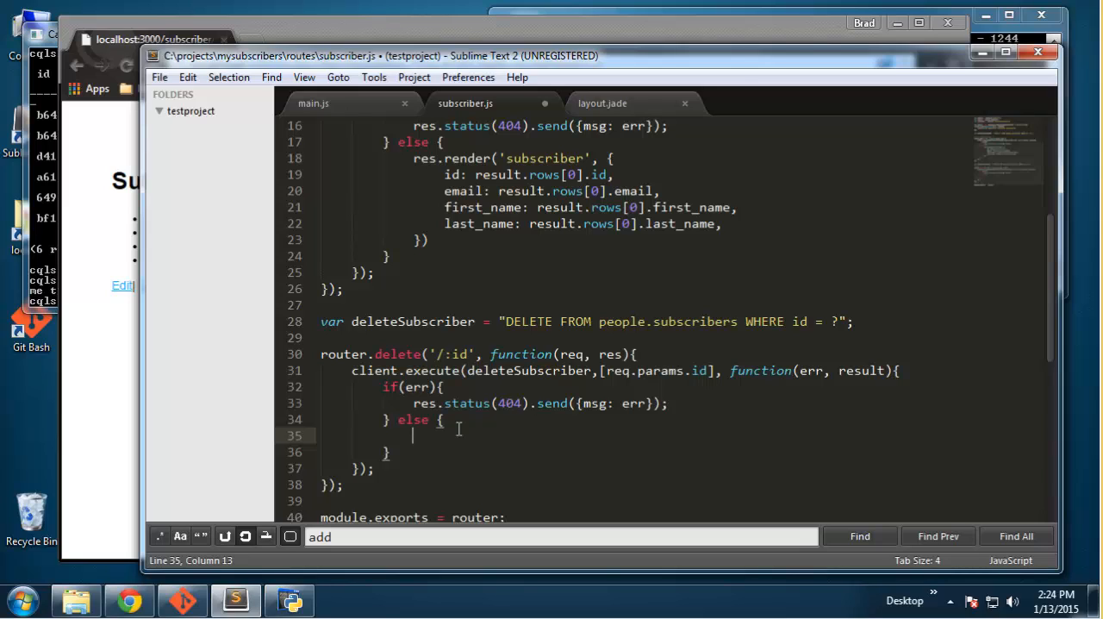
# Step: Check main.js's ajax call, then start res.json(result) in the delete route's else branch
pyautogui.click(315, 103)
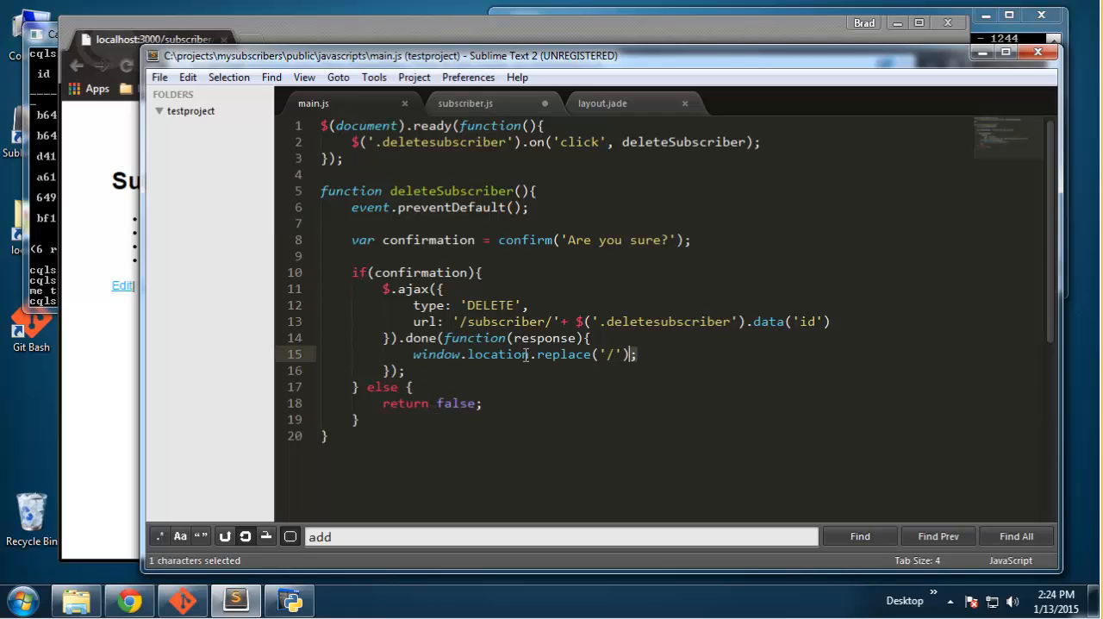
pyautogui.click(474, 103)
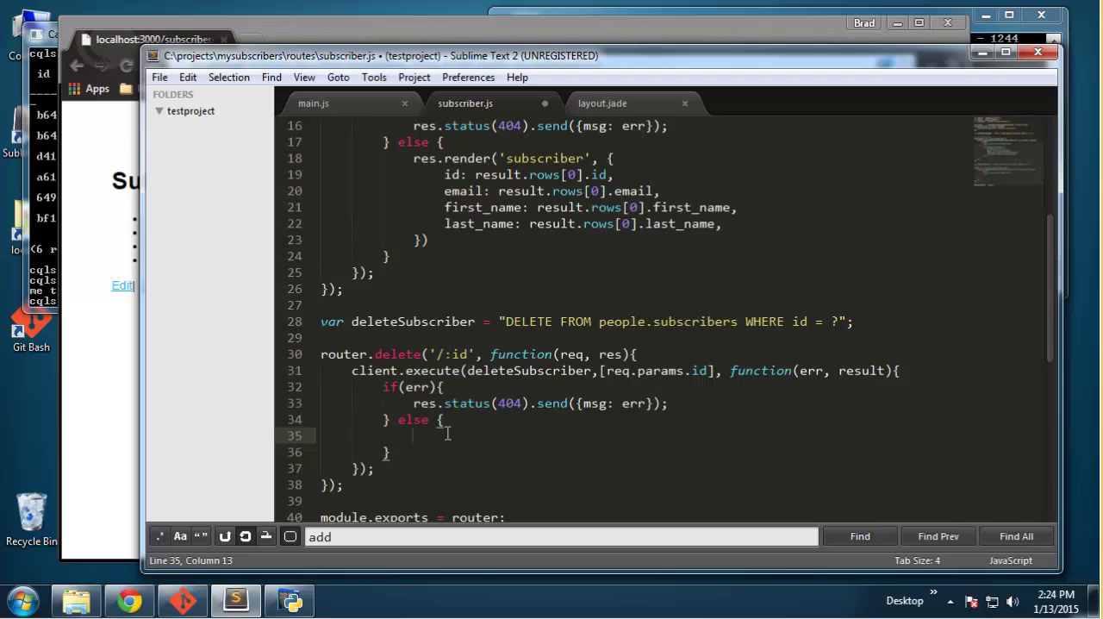
pyautogui.moveTo(416, 451)
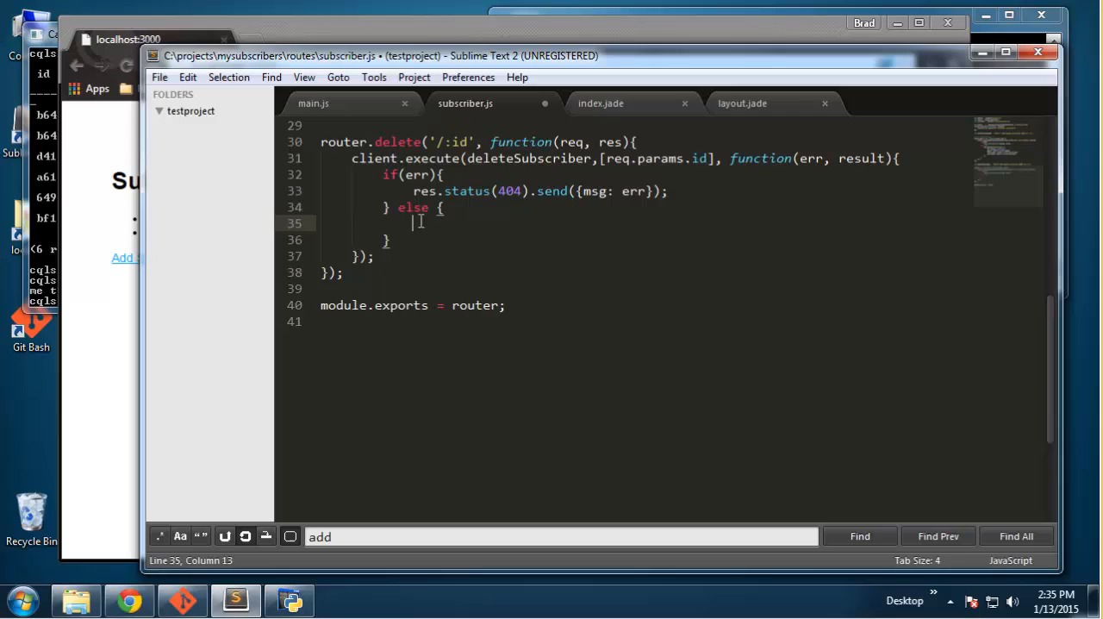
pyautogui.write('res')
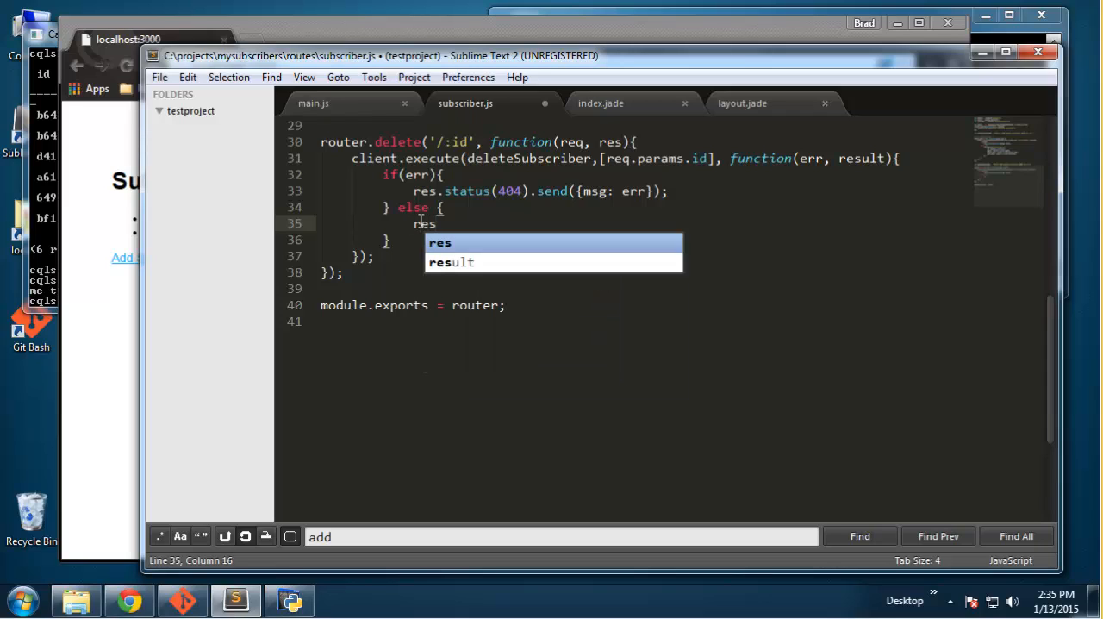
pyautogui.write('.')
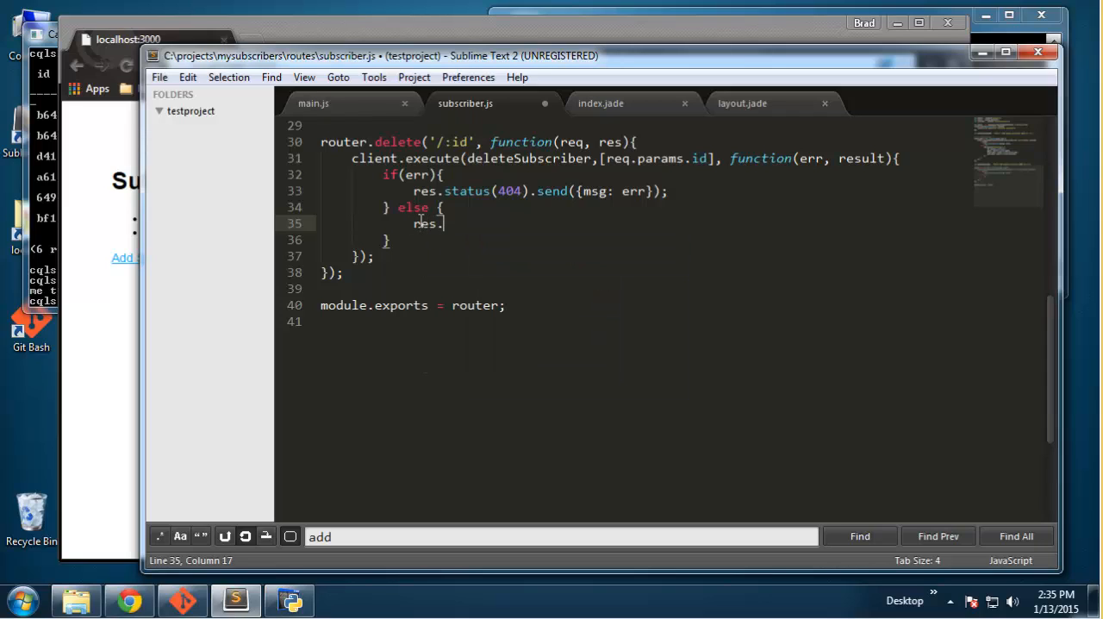
pyautogui.write('json()')
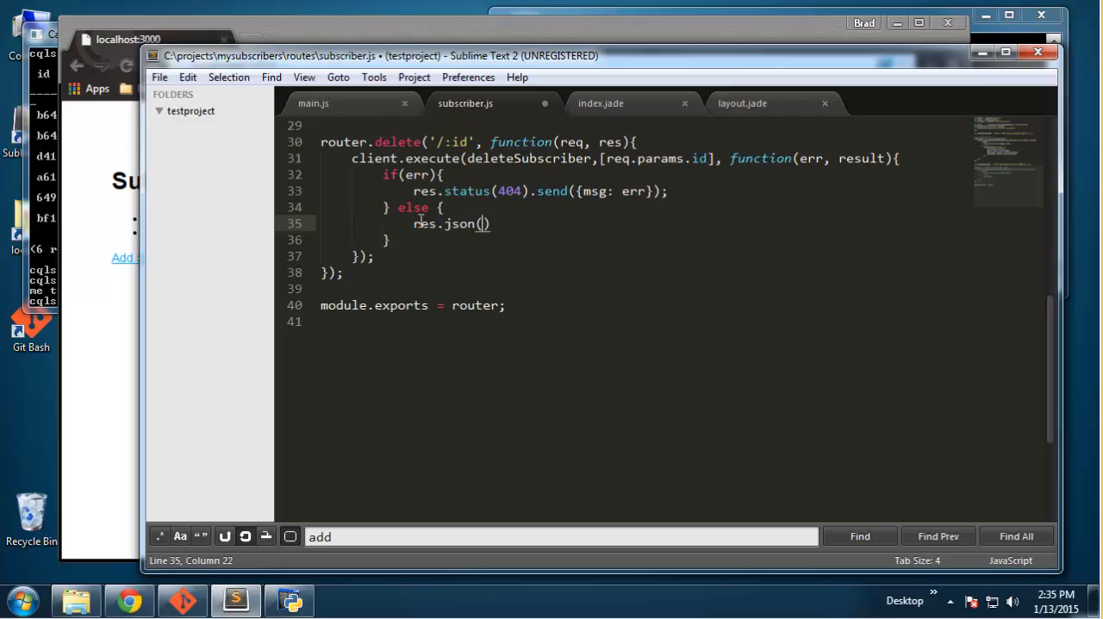
pyautogui.write('re')
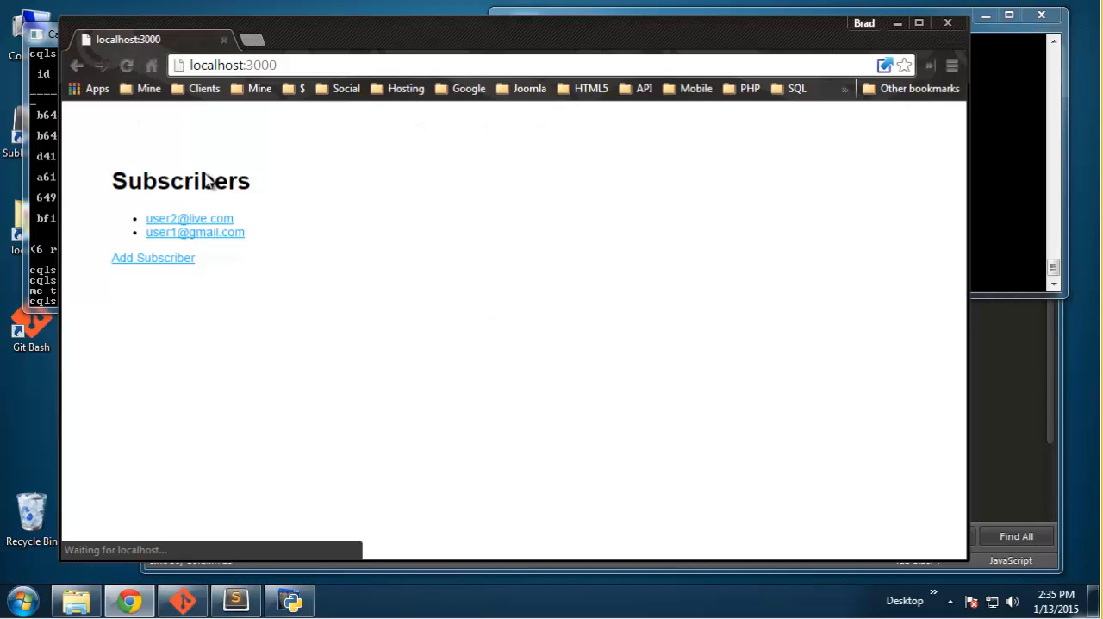
pyautogui.moveTo(181, 225)
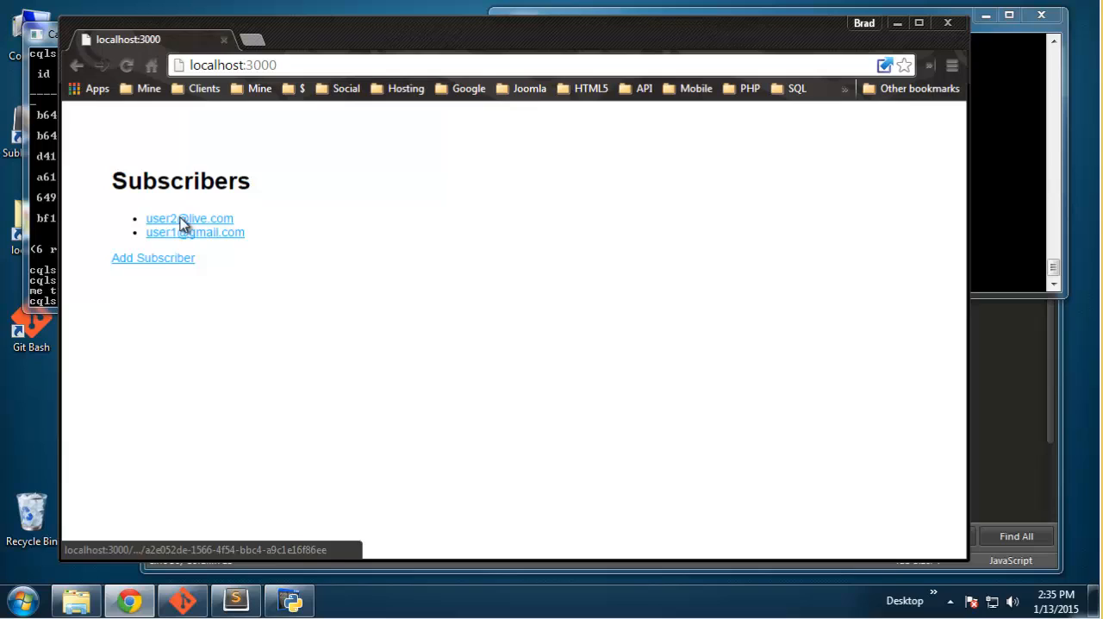
# Step: Delete the first subscriber from its details page, confirm OK, and return to Sublime Text
pyautogui.click(189, 218)
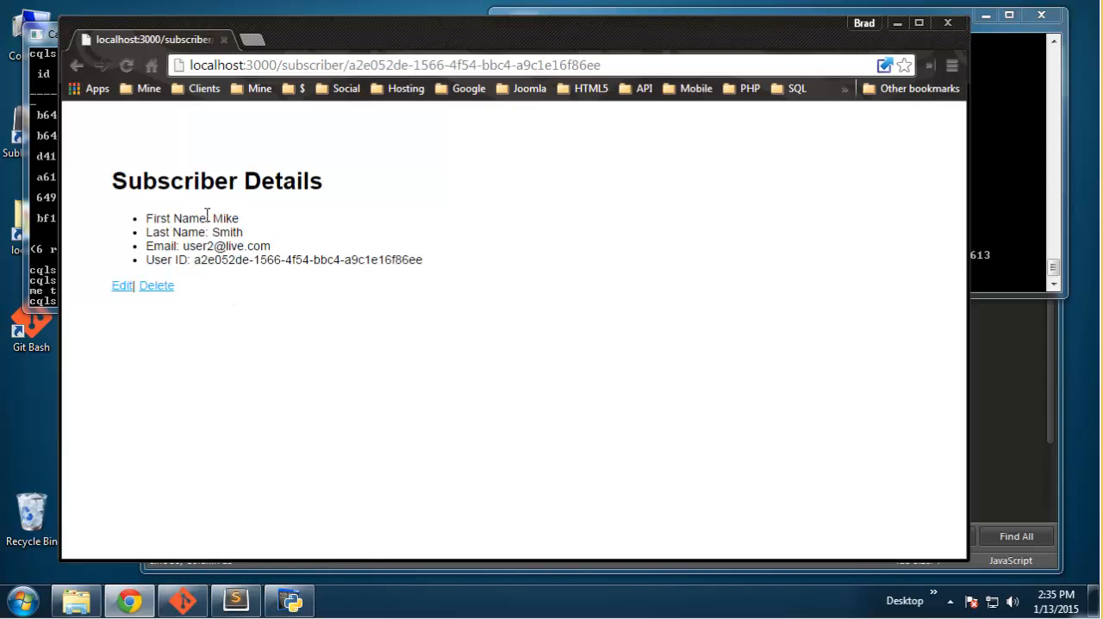
pyautogui.moveTo(157, 292)
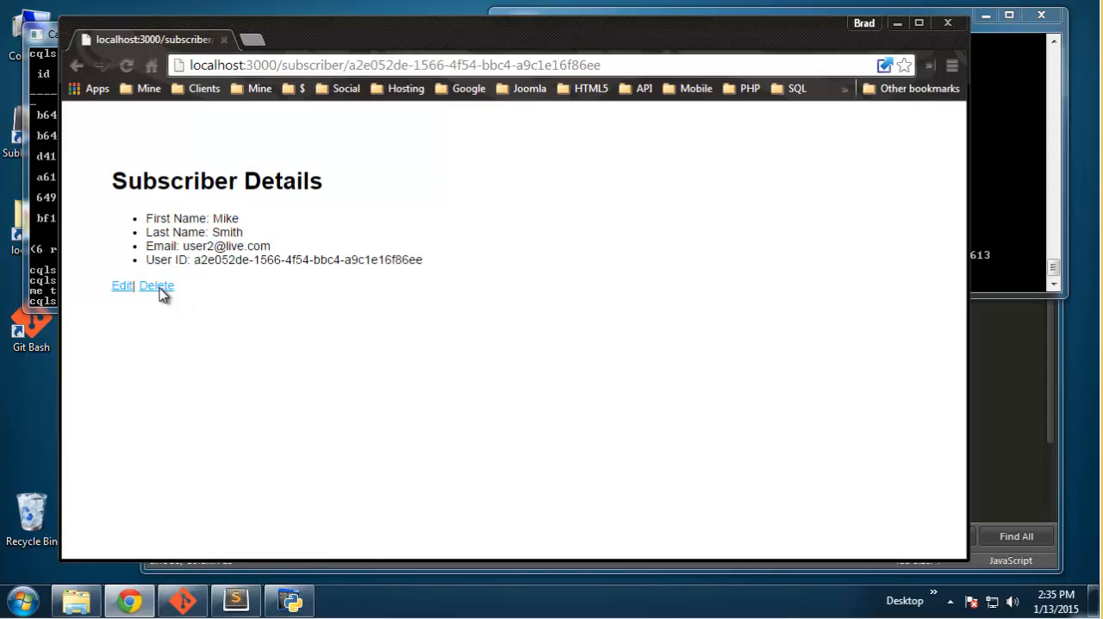
pyautogui.click(156, 286)
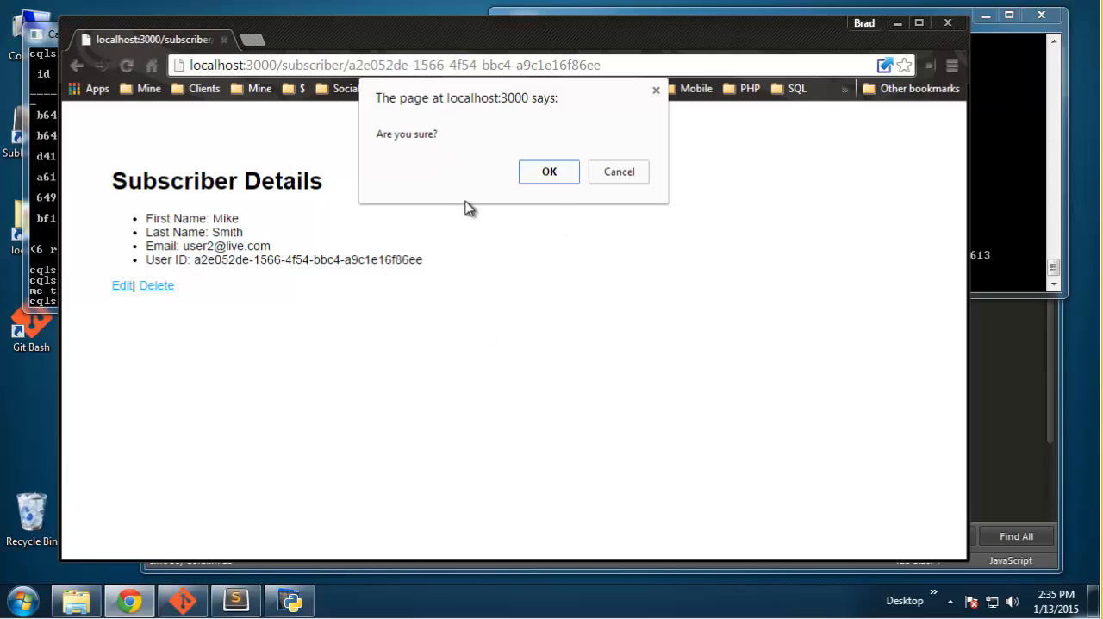
pyautogui.click(549, 172)
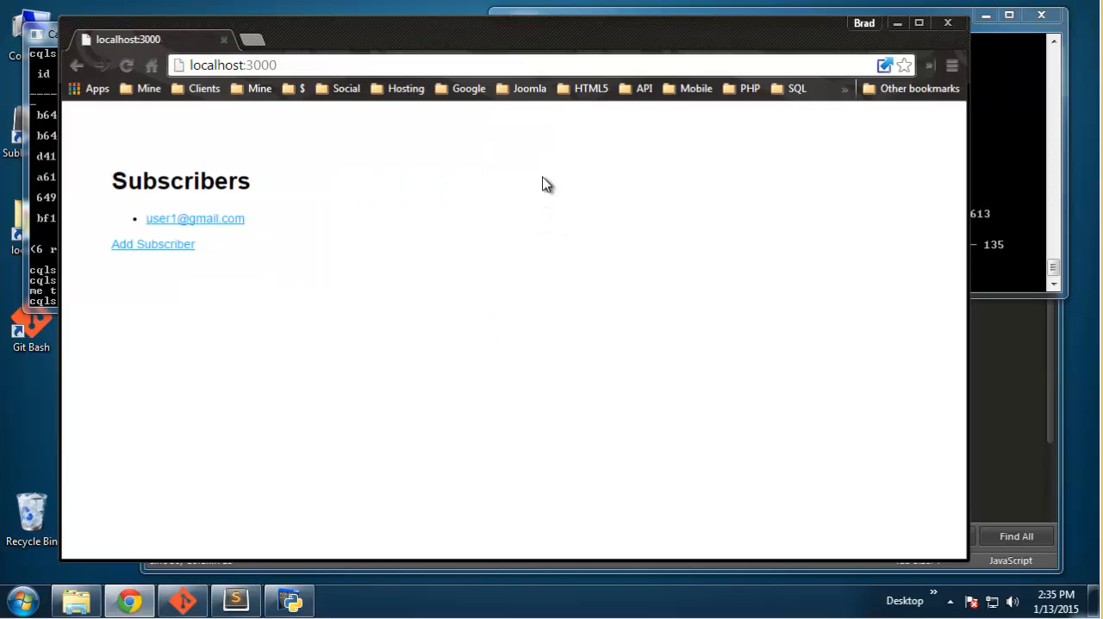
pyautogui.moveTo(178, 223)
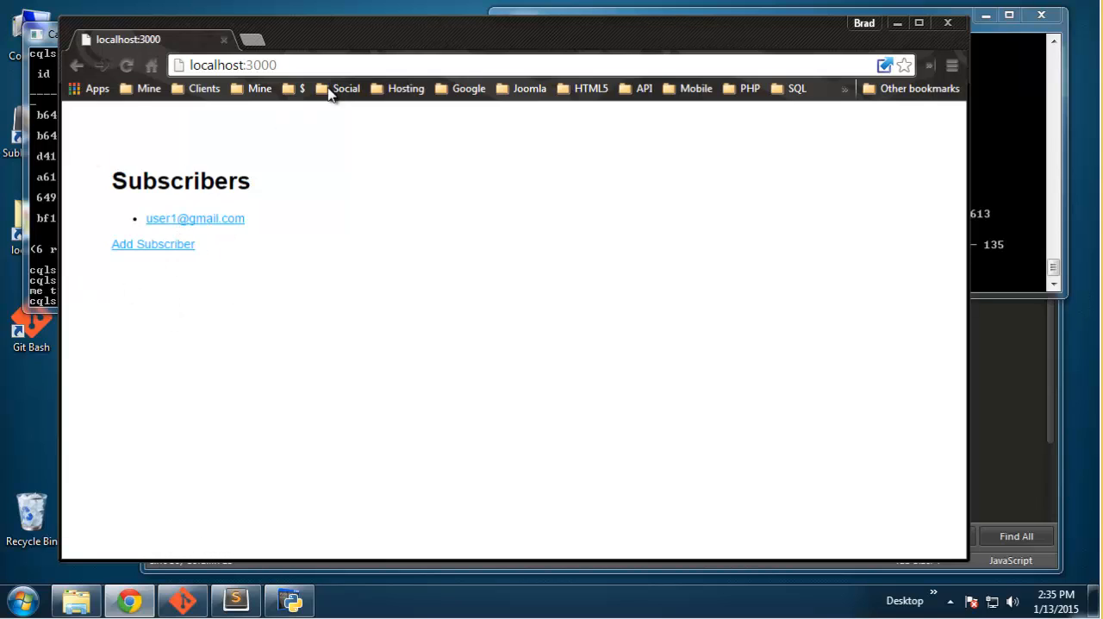
pyautogui.moveTo(446, 314)
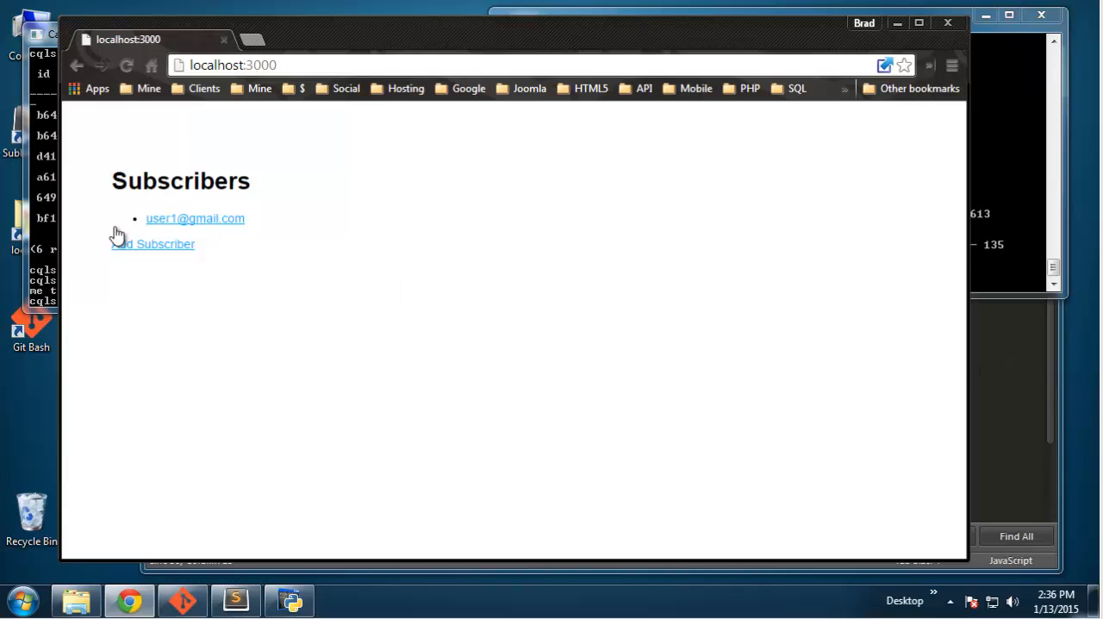
pyautogui.moveTo(131, 191)
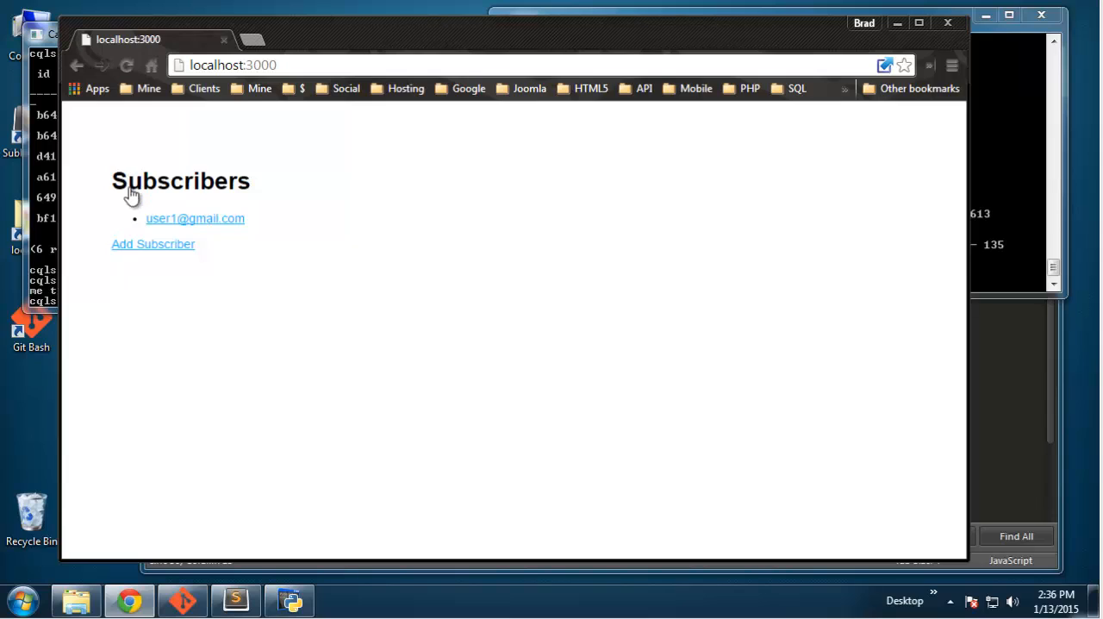
pyautogui.moveTo(301, 167)
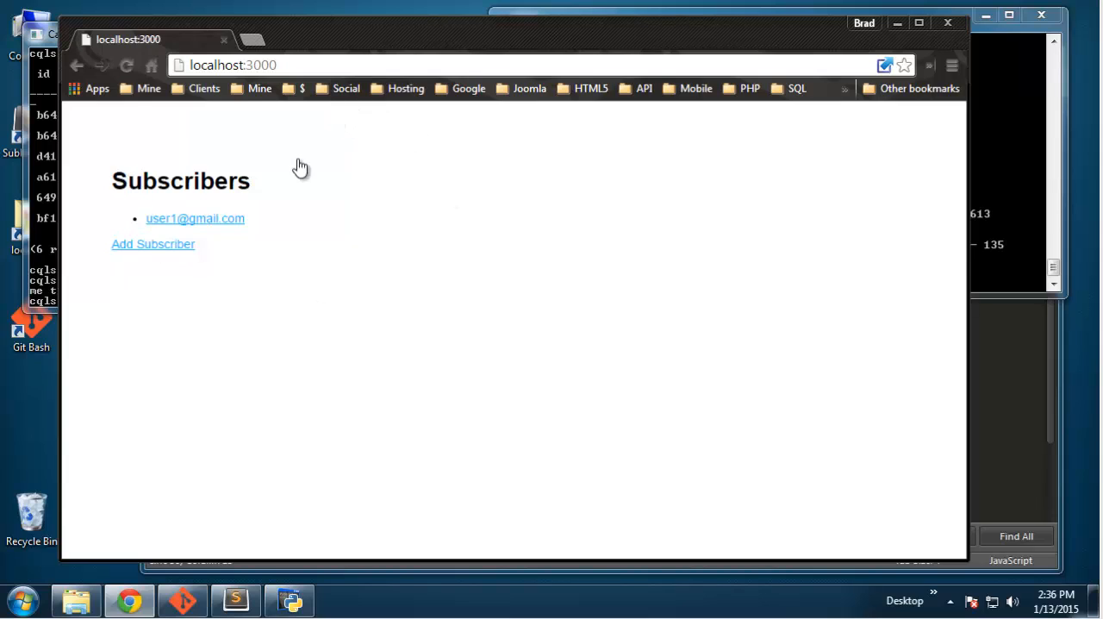
pyautogui.moveTo(310, 271)
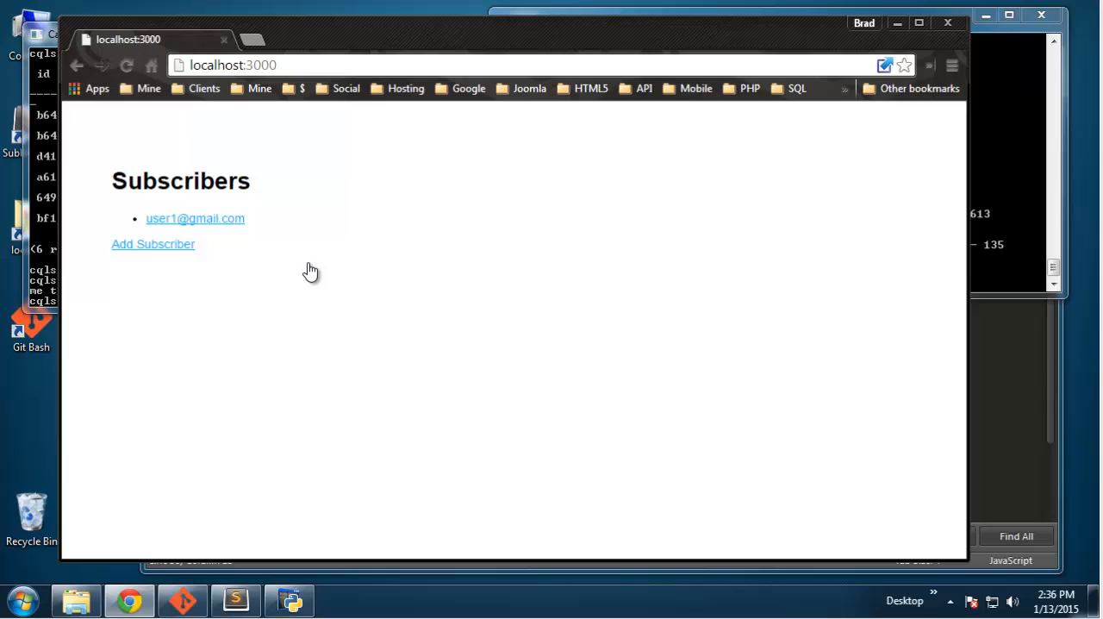
pyautogui.moveTo(308, 311)
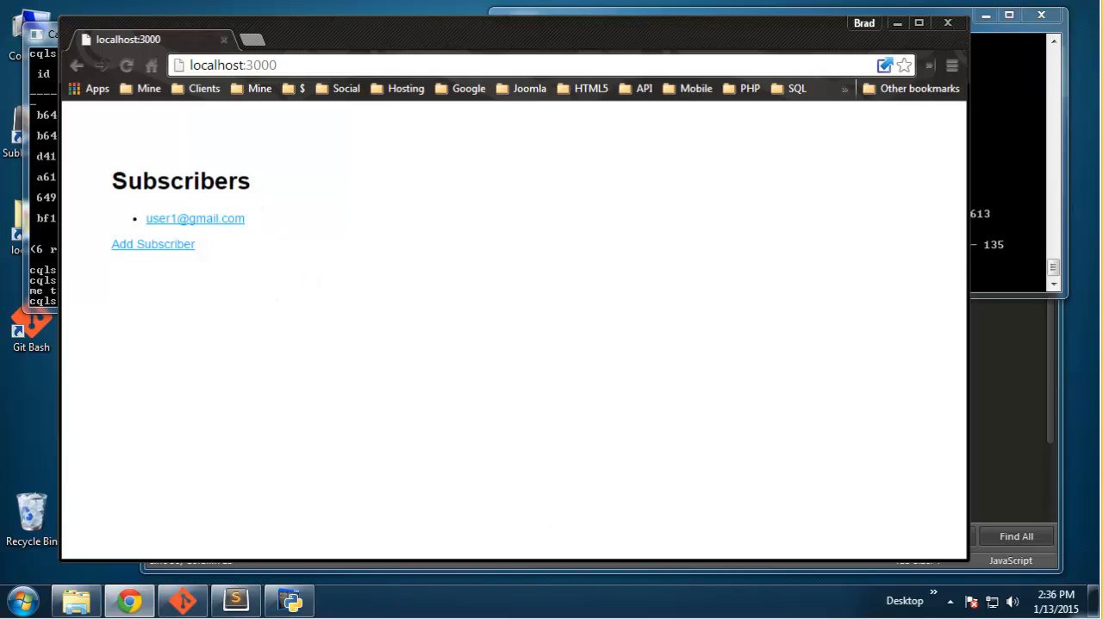
pyautogui.click(236, 600)
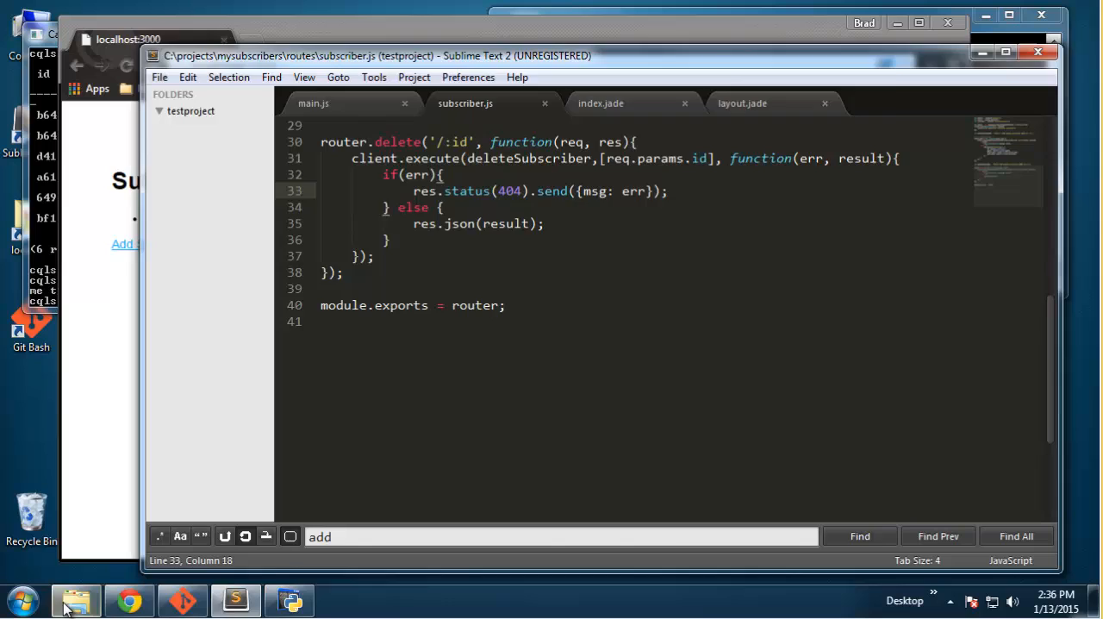
# Step: Open layout.jade from C:\projects\mysubscribers\views through Windows Explorer
pyautogui.click(72, 600)
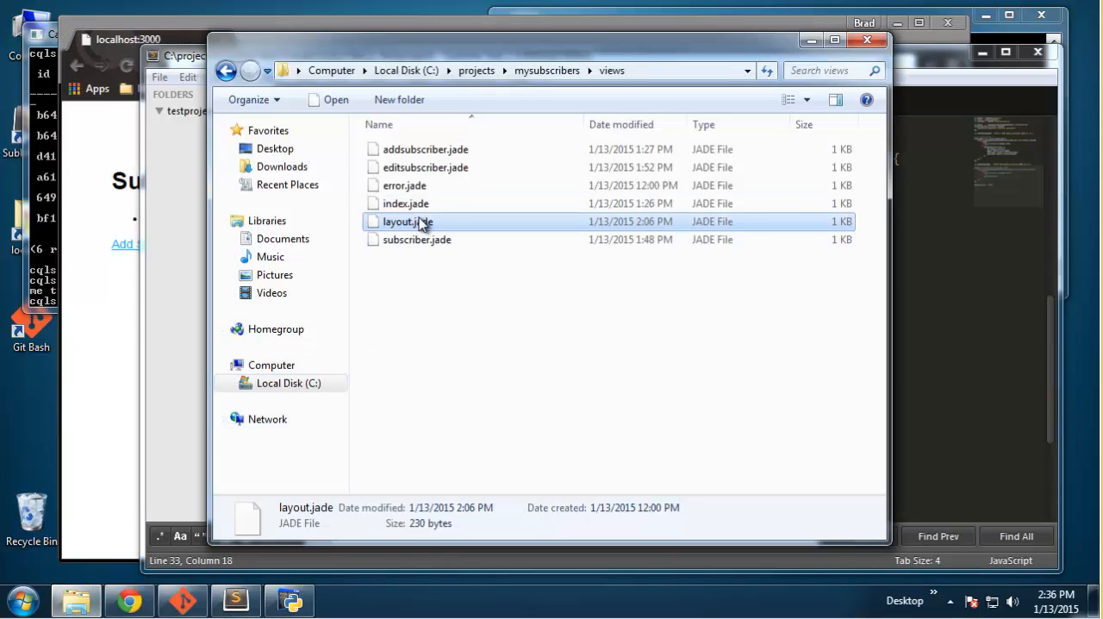
pyautogui.doubleClick(402, 222)
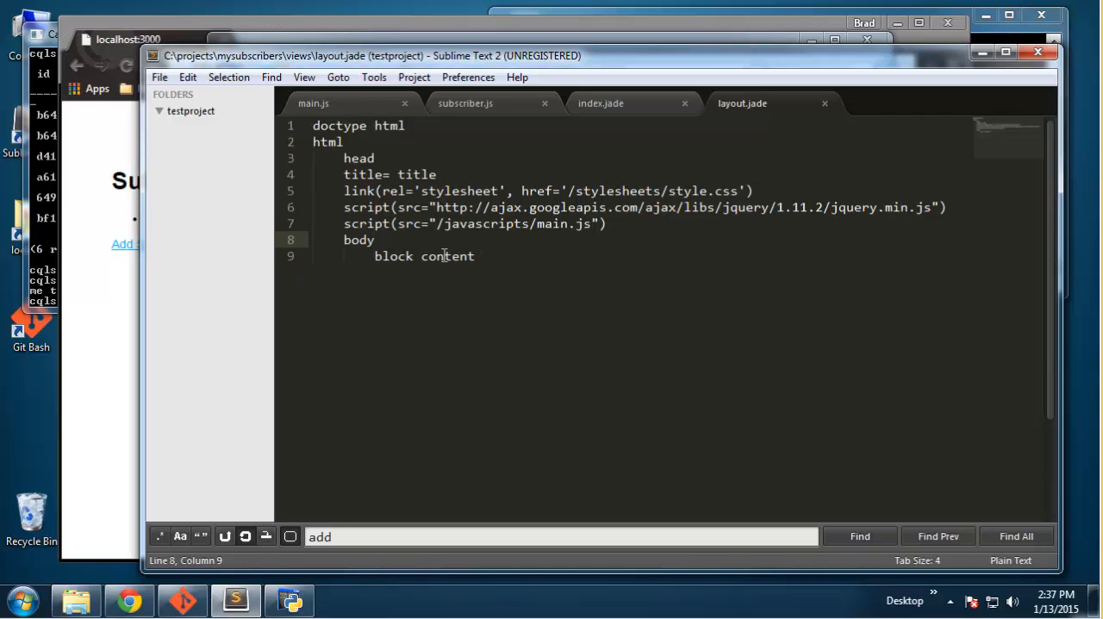
# Step: In layout.jade, nest a header with MySubscribers inside .container and add a line for content
pyautogui.moveTo(375, 256); pyautogui.dragTo(474, 256)
pyautogui.write('.')
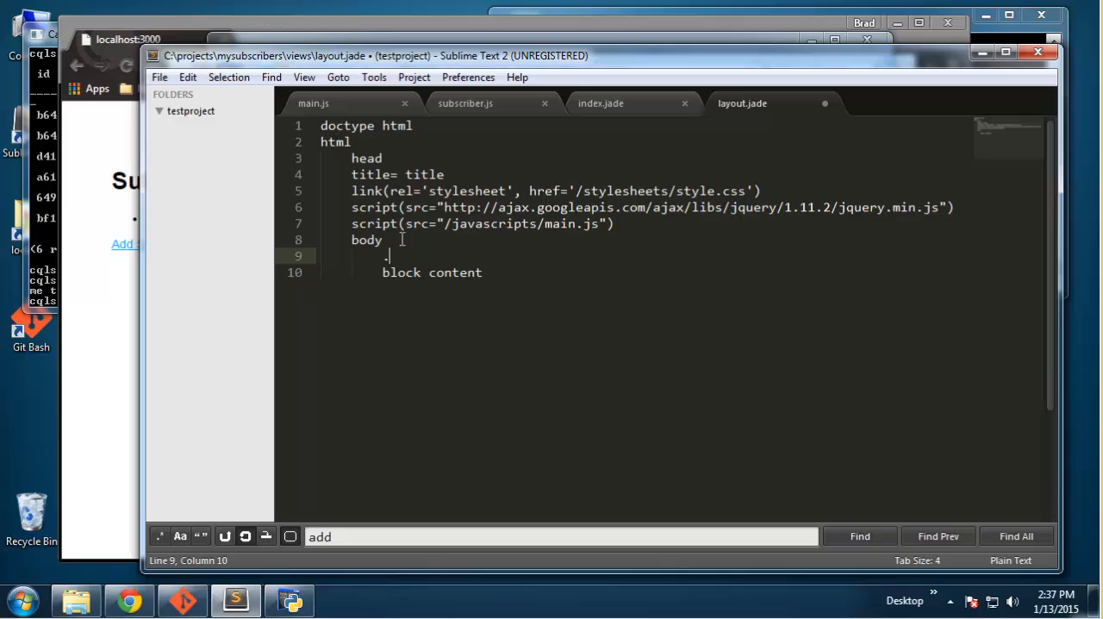
pyautogui.write('container')
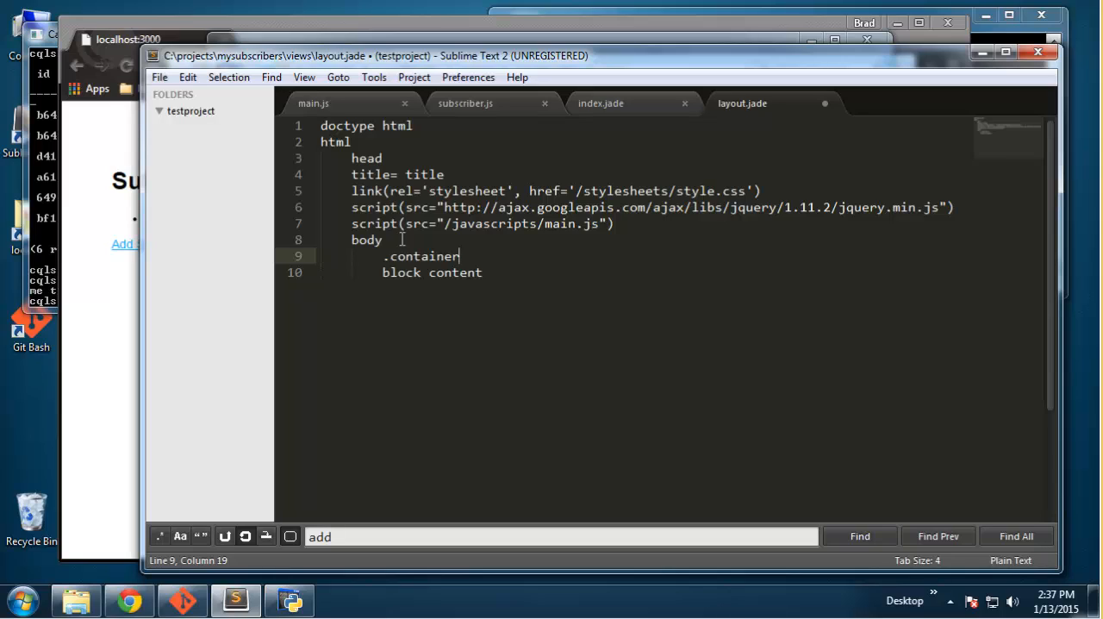
pyautogui.press('Enter')
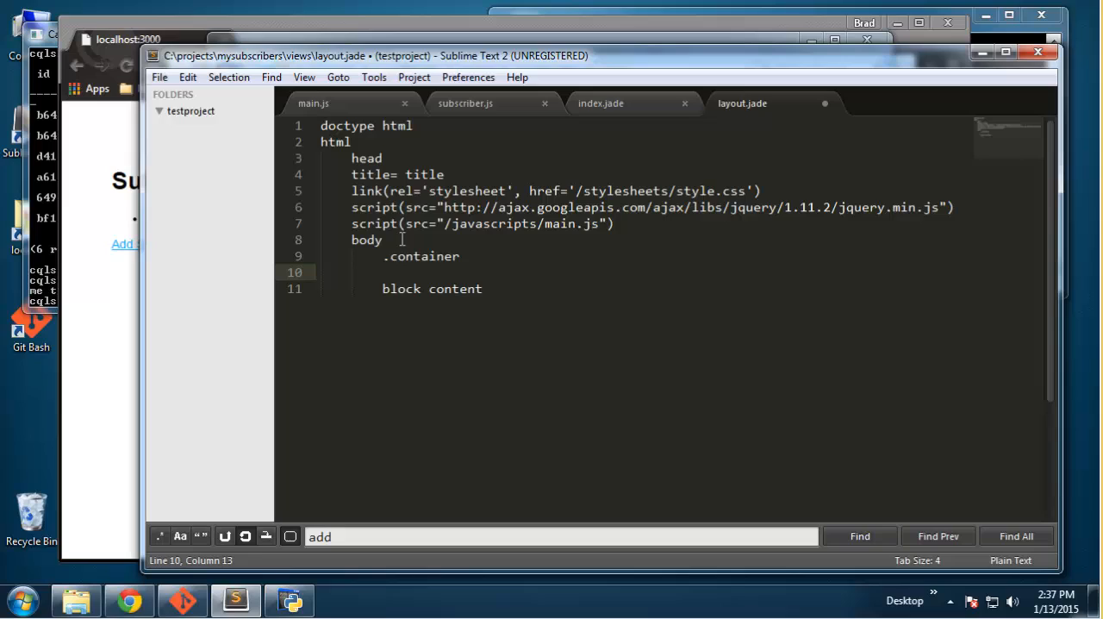
pyautogui.write('header')
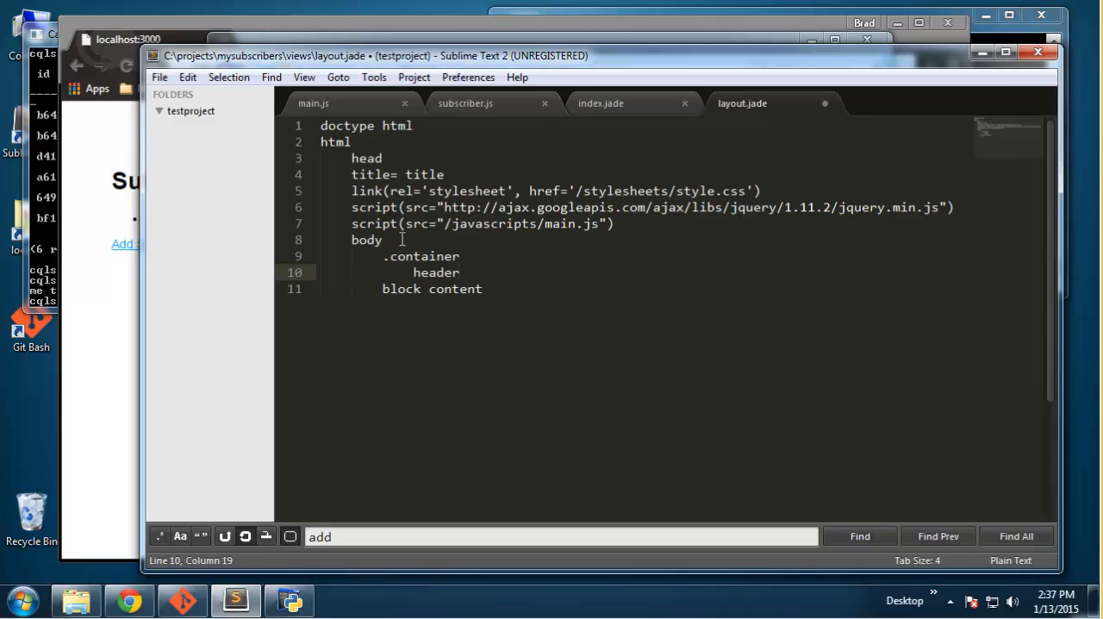
pyautogui.press('Enter')
pyautogui.write('h1')
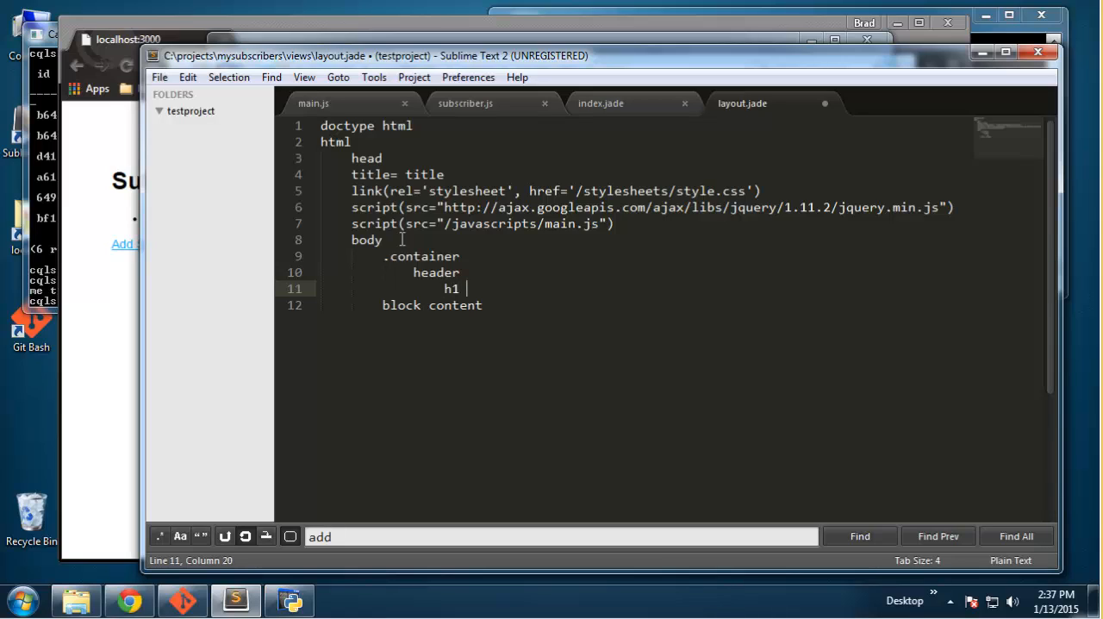
pyautogui.write('MySubs')
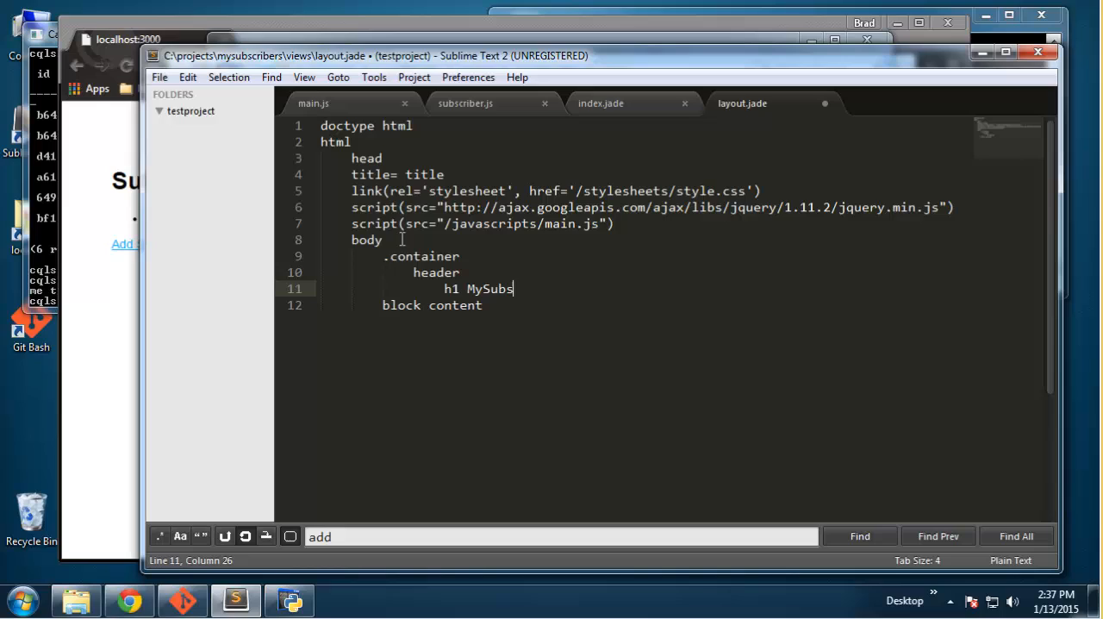
pyautogui.write('cribers')
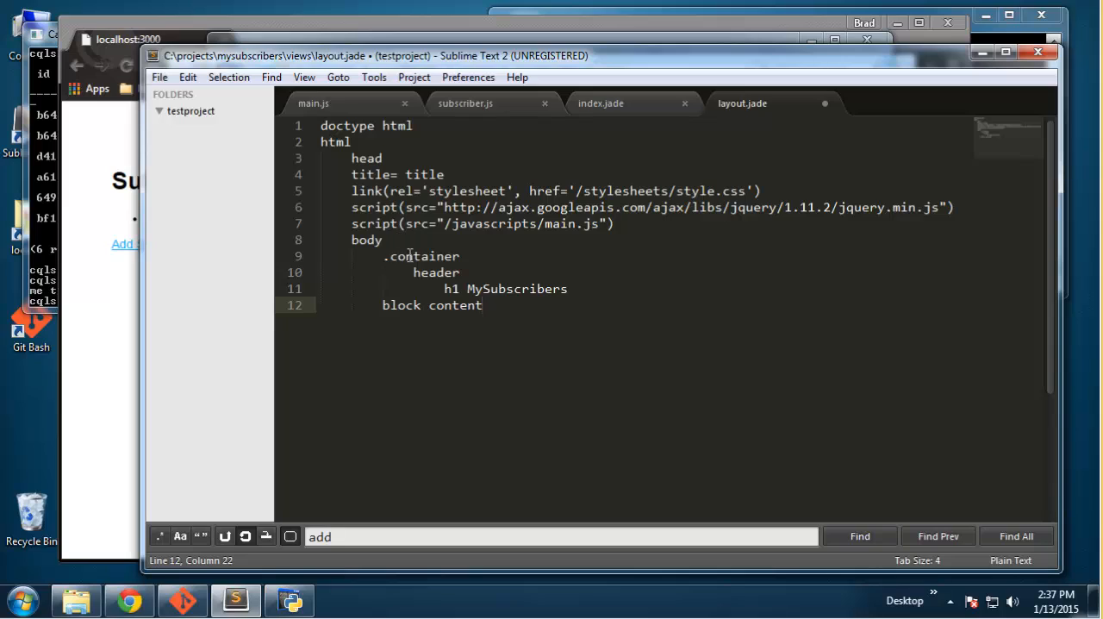
pyautogui.press('Enter')
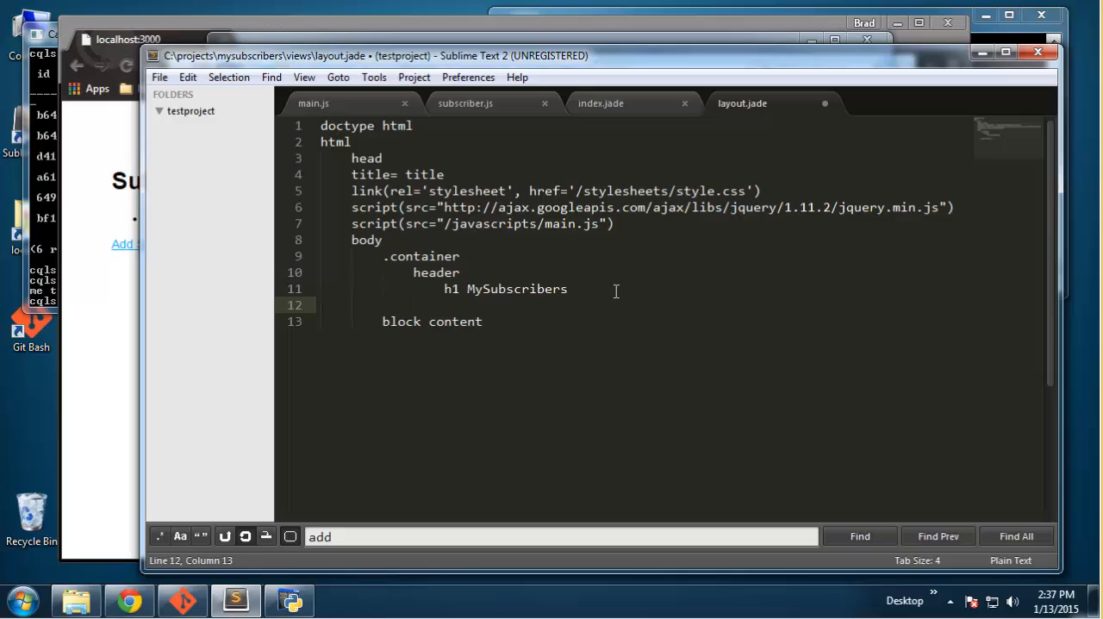
pyautogui.press('Backspace')
pyautogui.write('.main')
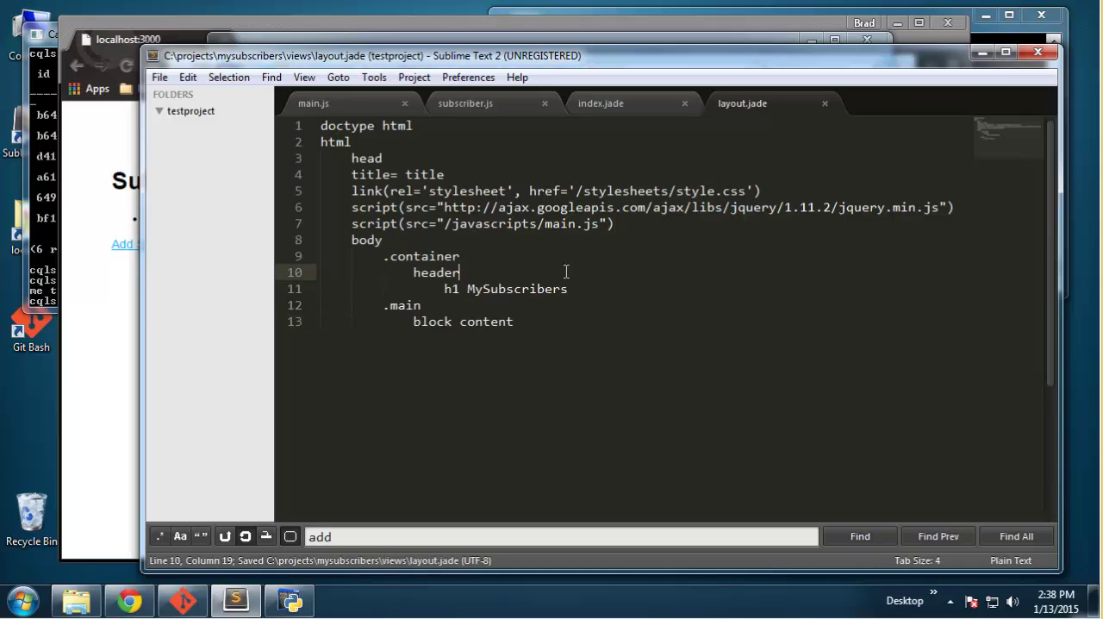
pyautogui.click(72, 600)
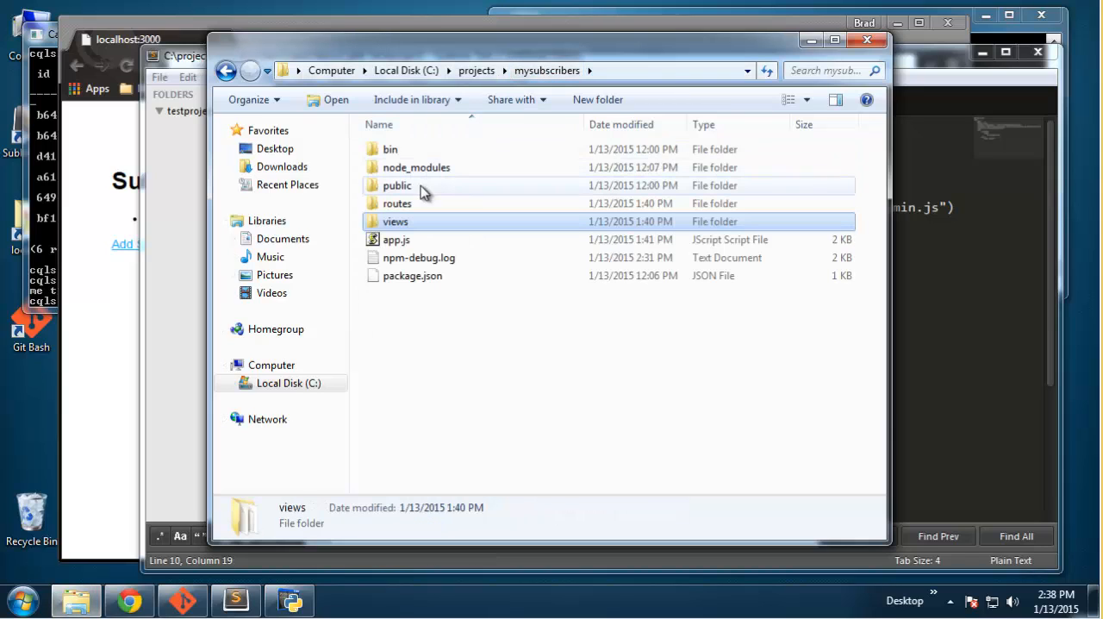
# Step: Open public/stylesheets/style.css from Explorer in Sublime Text
pyautogui.doubleClick(395, 186)
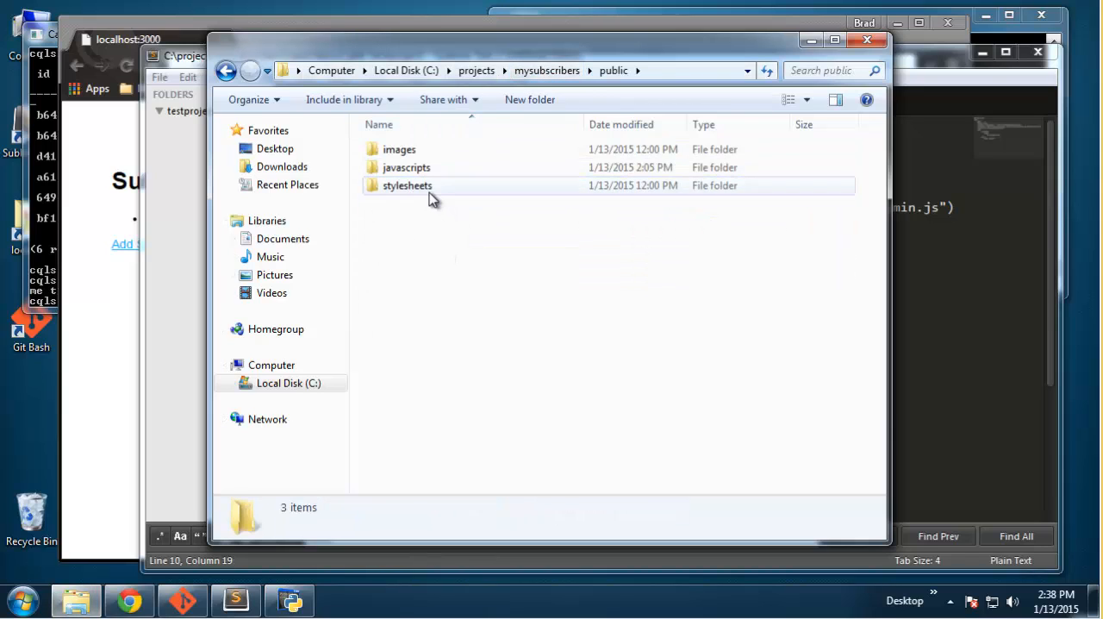
pyautogui.doubleClick(407, 185)
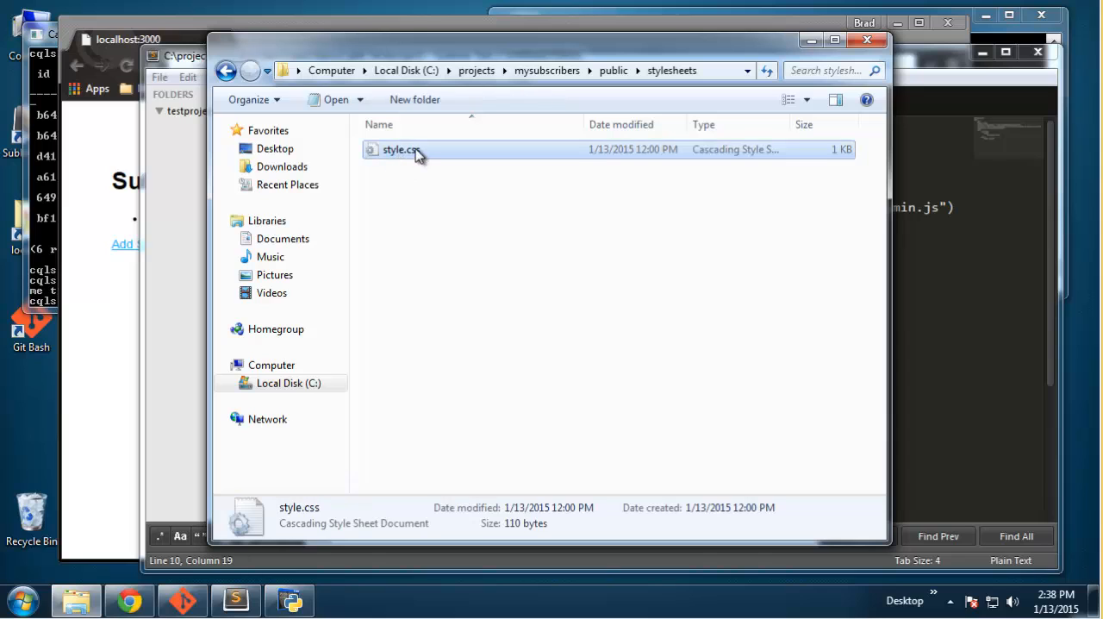
pyautogui.doubleClick(399, 149)
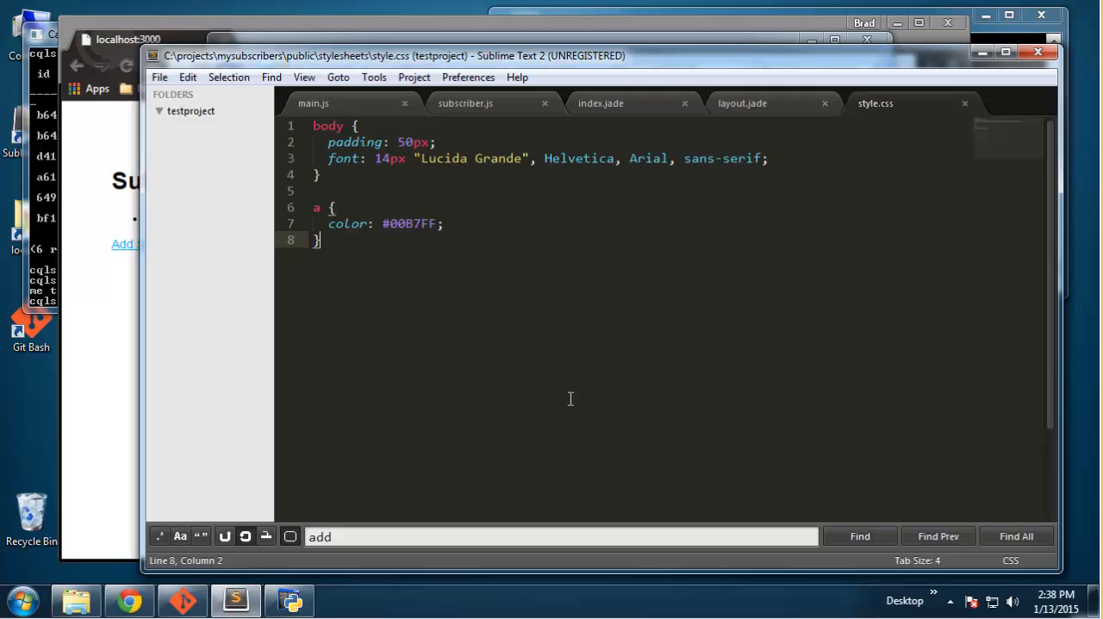
# Step: Add a .container rule: width 800px, margin auto, overflow auto, border 1px solid #ccc
pyautogui.write('.')
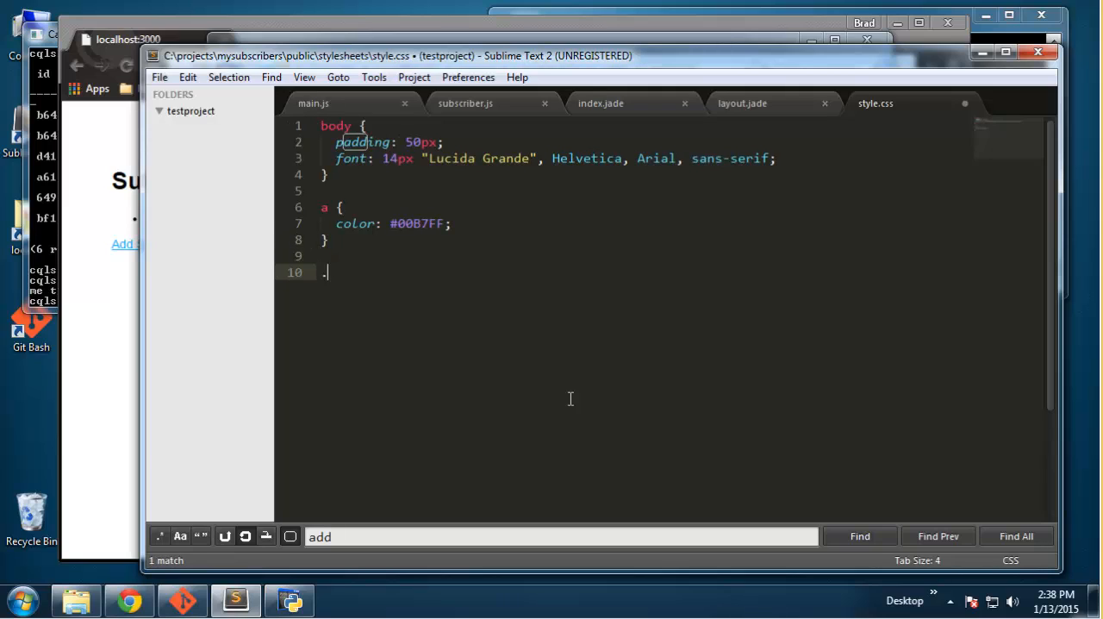
pyautogui.write('container')
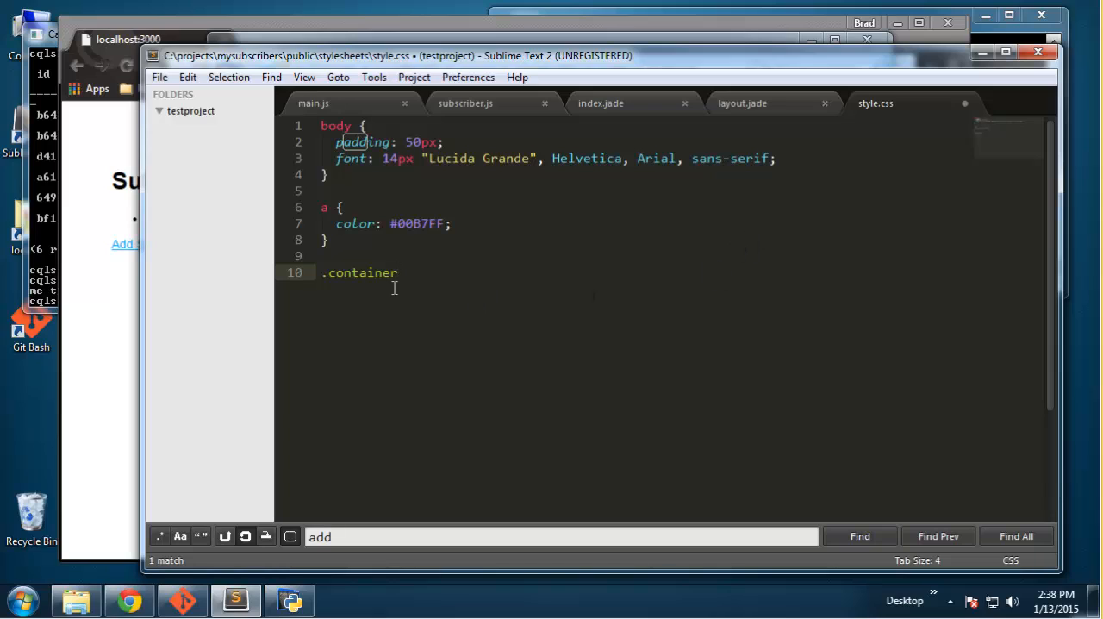
pyautogui.write('{}')
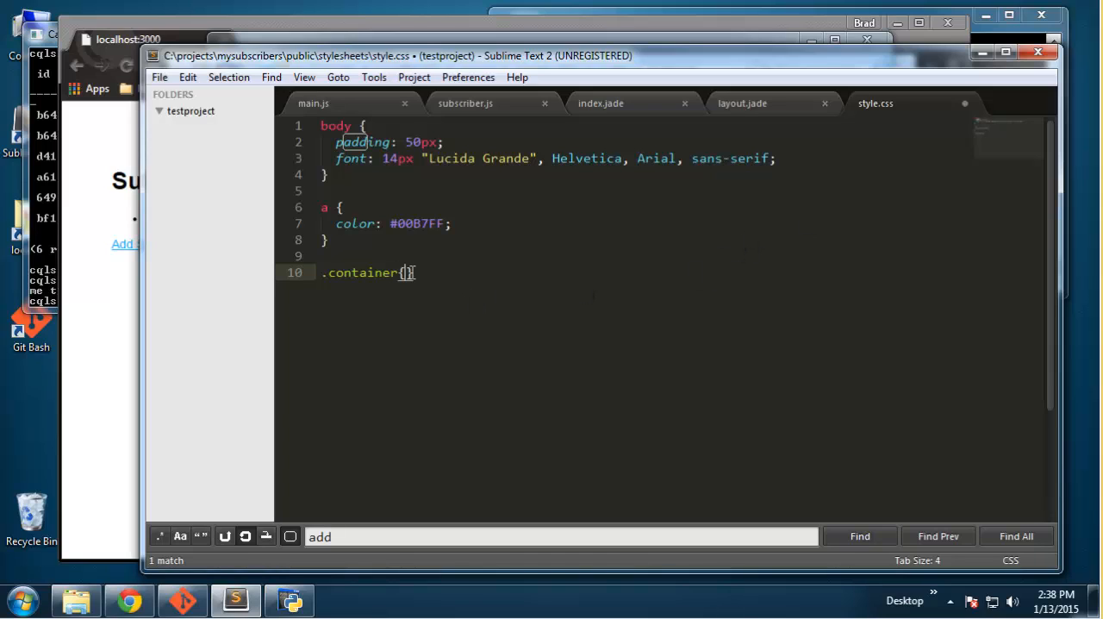
pyautogui.write('width')
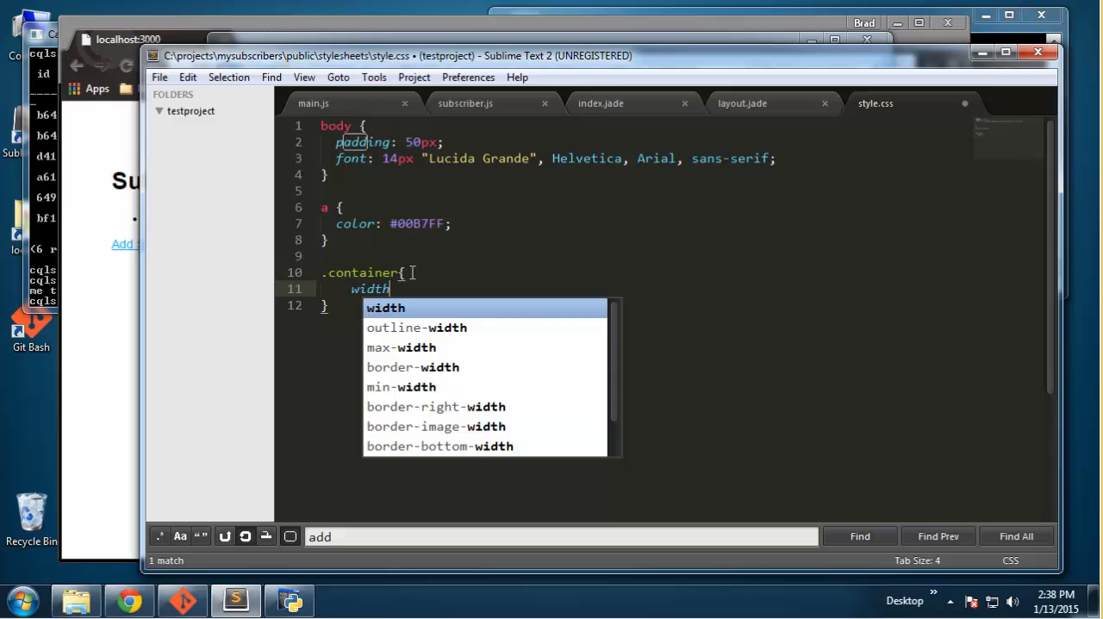
pyautogui.write(':8;')
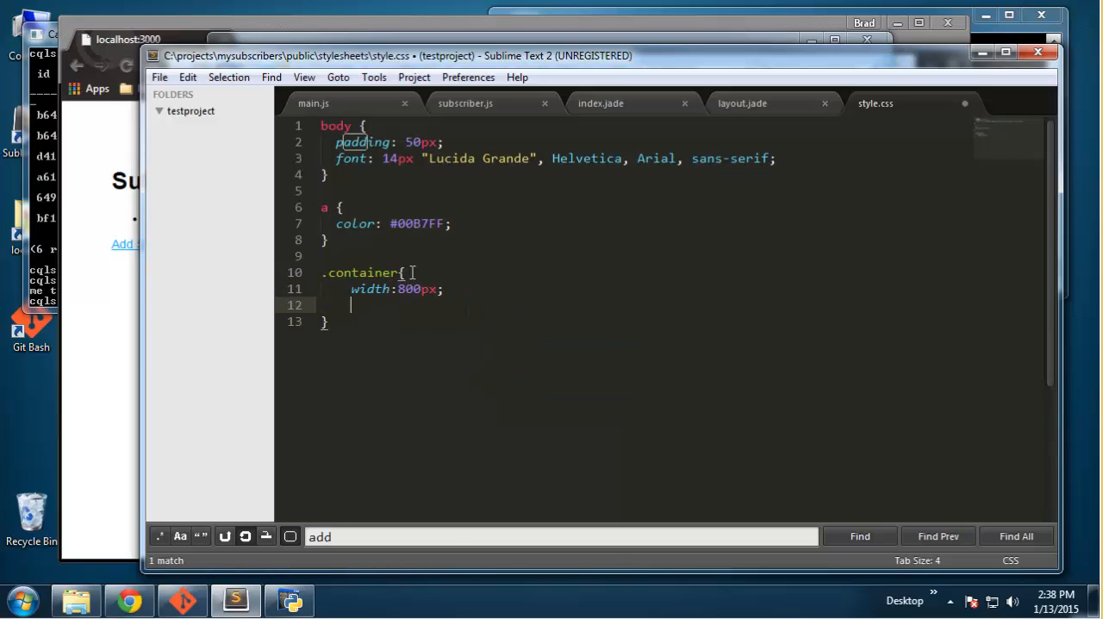
pyautogui.write('margin:;')
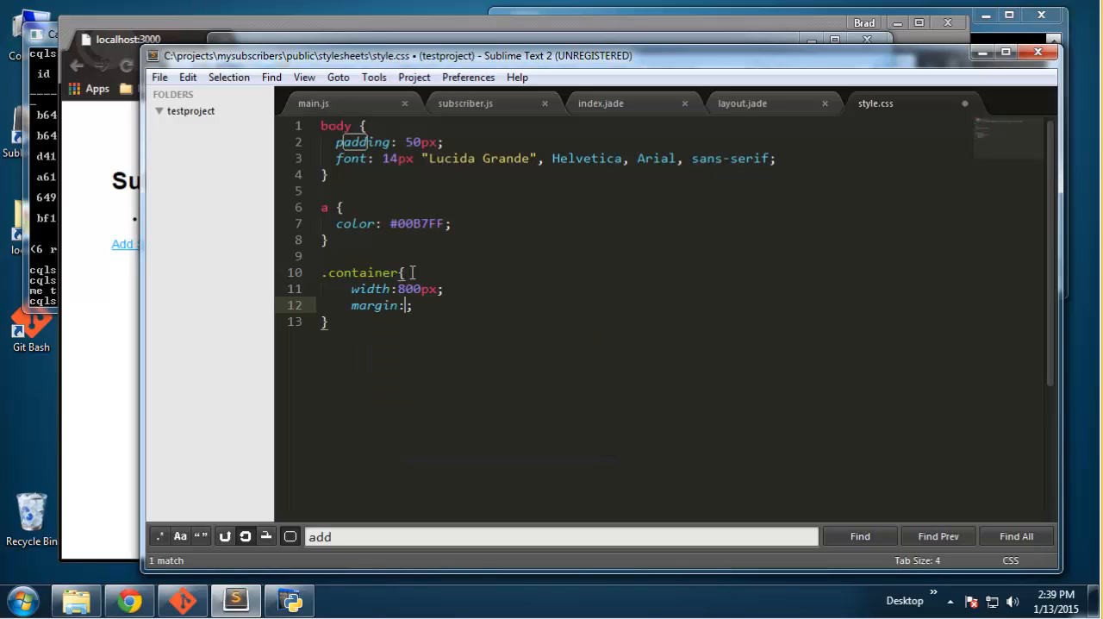
pyautogui.write('auto')
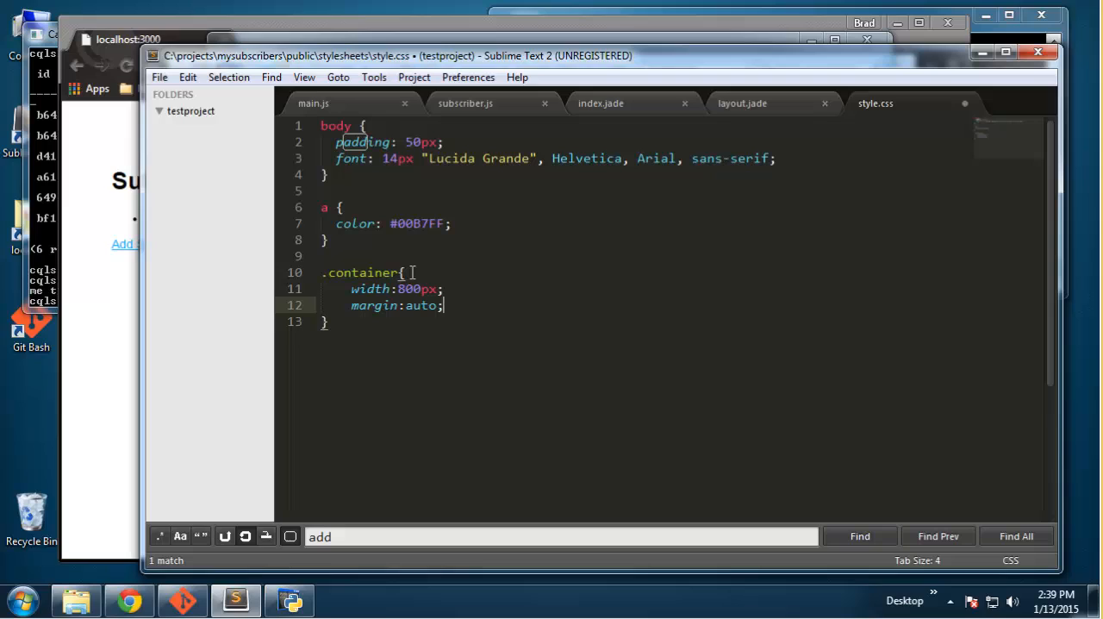
pyautogui.write('overflow:auto;')
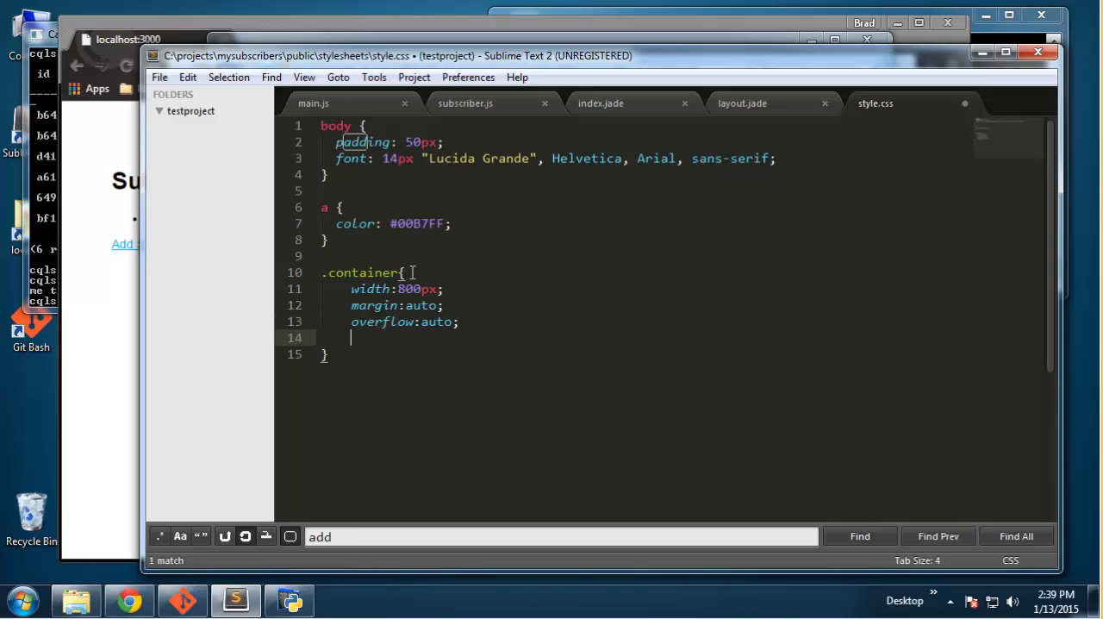
pyautogui.write('border:;')
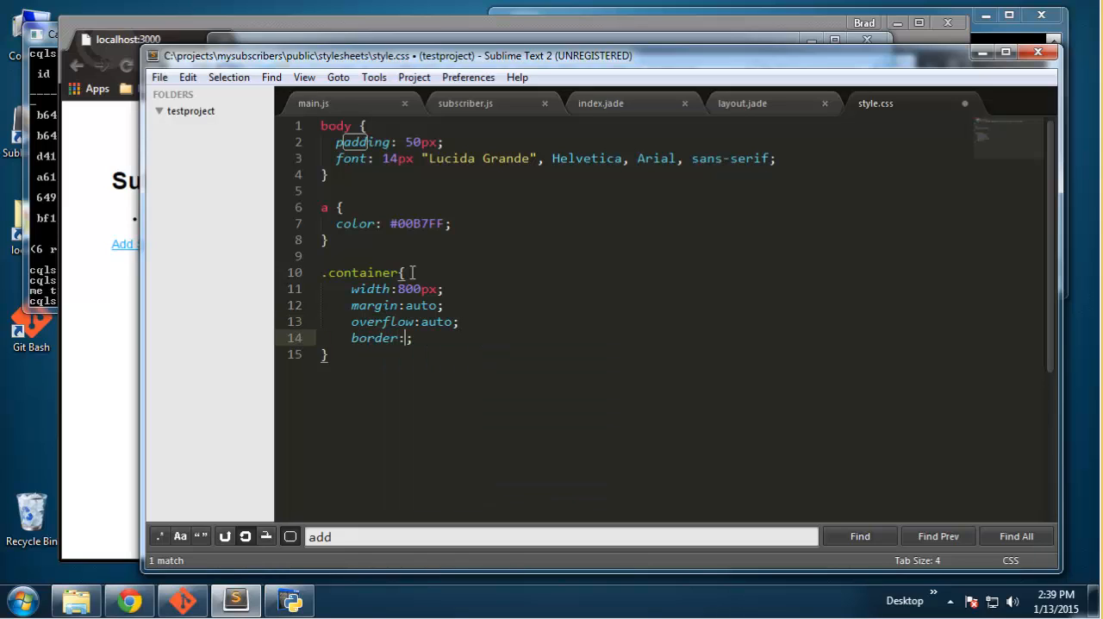
pyautogui.write('#cc')
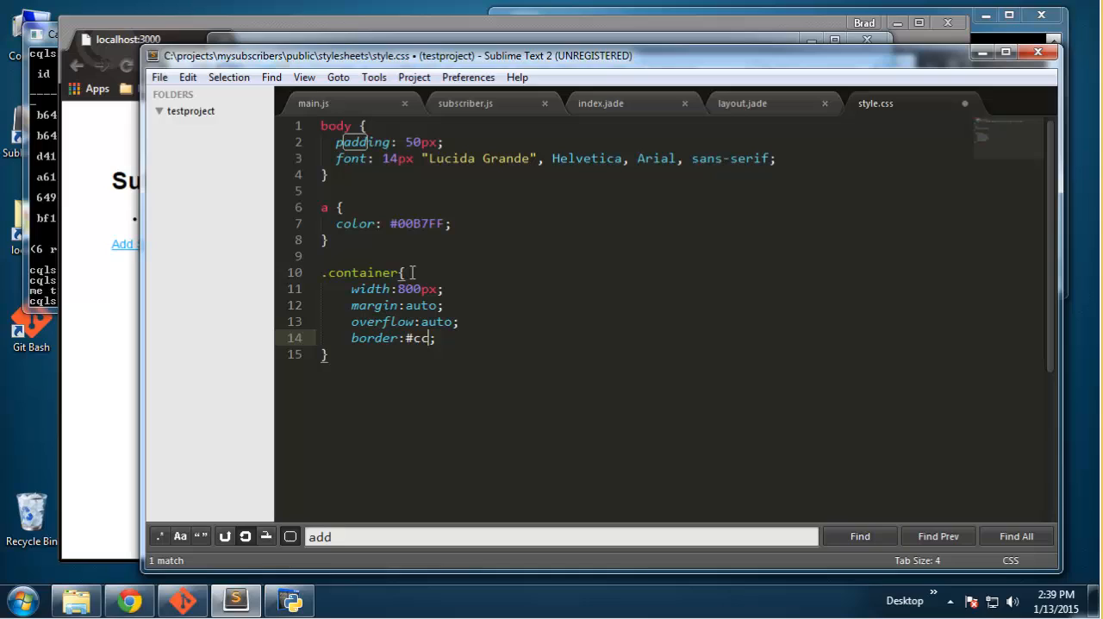
pyautogui.write('c solid 1px')
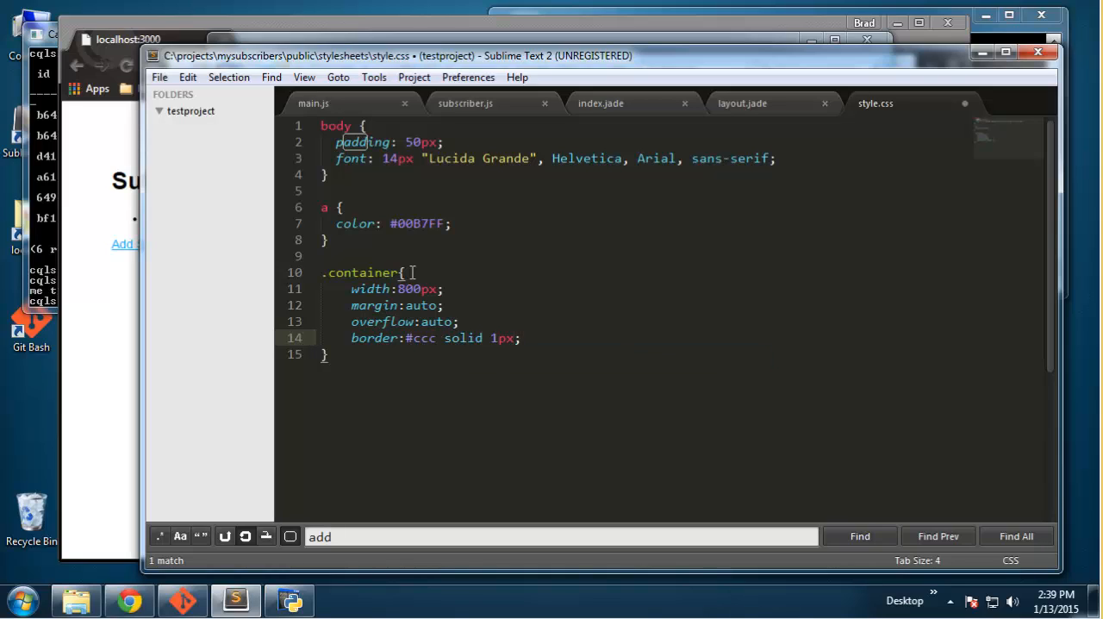
pyautogui.write('H')
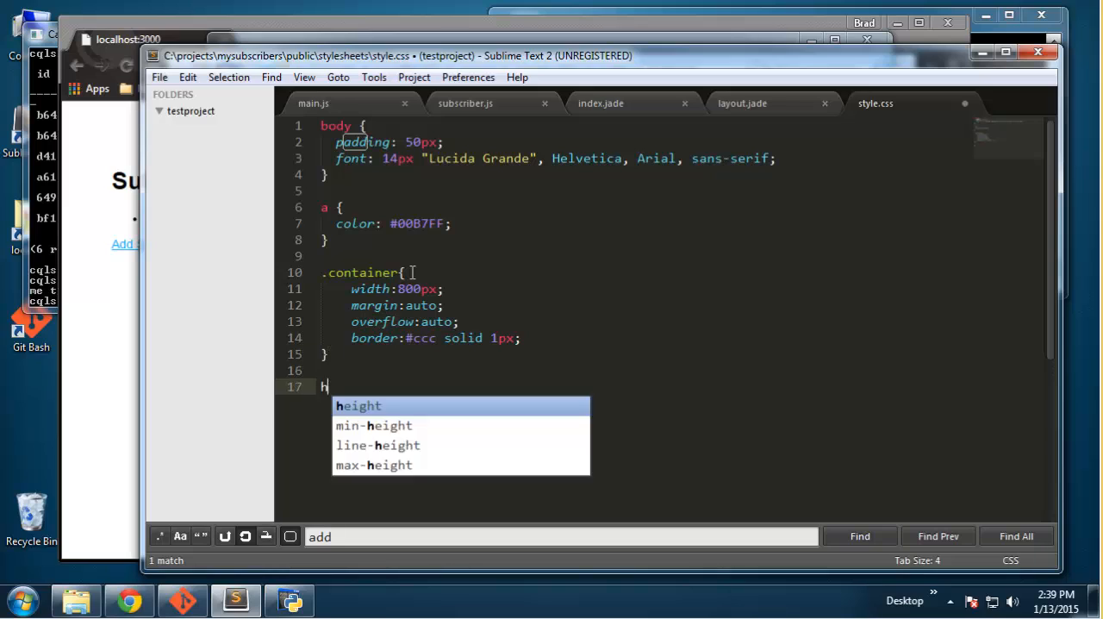
# Step: Add a header rule with #f4f4f4 background and 20px padding
pyautogui.write('eader{')
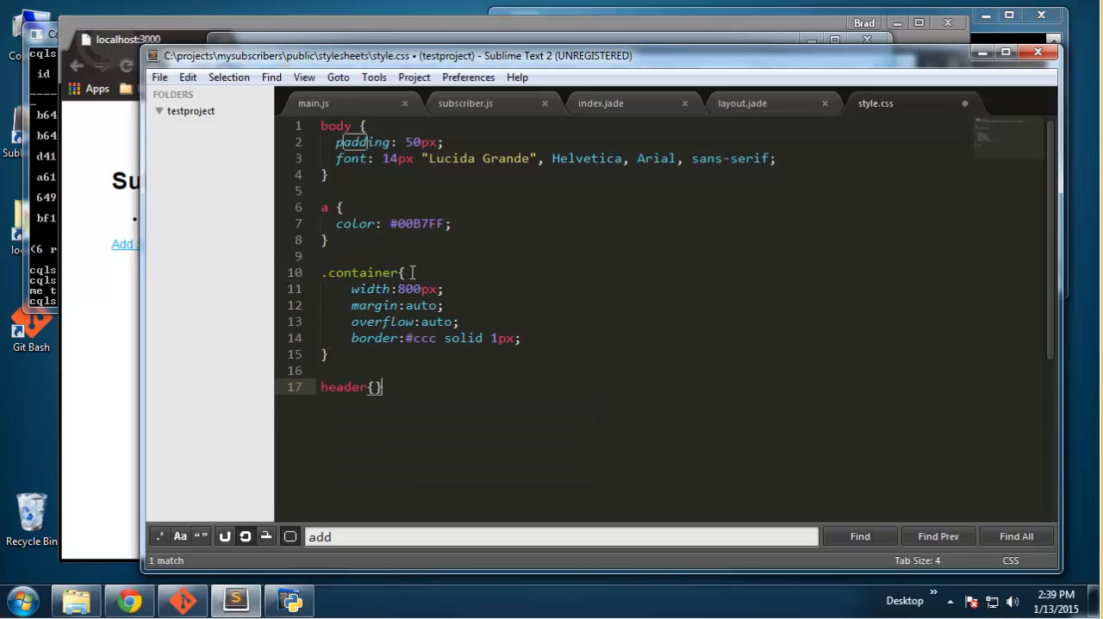
pyautogui.write('background')
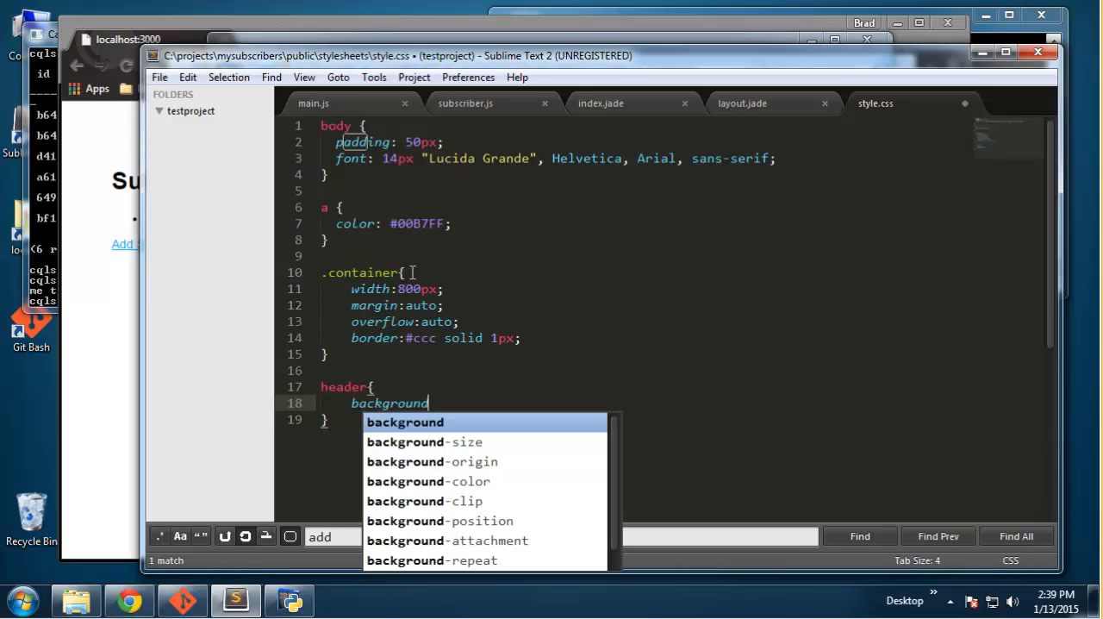
pyautogui.write(':#;')
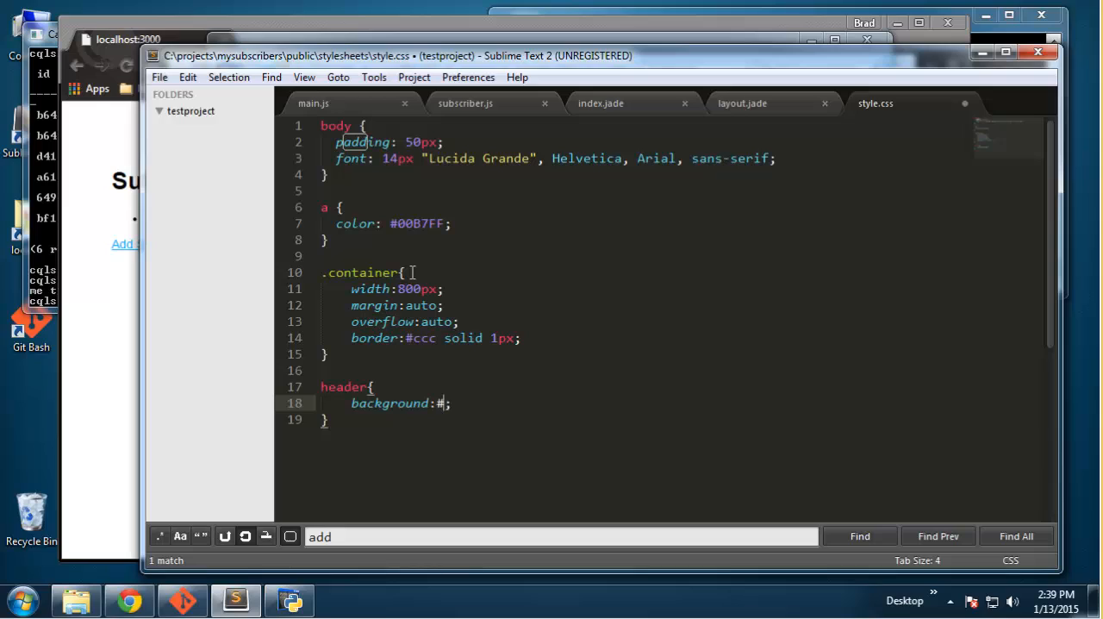
pyautogui.write('f4f4f4')
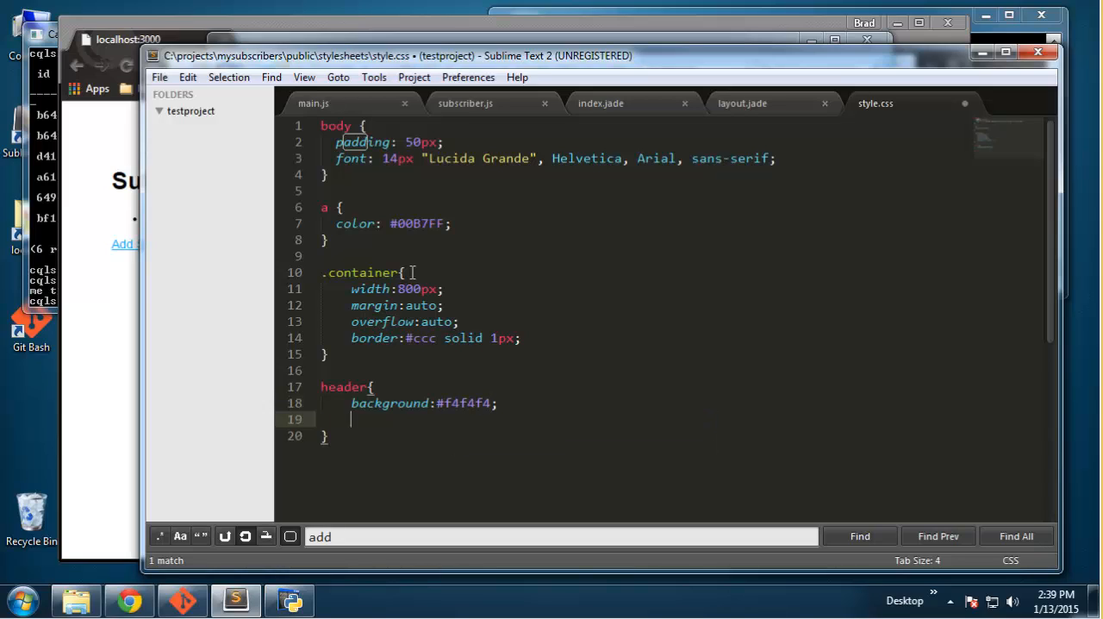
pyautogui.write('padding:20;')
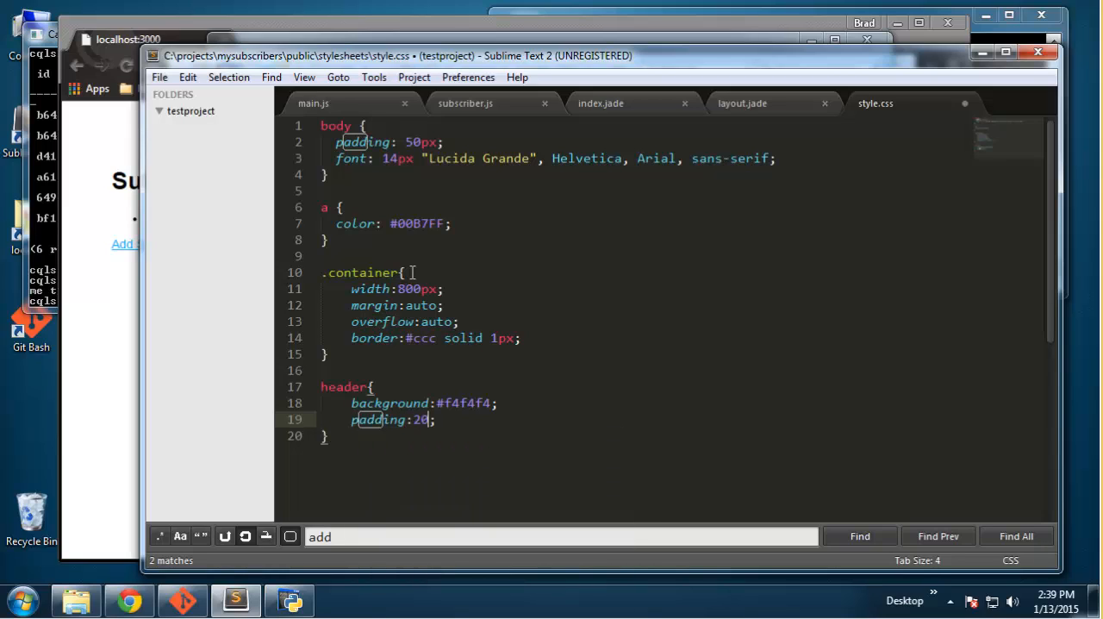
pyautogui.write('px')
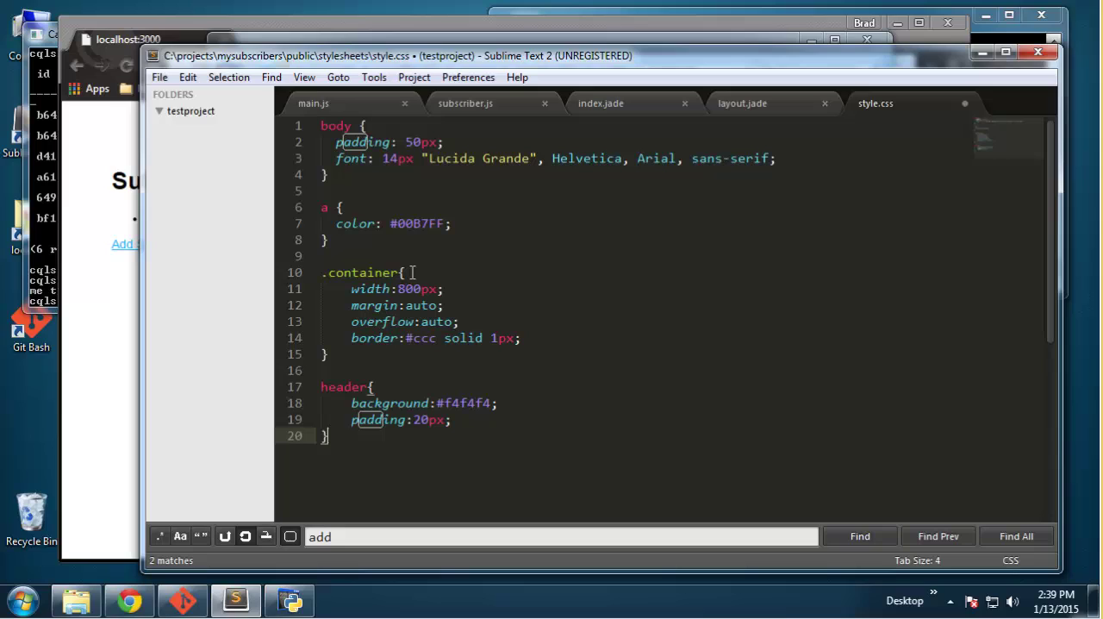
# Step: Add a .main rule with 20px padding
pyautogui.write('.main{')
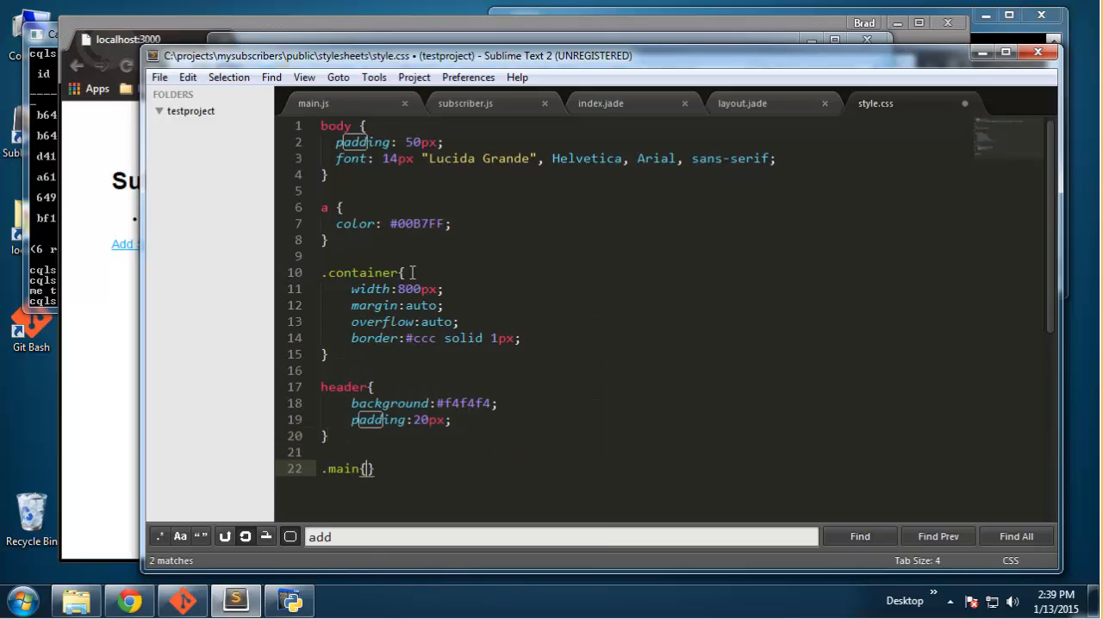
pyautogui.write('padding:20px;')
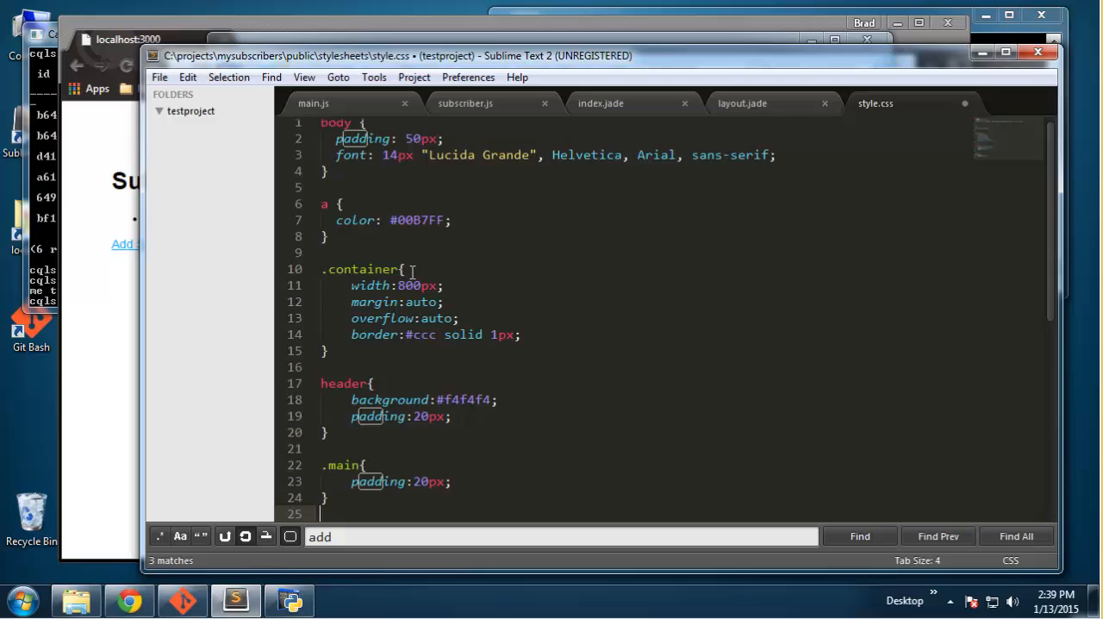
pyautogui.scroll(-3)
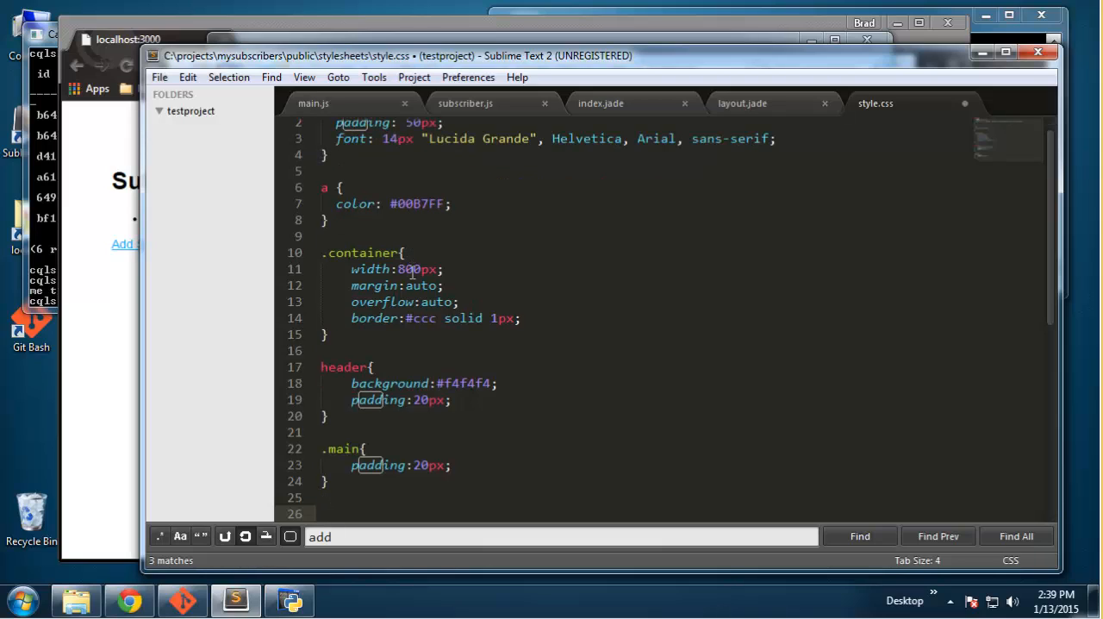
# Step: Add an input rule with a 10px bottom margin
pyautogui.write('inpu')
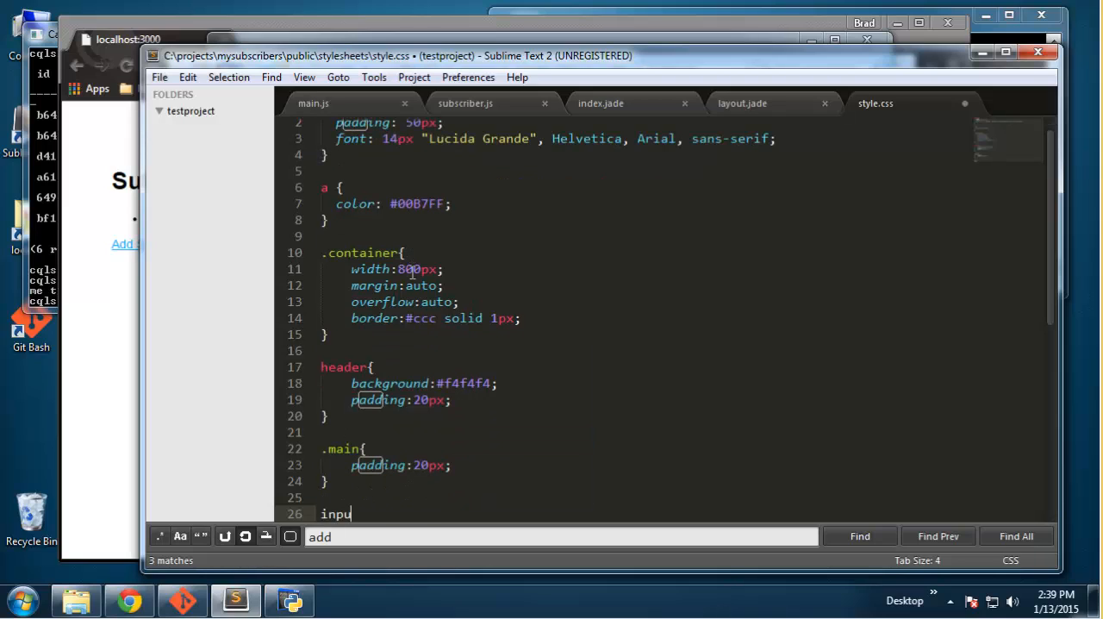
pyautogui.write('t{')
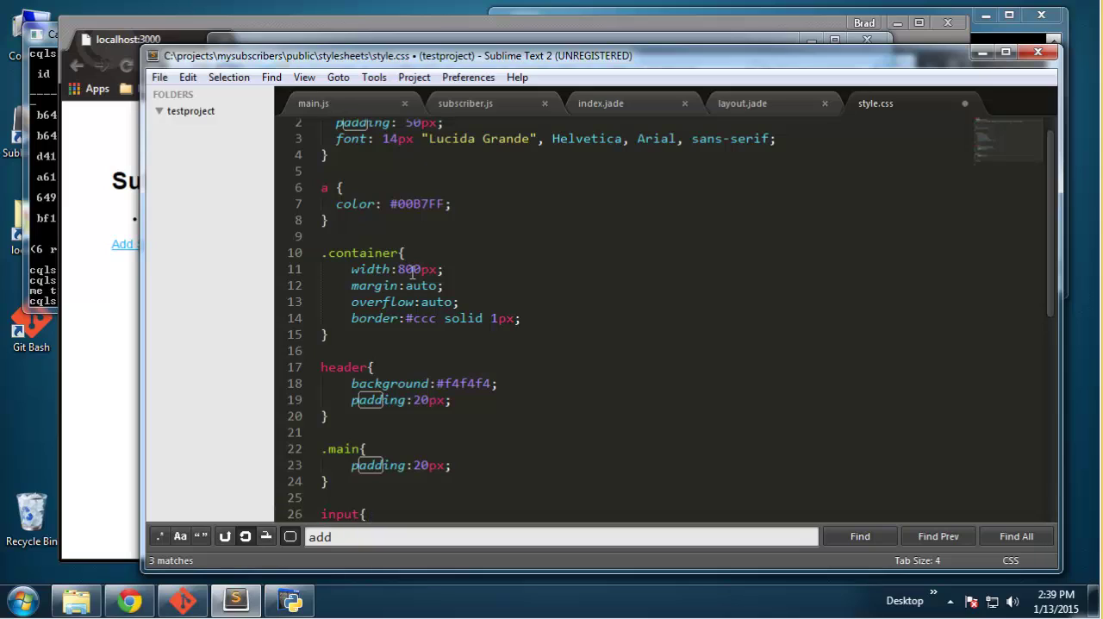
pyautogui.write('marg')
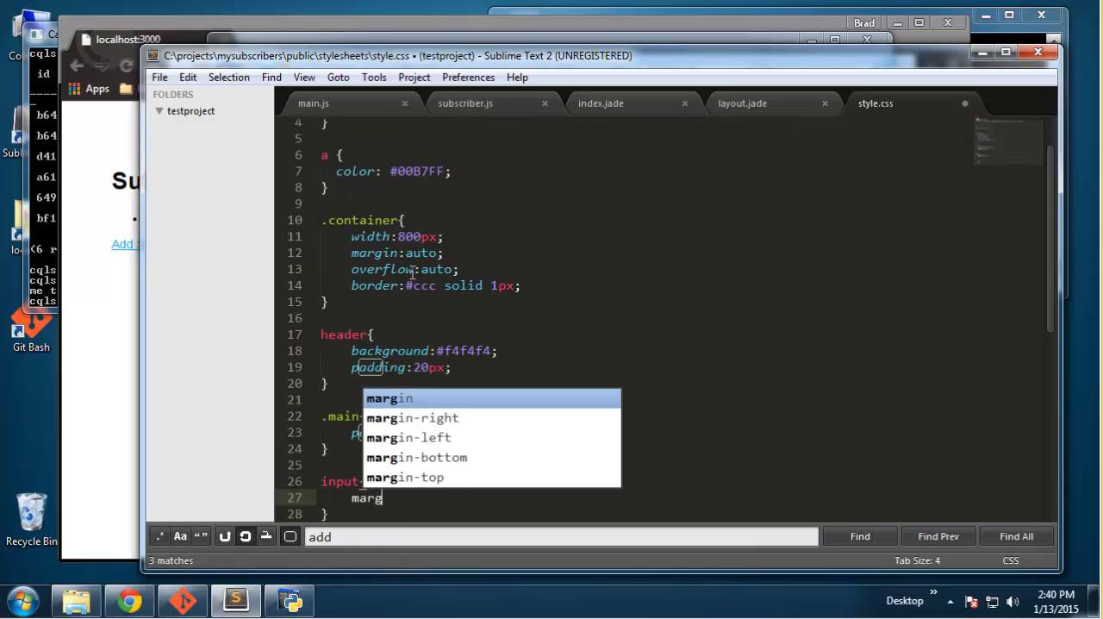
pyautogui.write('in-bottom:;')
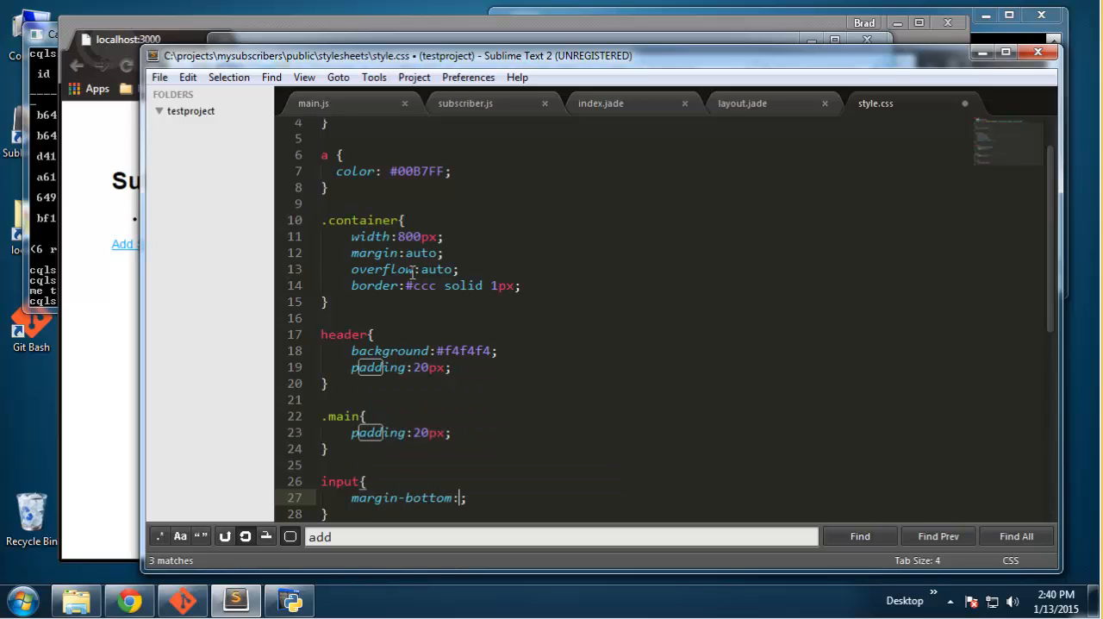
pyautogui.write('10px')
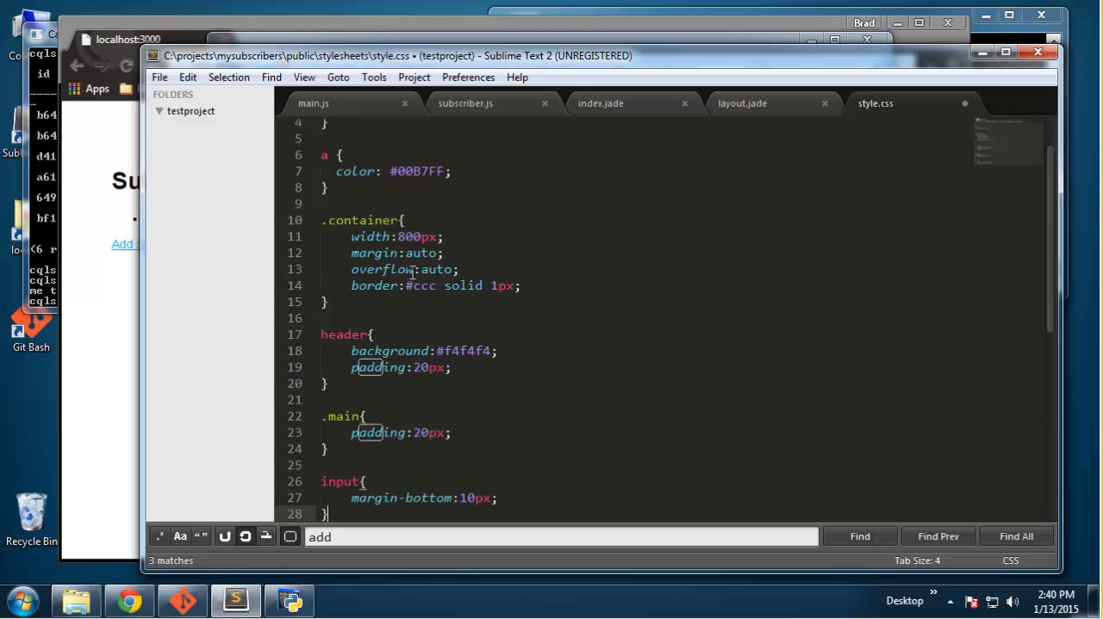
# Step: Start an input[type="text"] rule with 23px height and 220px width
pyautogui.write('input')
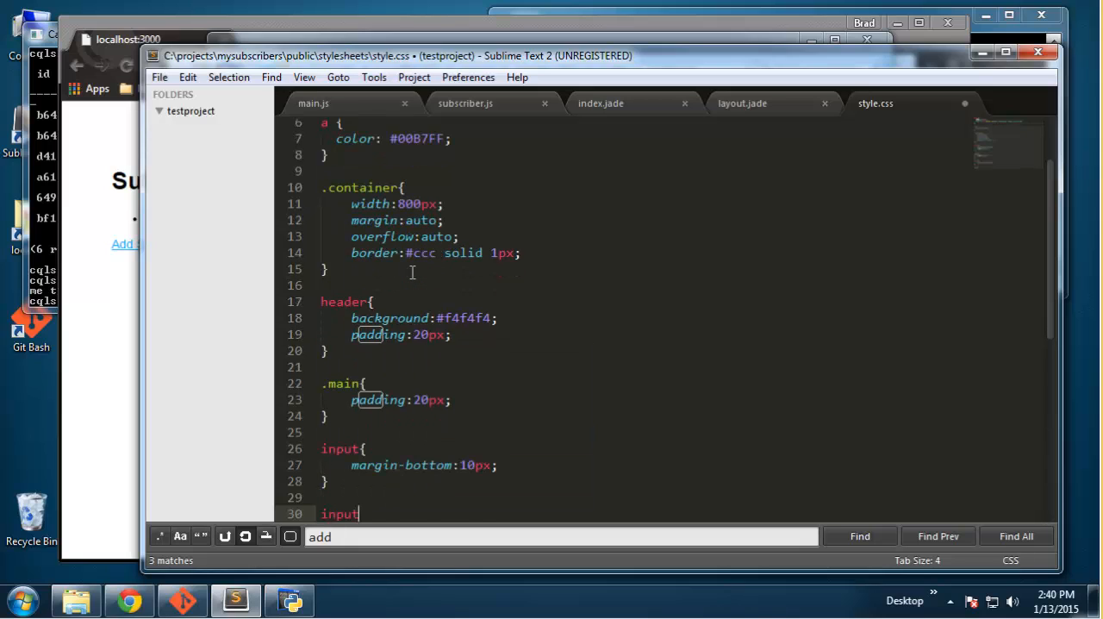
pyautogui.write('[typ]')
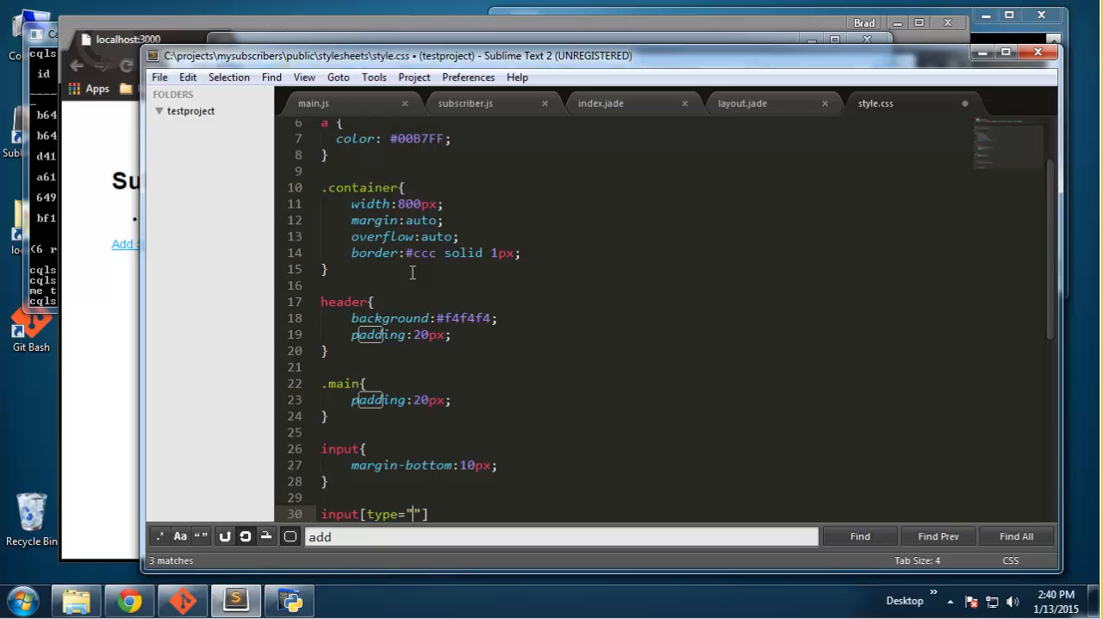
pyautogui.write('text')
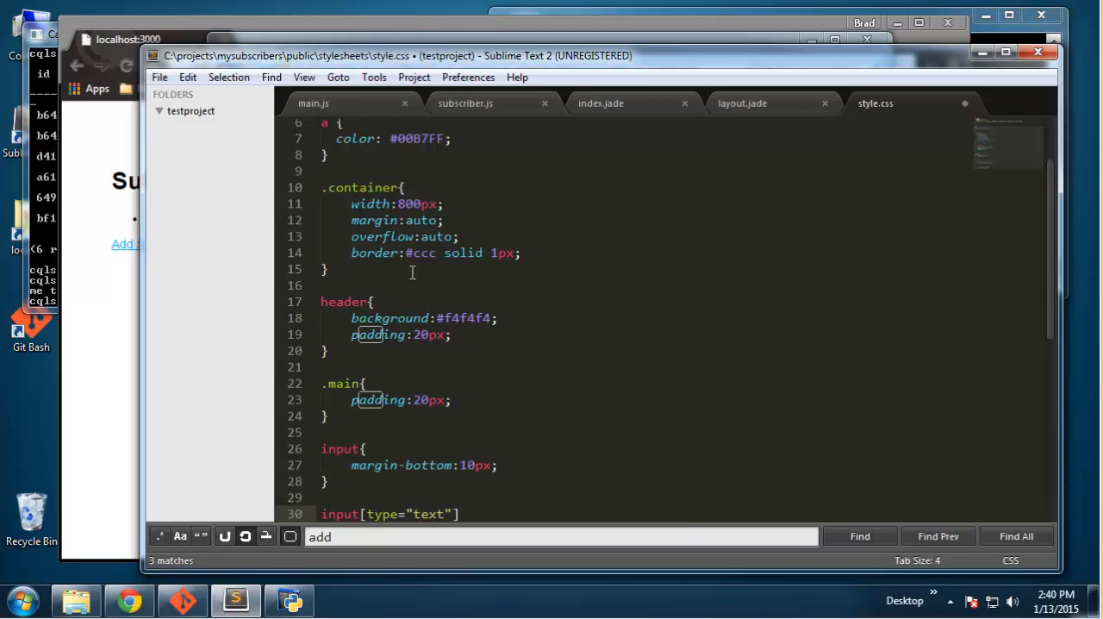
pyautogui.write(', inpu')
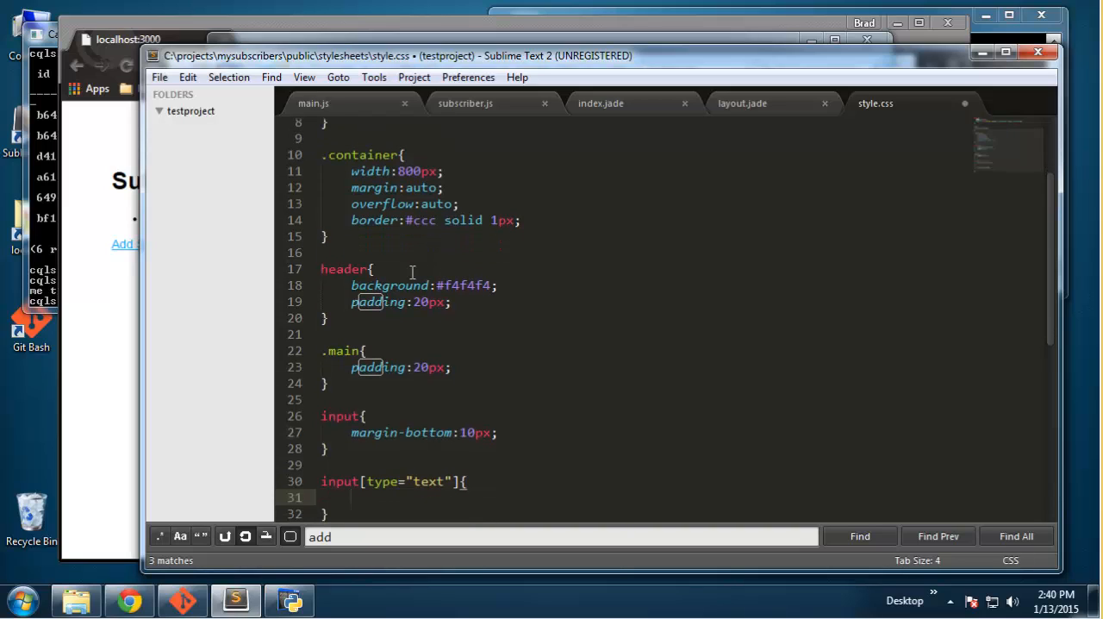
pyautogui.write('height')
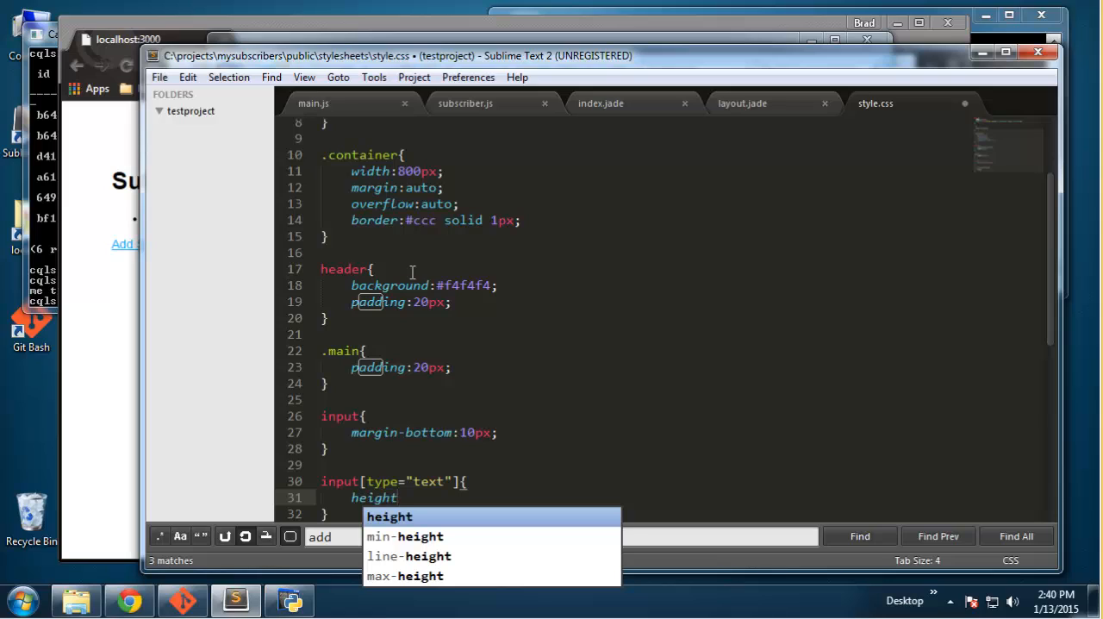
pyautogui.write(':23px;')
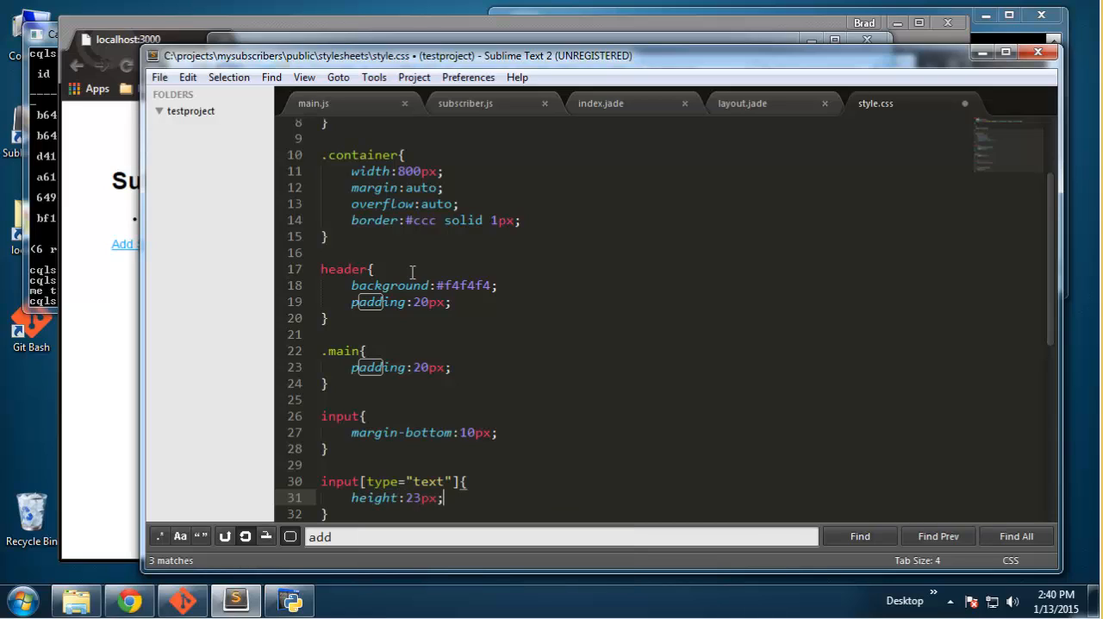
pyautogui.write('width:220px;')
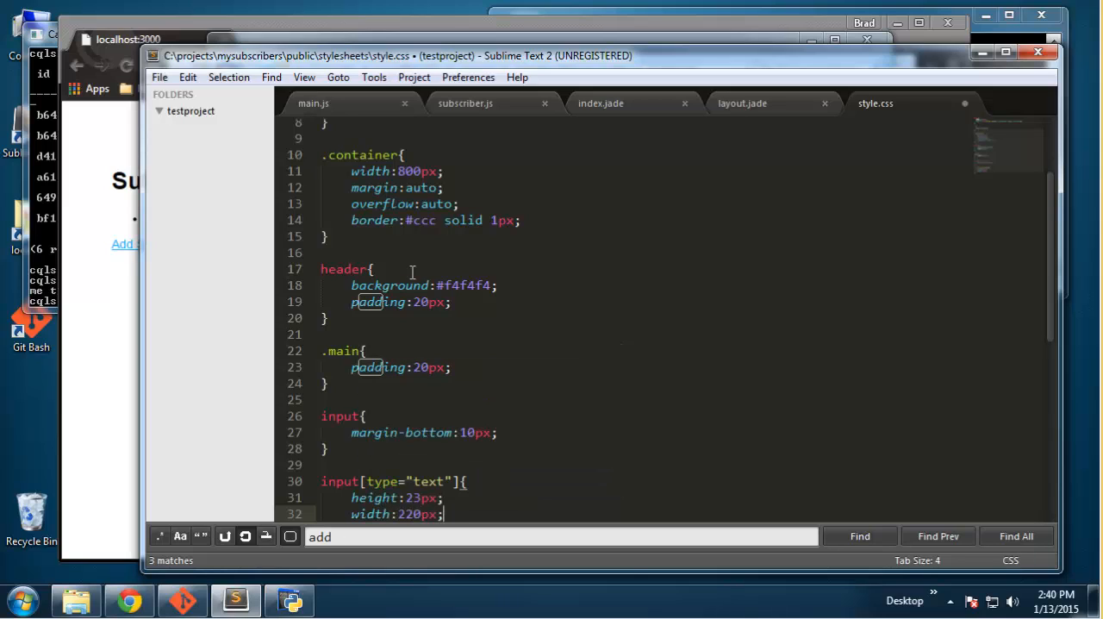
# Step: Give text inputs a #ccc solid 1px border, 5px border-radius and 3px padding
pyautogui.write('border:#ccc solid 1px;')
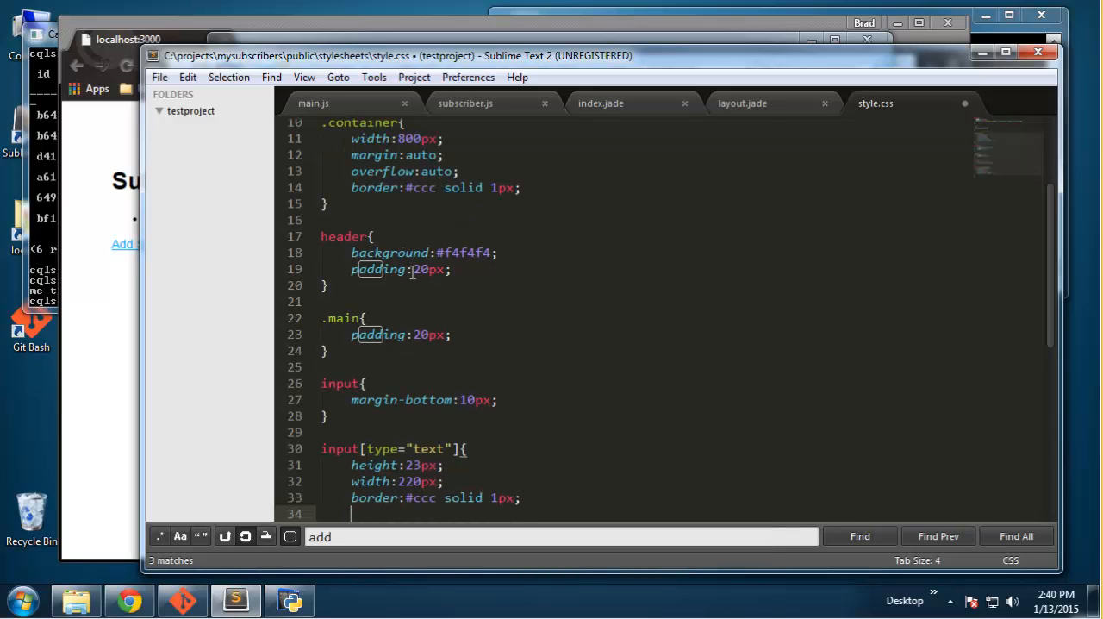
pyautogui.write('border-r')
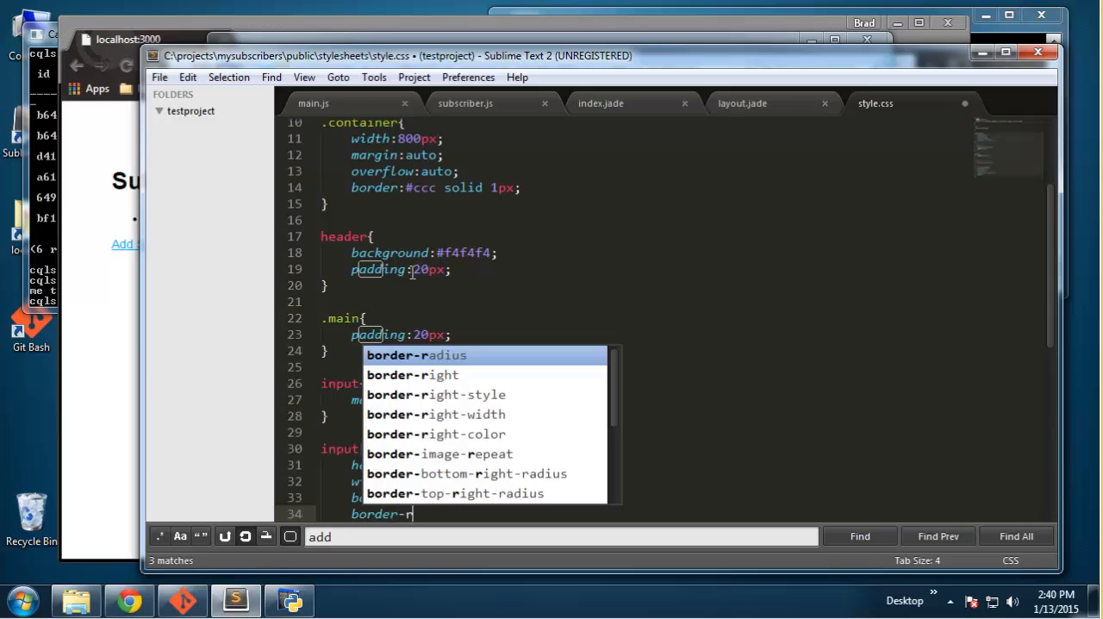
pyautogui.press('Enter')
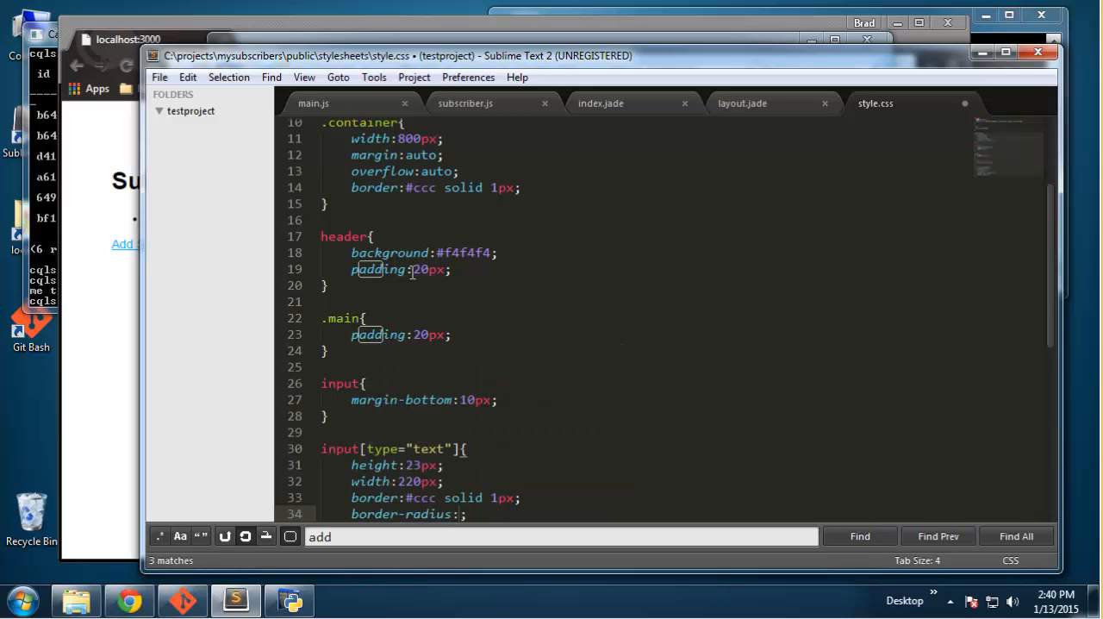
pyautogui.write('5px')
pyautogui.write('padding:;')
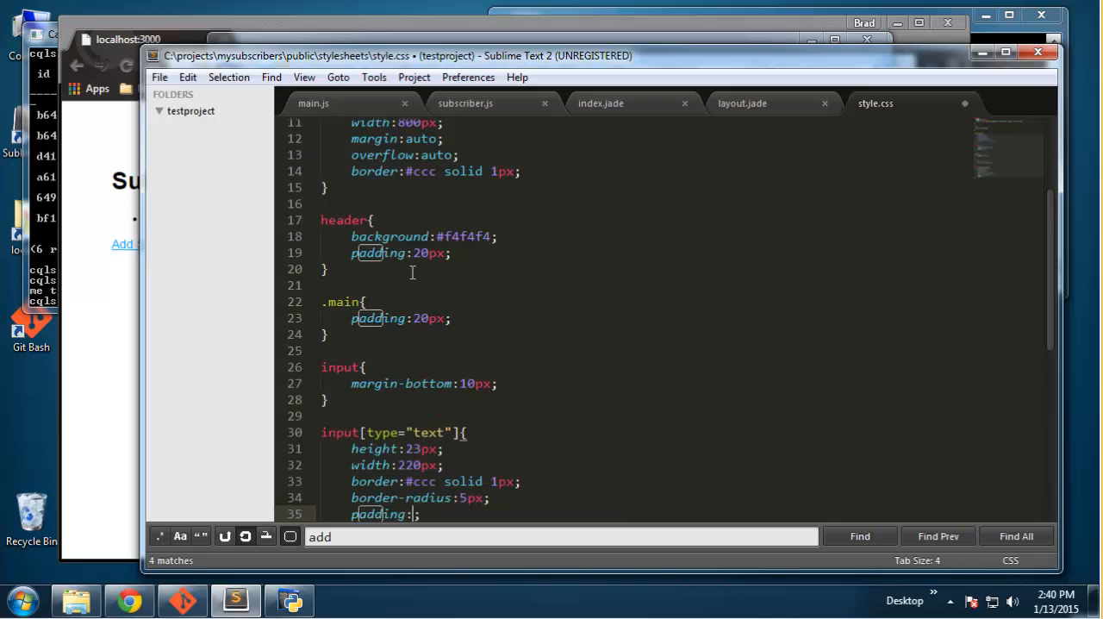
pyautogui.write('3px')
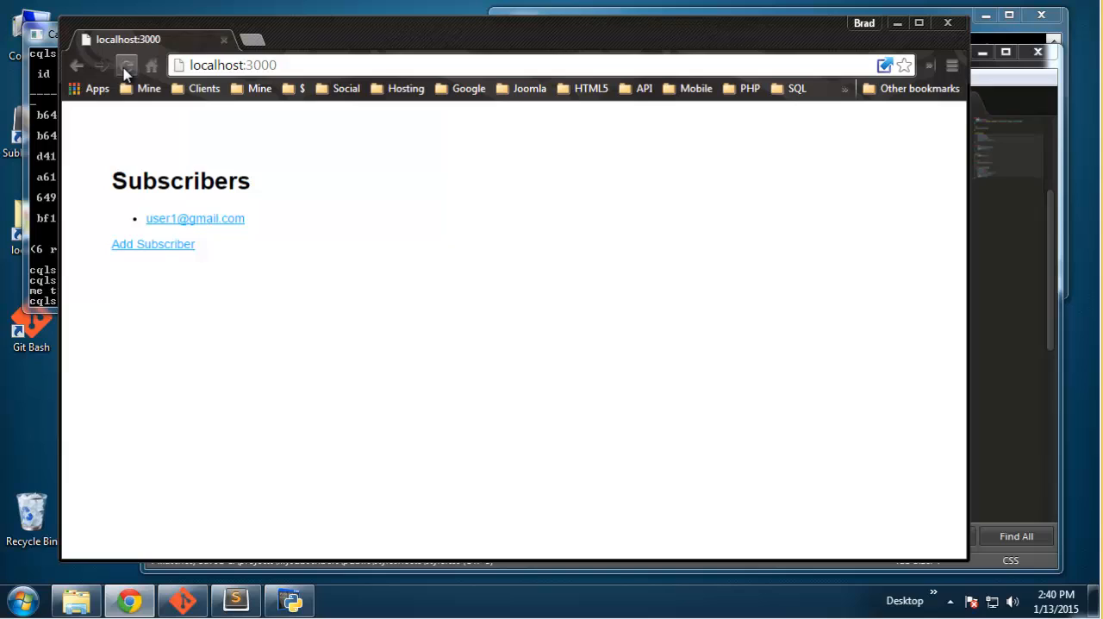
# Step: Reload the Subscribers page and inspect div.container and div.main in DevTools
pyautogui.click(128, 65)
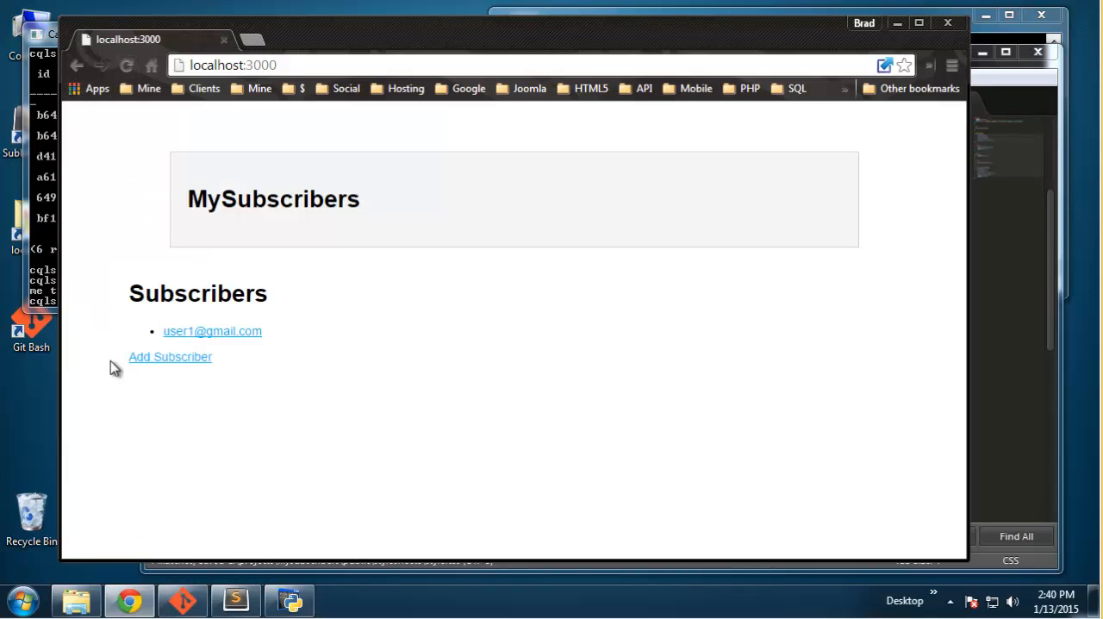
pyautogui.moveTo(129, 293); pyautogui.dragTo(201, 293)
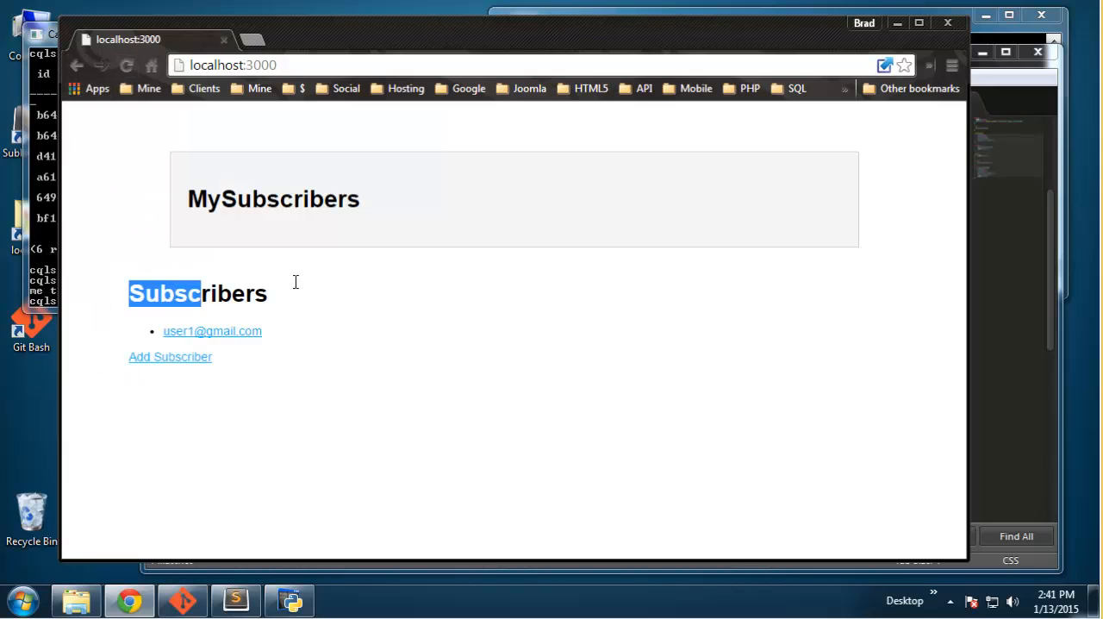
pyautogui.press('F12')
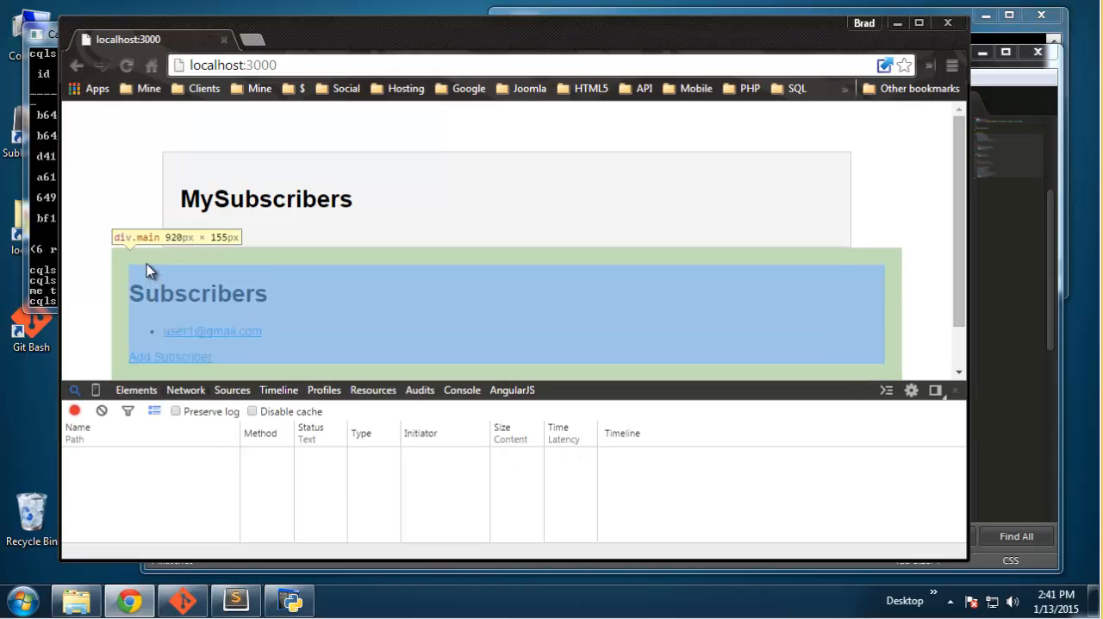
pyautogui.moveTo(142, 276)
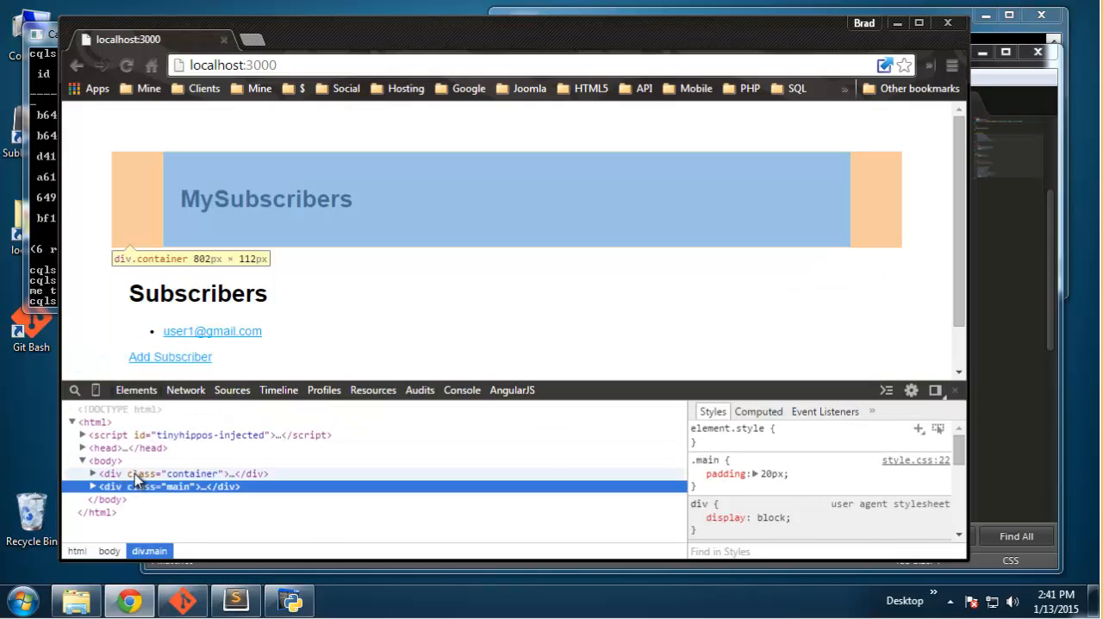
pyautogui.click(173, 474)
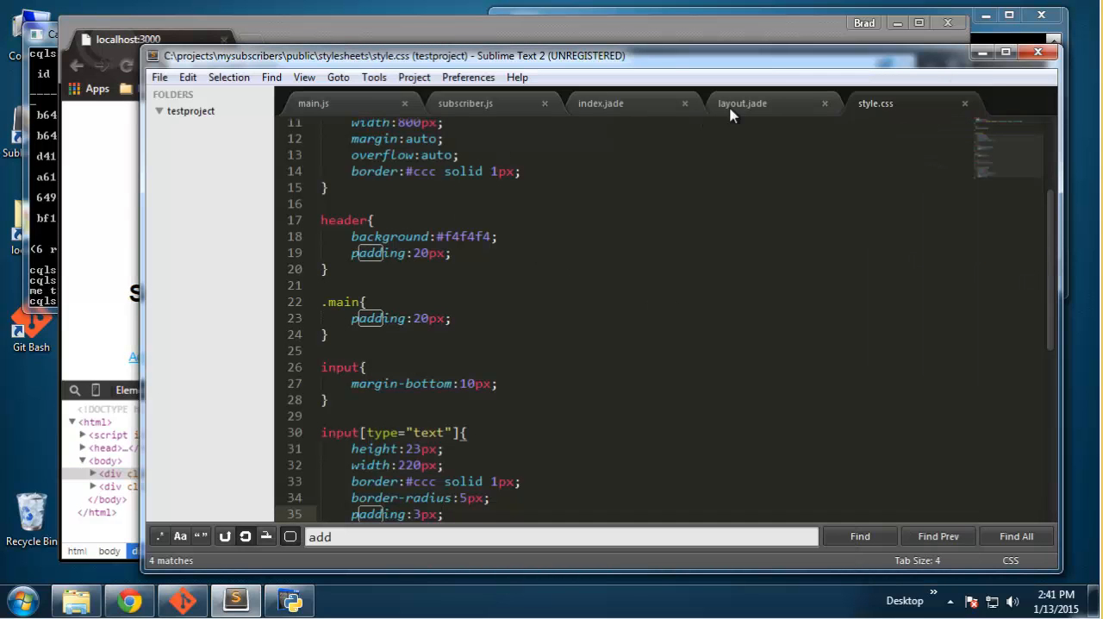
pyautogui.click(742, 103)
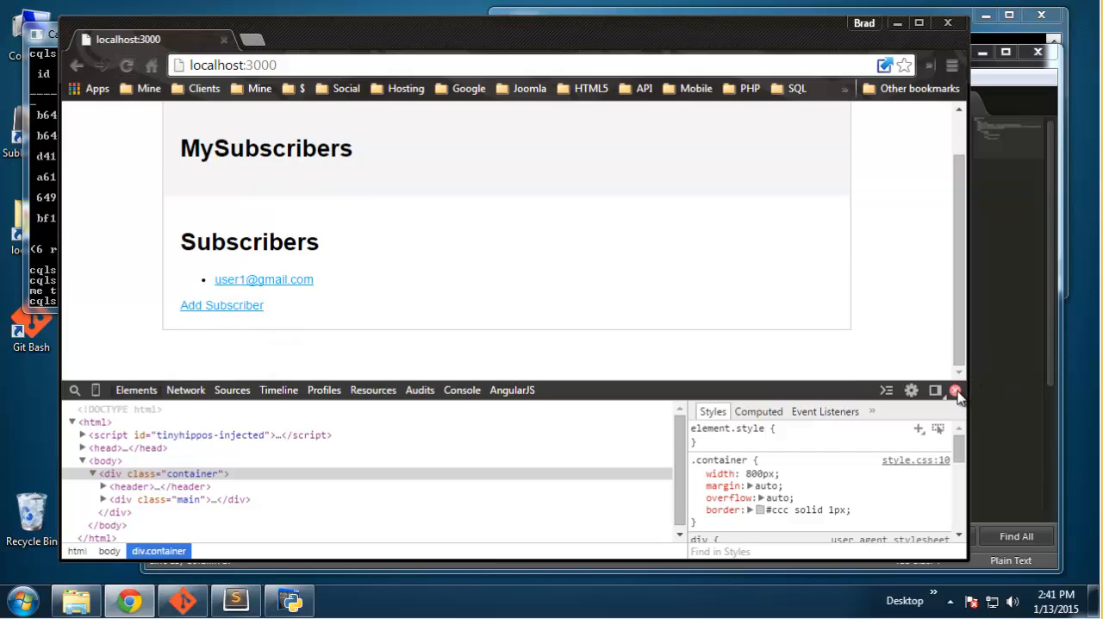
pyautogui.click(955, 391)
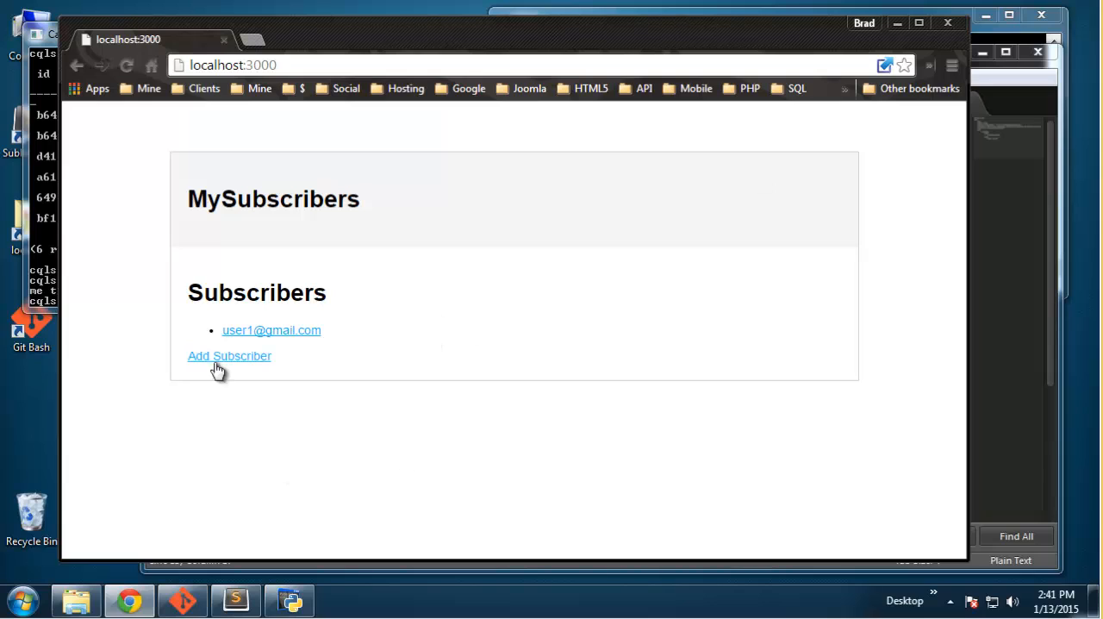
# Step: Check the first subscriber's Edit form field styling, then return to its details page
pyautogui.click(271, 330)
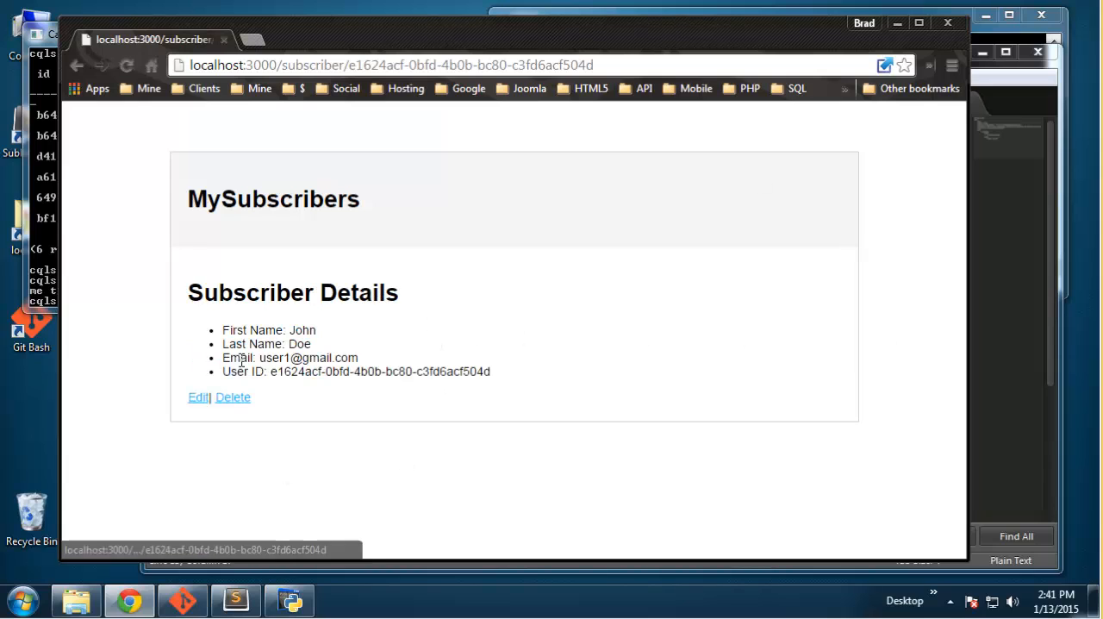
pyautogui.moveTo(231, 399)
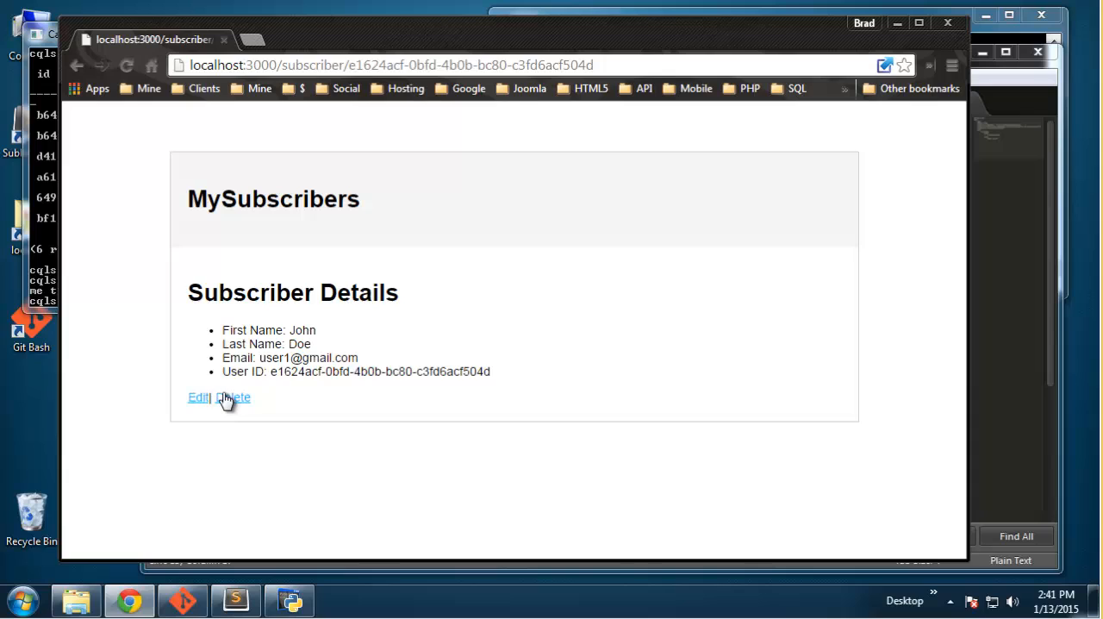
pyautogui.click(198, 398)
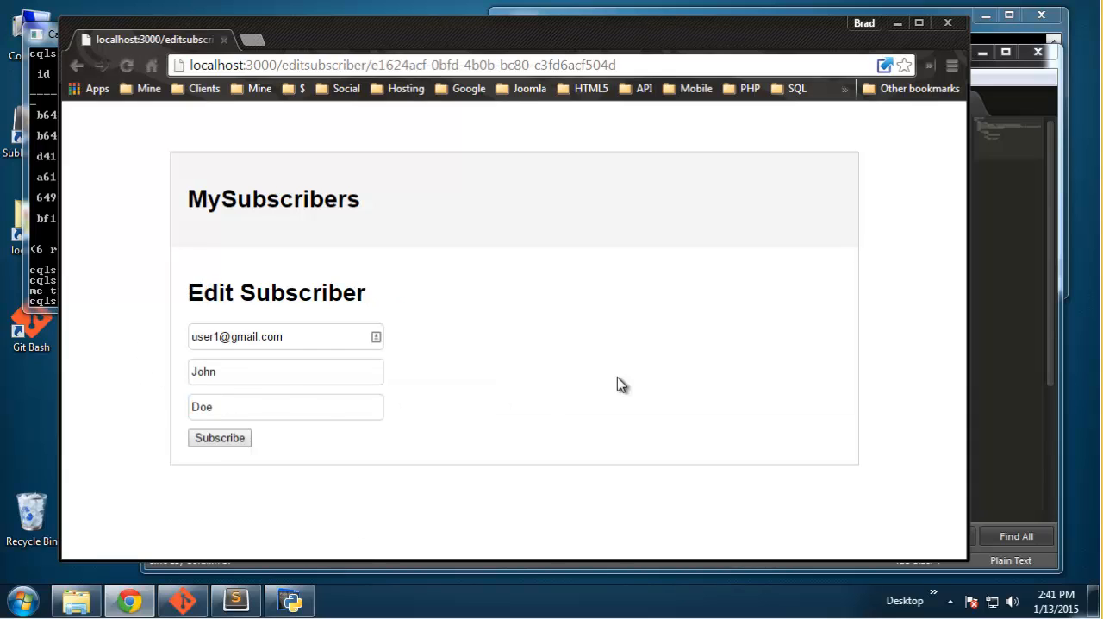
pyautogui.click(285, 371)
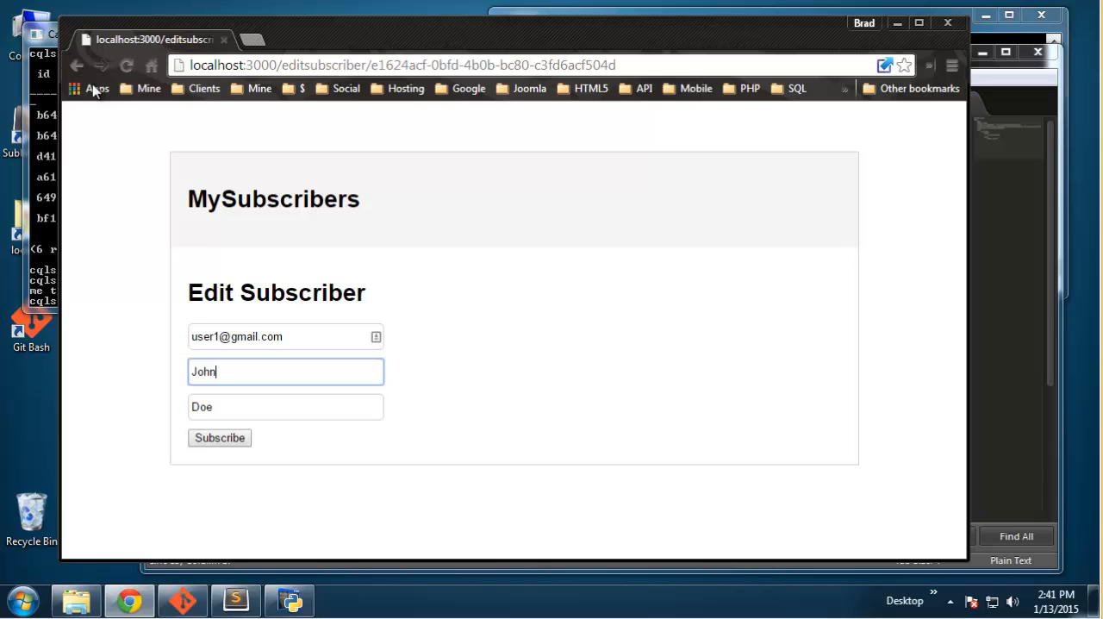
pyautogui.click(219, 438)
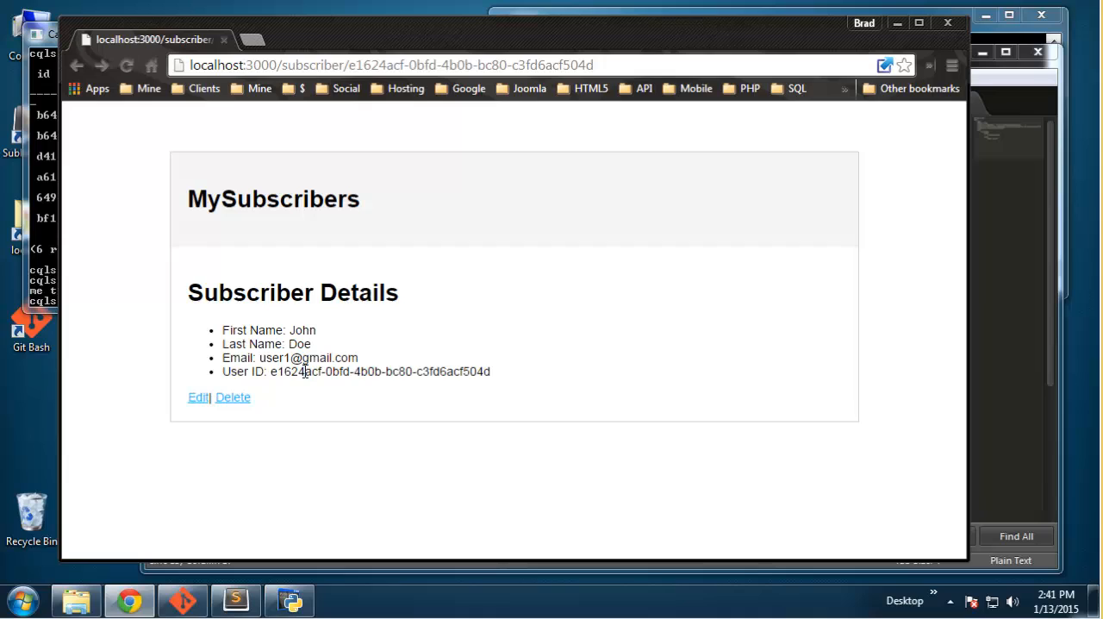
pyautogui.moveTo(509, 341)
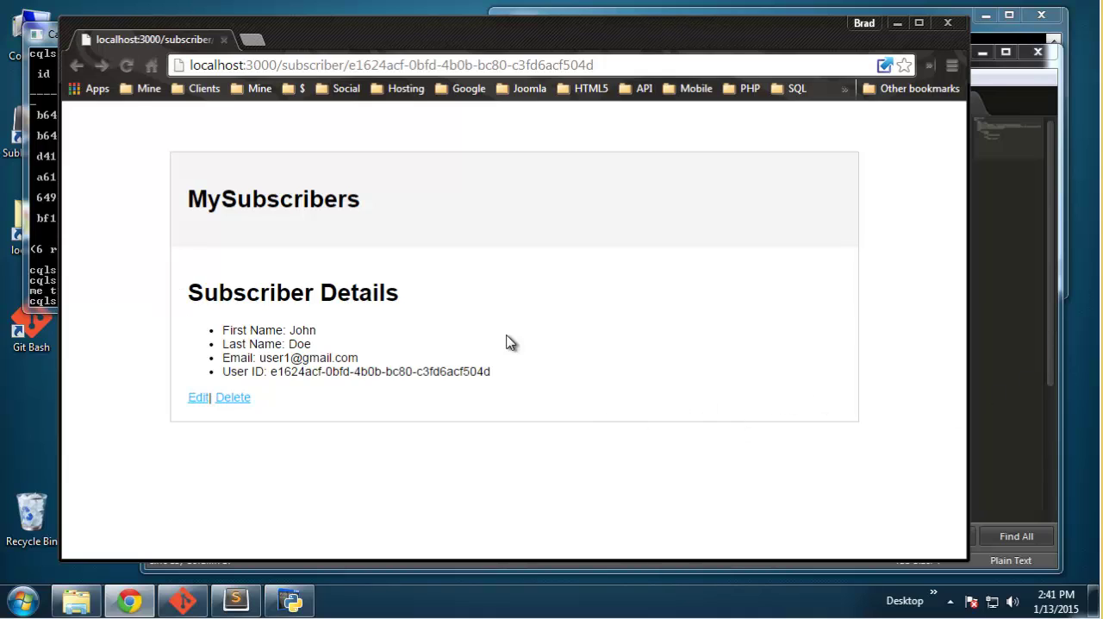
pyautogui.moveTo(485, 325)
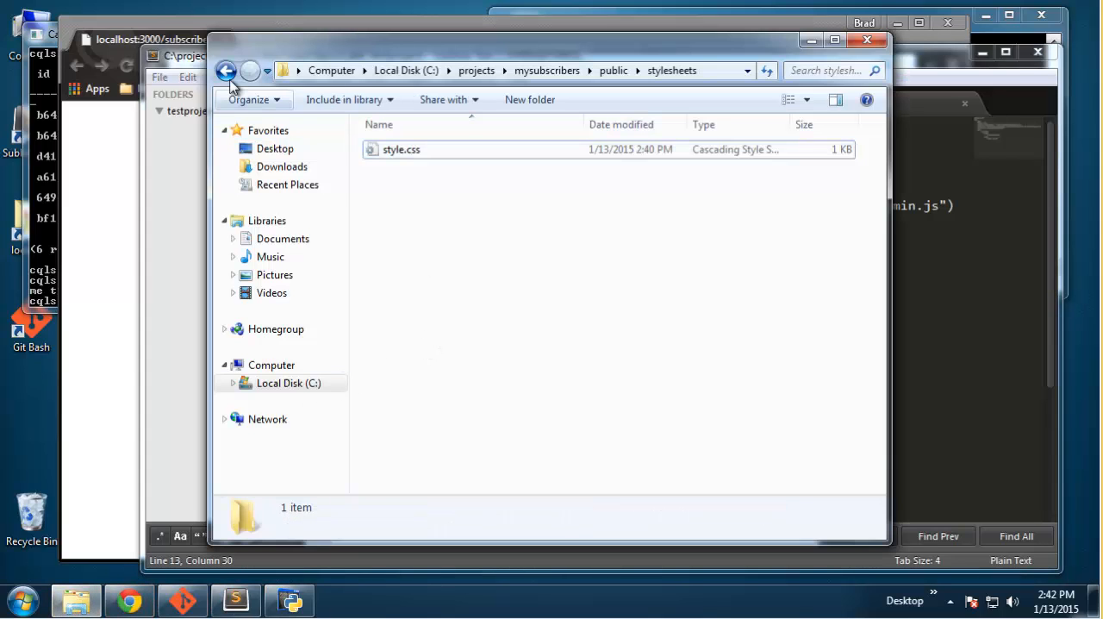
# Step: Open the views folder and bring subscriber.jade to the front in Sublime Text
pyautogui.click(228, 71)
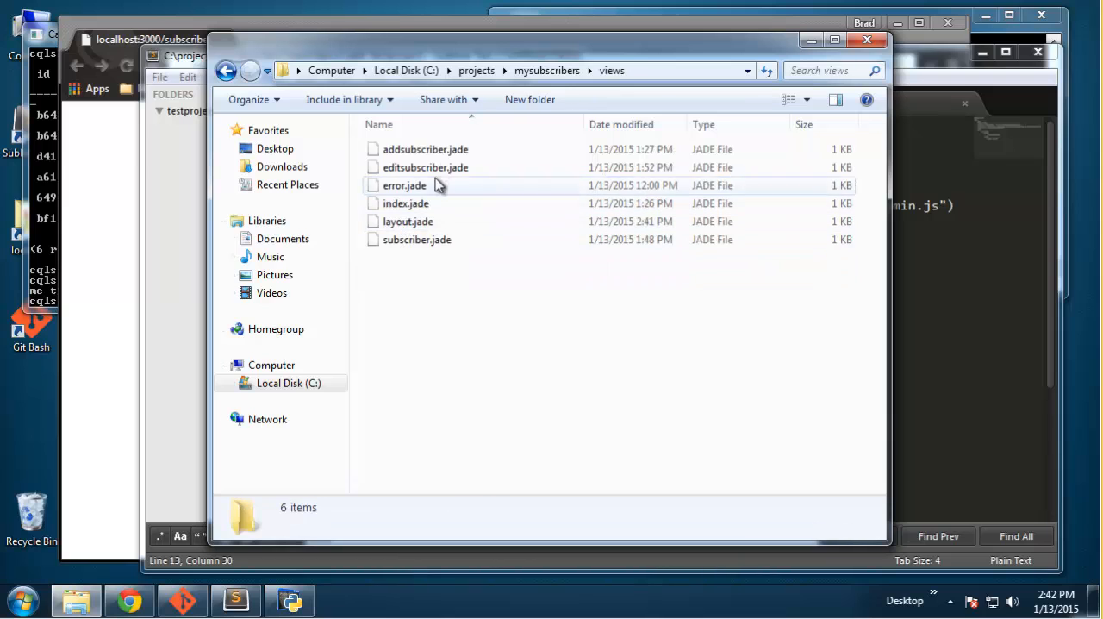
pyautogui.doubleClick(416, 238)
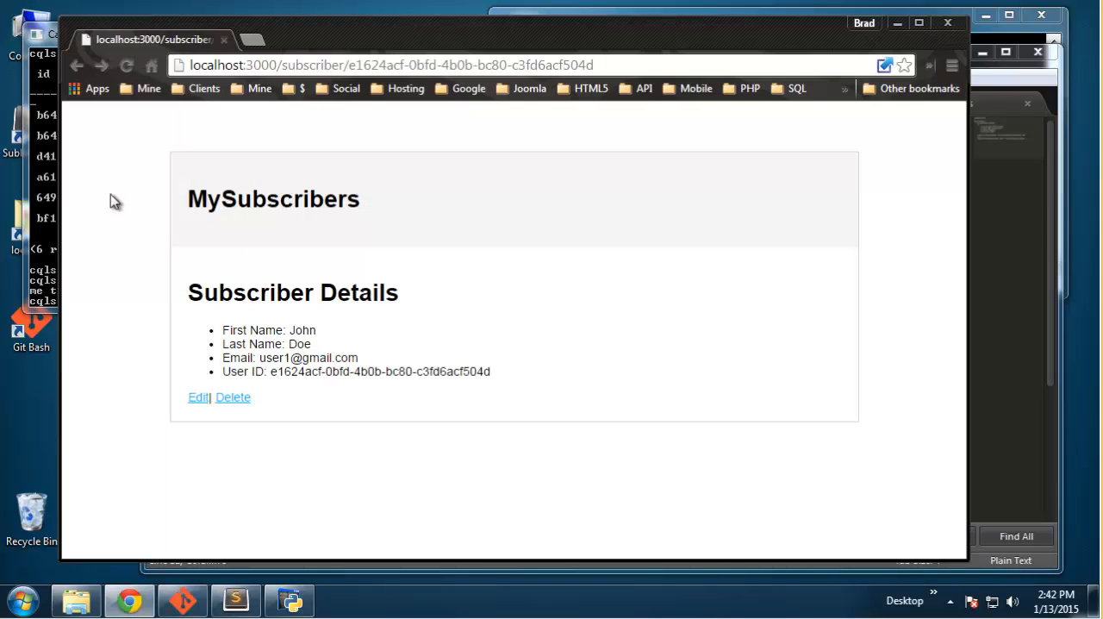
pyautogui.moveTo(981, 268)
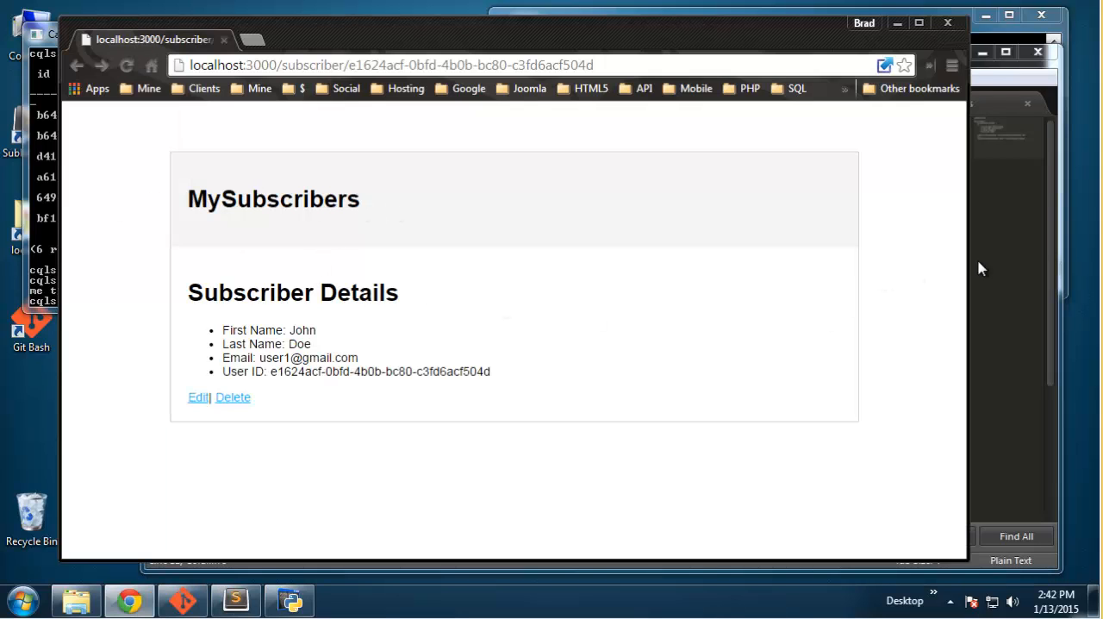
pyautogui.moveTo(989, 266)
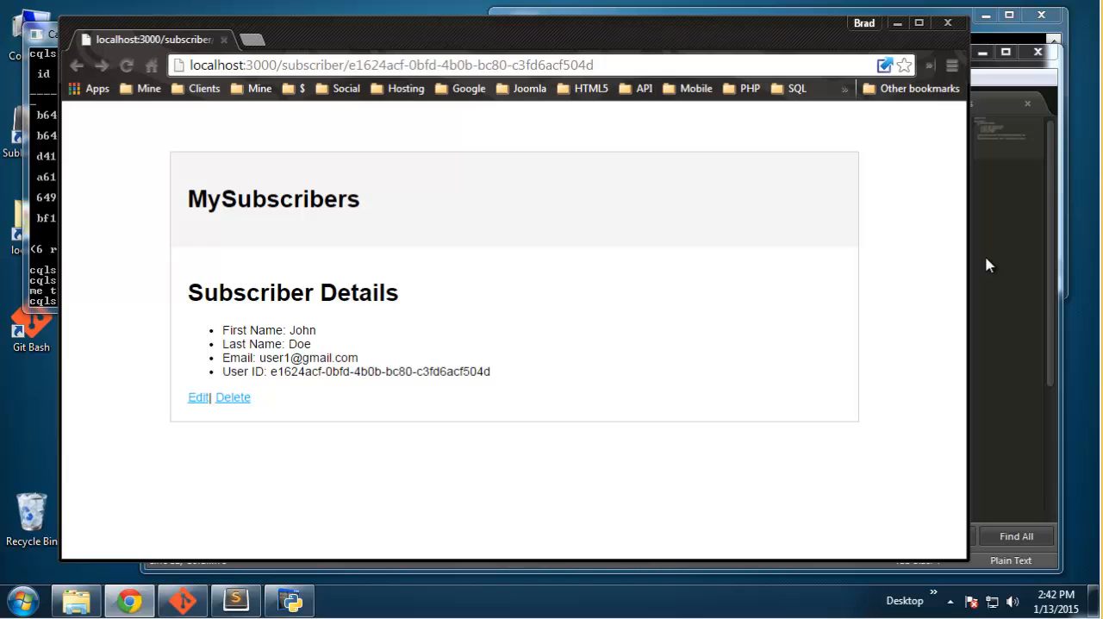
pyautogui.click(235, 599)
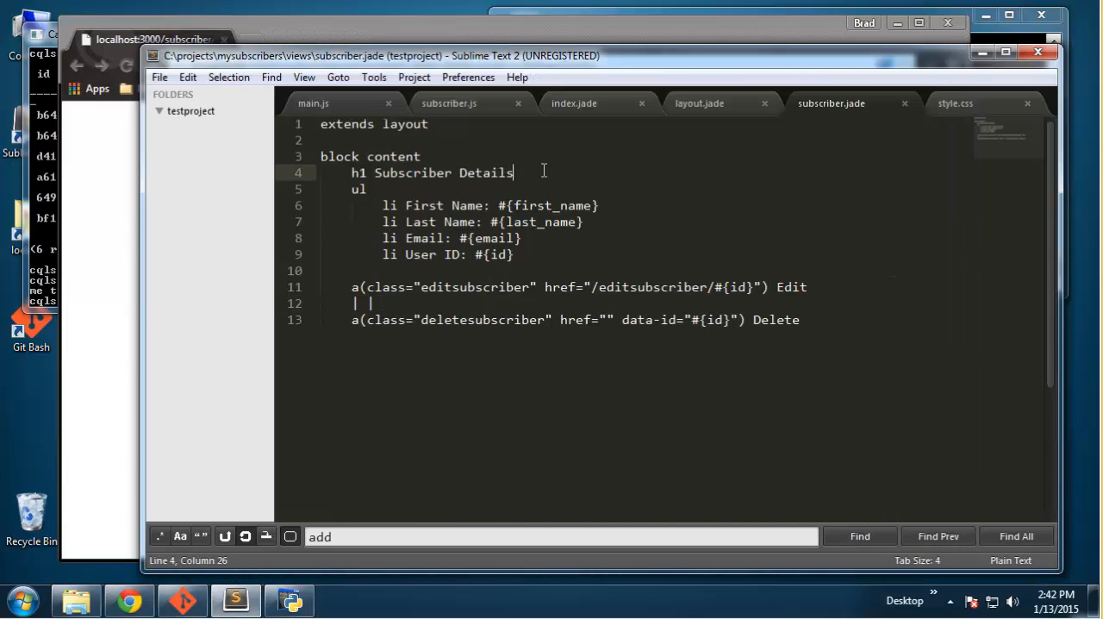
# Step: Insert a(href="/") Go Back below the h1 in subscriber.jade and save
pyautogui.press('Enter')
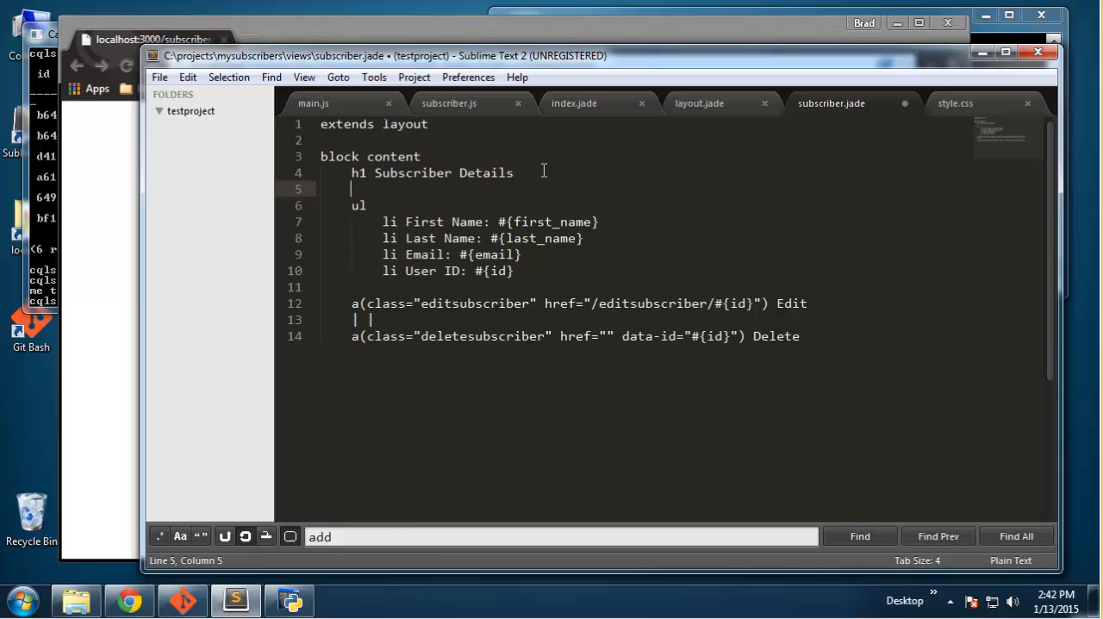
pyautogui.write('a')
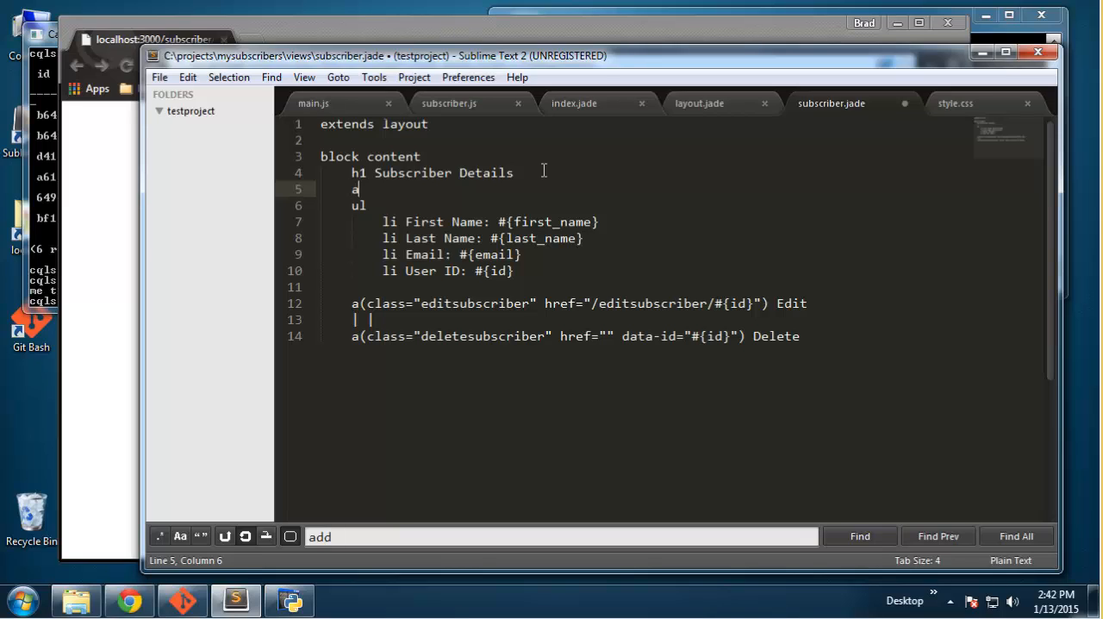
pyautogui.write('()')
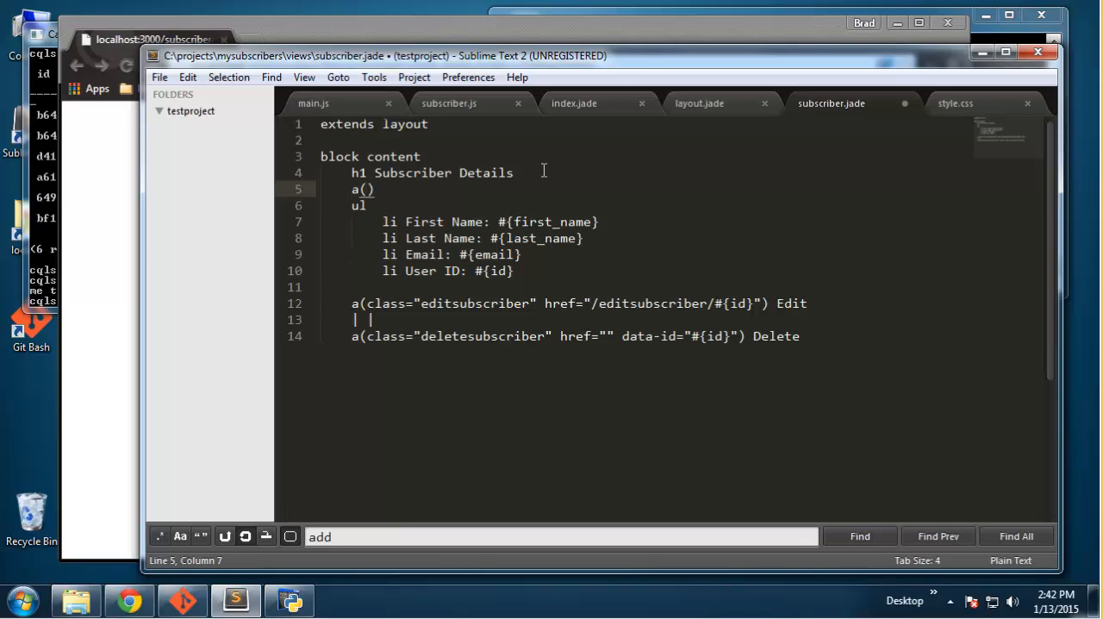
pyautogui.write('href=')
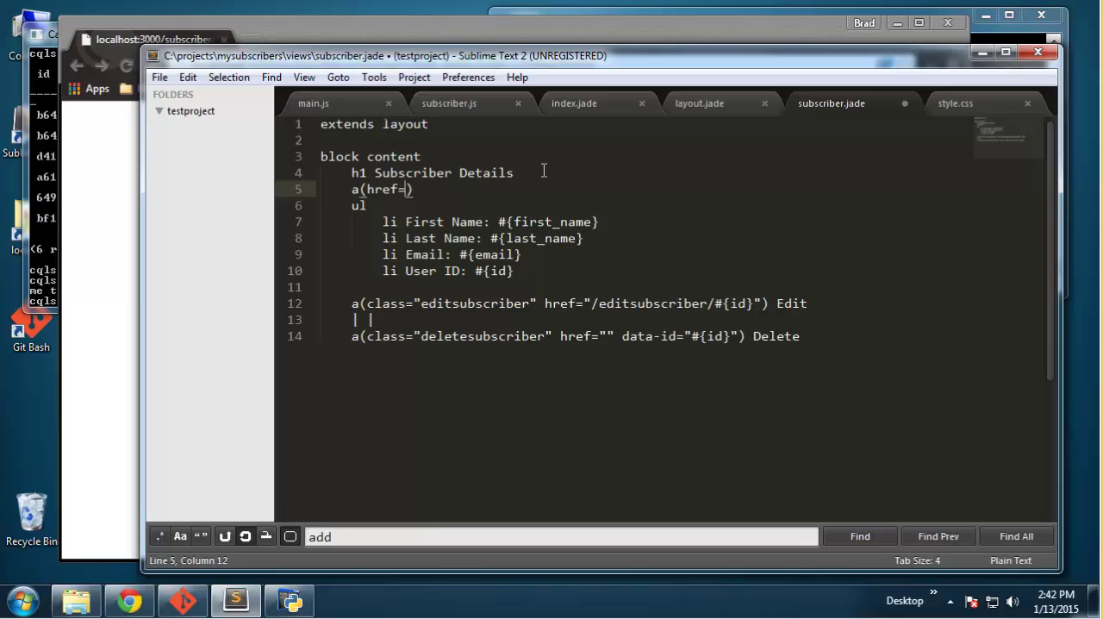
pyautogui.write('"')
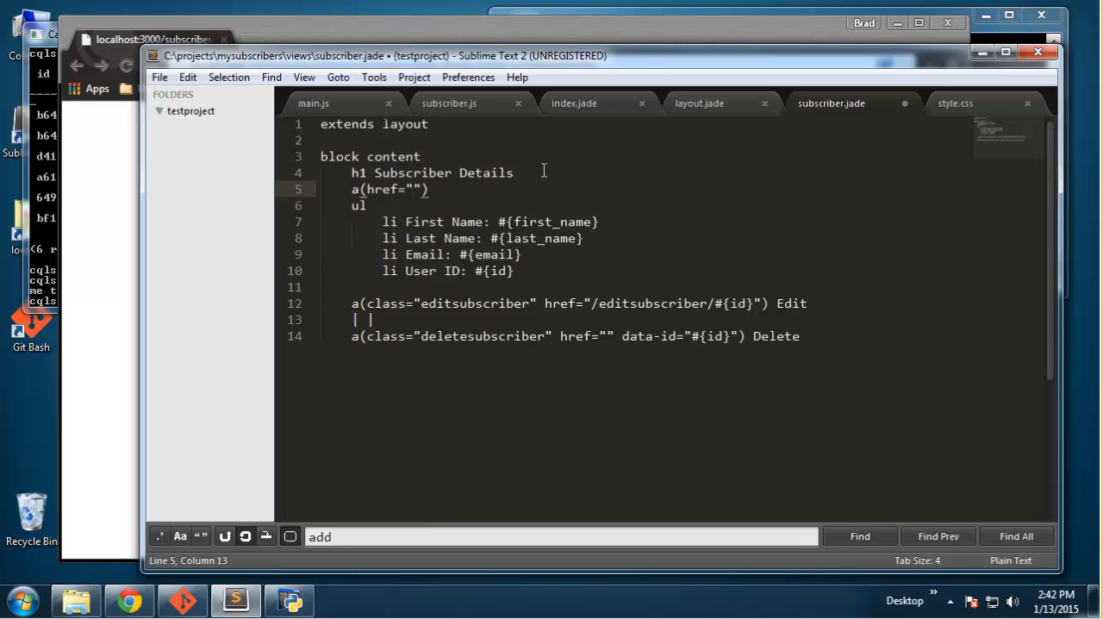
pyautogui.write('/')
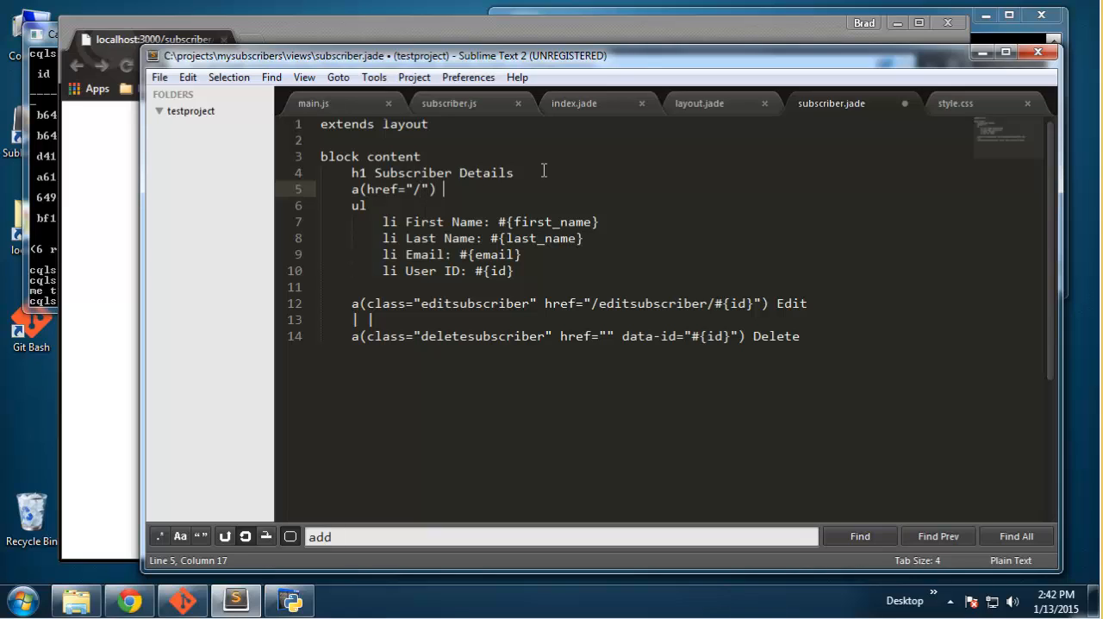
pyautogui.write('Go Back')
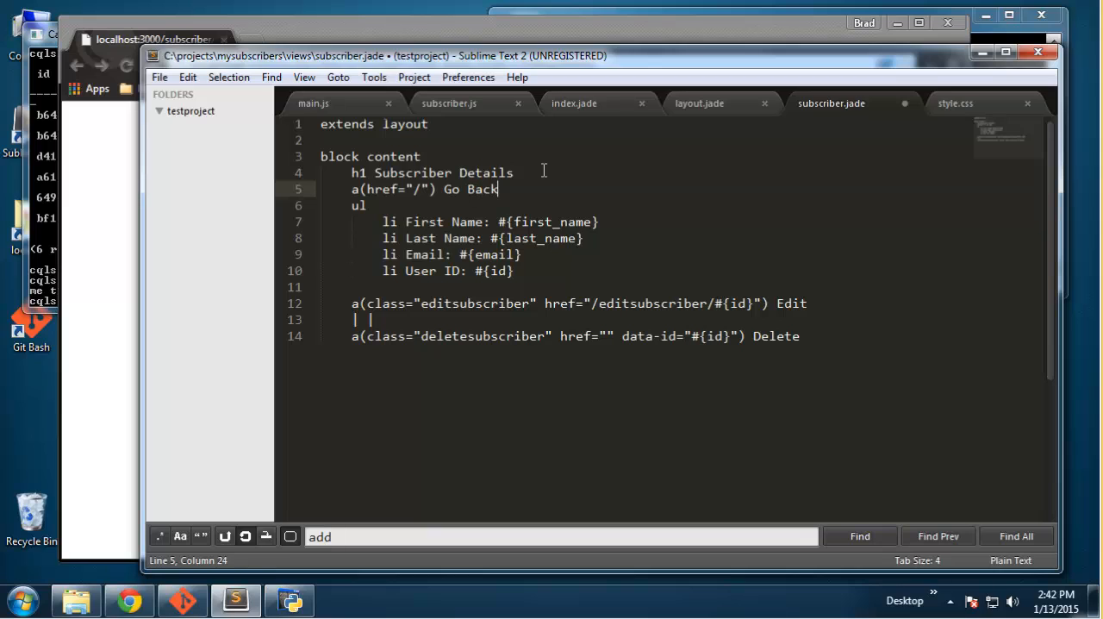
pyautogui.press('ctrl+s')
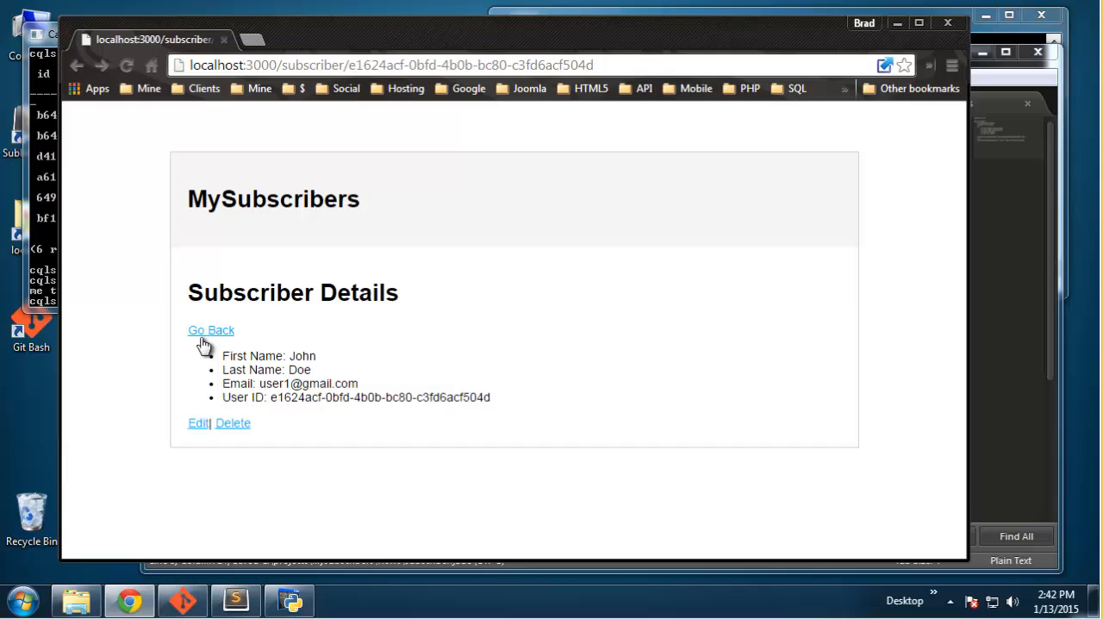
# Step: Follow Go Back to the Subscribers list, open Add Subscriber, then reopen the views folder
pyautogui.click(211, 330)
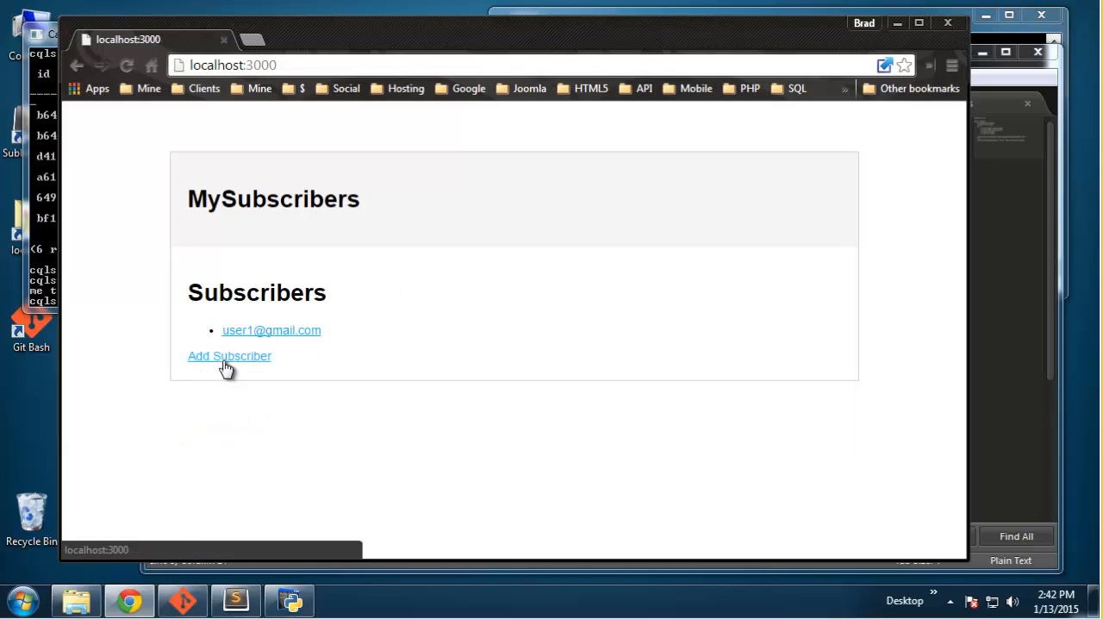
pyautogui.click(229, 356)
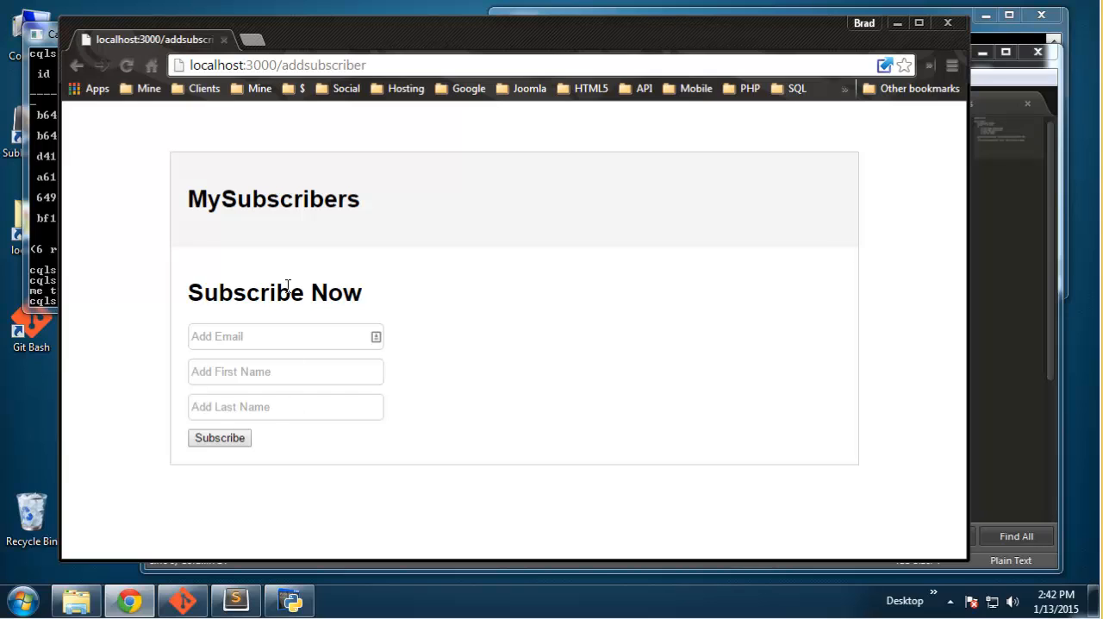
pyautogui.moveTo(928, 313)
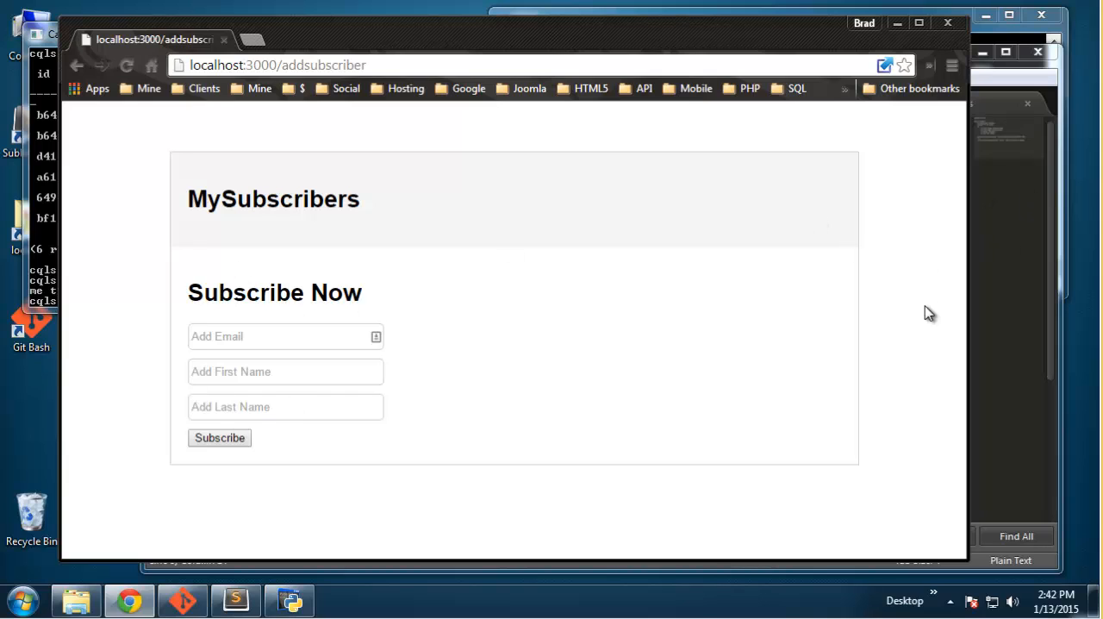
pyautogui.click(235, 599)
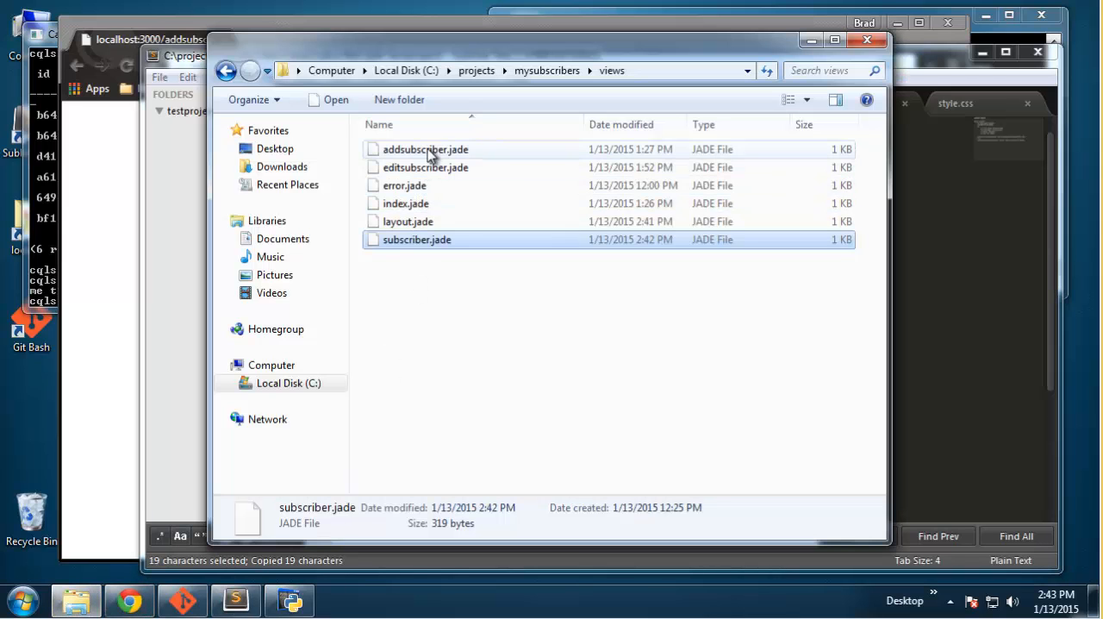
# Step: Place a(href="/") Go Back after the Subscribe button in addsubscriber.jade
pyautogui.doubleClick(423, 149)
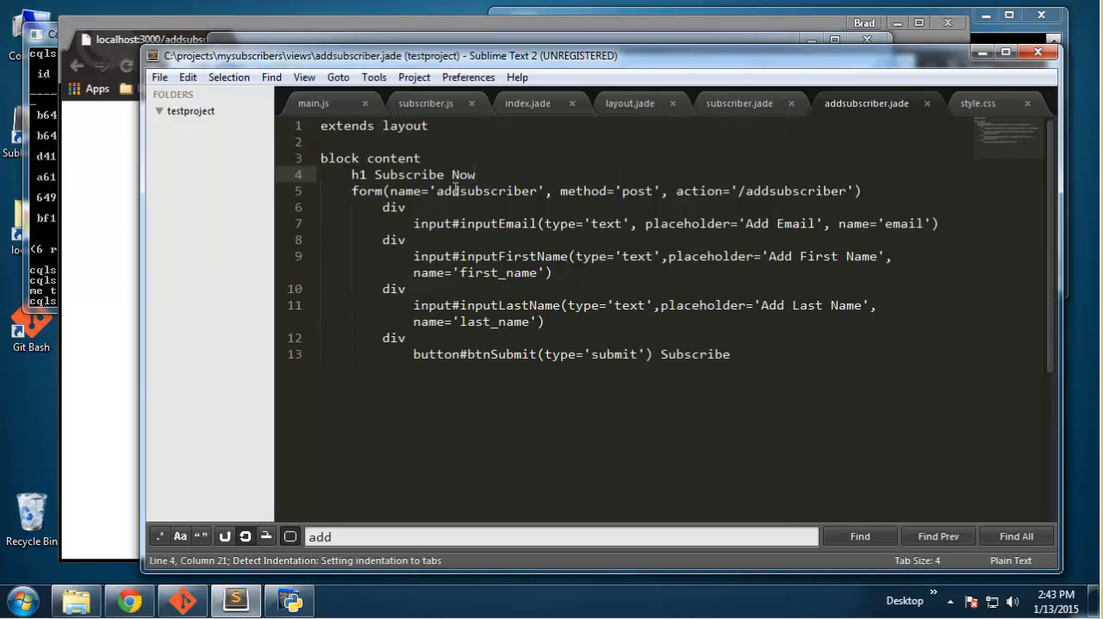
pyautogui.write('a(href="/") Go Back')
pyautogui.write('br')
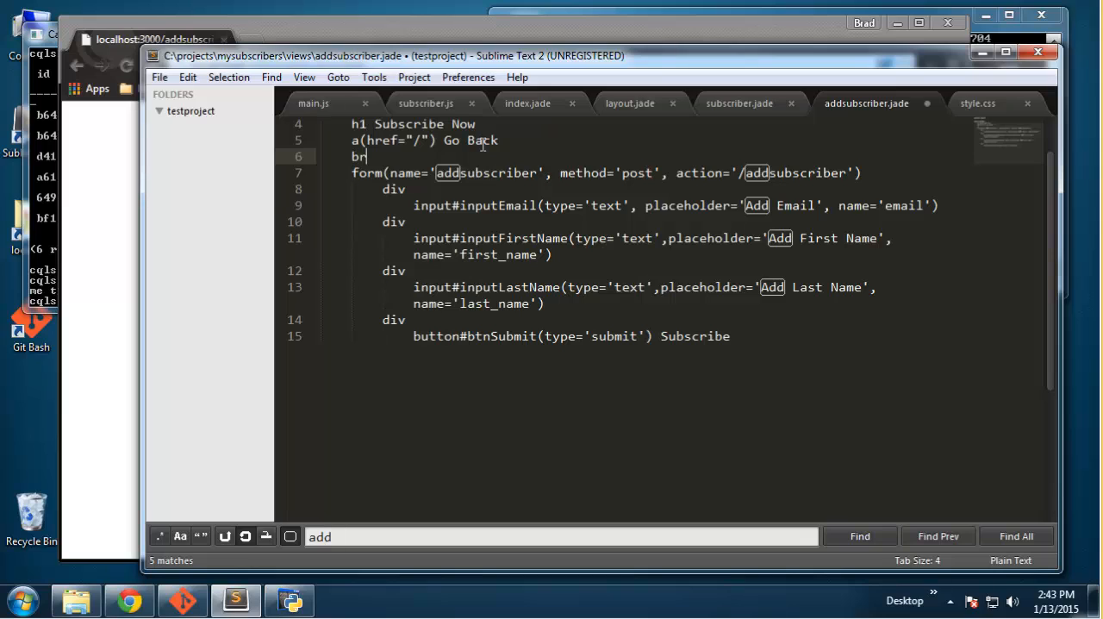
pyautogui.click(126, 65)
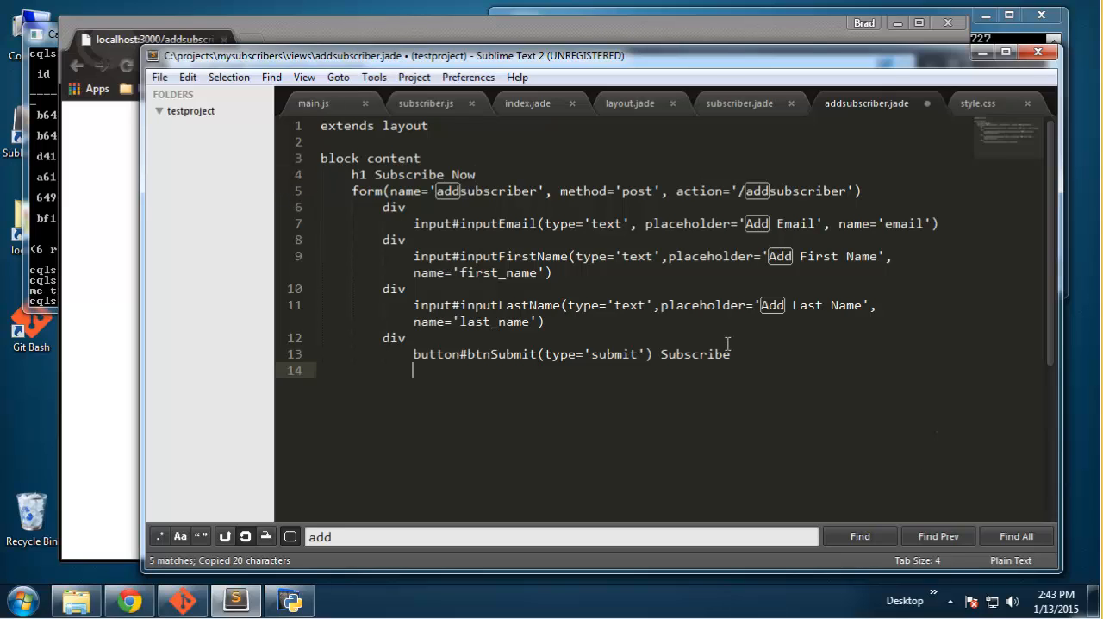
pyautogui.press('enter')
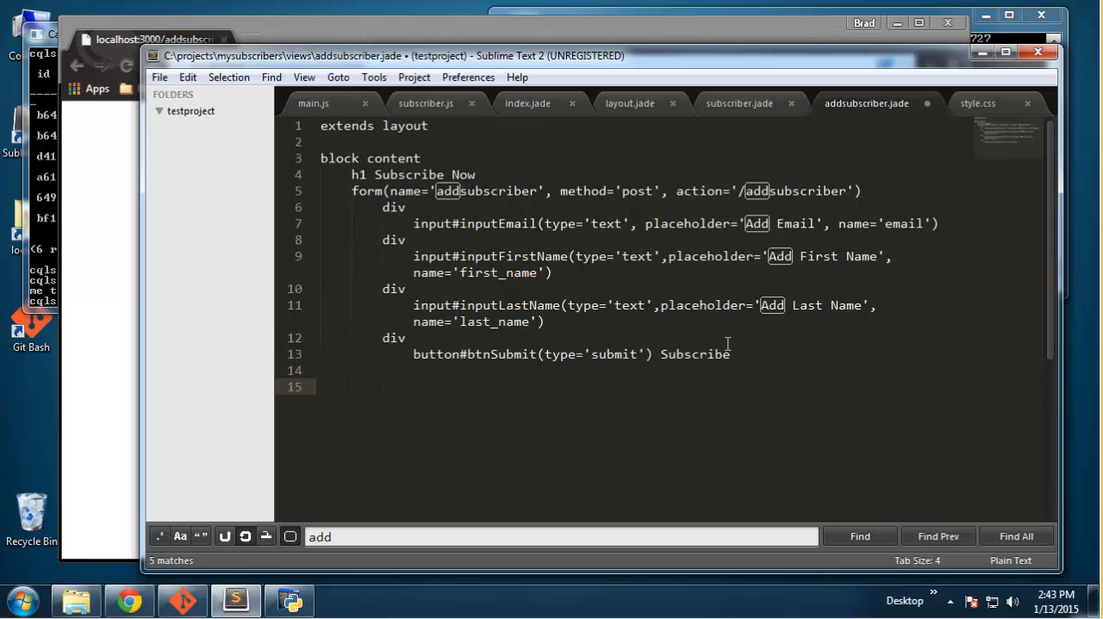
pyautogui.write('a(href="/") Go Back')
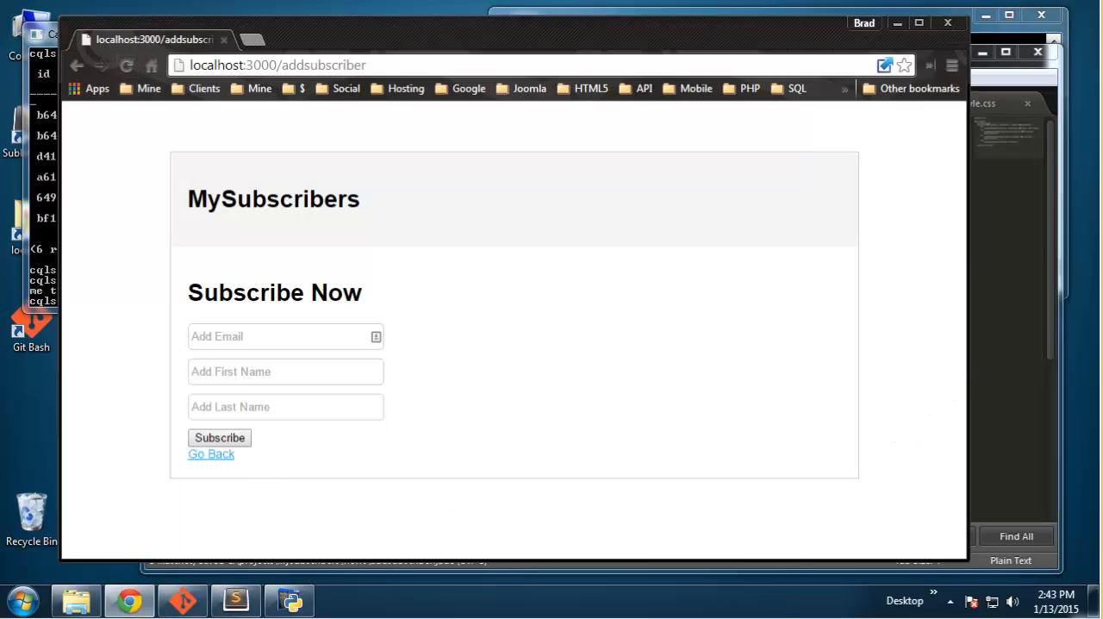
pyautogui.click(234, 600)
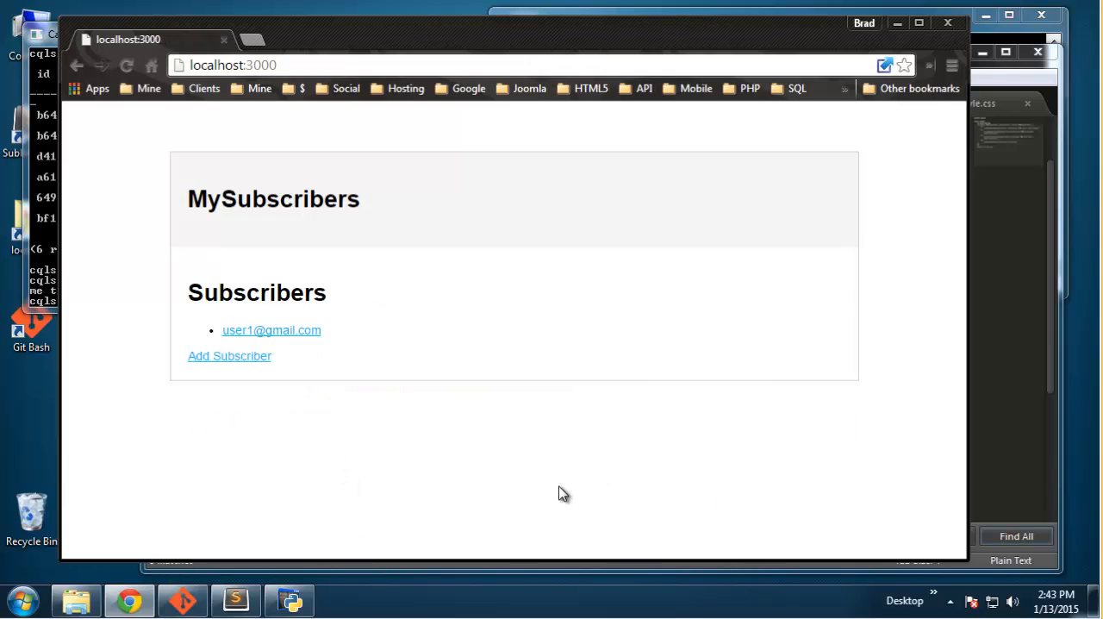
pyautogui.moveTo(567, 492)
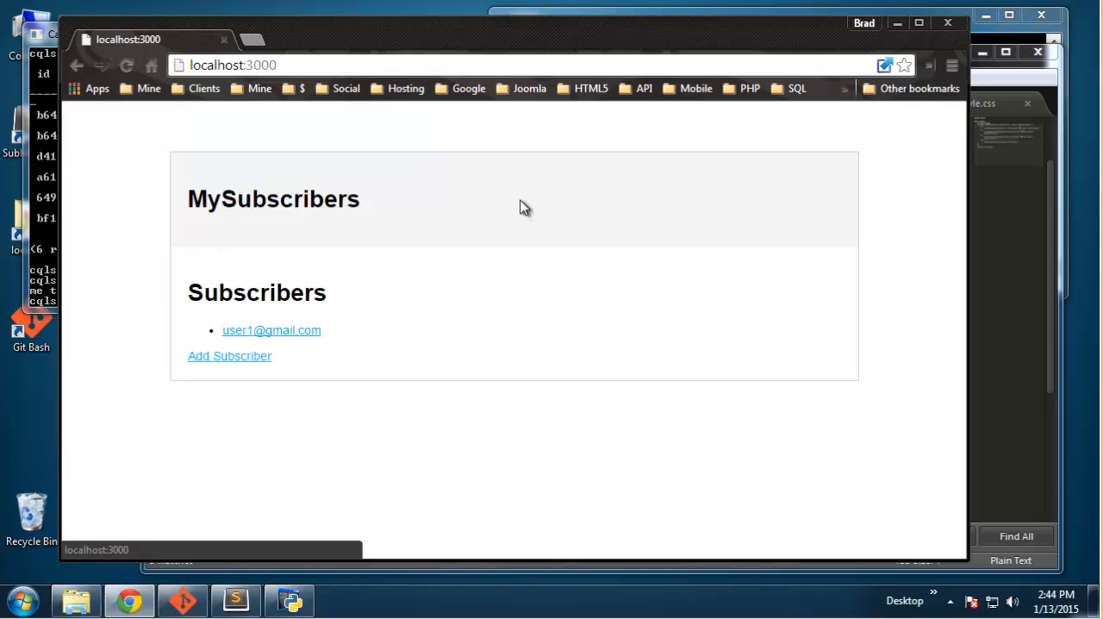
pyautogui.moveTo(512, 221)
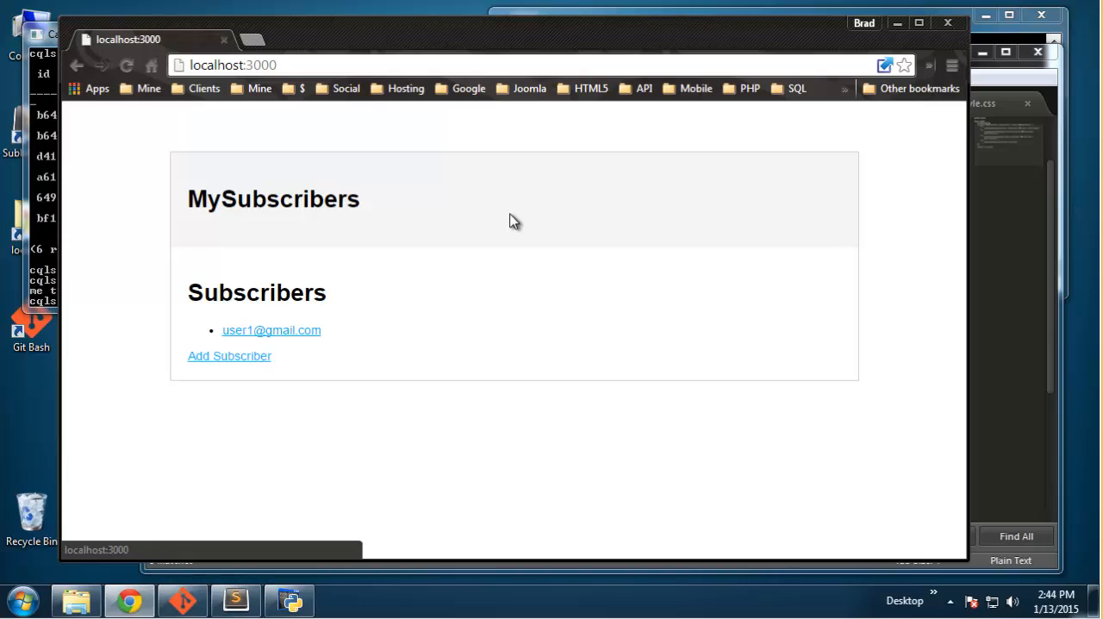